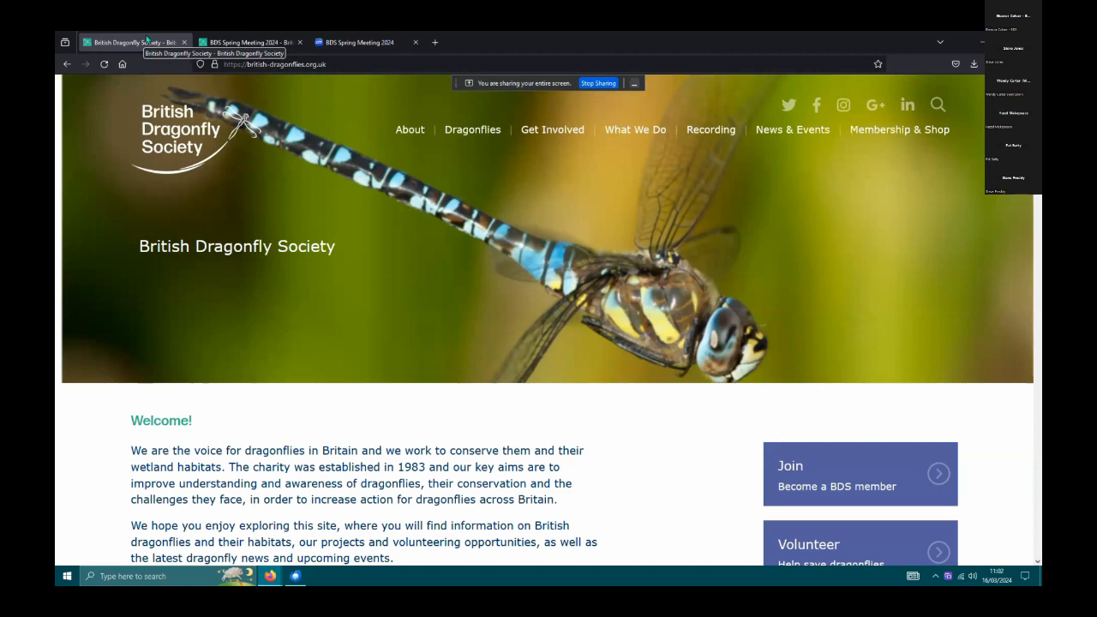
mouse_move(410, 130)
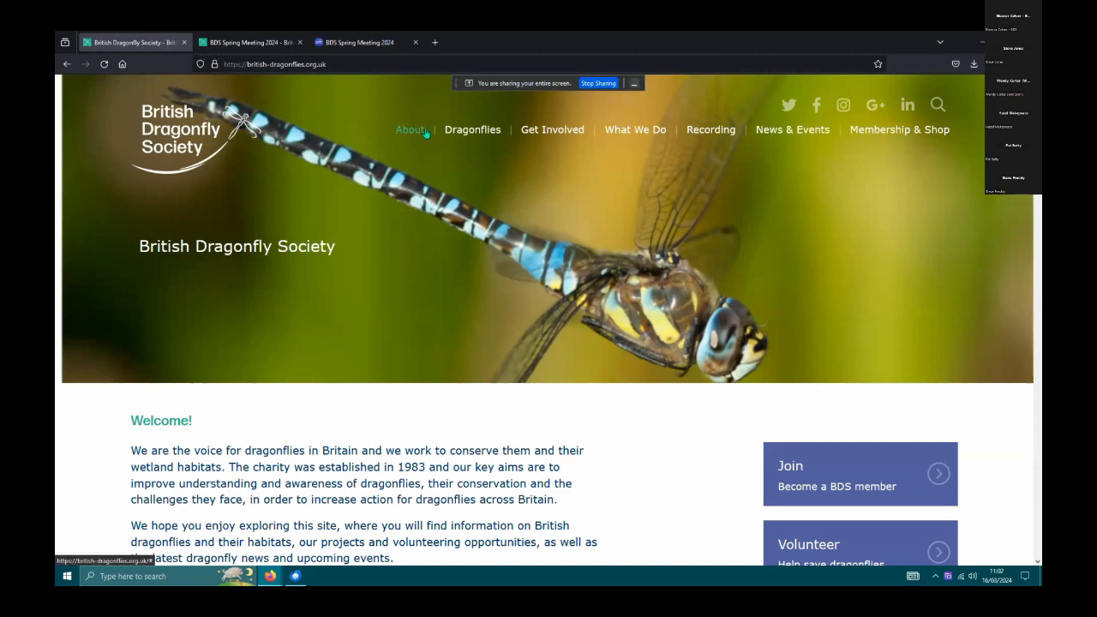
mouse_move(410, 130)
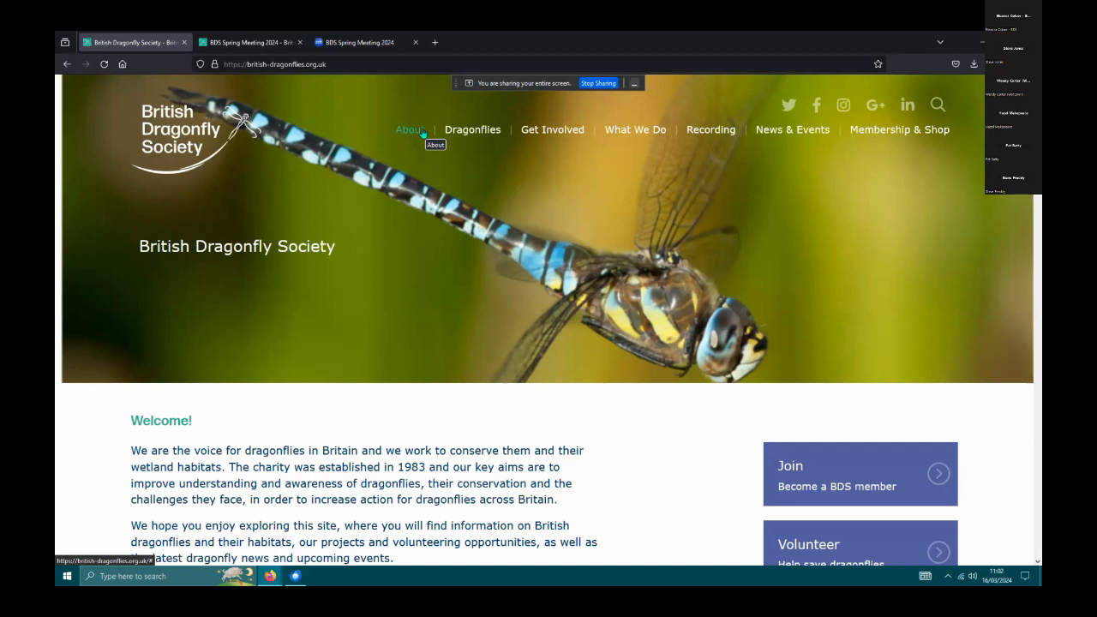
Open the Wales regional page from the About menu.
click(410, 129)
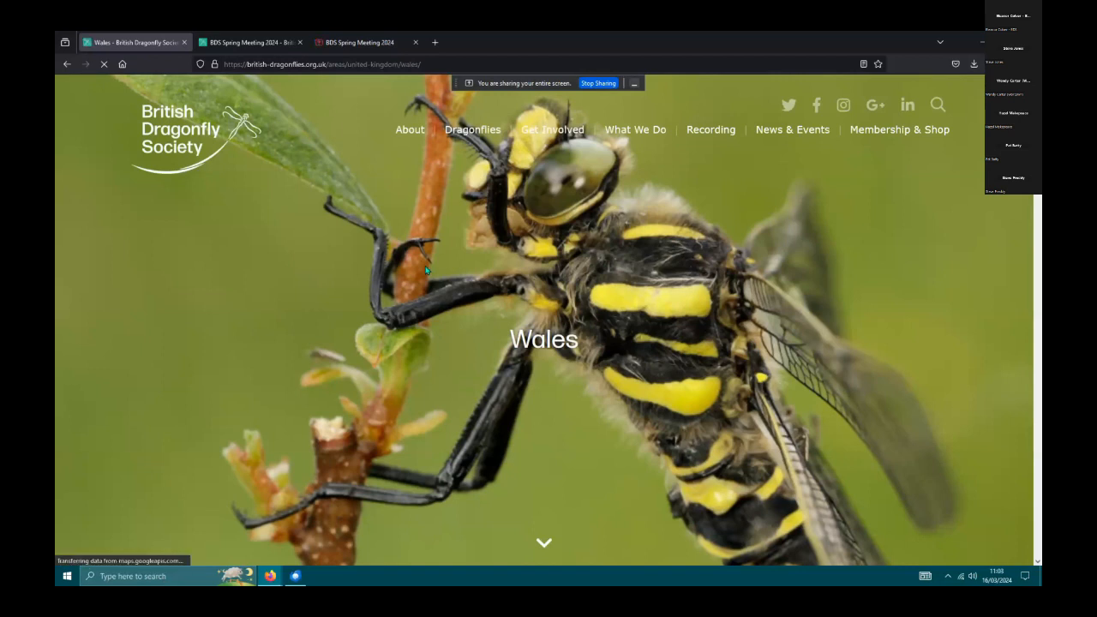
Follow the 'Monmouthshire dragonflies microsite' sidebar link from the Wales page.
scroll(down, 3)
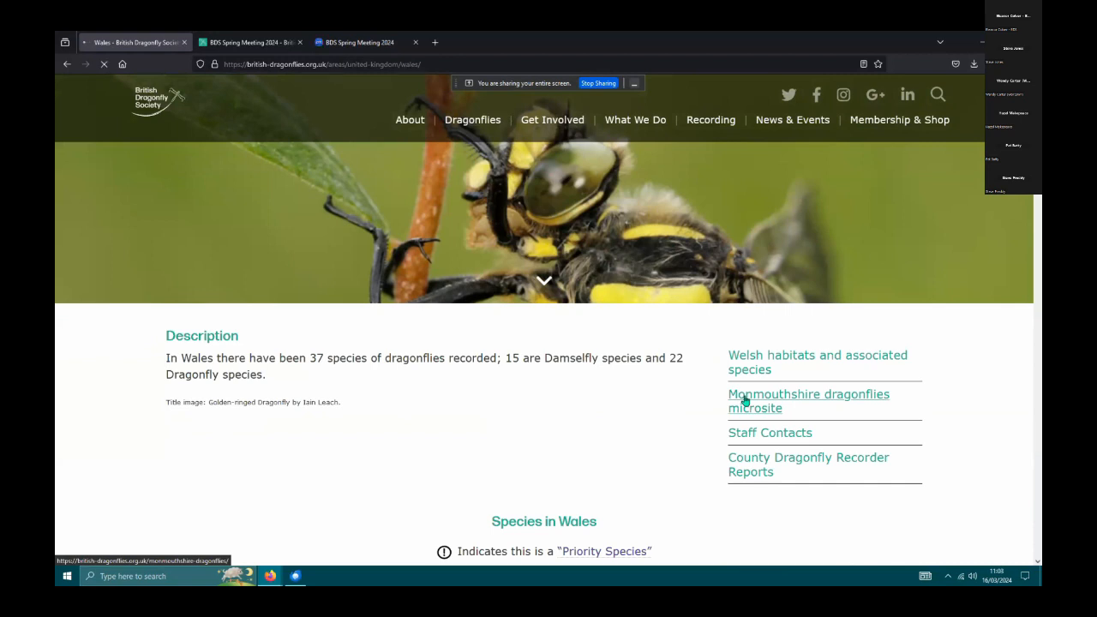
click(809, 400)
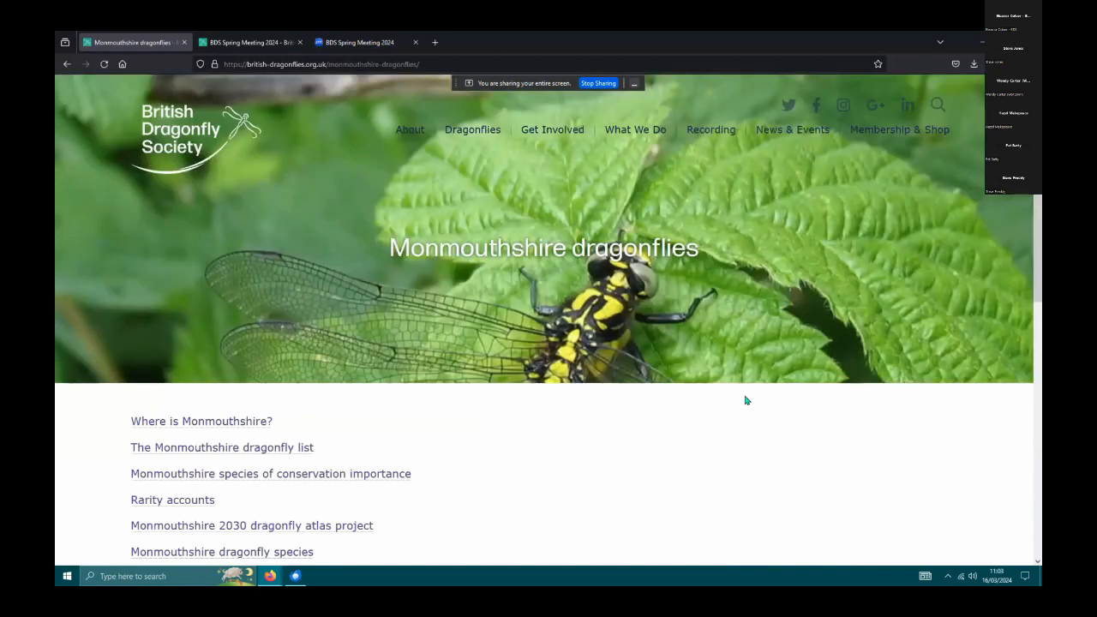
mouse_move(741, 392)
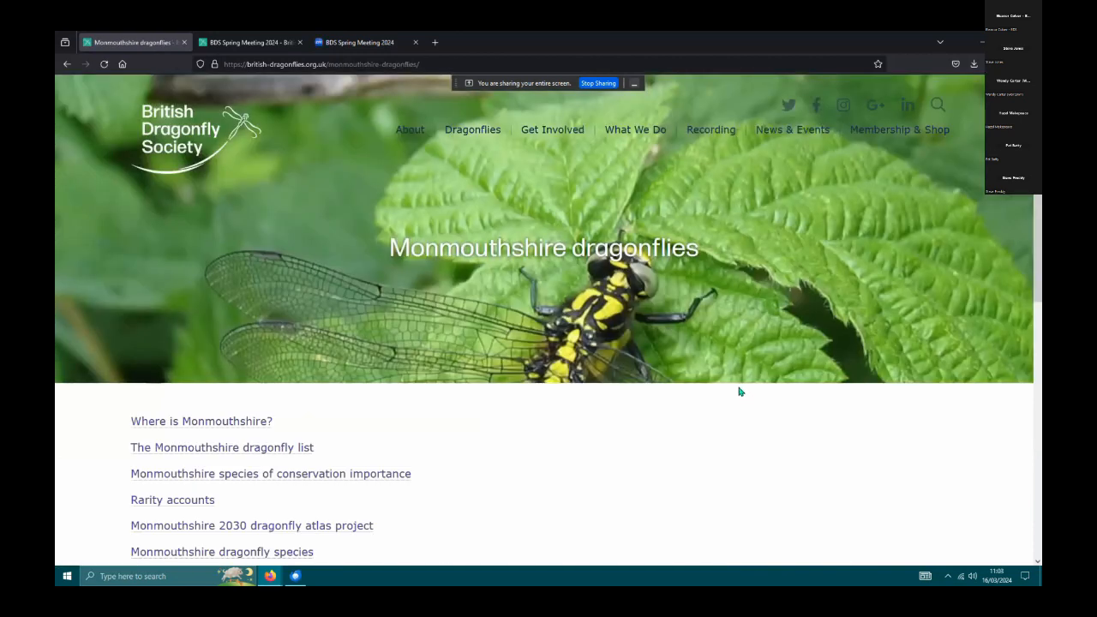
mouse_move(261, 421)
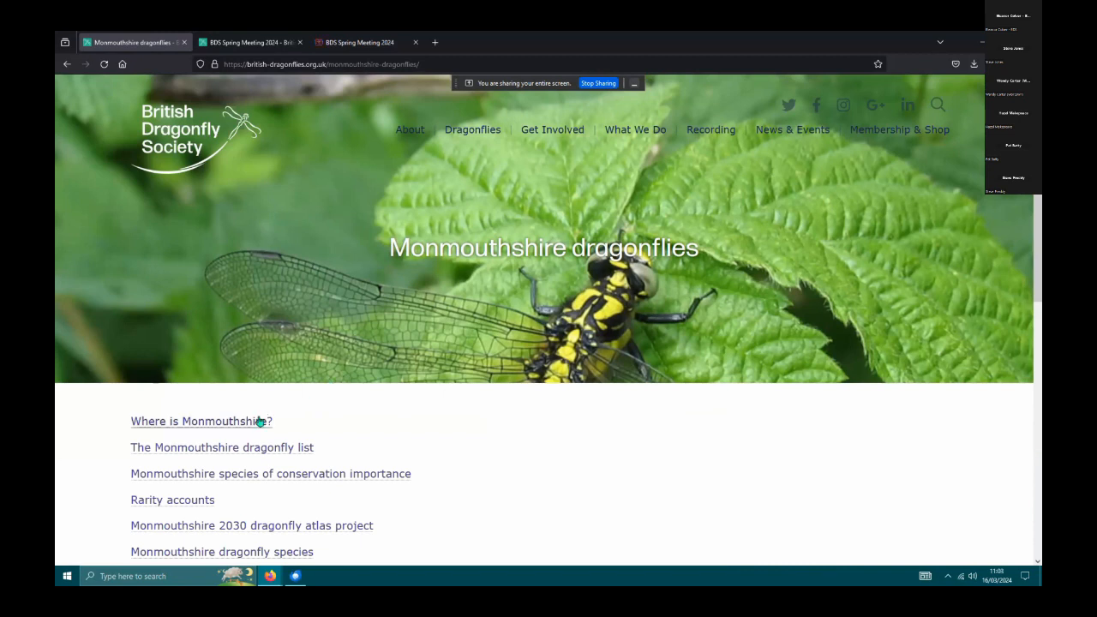
mouse_move(257, 421)
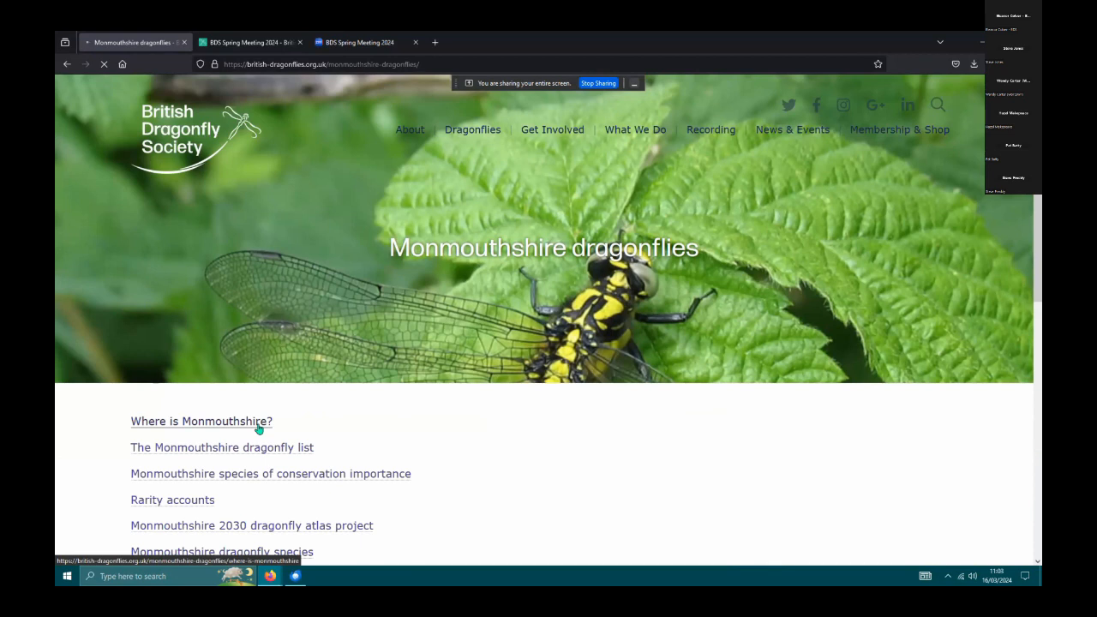
Open the 'Where is Monmouthshire?' page.
click(201, 421)
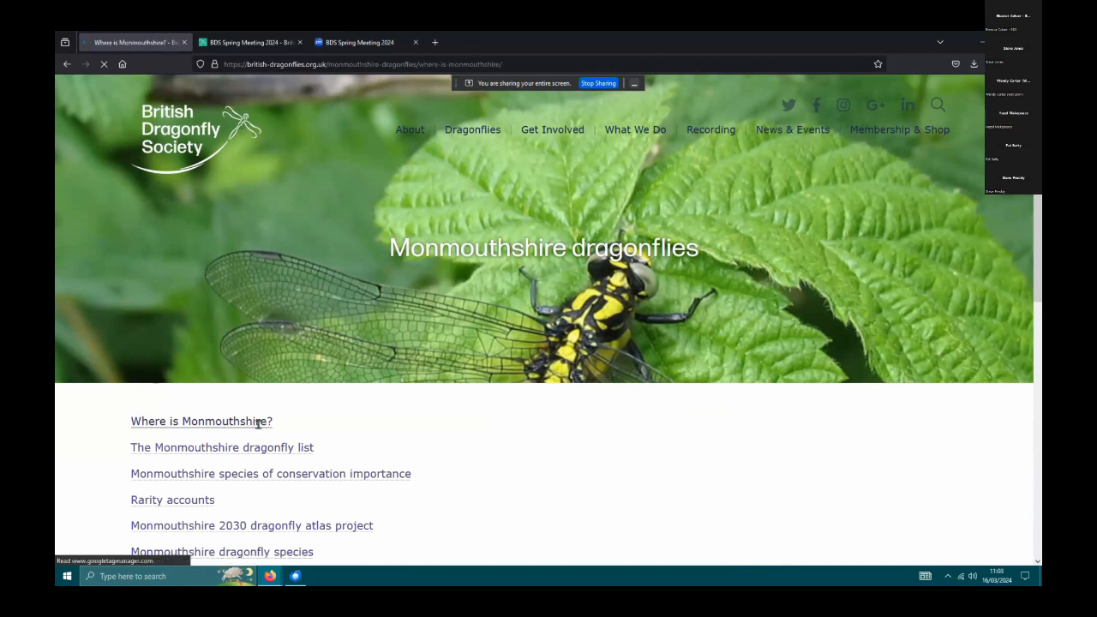
click(202, 421)
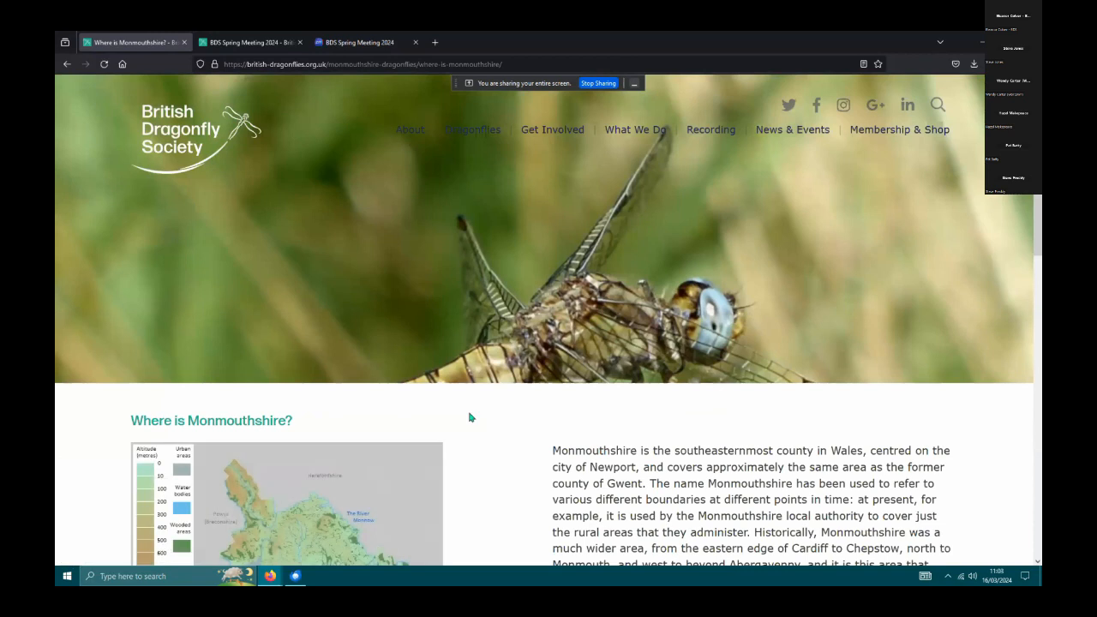
scroll(down, 3)
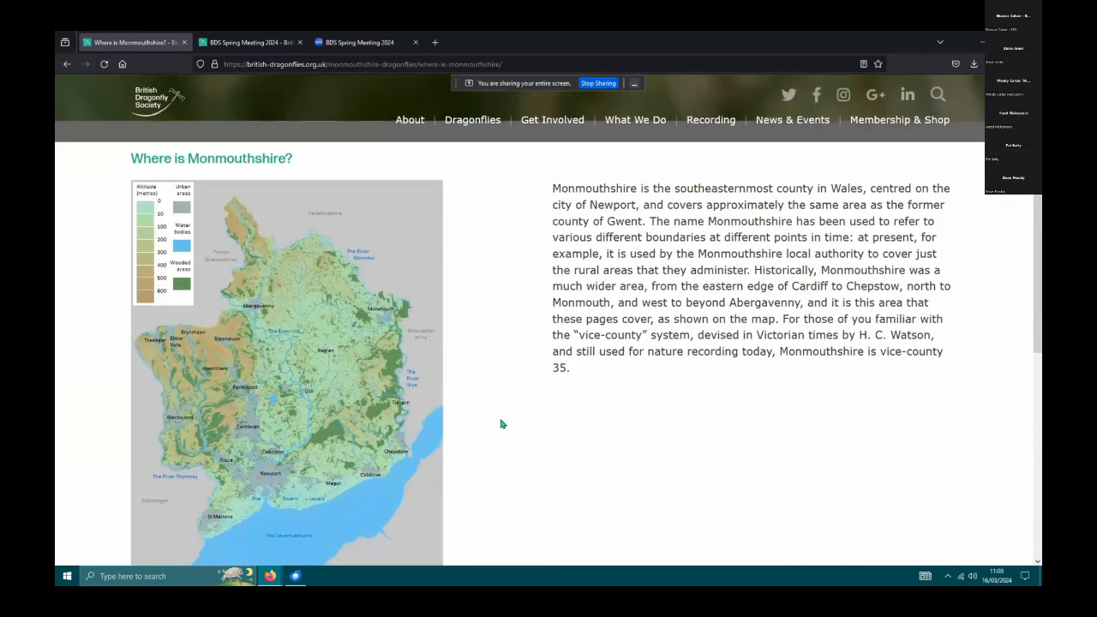
scroll(down, 3)
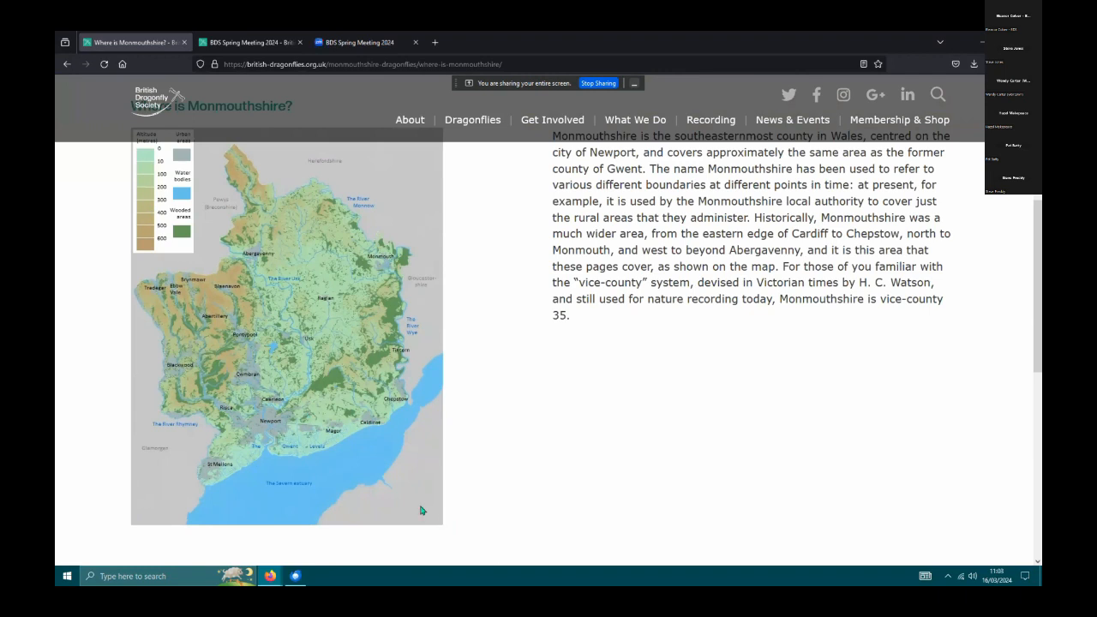
mouse_move(402, 483)
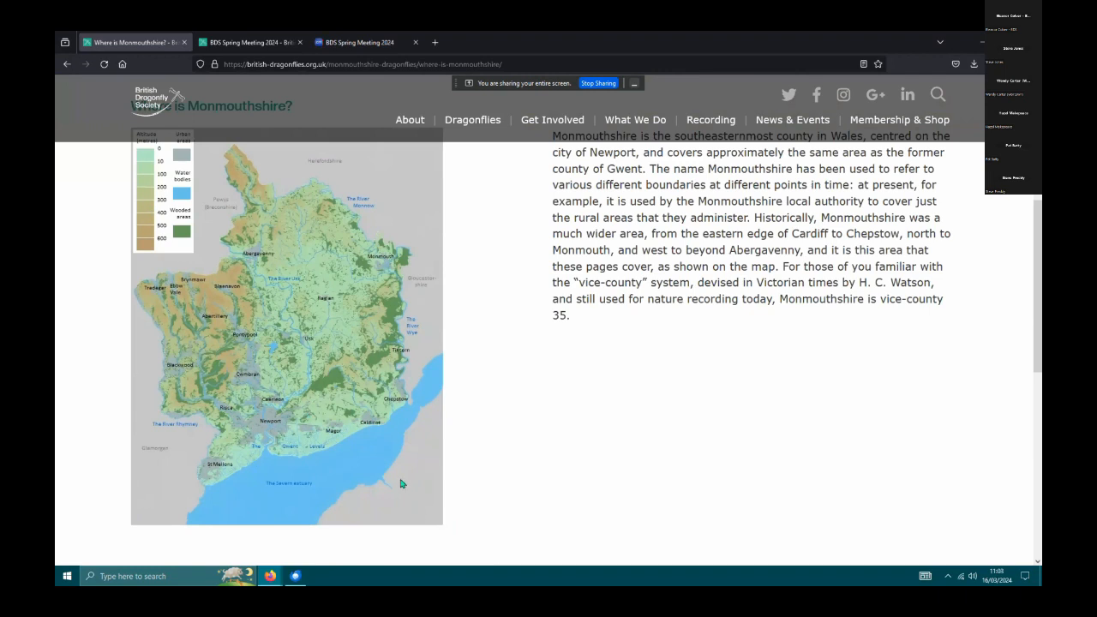
mouse_move(399, 396)
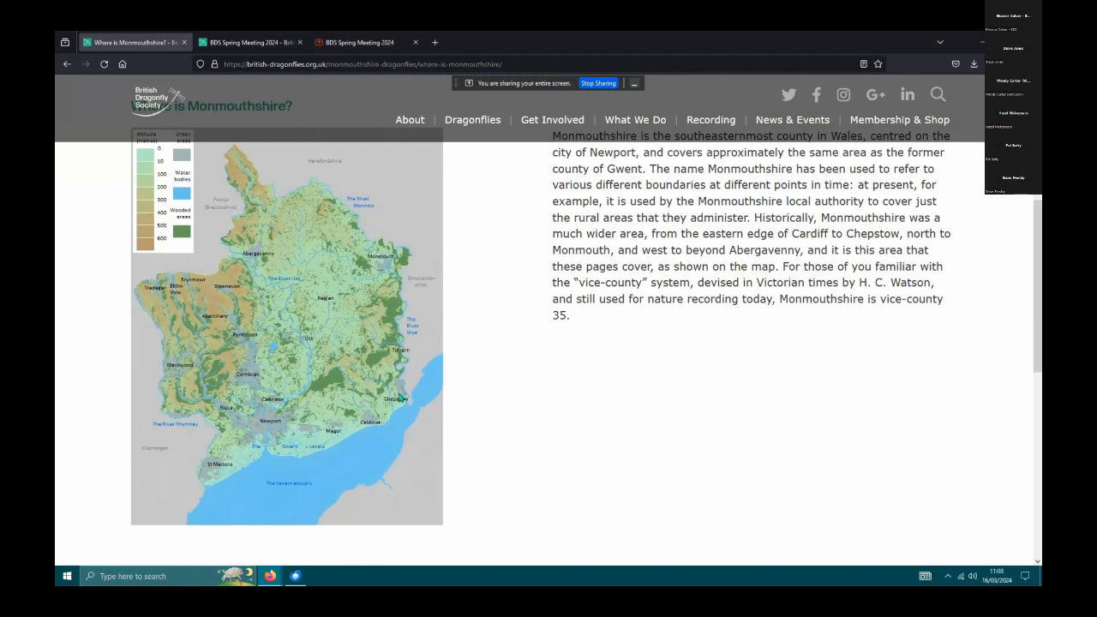
mouse_move(291, 167)
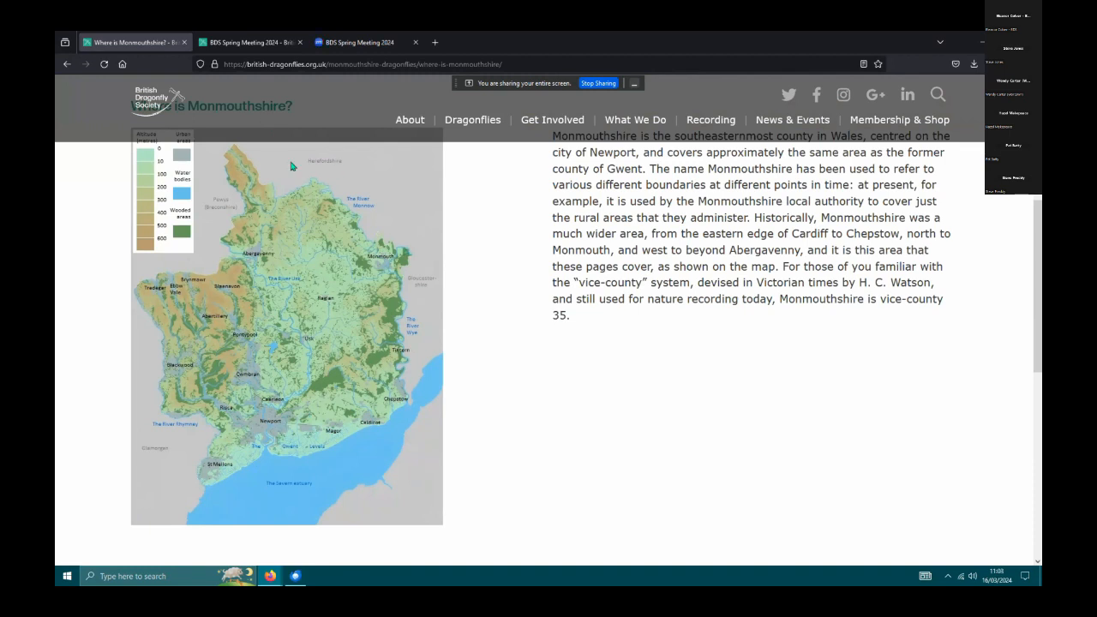
mouse_move(179, 362)
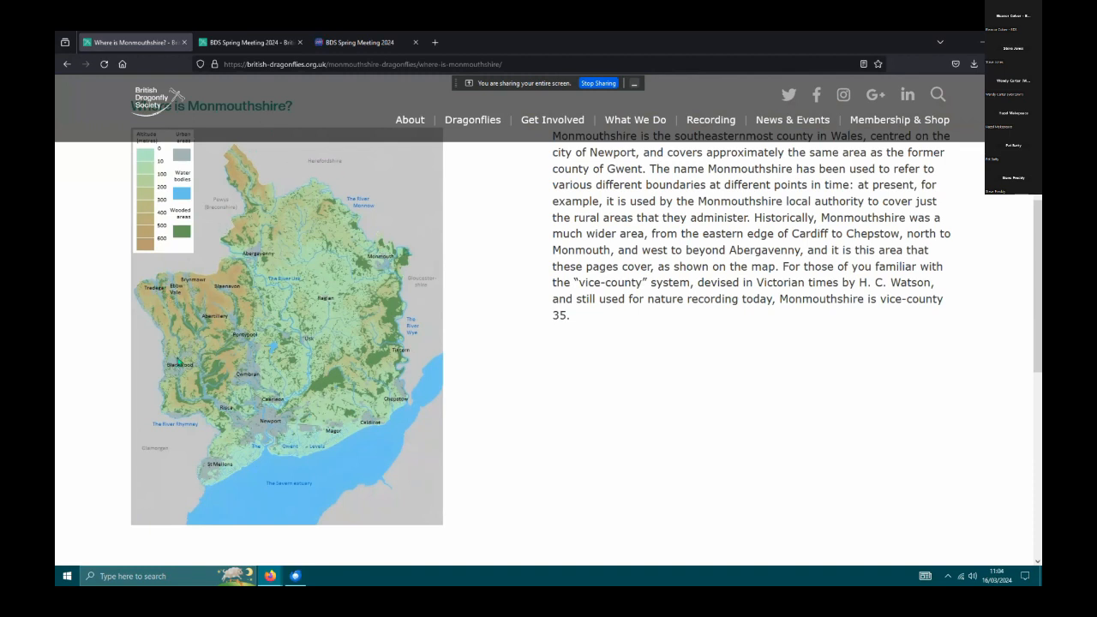
mouse_move(208, 489)
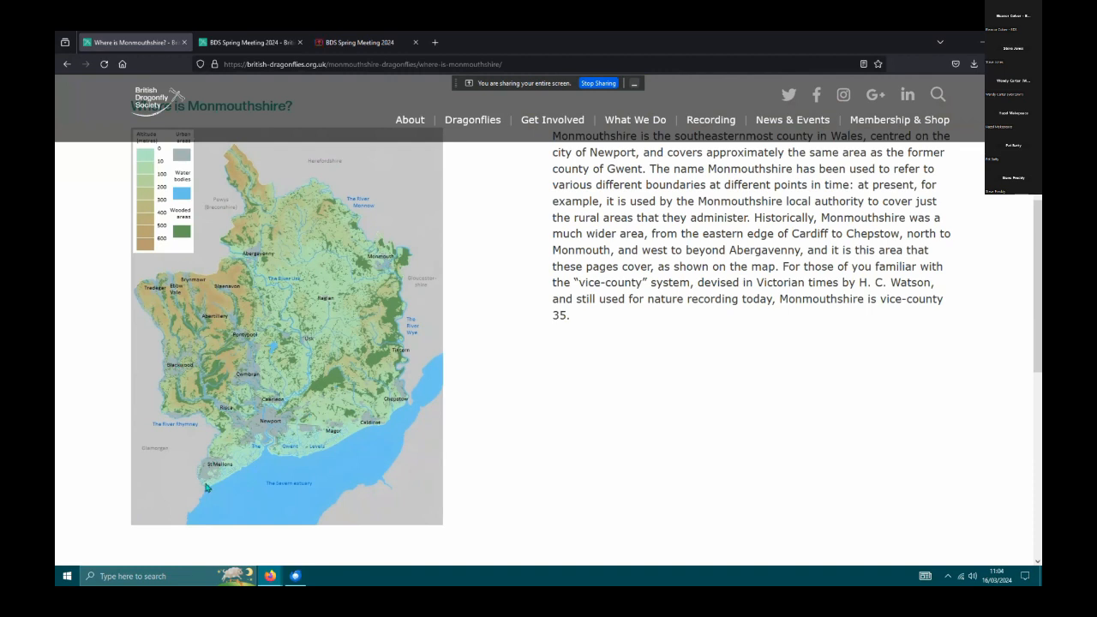
mouse_move(309, 427)
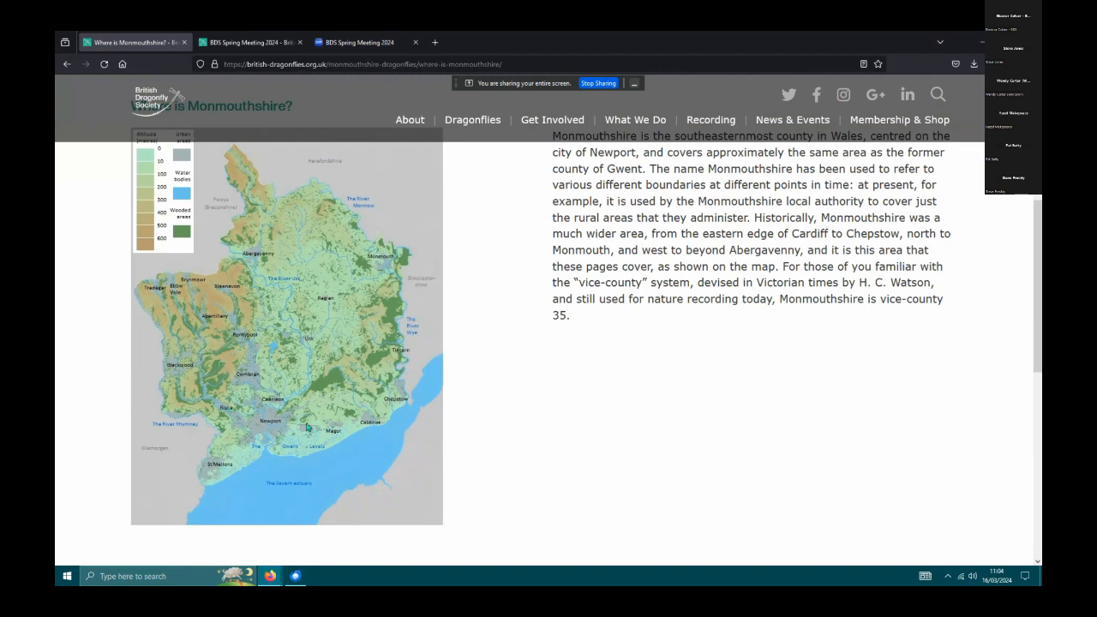
mouse_move(238, 432)
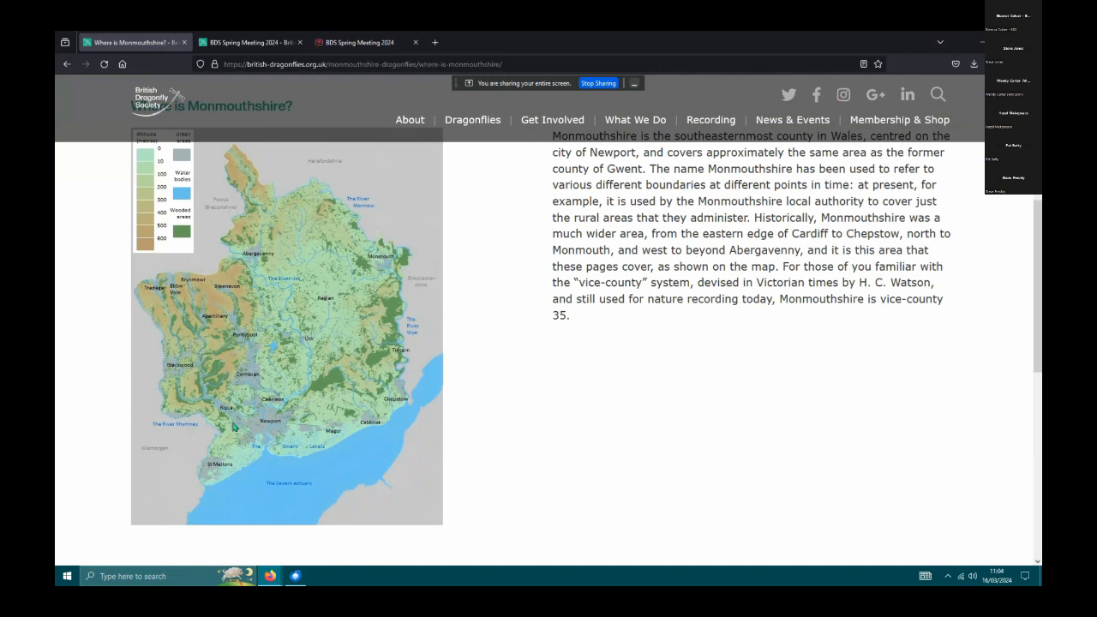
mouse_move(283, 427)
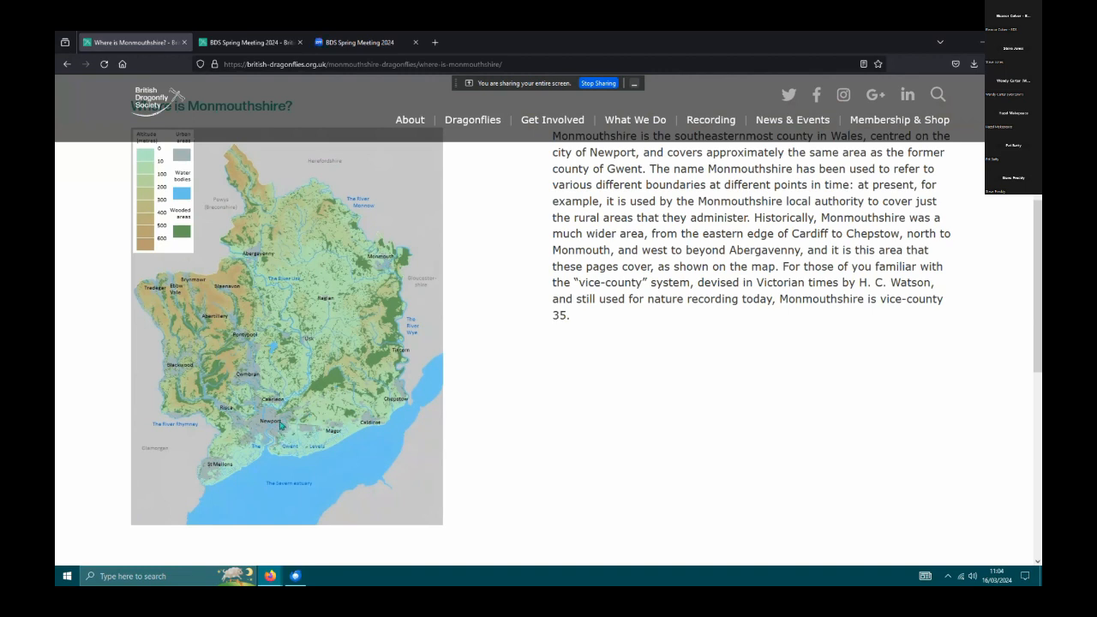
mouse_move(250, 386)
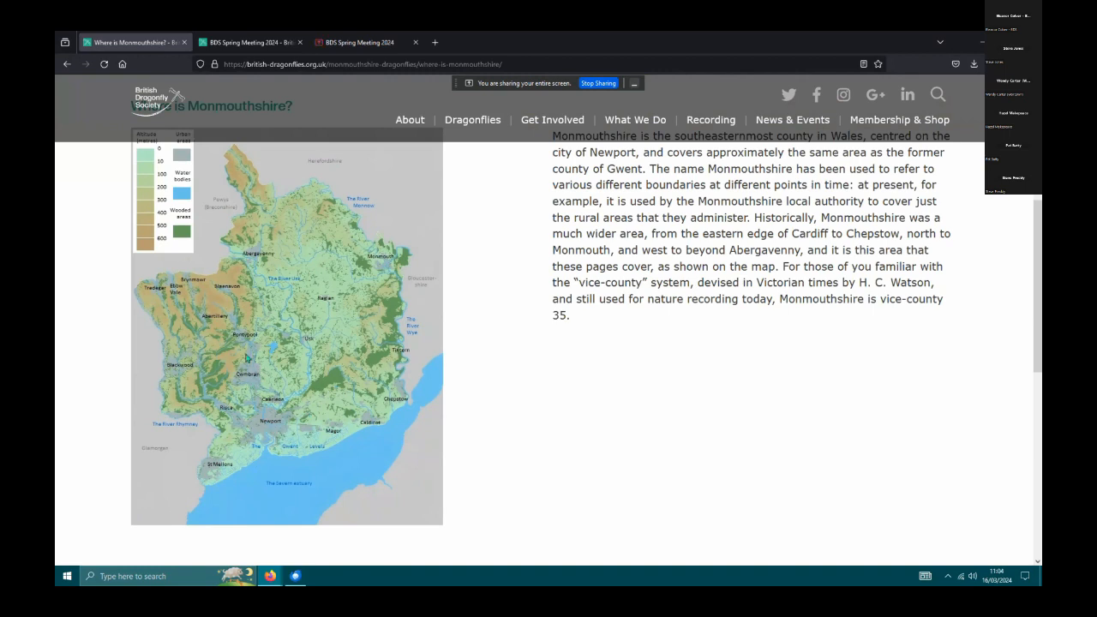
mouse_move(259, 388)
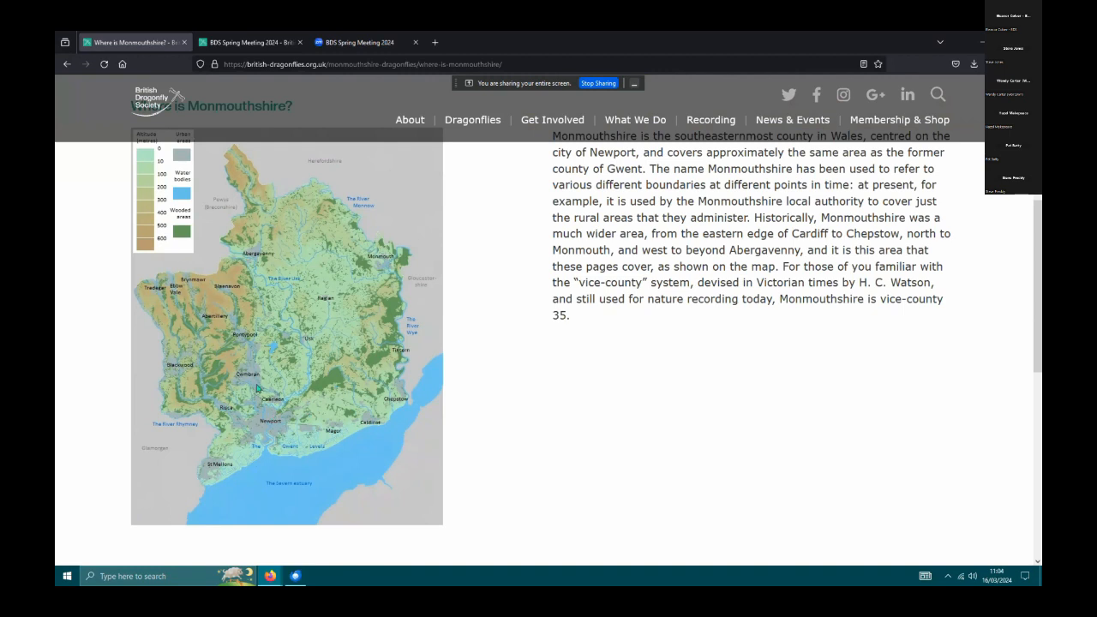
mouse_move(279, 443)
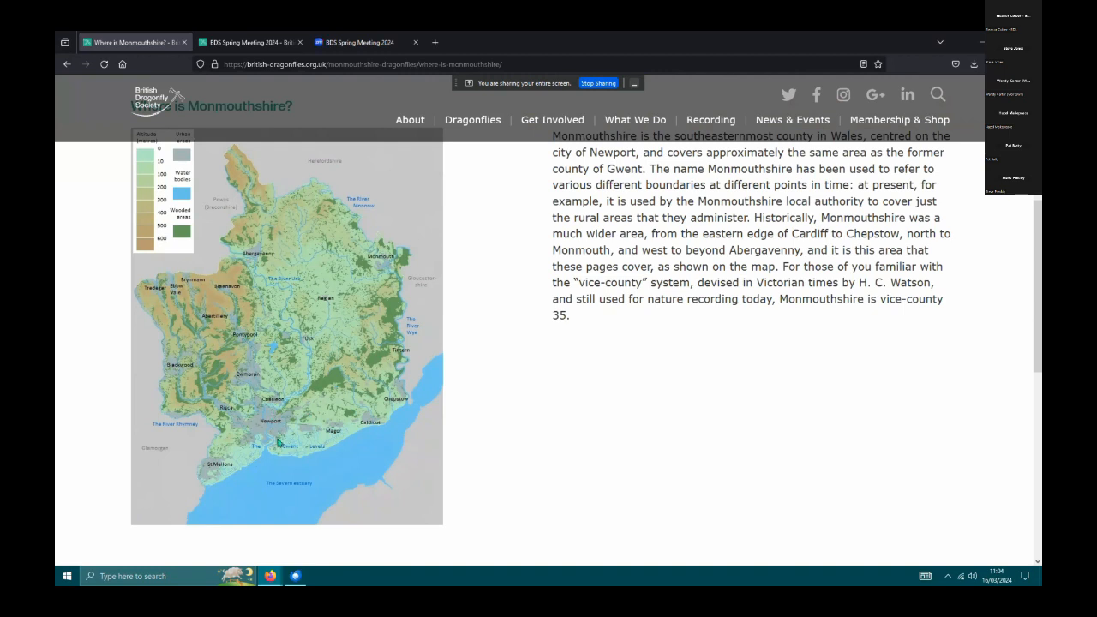
mouse_move(275, 375)
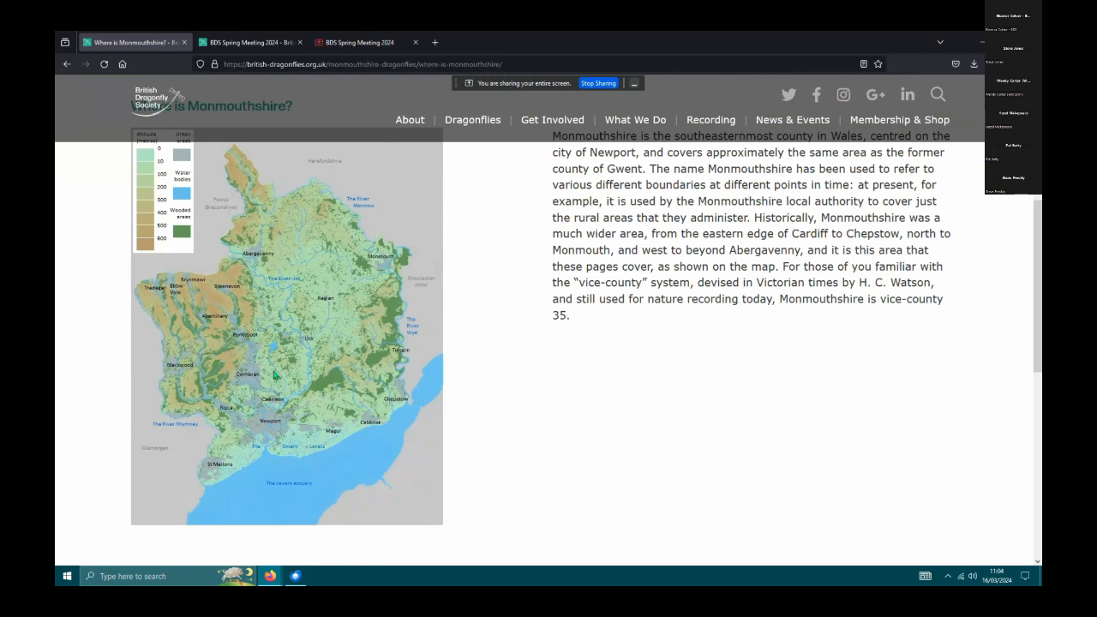
mouse_move(245, 429)
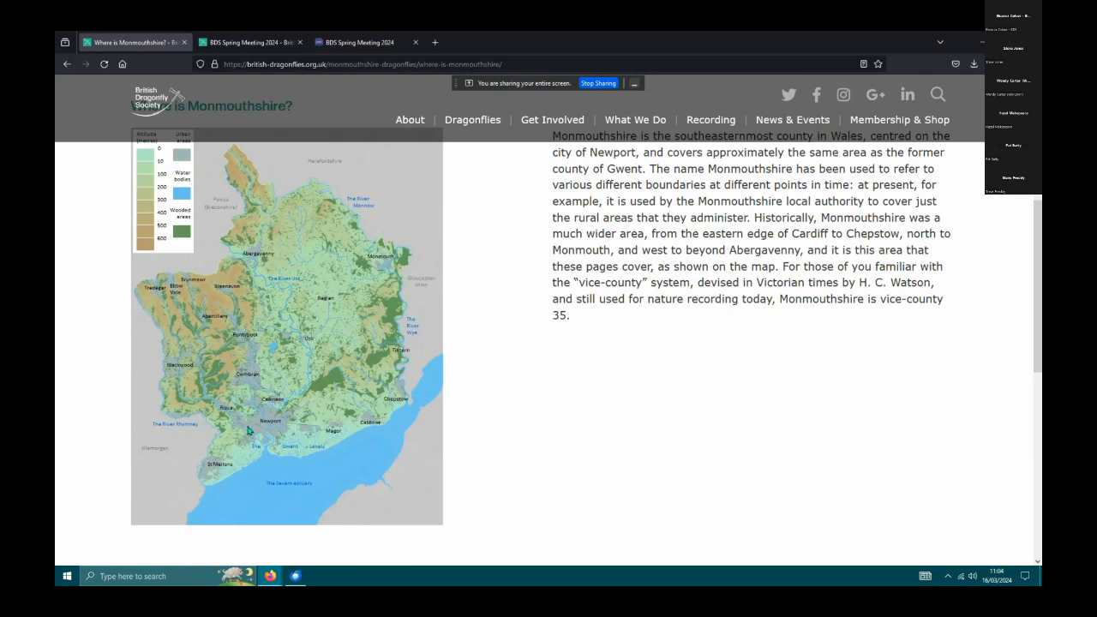
mouse_move(156, 457)
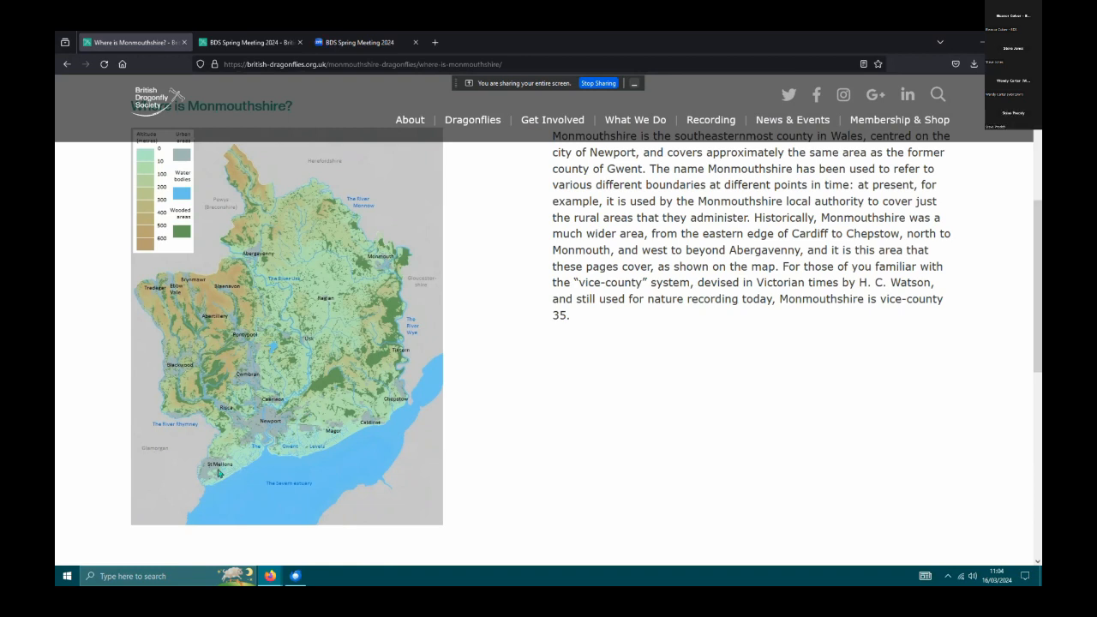
mouse_move(179, 482)
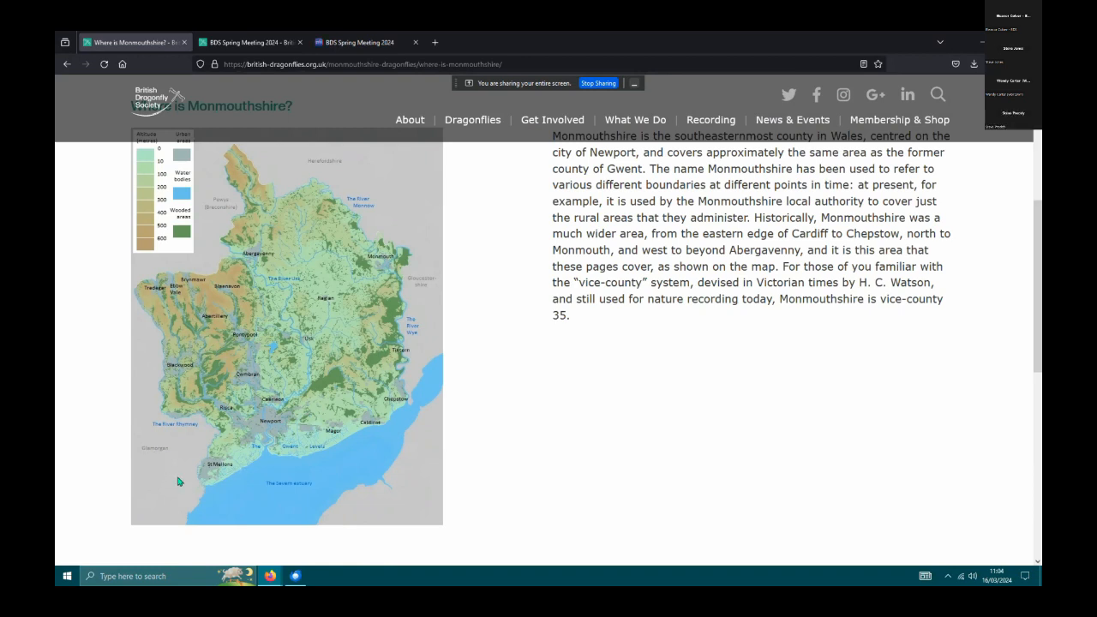
mouse_move(147, 503)
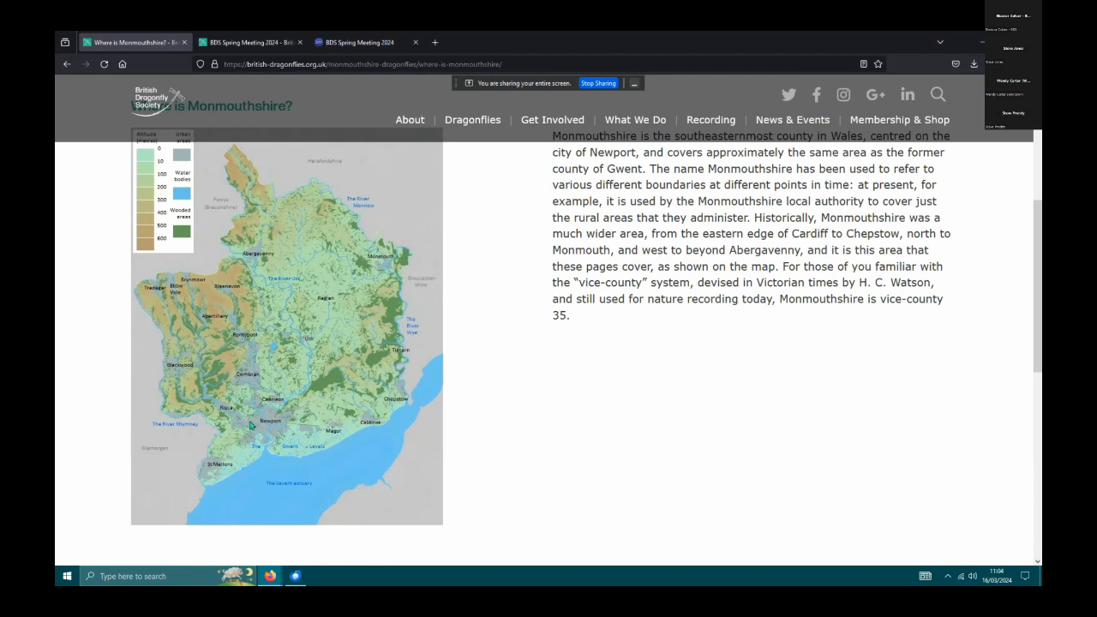
mouse_move(241, 431)
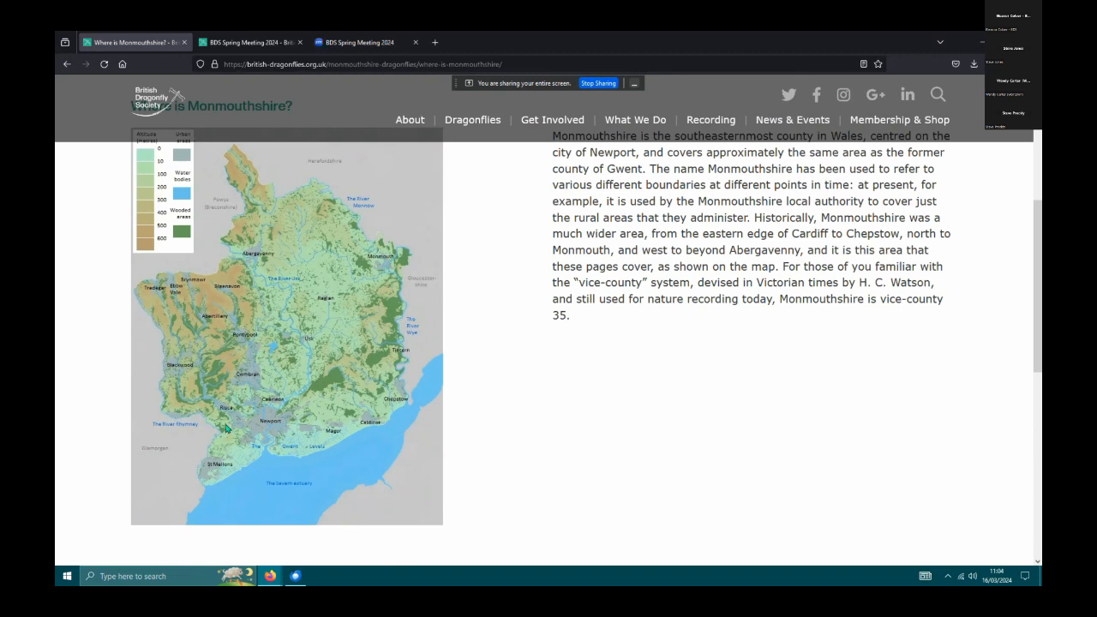
mouse_move(222, 444)
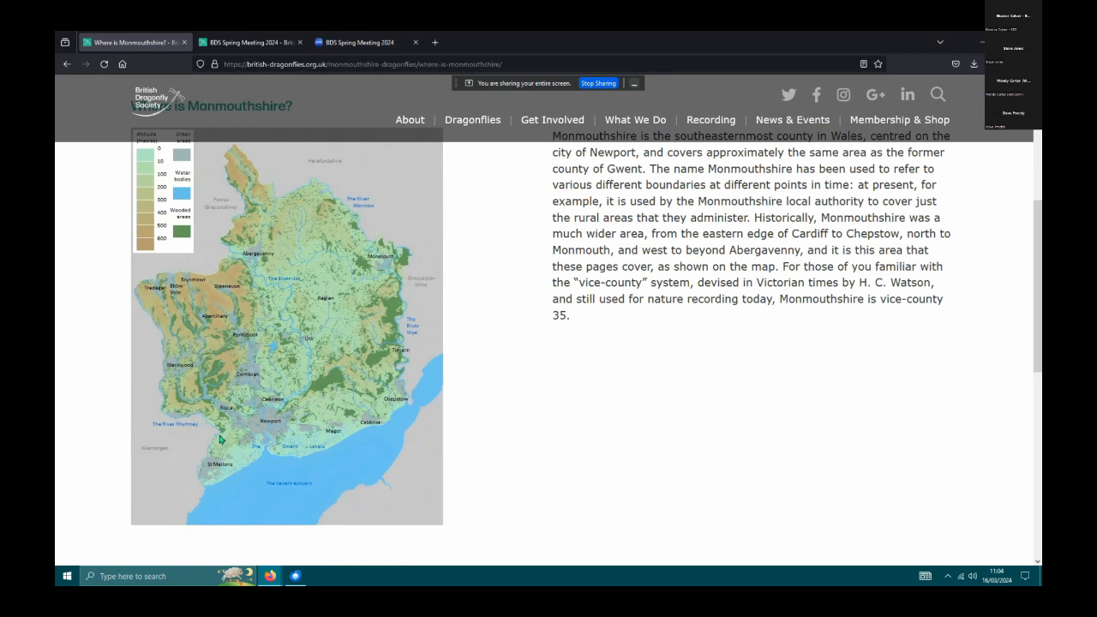
mouse_move(226, 445)
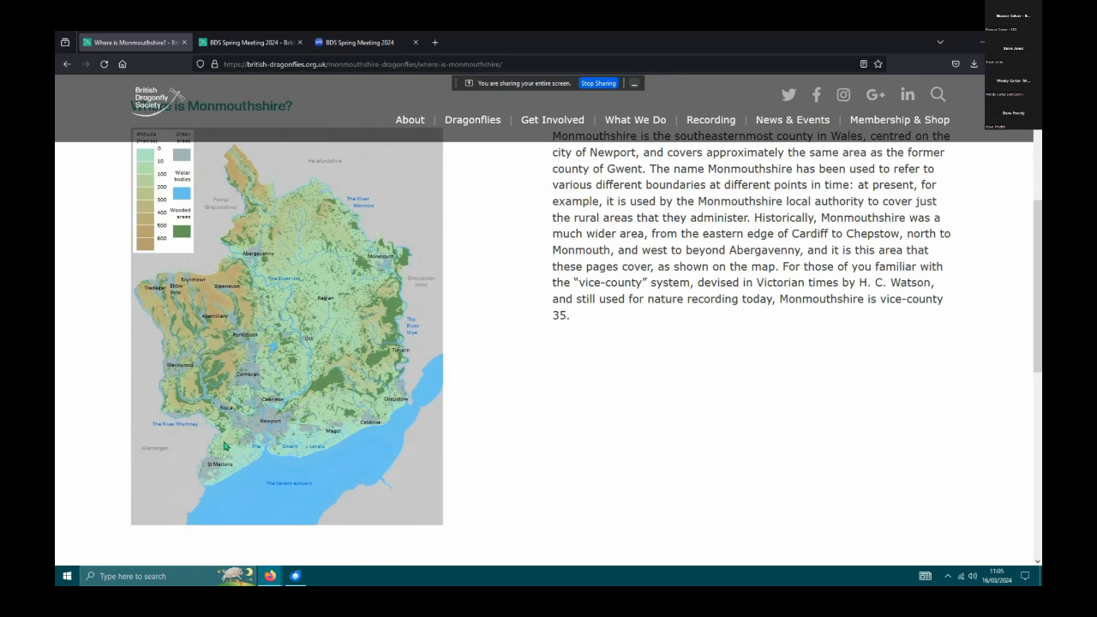
mouse_move(233, 439)
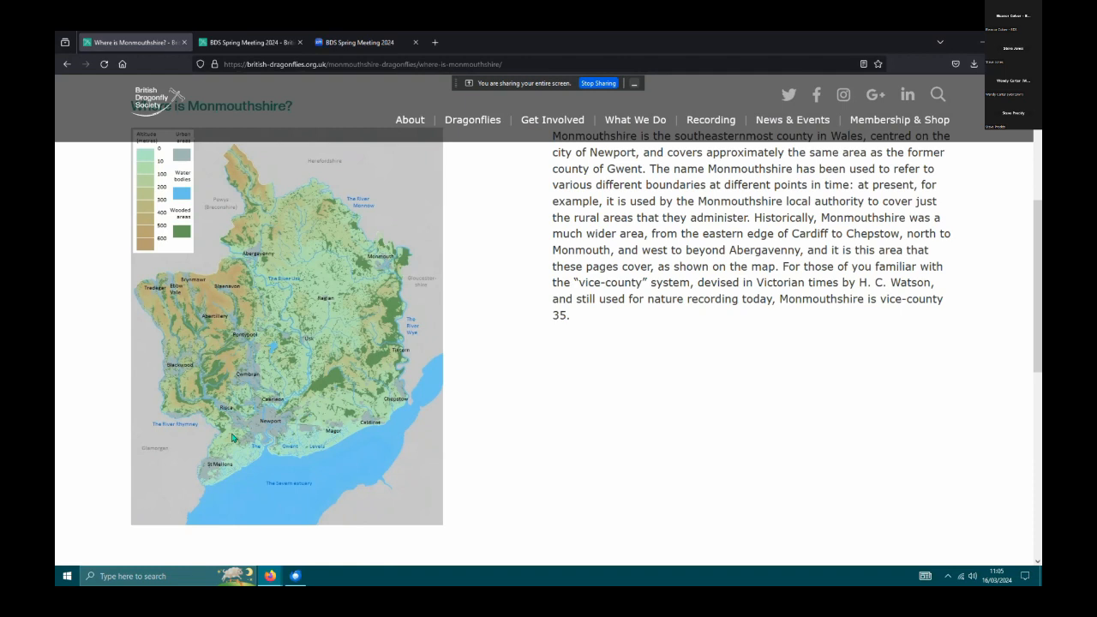
mouse_move(225, 387)
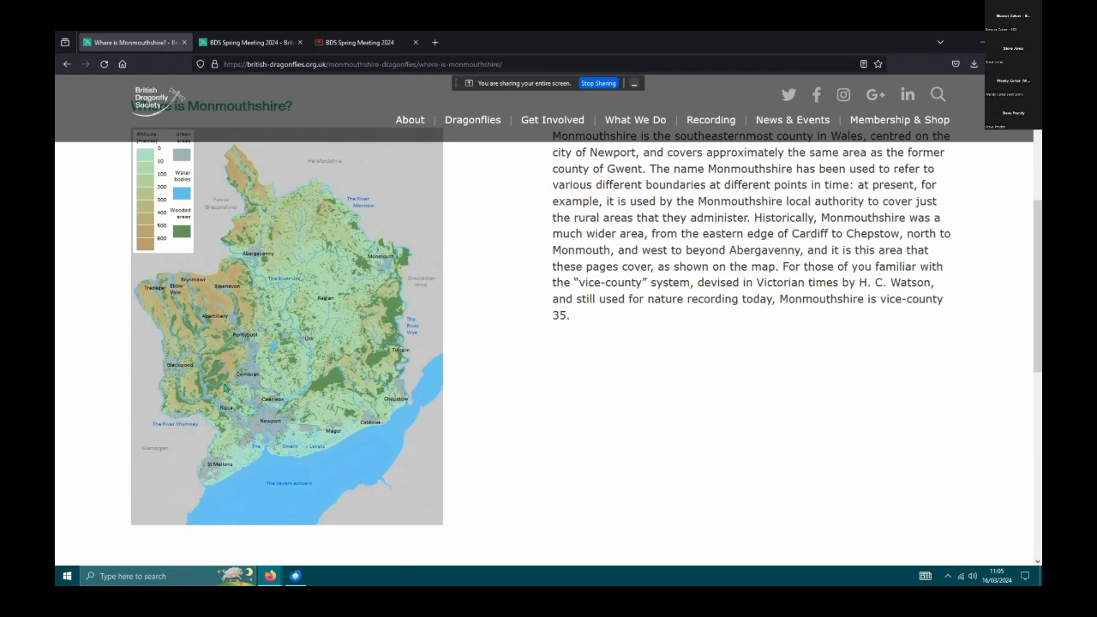
mouse_move(225, 432)
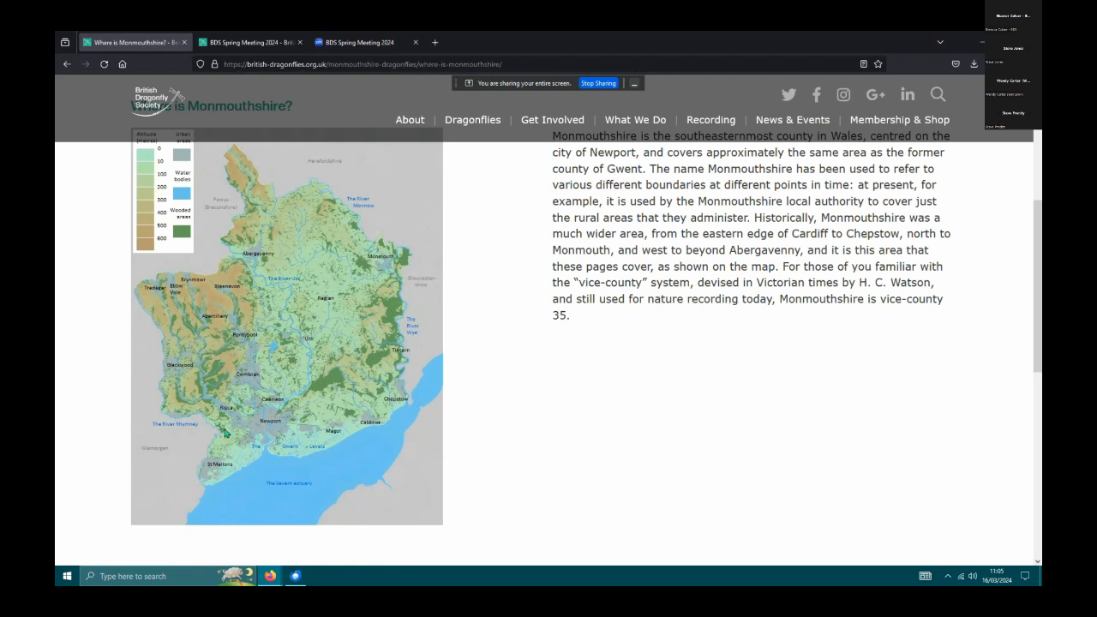
mouse_move(223, 264)
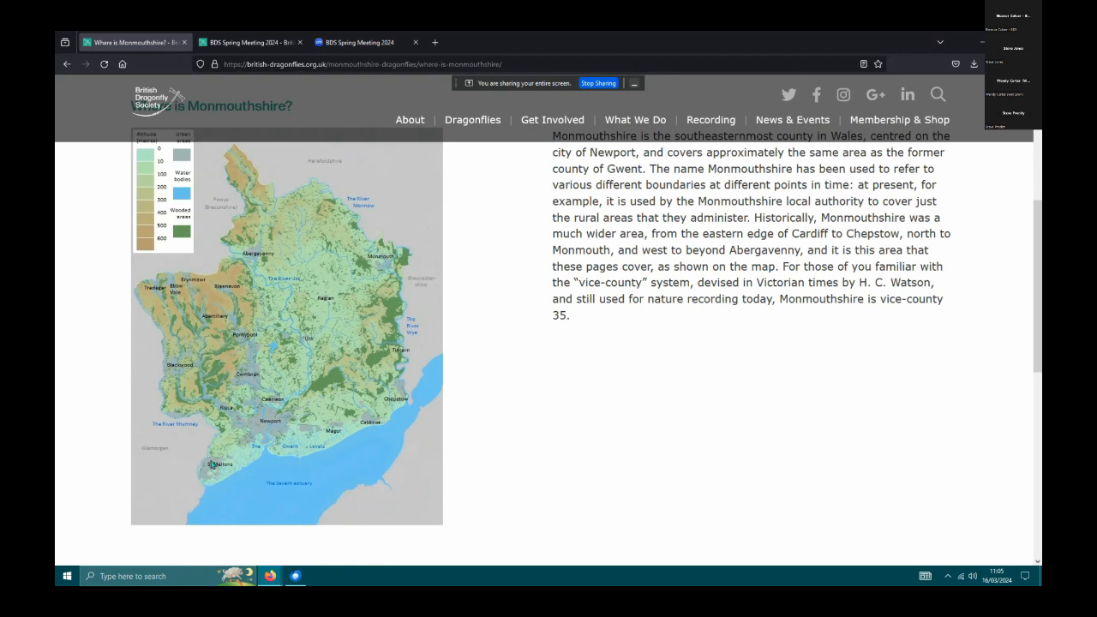
mouse_move(256, 464)
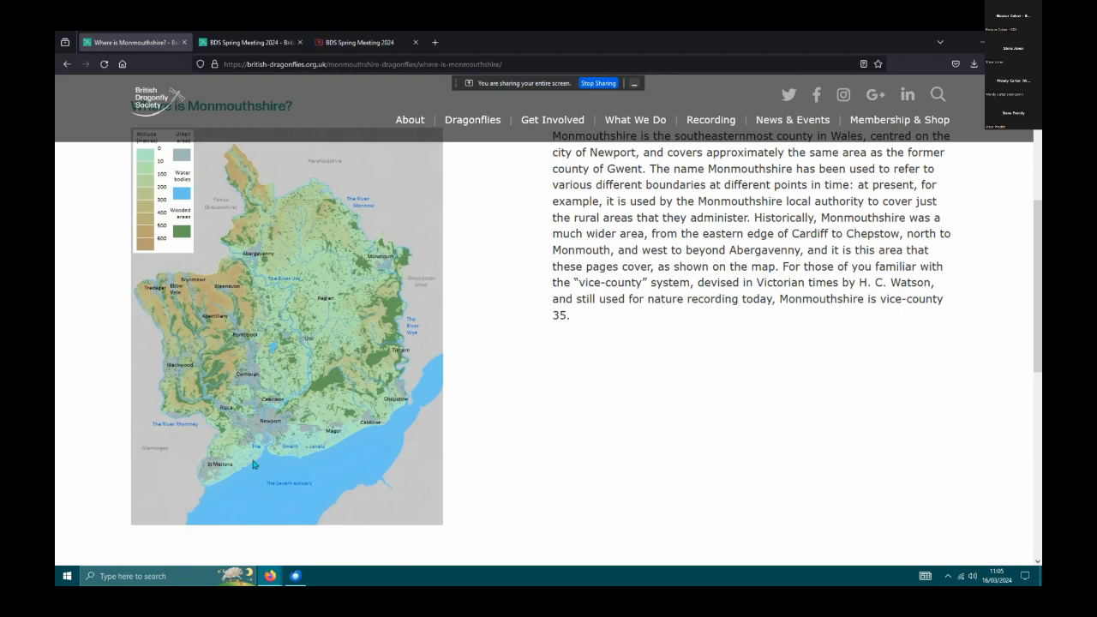
mouse_move(392, 418)
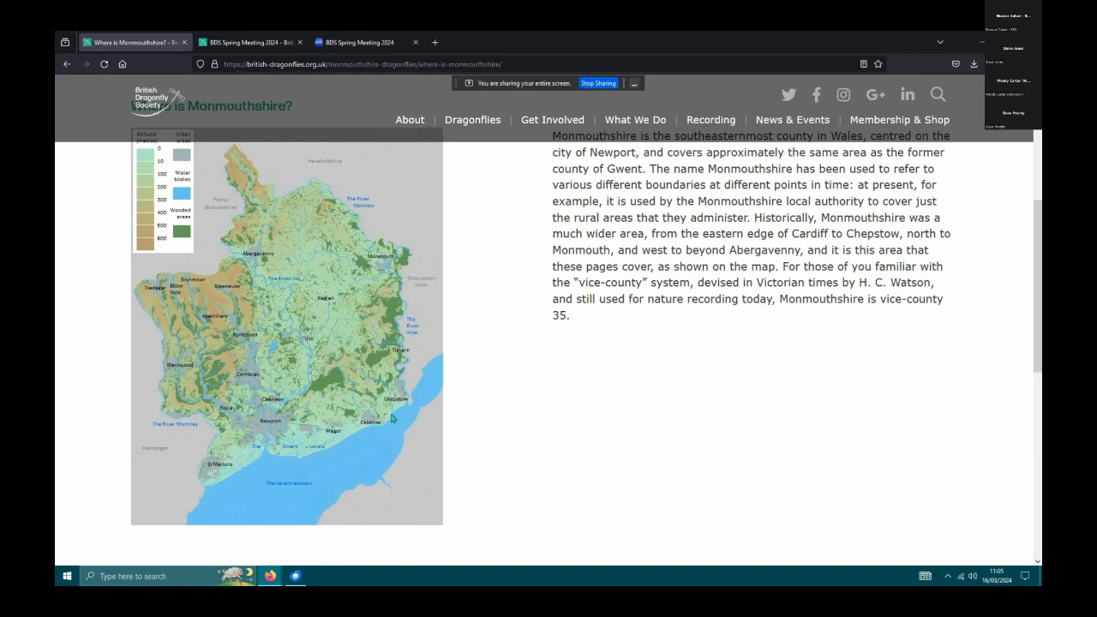
mouse_move(281, 432)
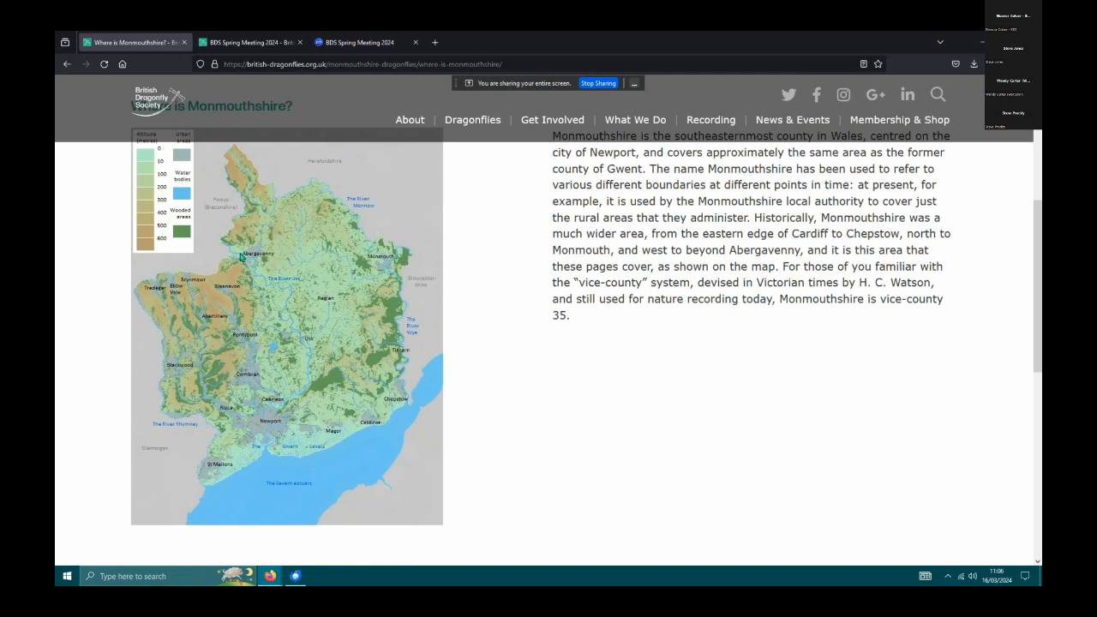
mouse_move(267, 421)
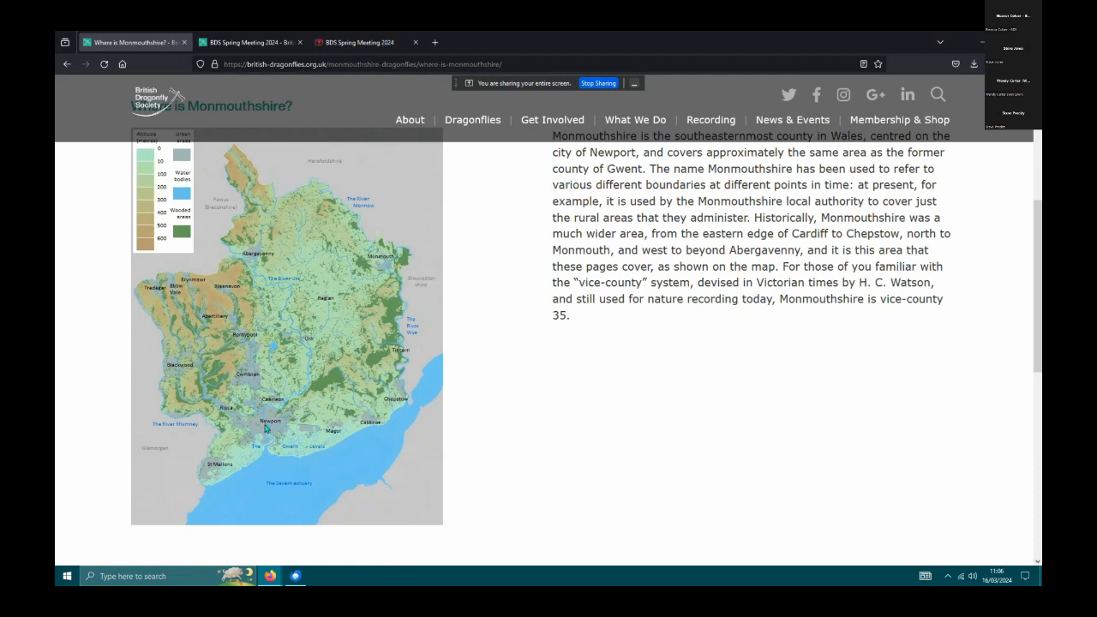
mouse_move(223, 407)
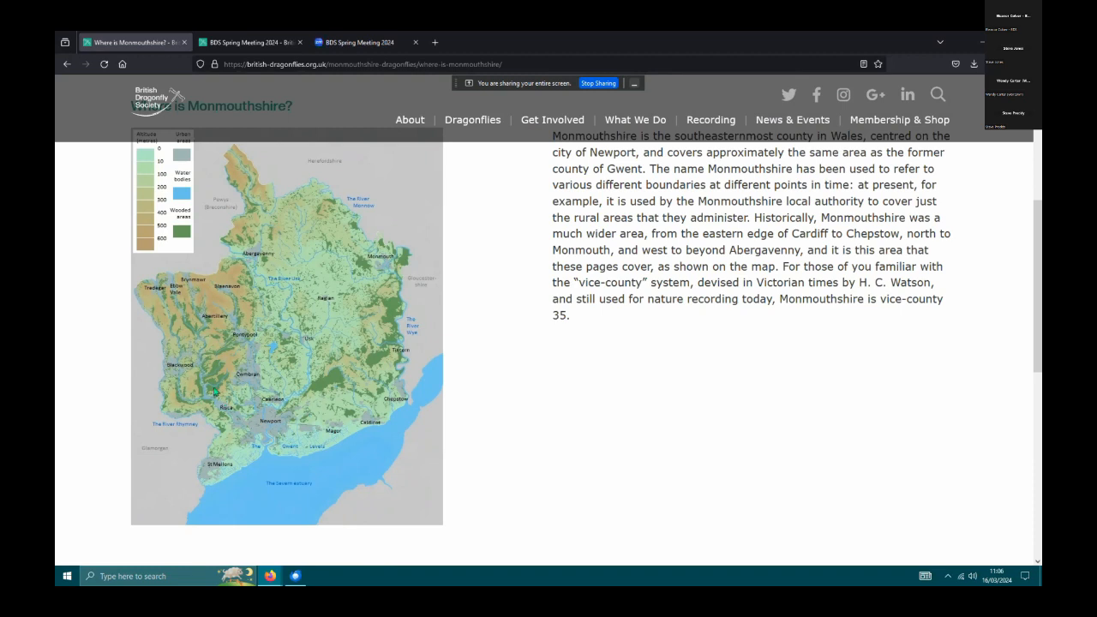
mouse_move(222, 320)
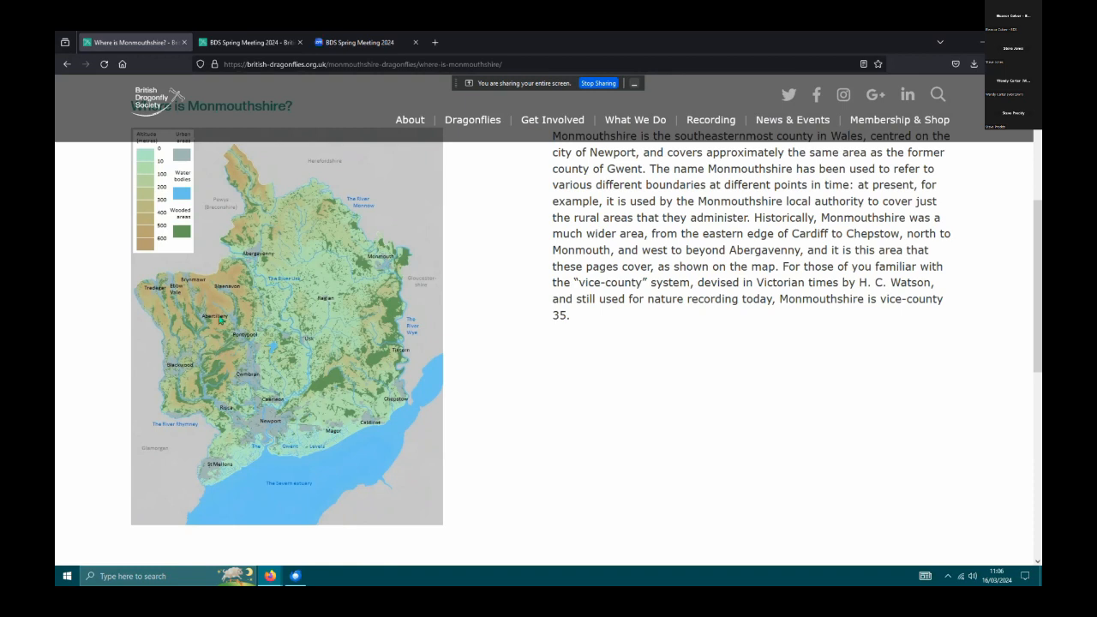
mouse_move(227, 320)
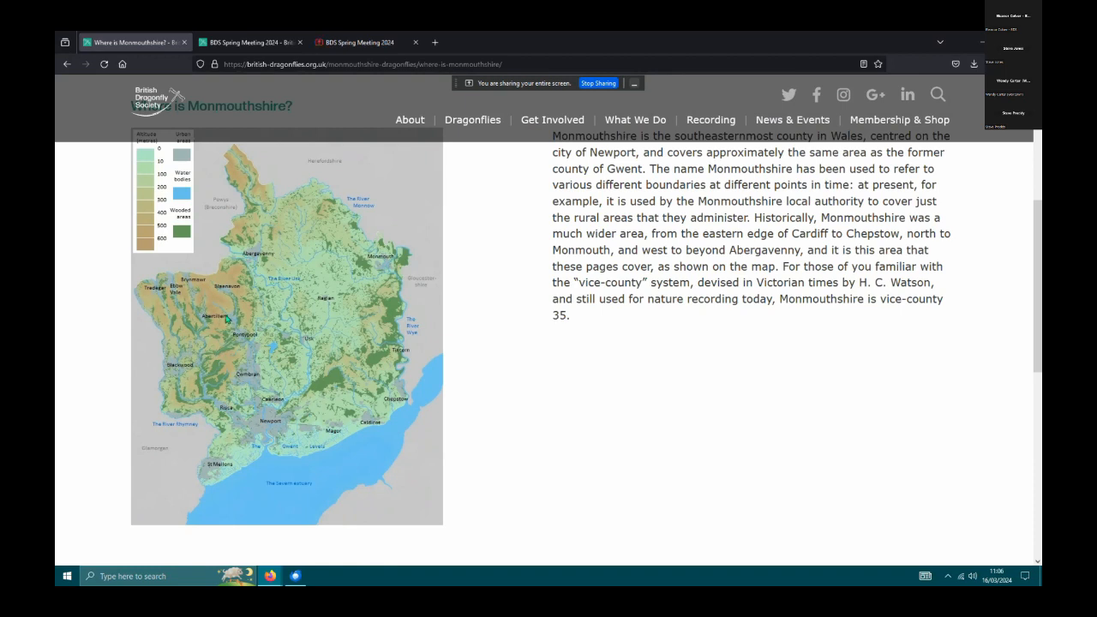
mouse_move(171, 317)
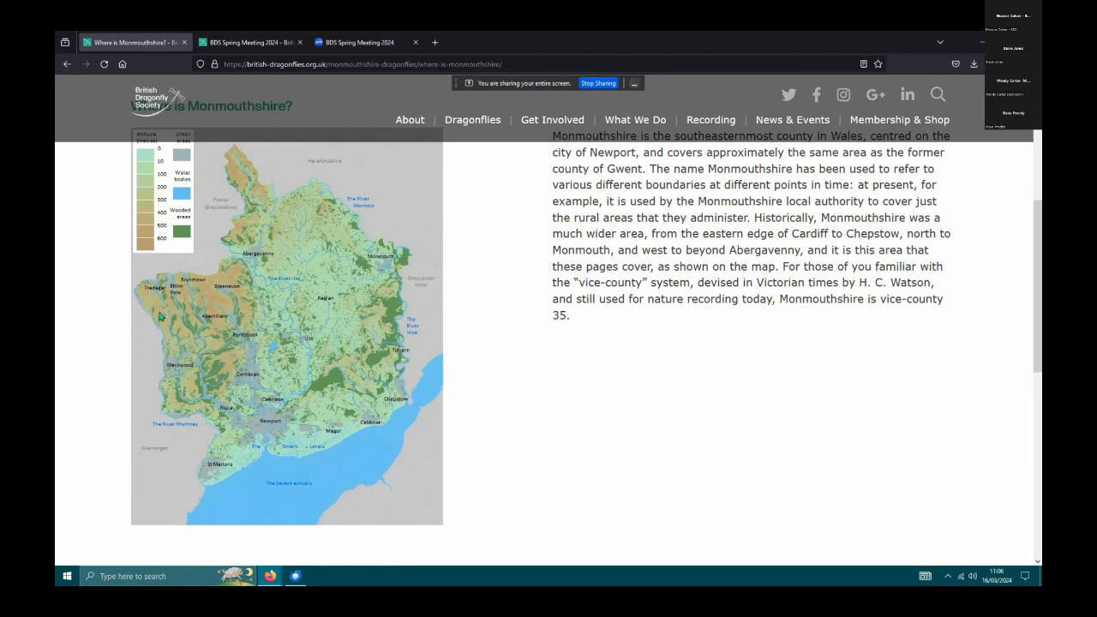
mouse_move(250, 309)
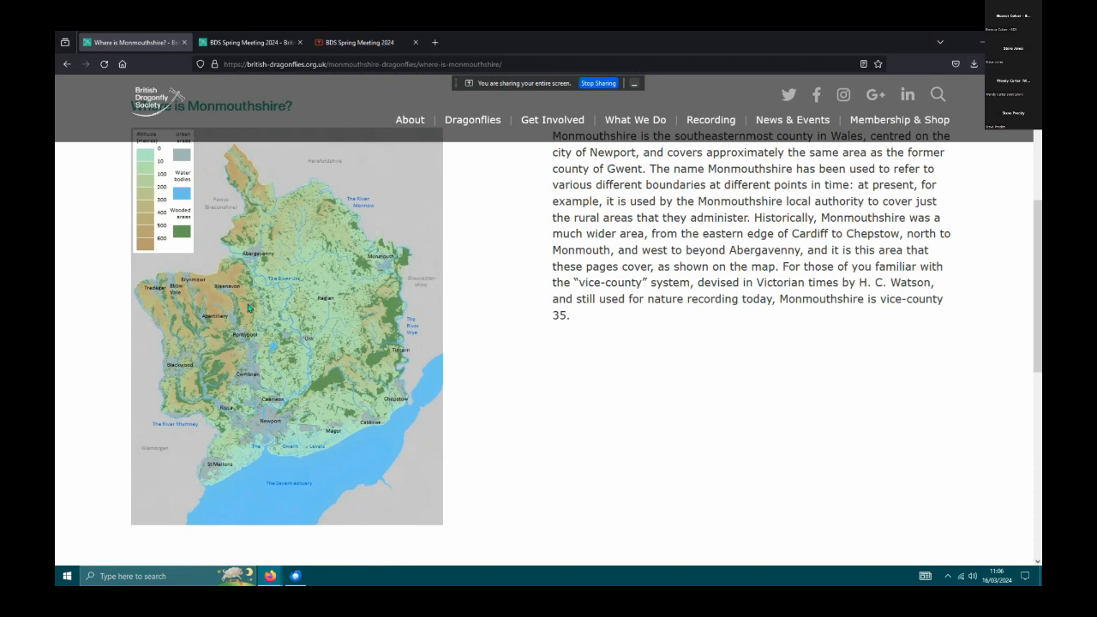
mouse_move(227, 292)
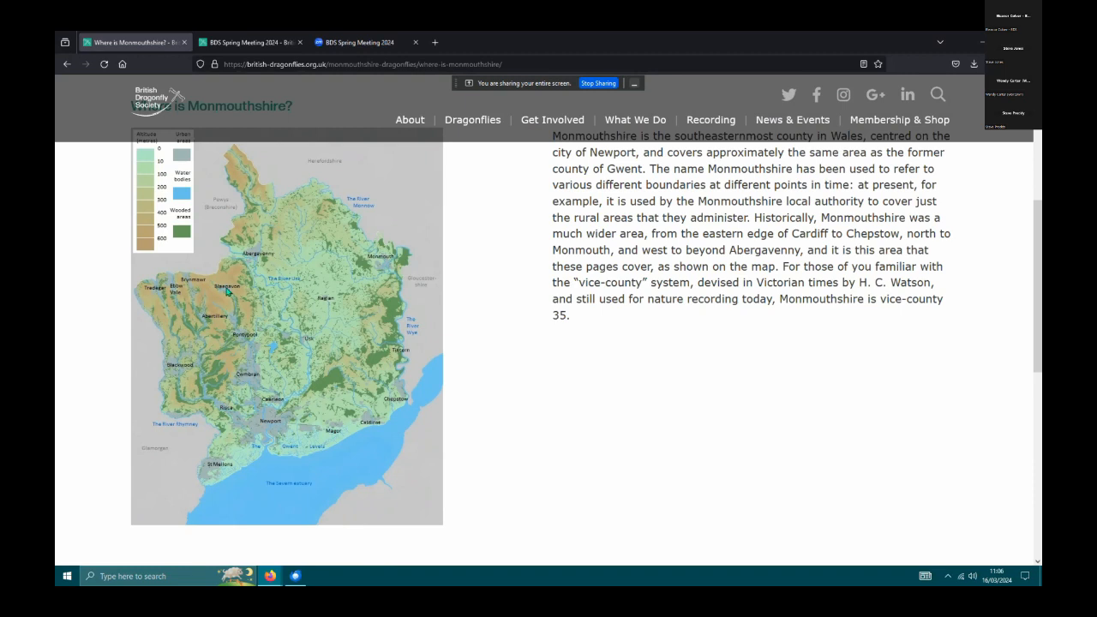
mouse_move(230, 290)
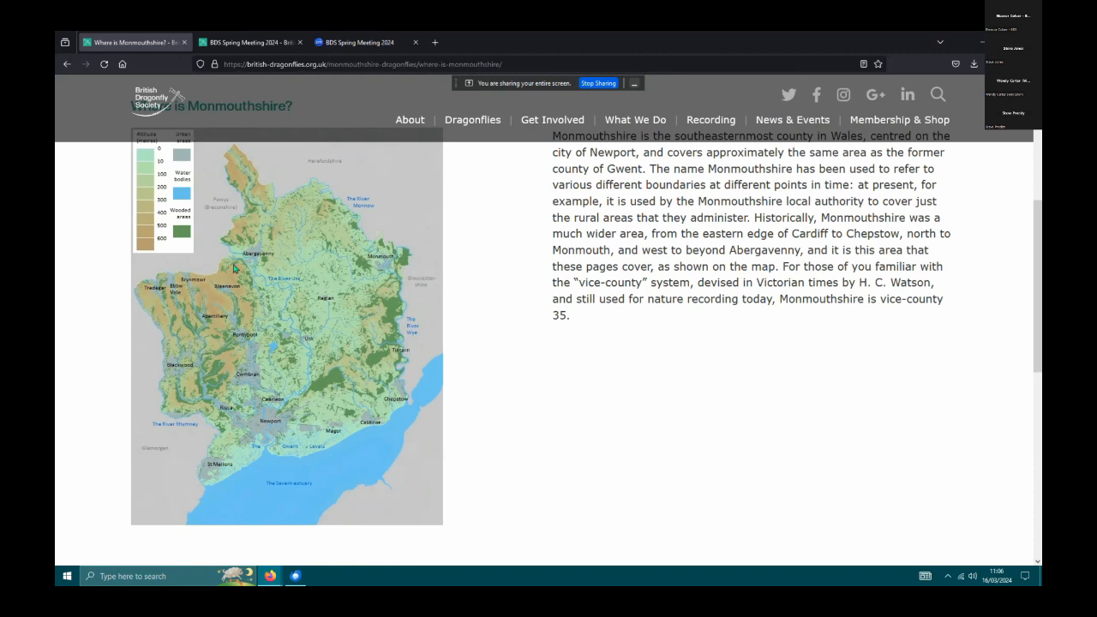
mouse_move(242, 249)
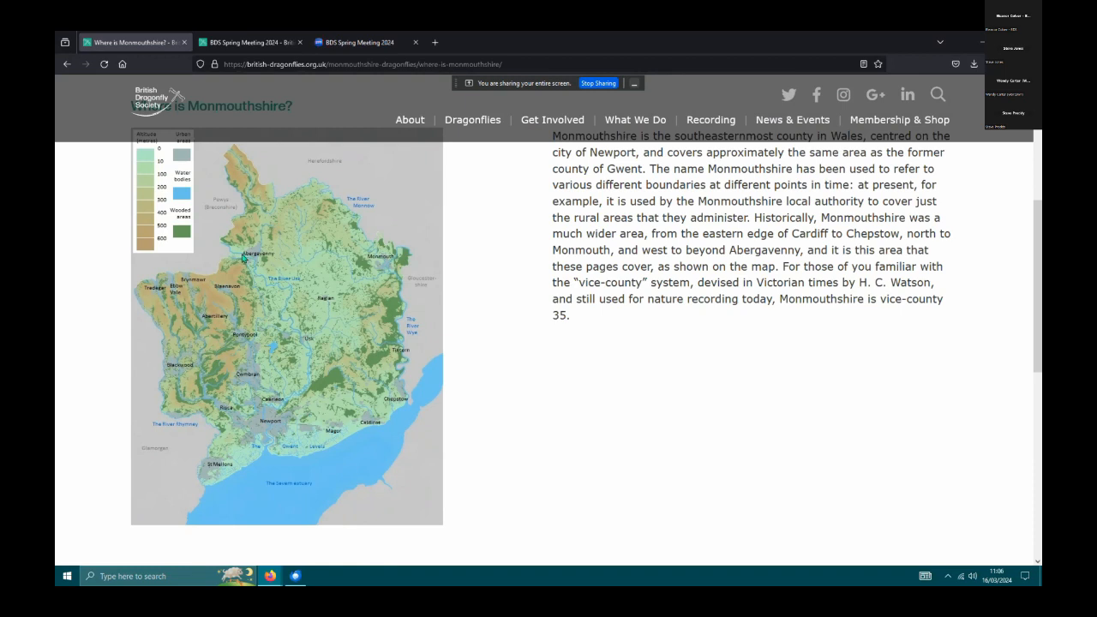
mouse_move(243, 257)
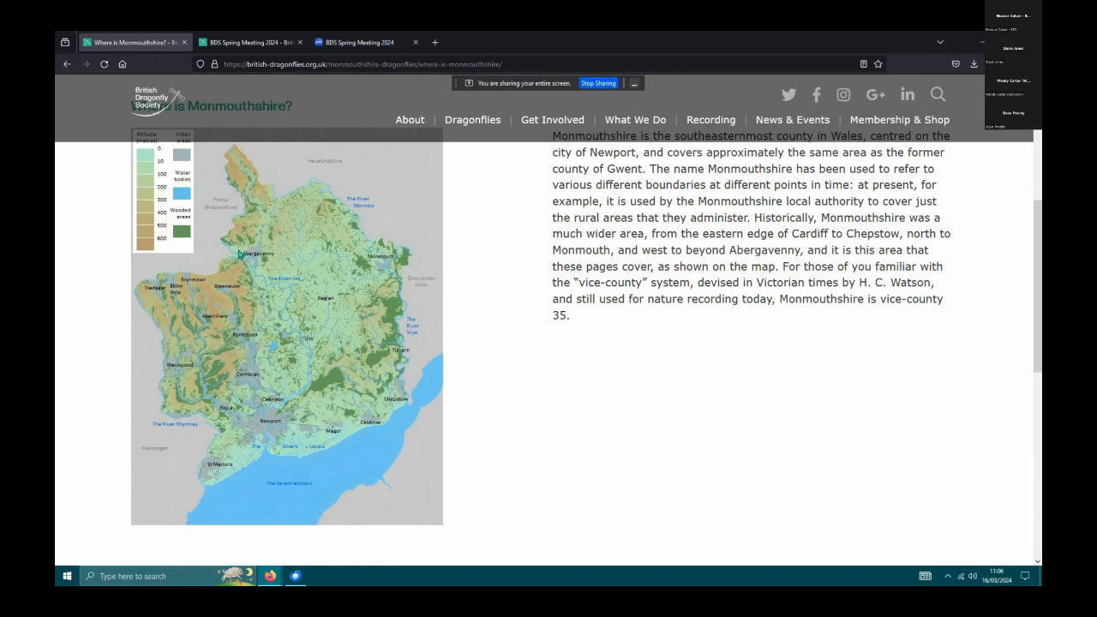
mouse_move(284, 417)
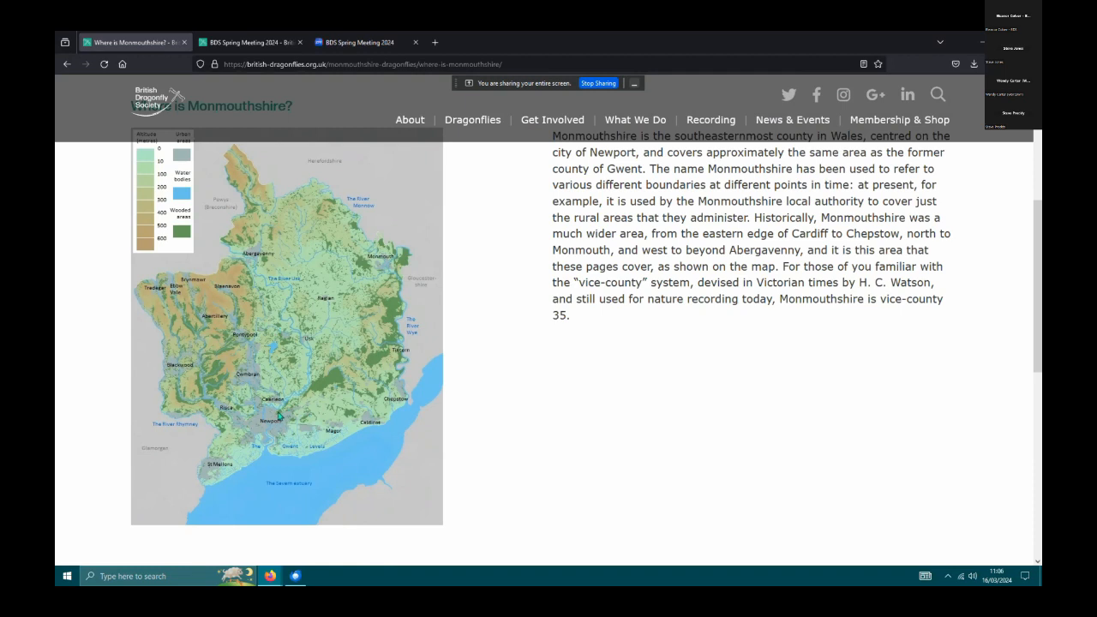
mouse_move(239, 260)
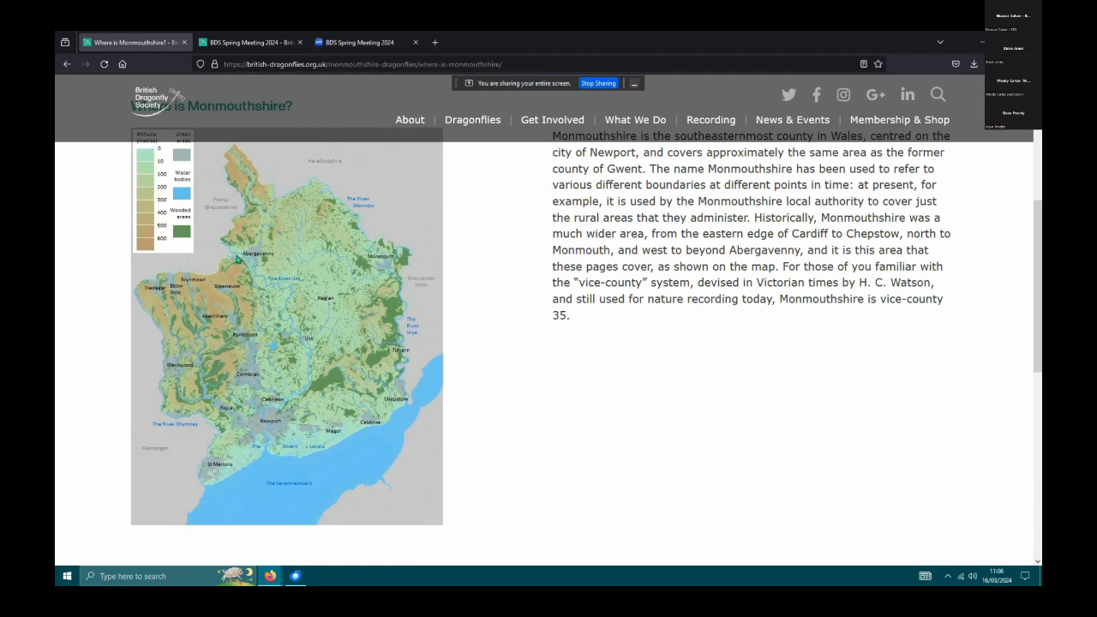
mouse_move(259, 274)
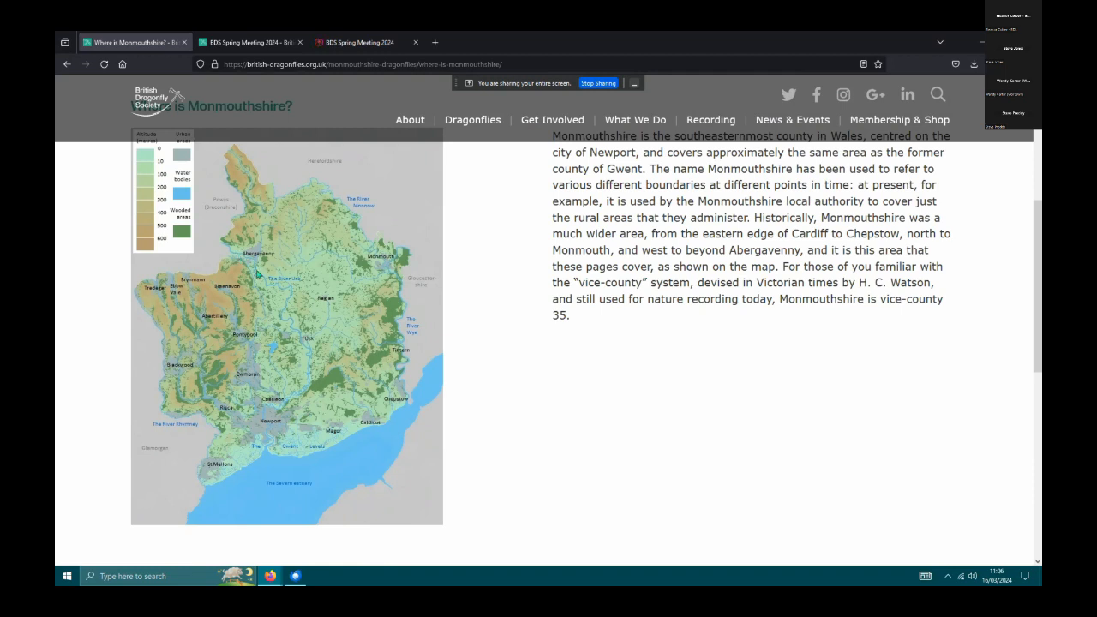
mouse_move(290, 303)
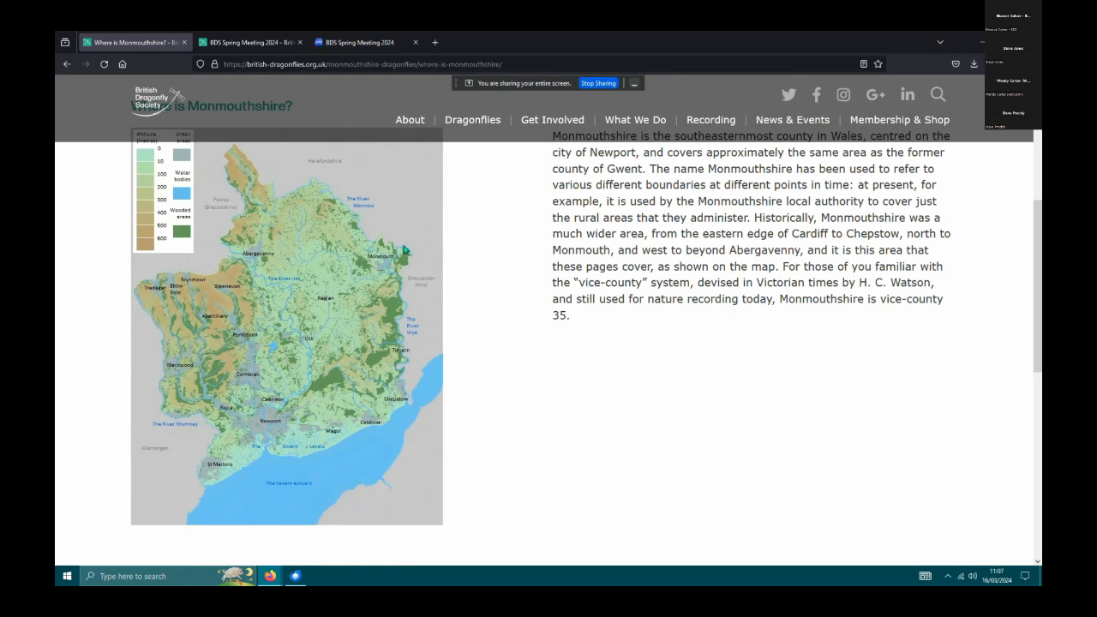
mouse_move(390, 283)
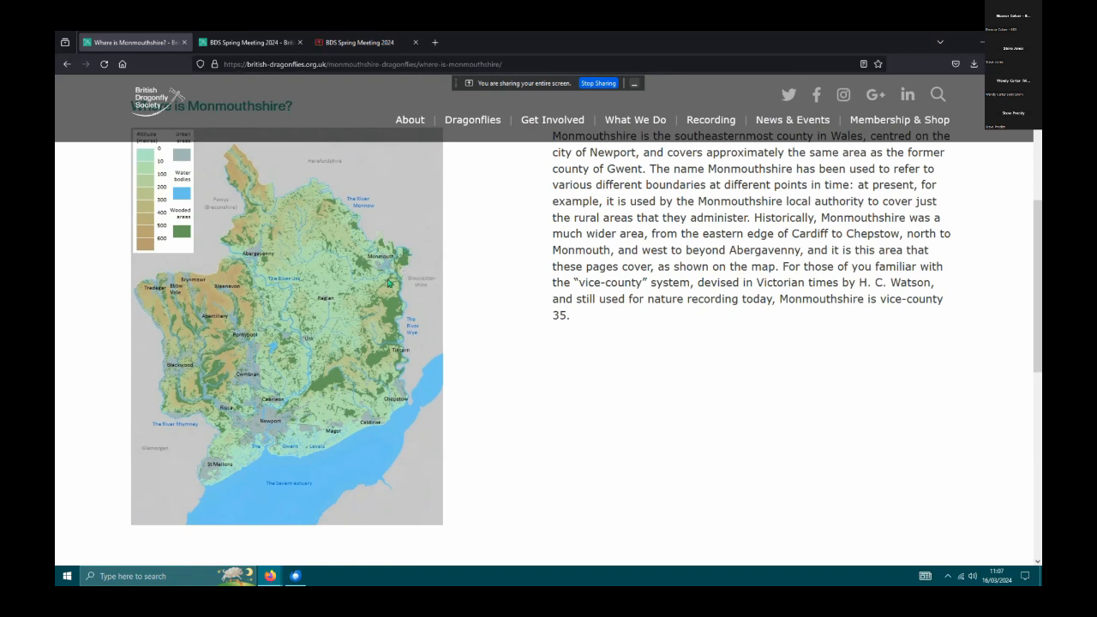
mouse_move(406, 256)
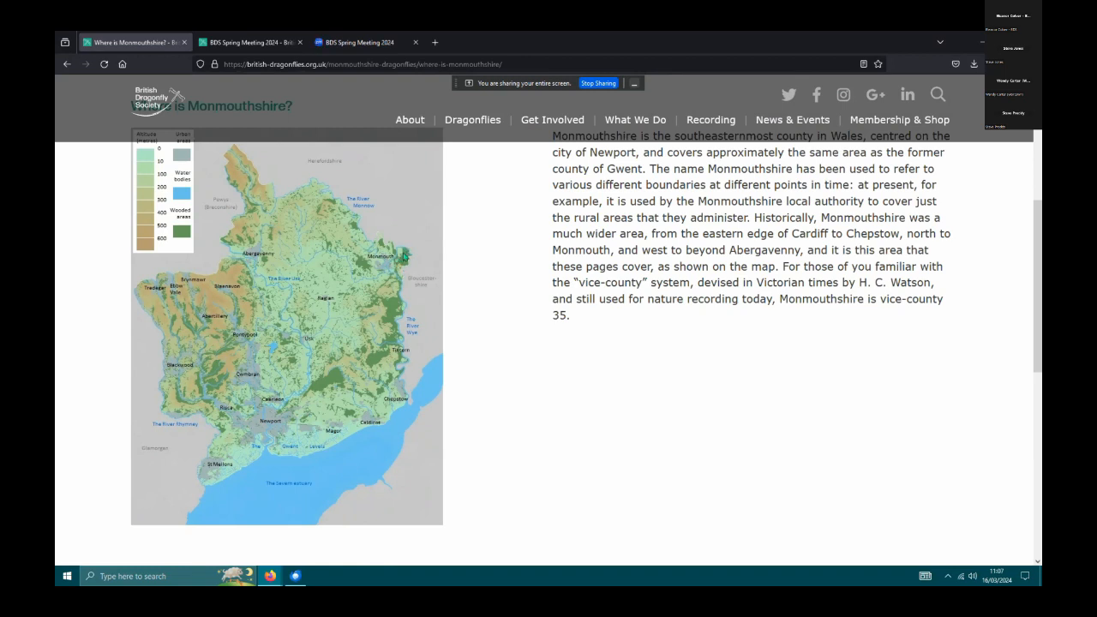
mouse_move(406, 286)
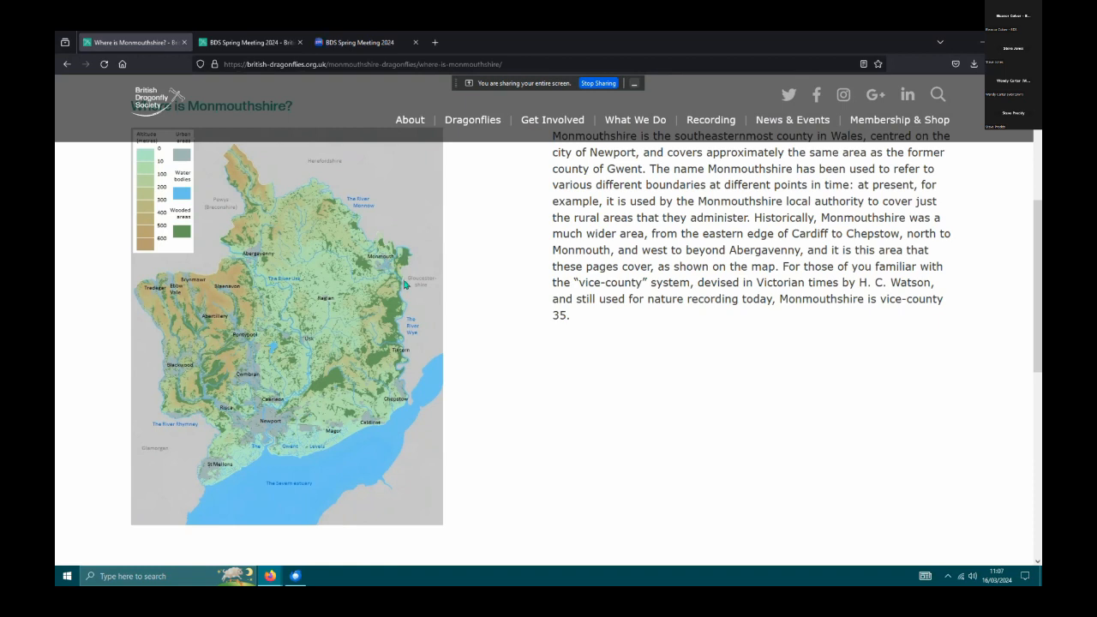
mouse_move(404, 356)
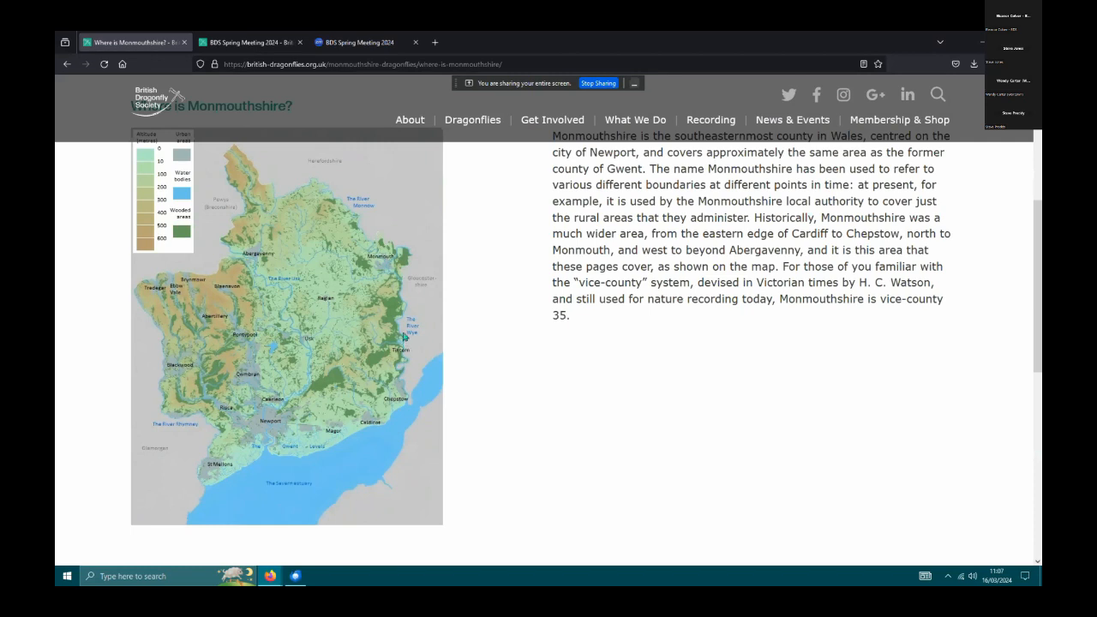
mouse_move(391, 263)
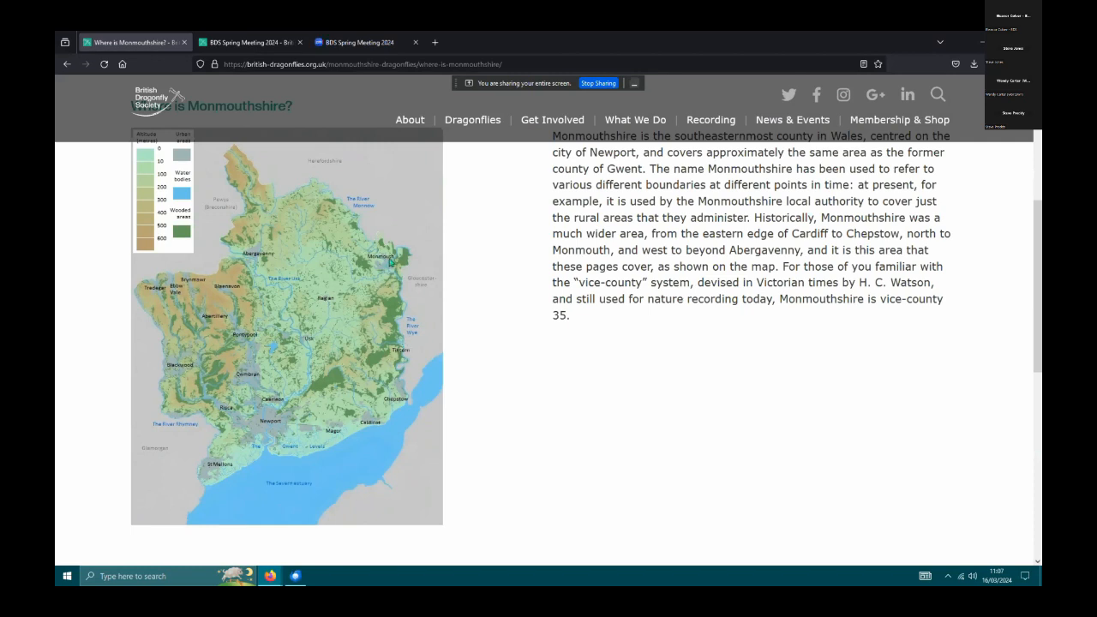
mouse_move(143, 293)
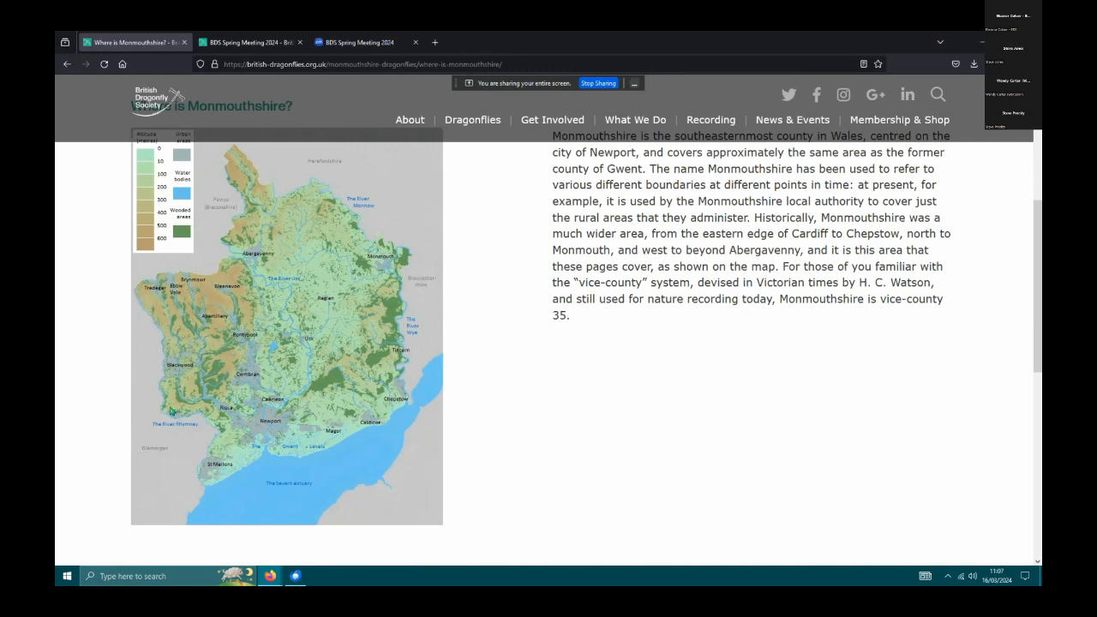
mouse_move(425, 188)
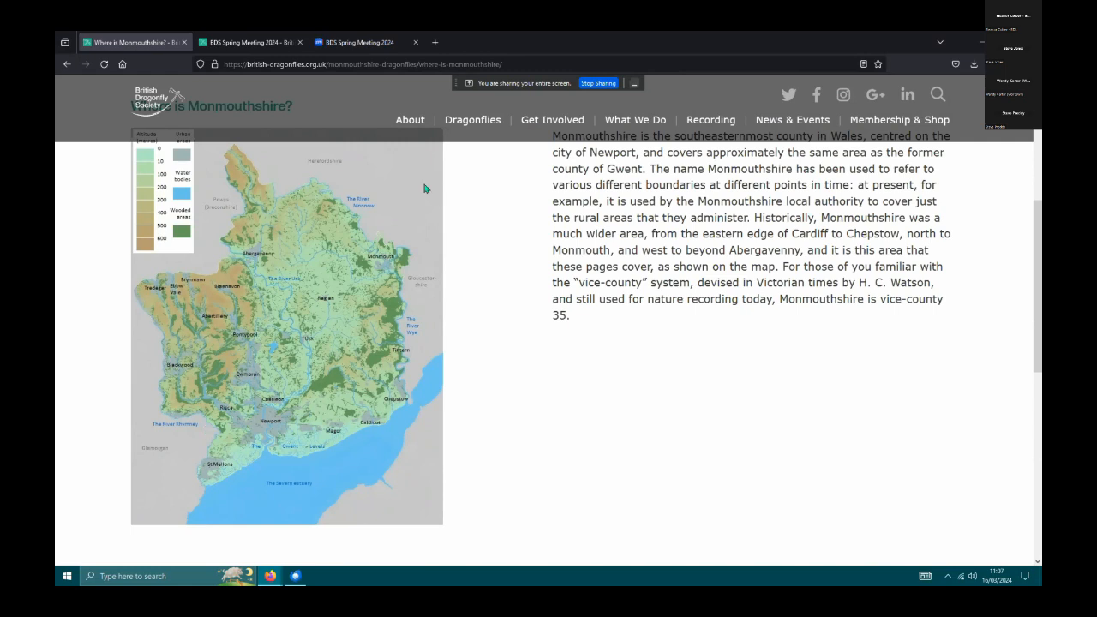
mouse_move(325, 189)
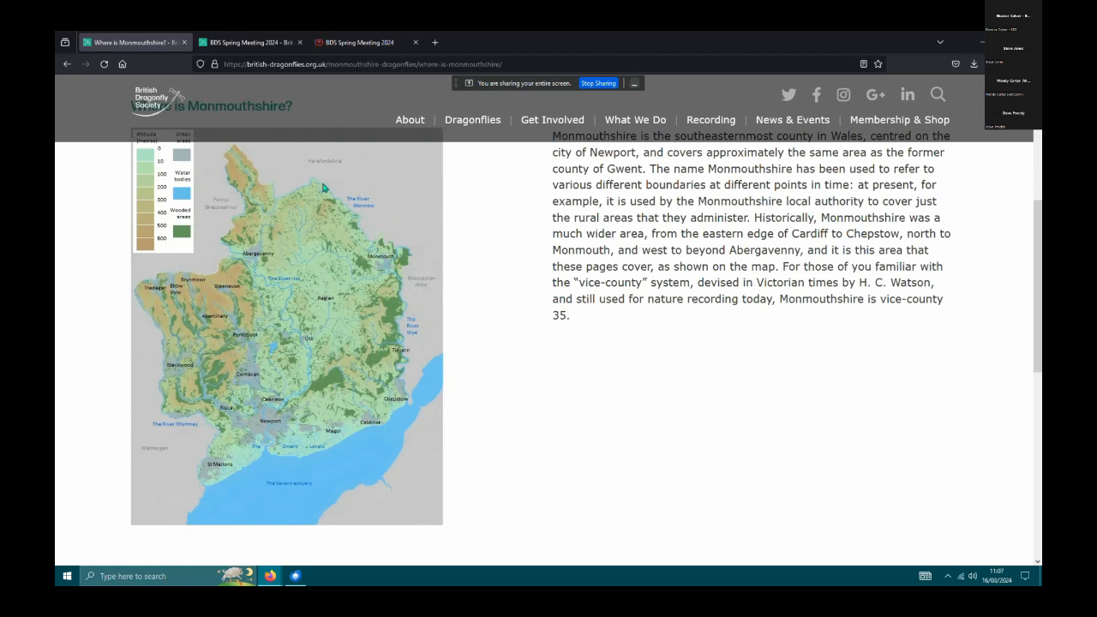
mouse_move(227, 368)
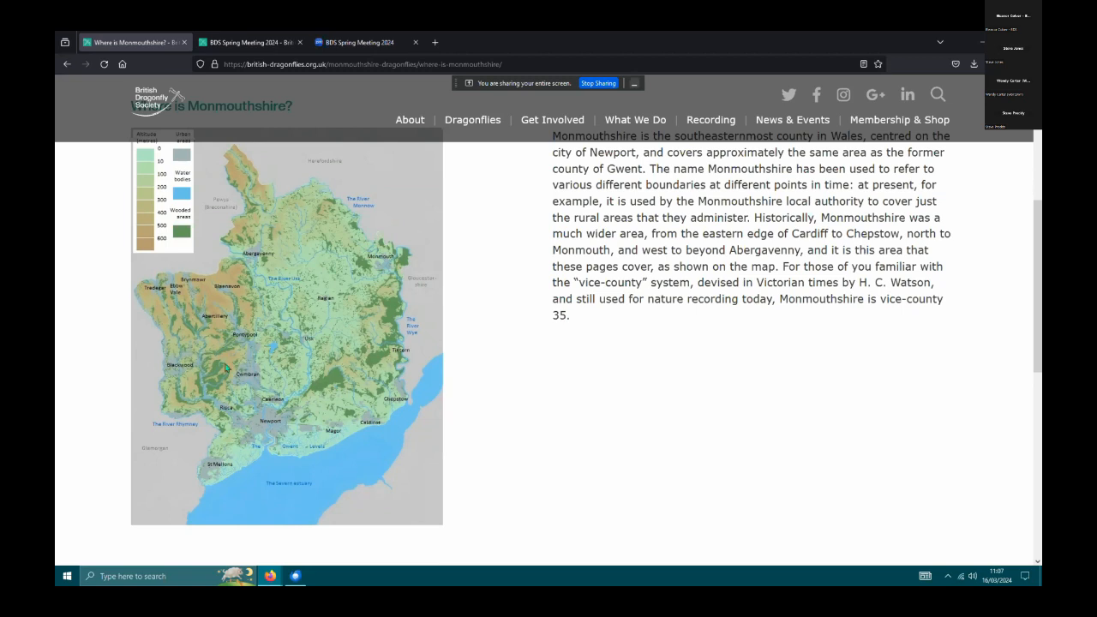
mouse_move(259, 300)
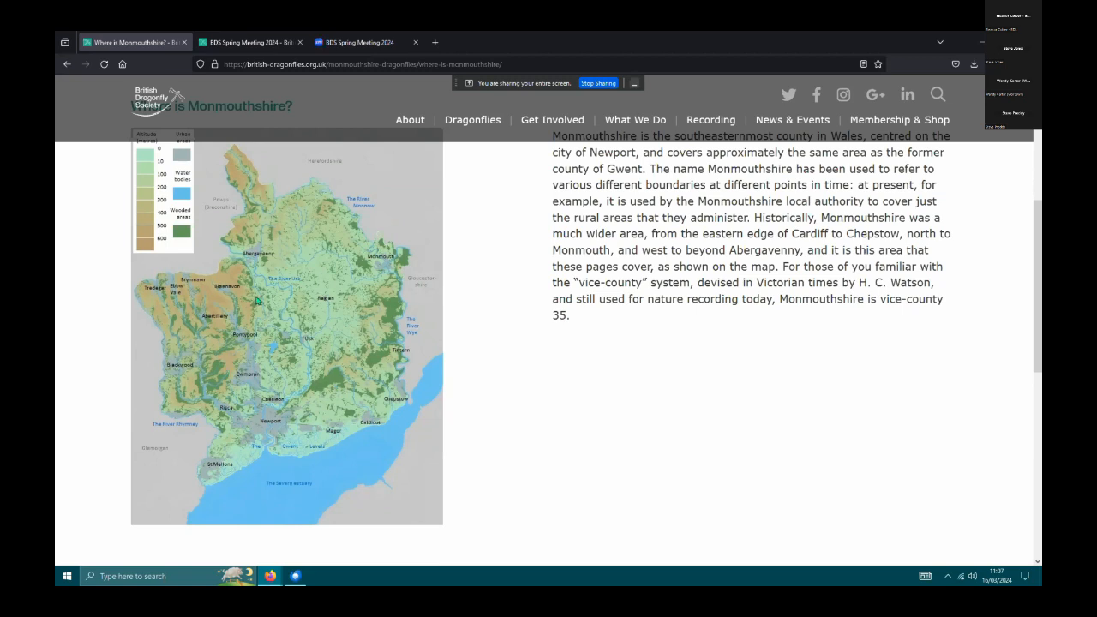
mouse_move(243, 238)
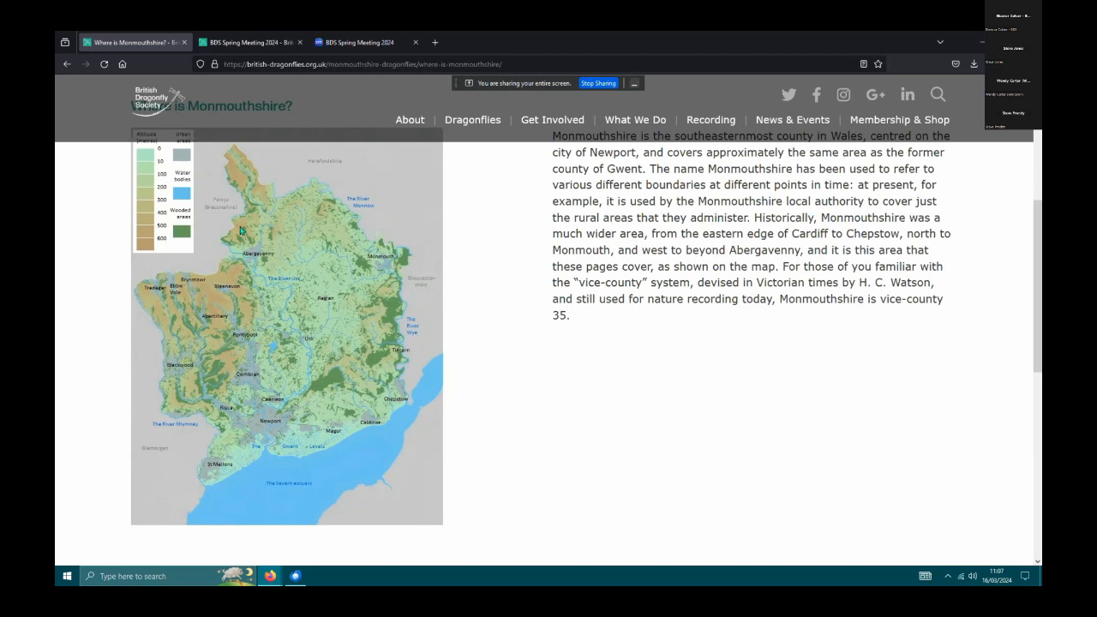
mouse_move(242, 163)
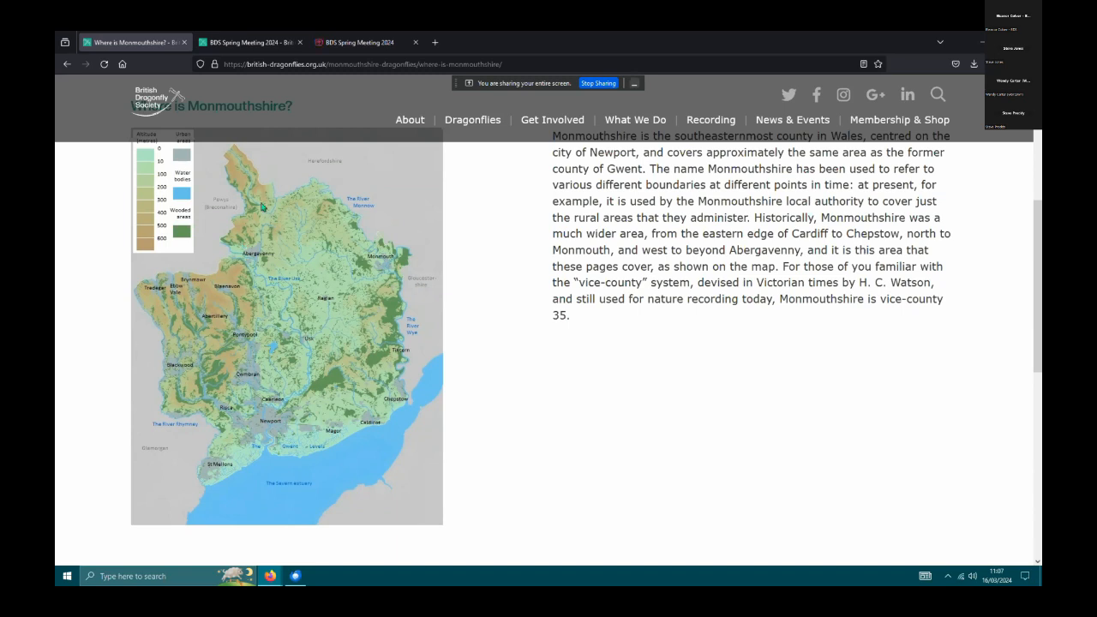
mouse_move(261, 192)
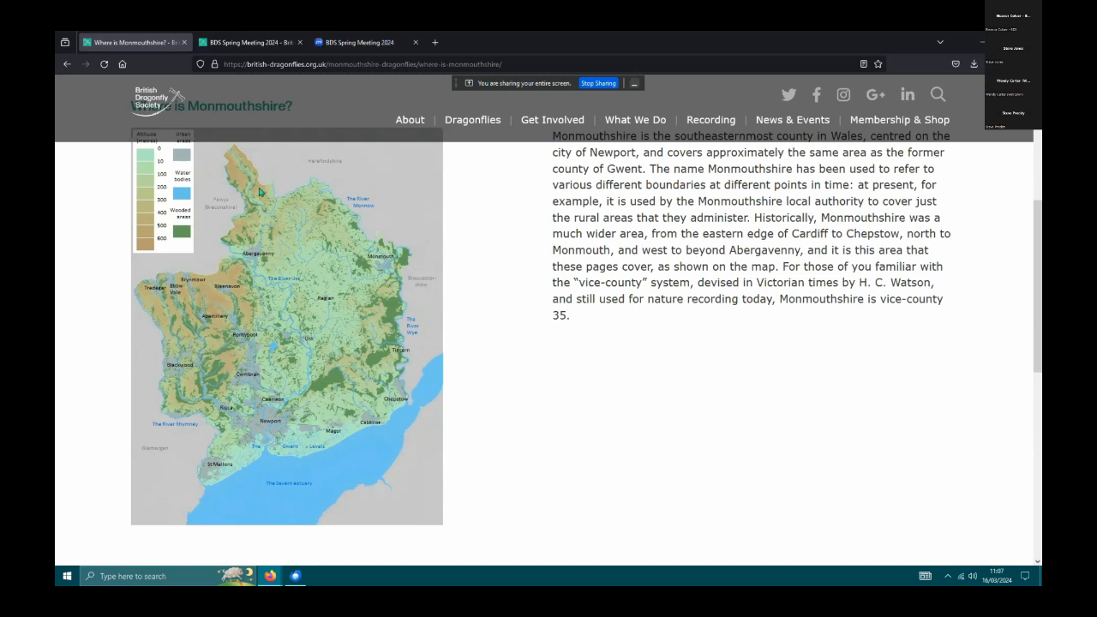
mouse_move(287, 203)
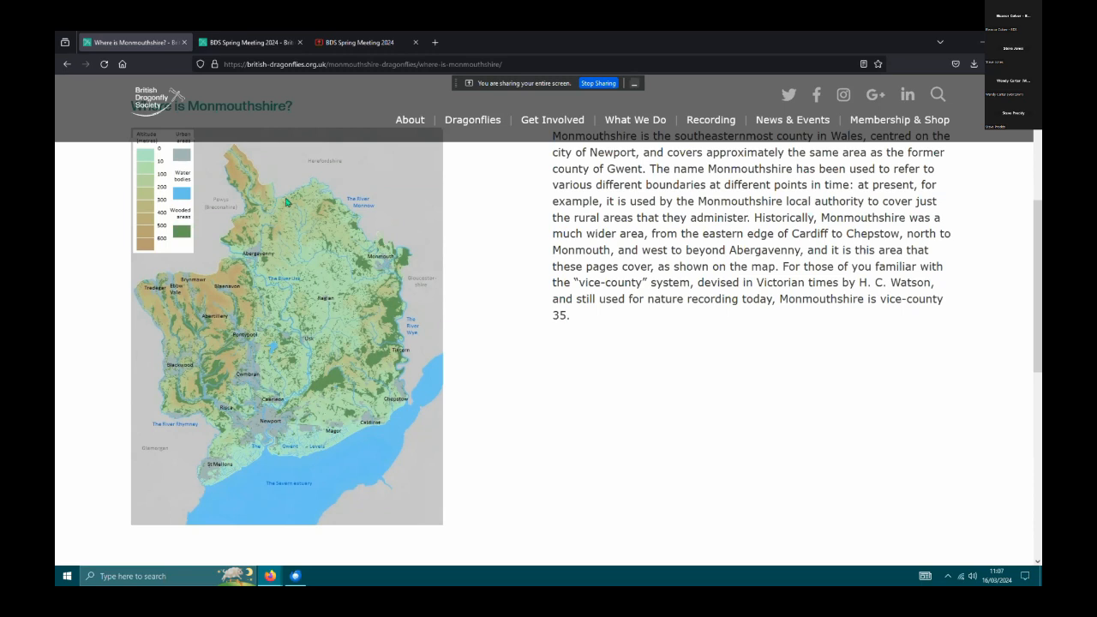
mouse_move(277, 228)
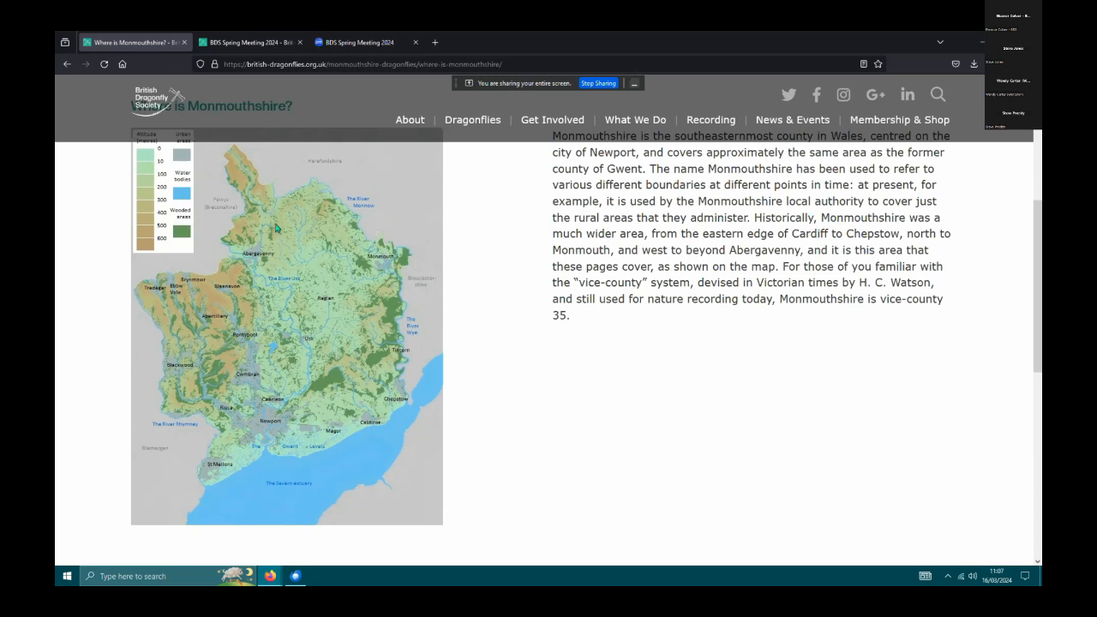
mouse_move(258, 252)
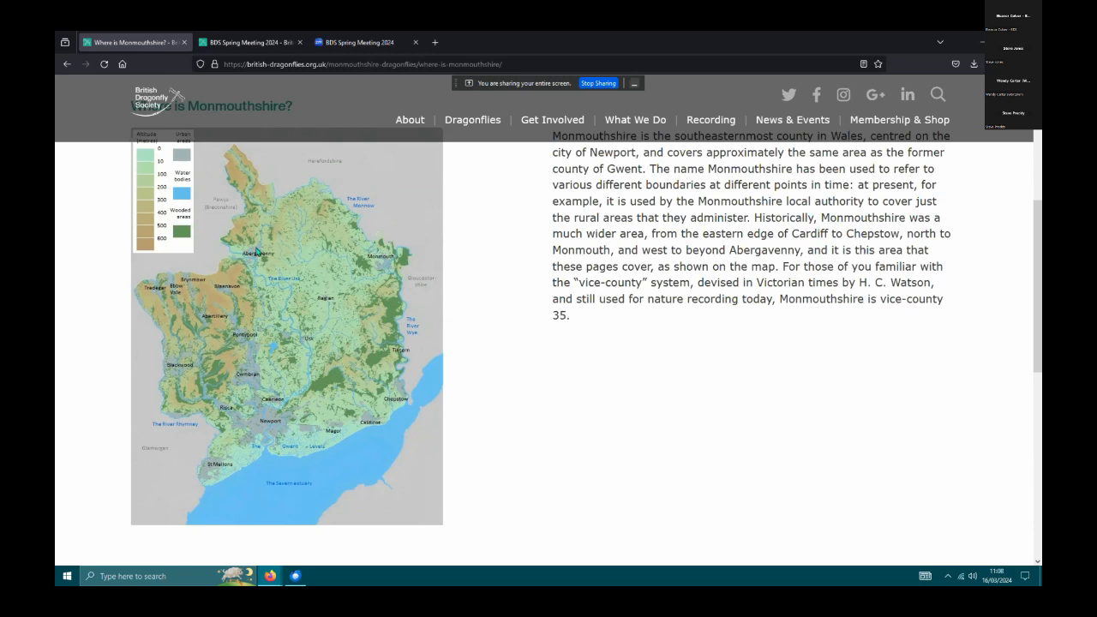
mouse_move(366, 243)
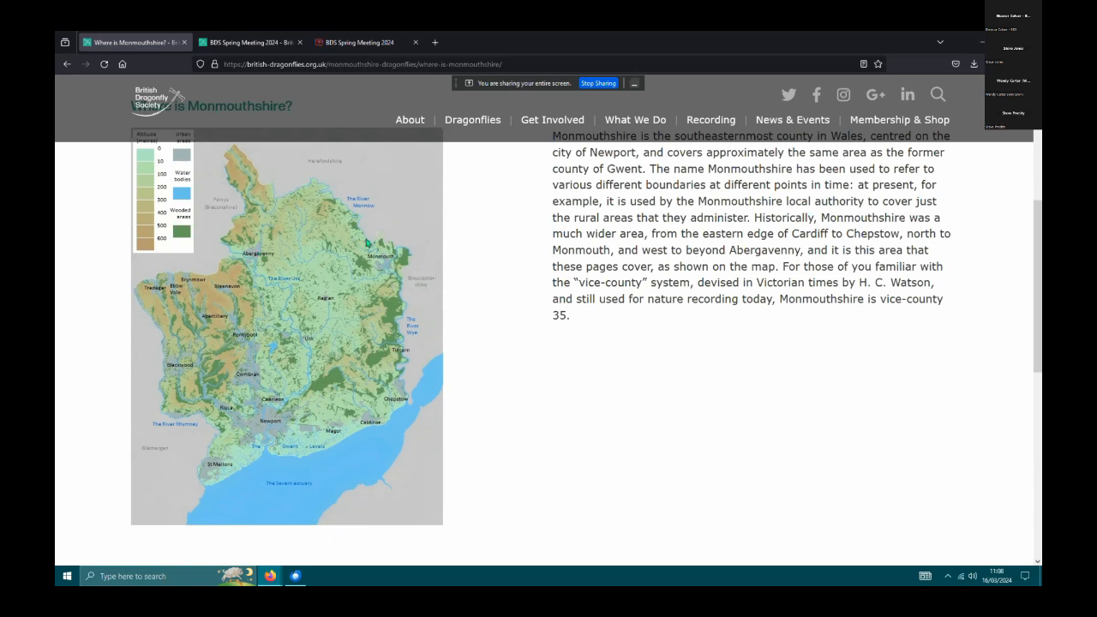
mouse_move(298, 295)
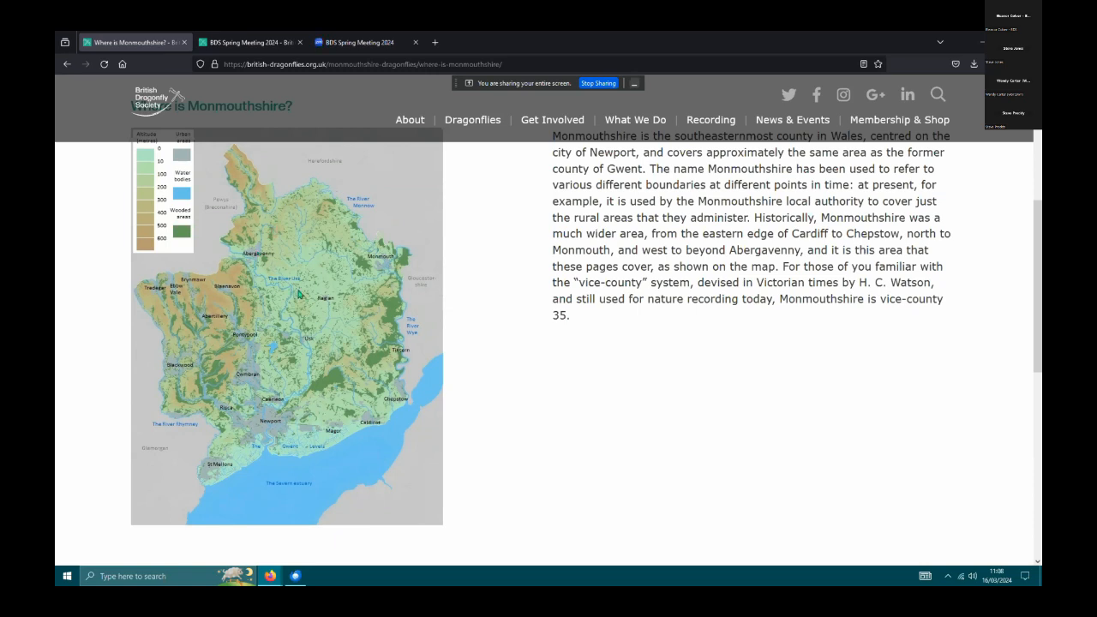
mouse_move(322, 338)
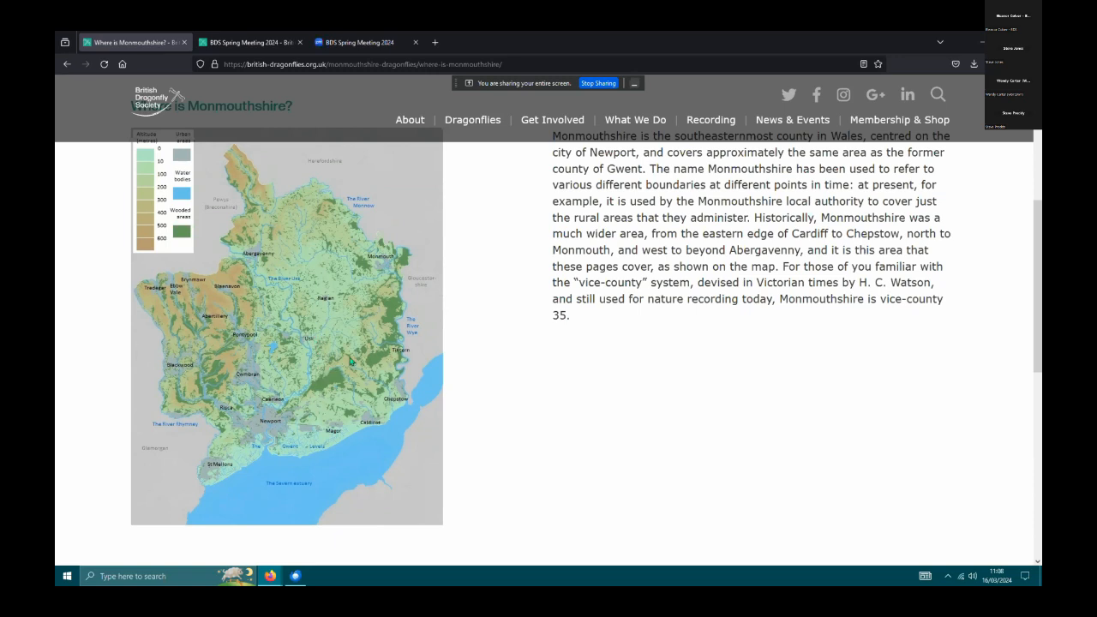
mouse_move(391, 298)
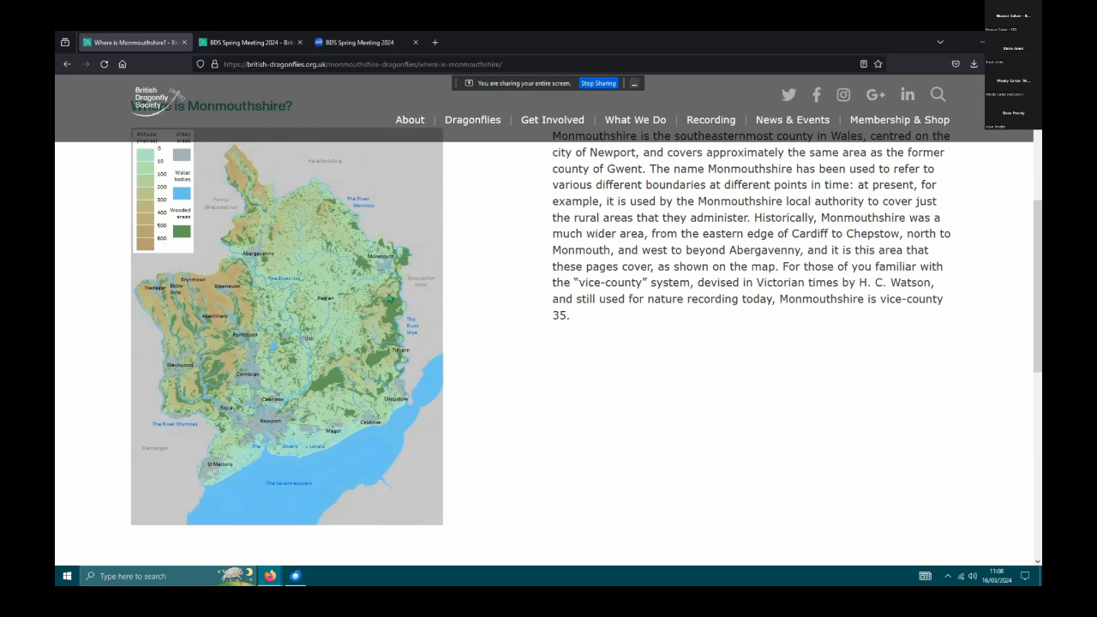
mouse_move(360, 234)
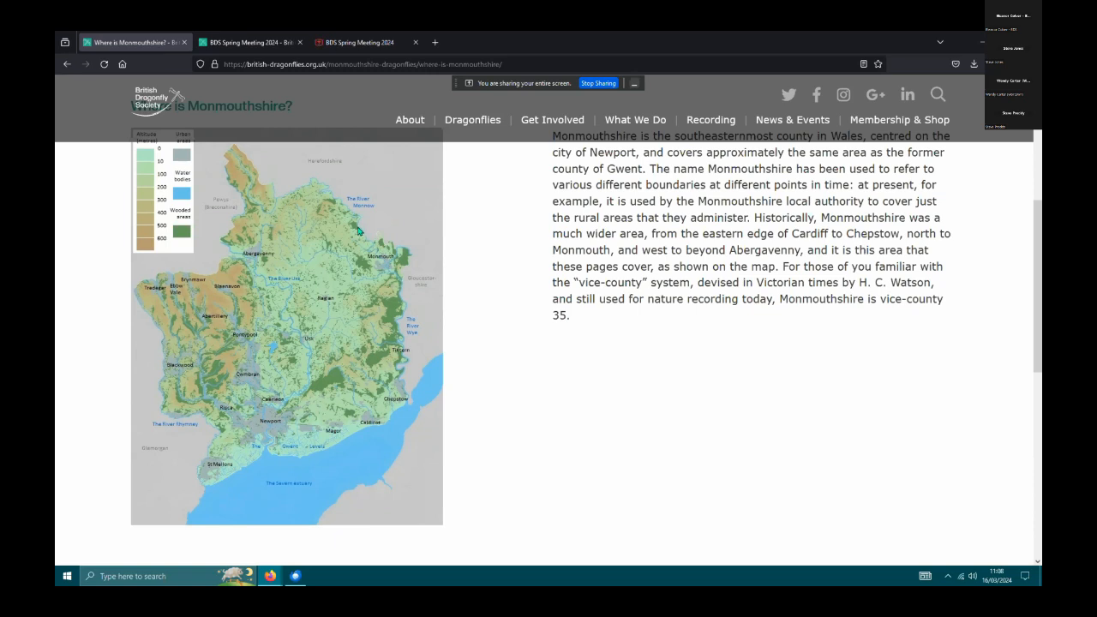
mouse_move(356, 225)
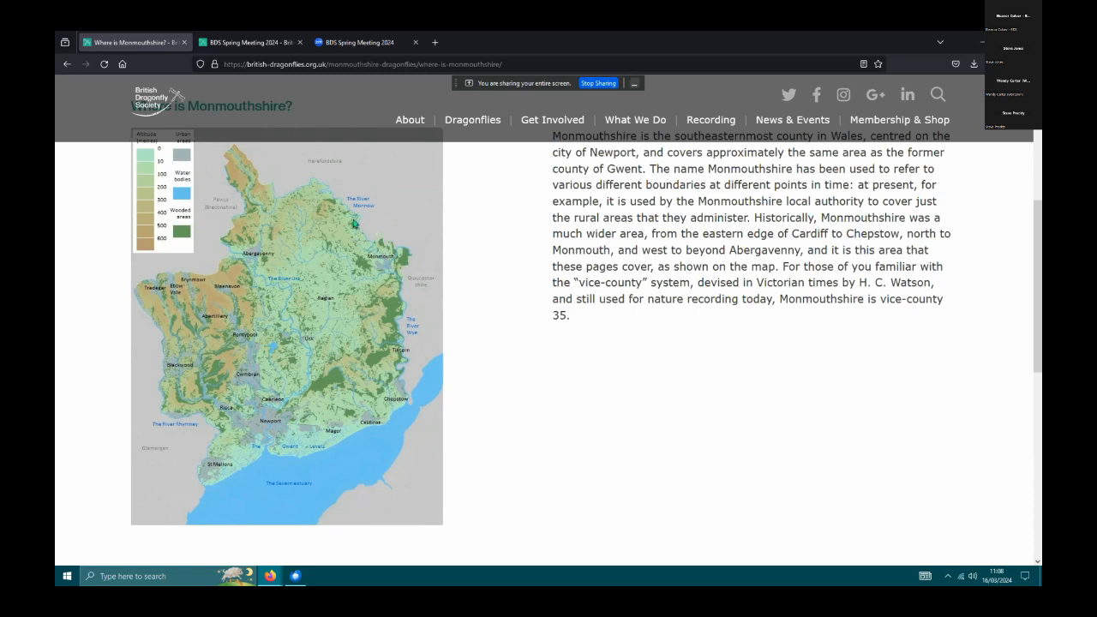
mouse_move(340, 327)
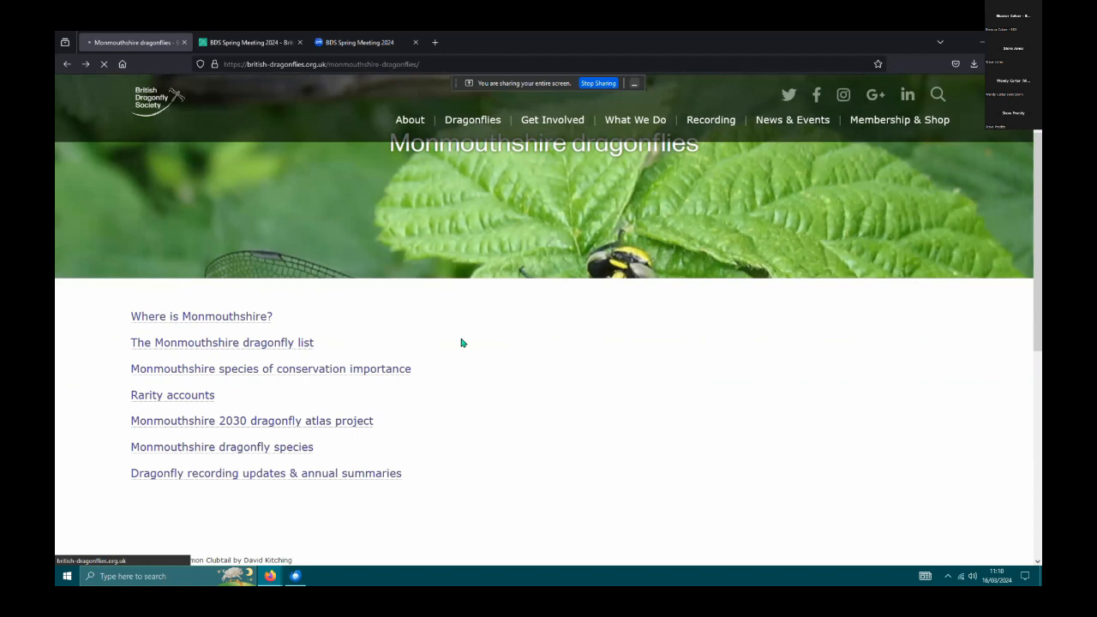
Open the 'Monmouthshire 2030 dragonfly atlas project' page from the microsite list.
click(251, 421)
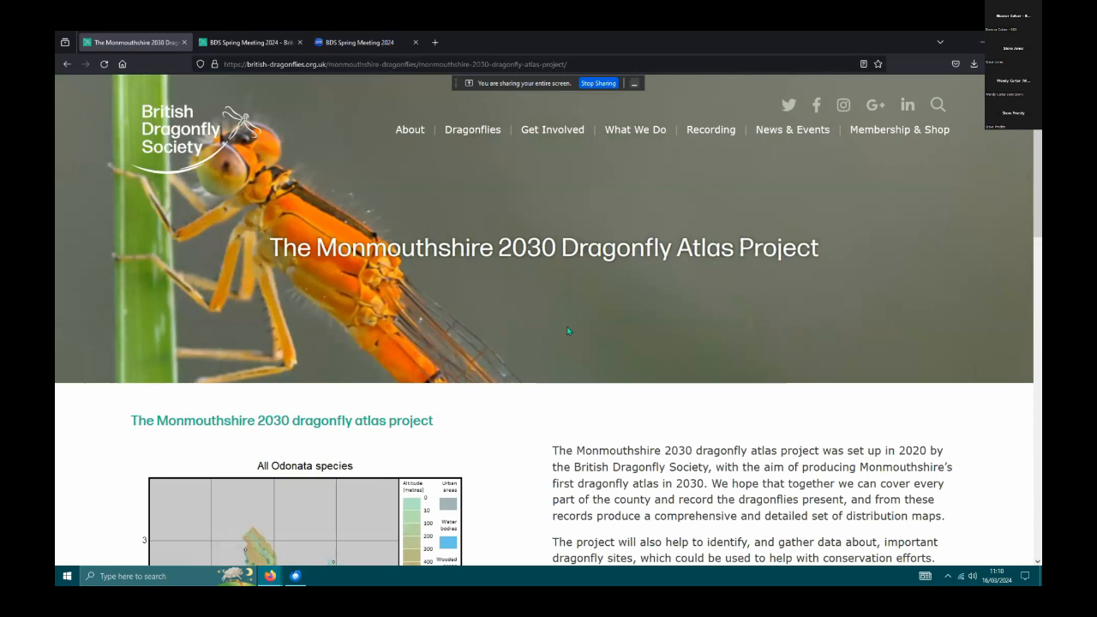
Scroll the atlas page down to the All Odonata coverage map and key.
scroll(down, 3)
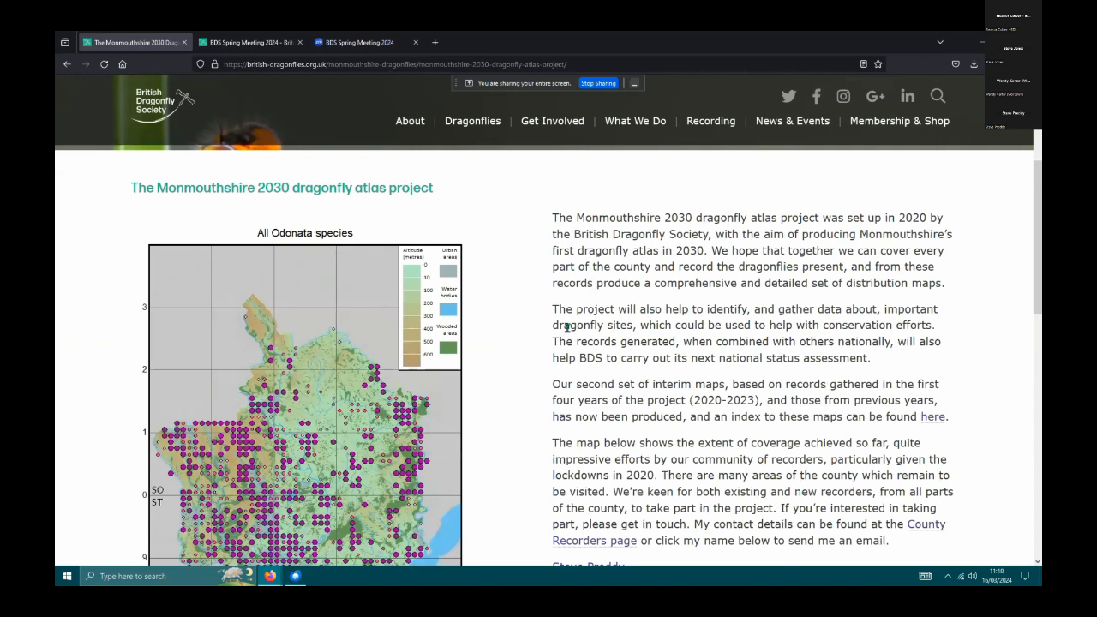
scroll(down, 3)
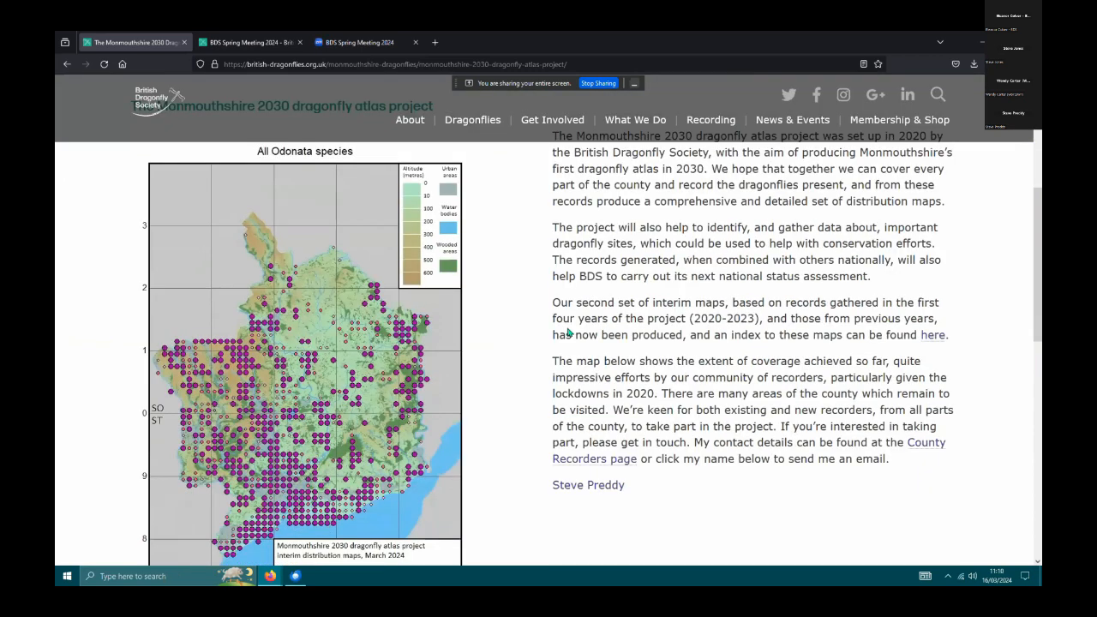
scroll(down, 3)
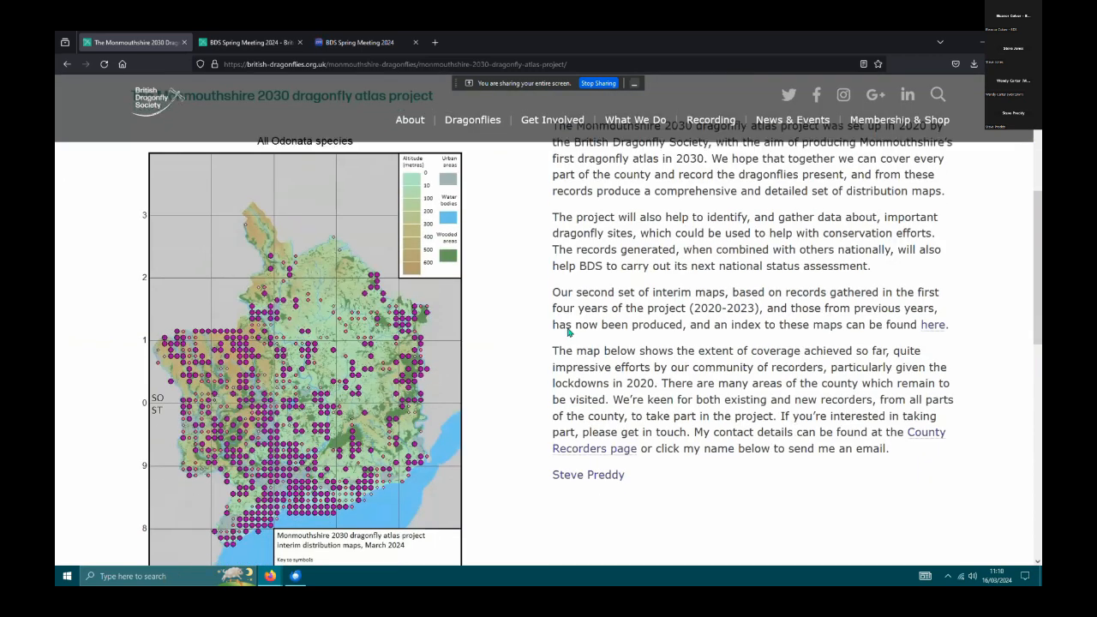
scroll(down, 3)
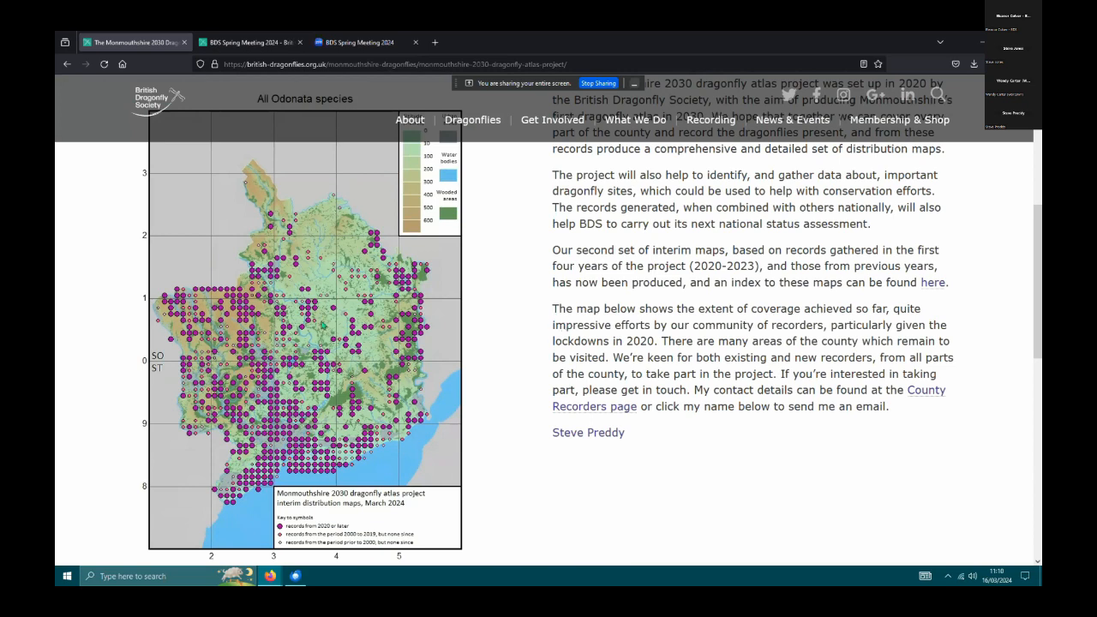
mouse_move(323, 326)
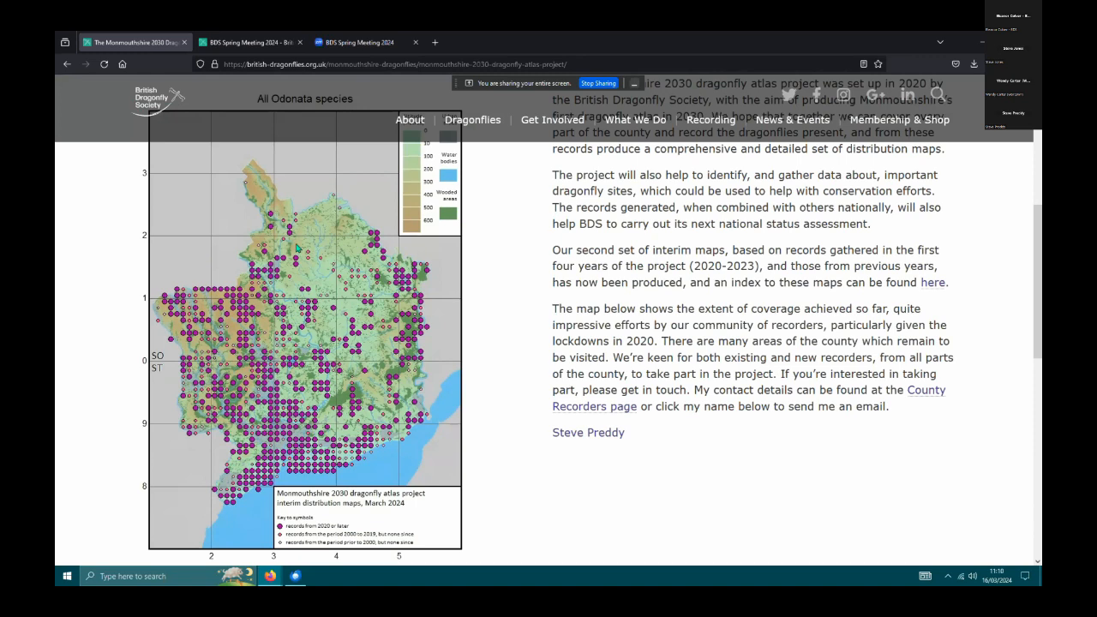
mouse_move(320, 345)
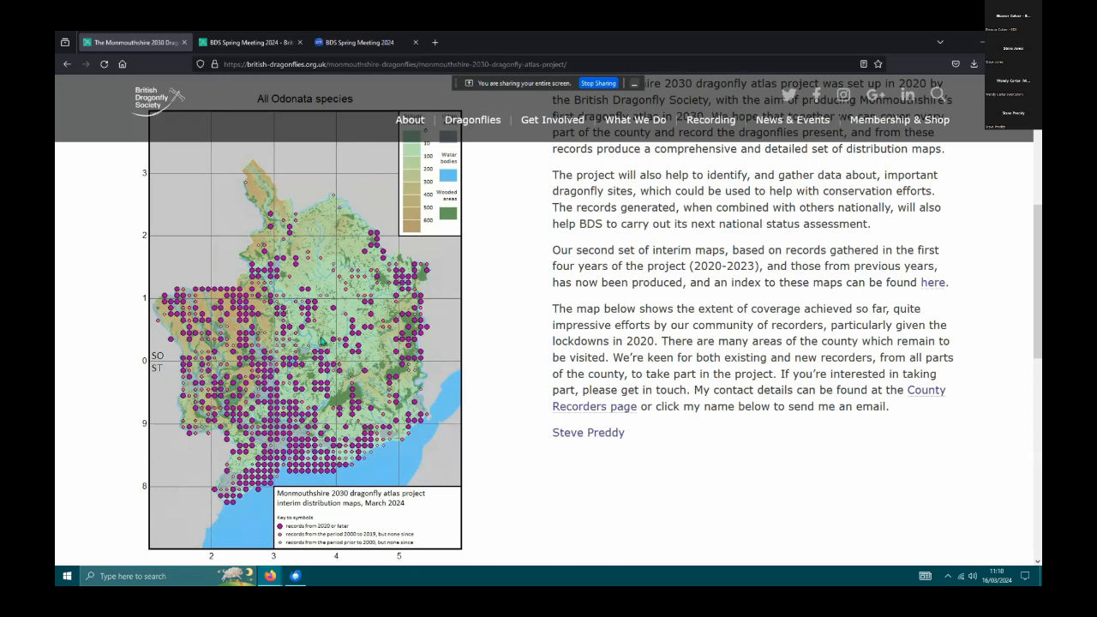
mouse_move(318, 529)
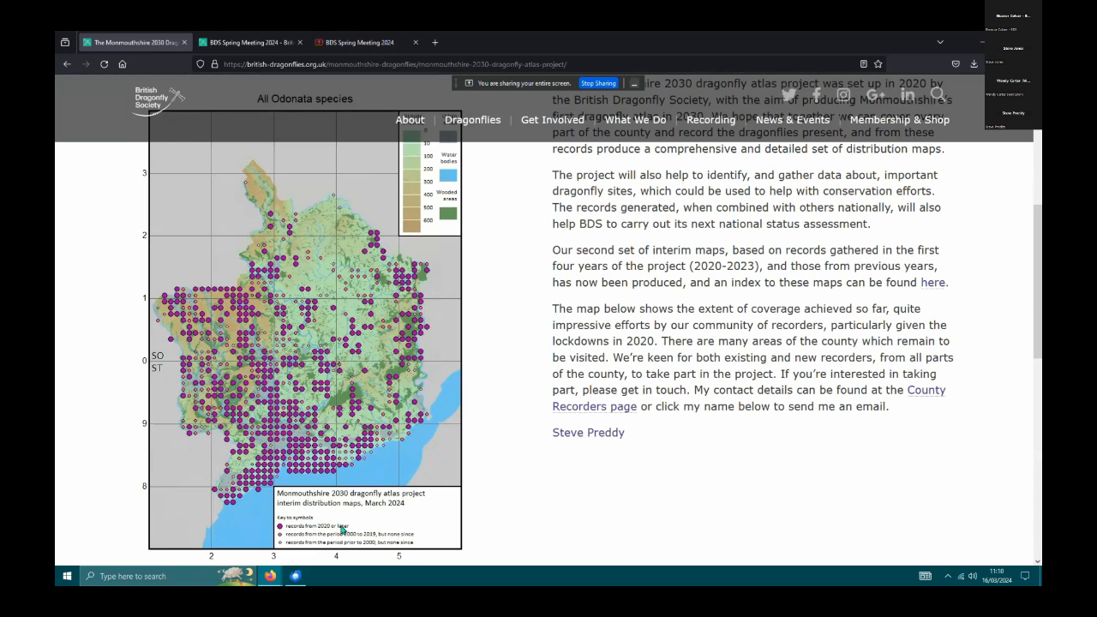
mouse_move(297, 343)
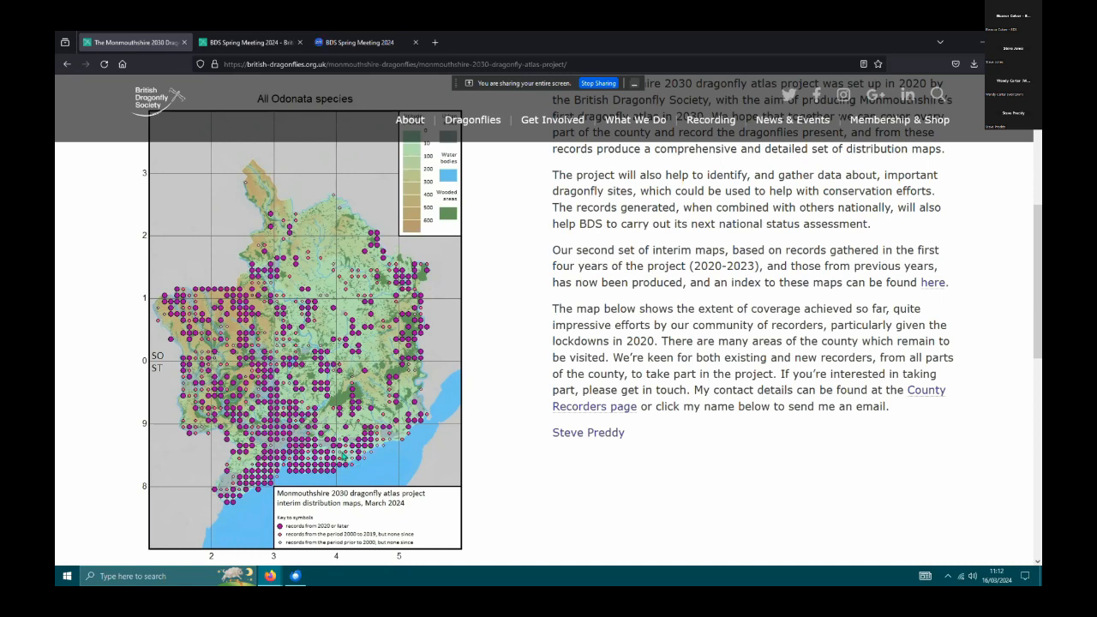
mouse_move(343, 456)
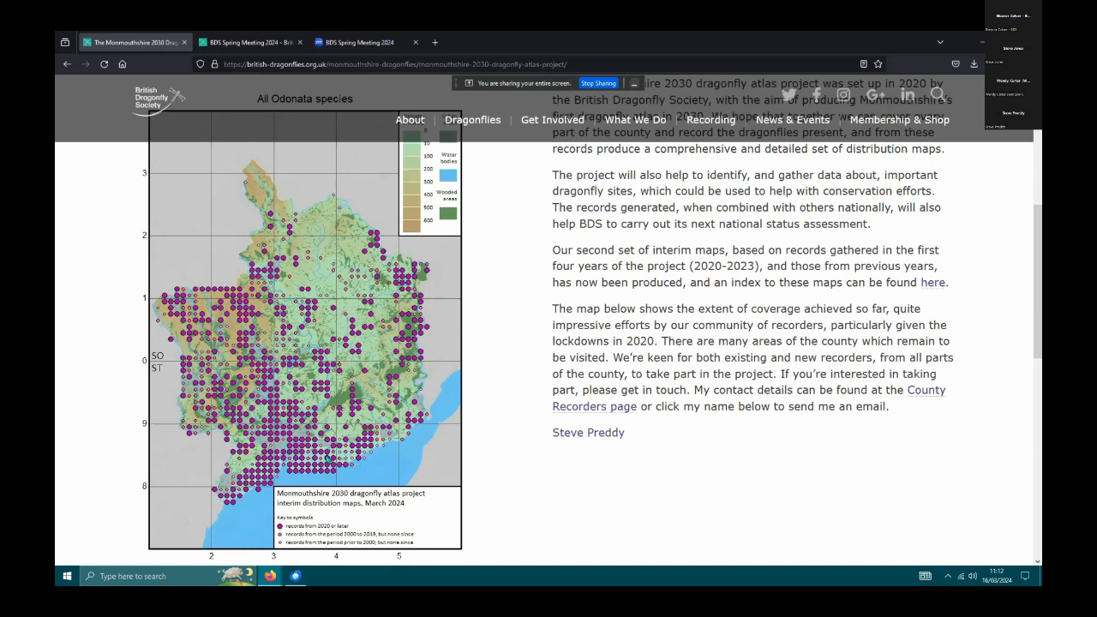
mouse_move(246, 463)
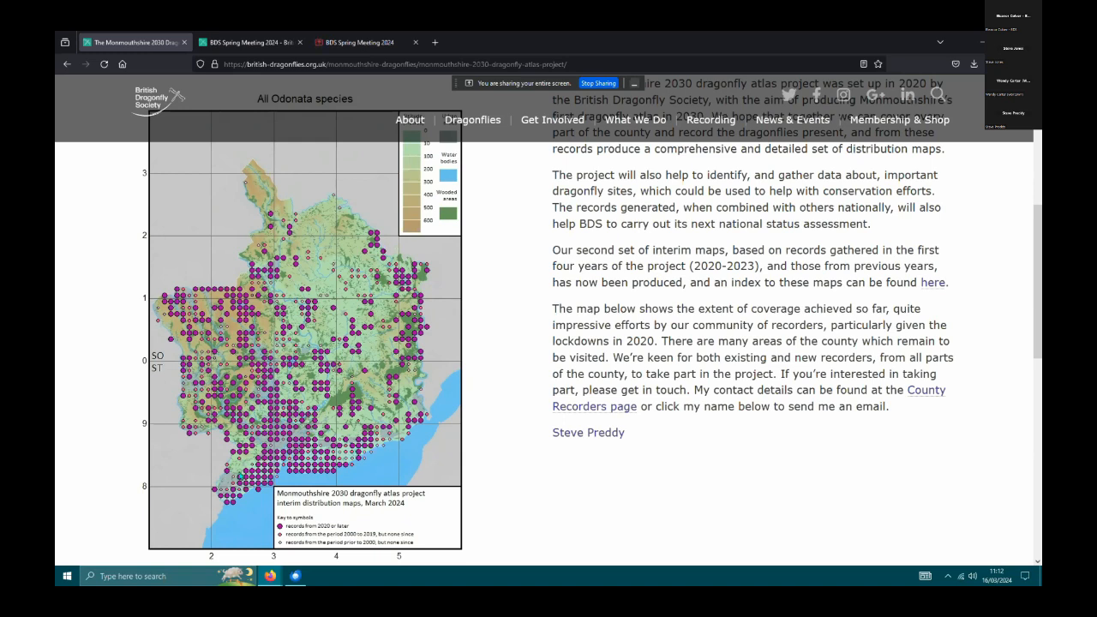
mouse_move(381, 448)
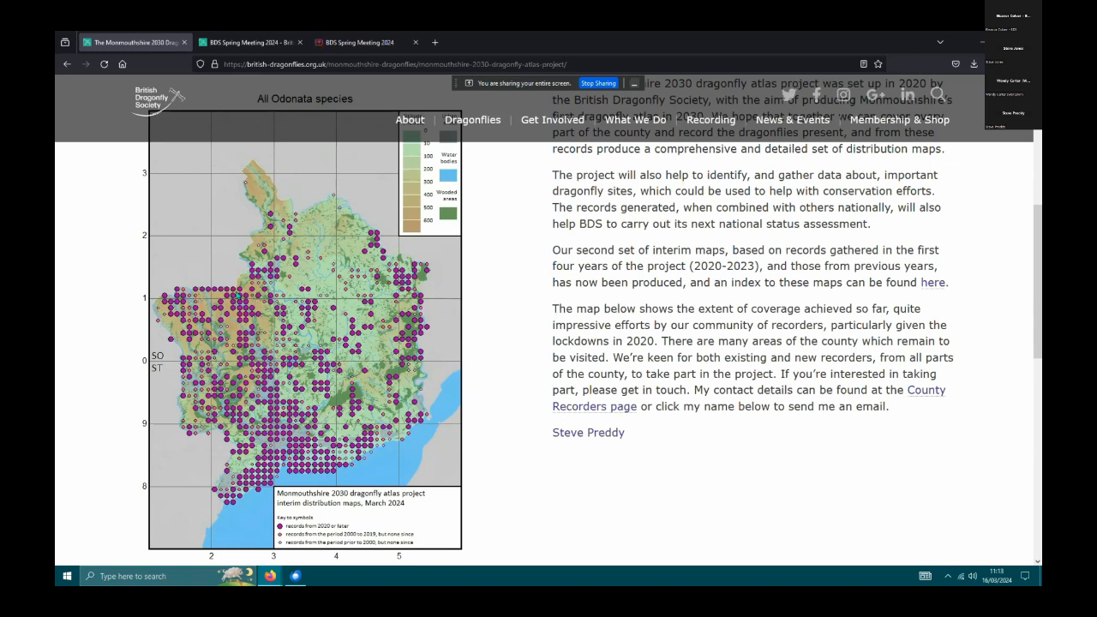
mouse_move(195, 298)
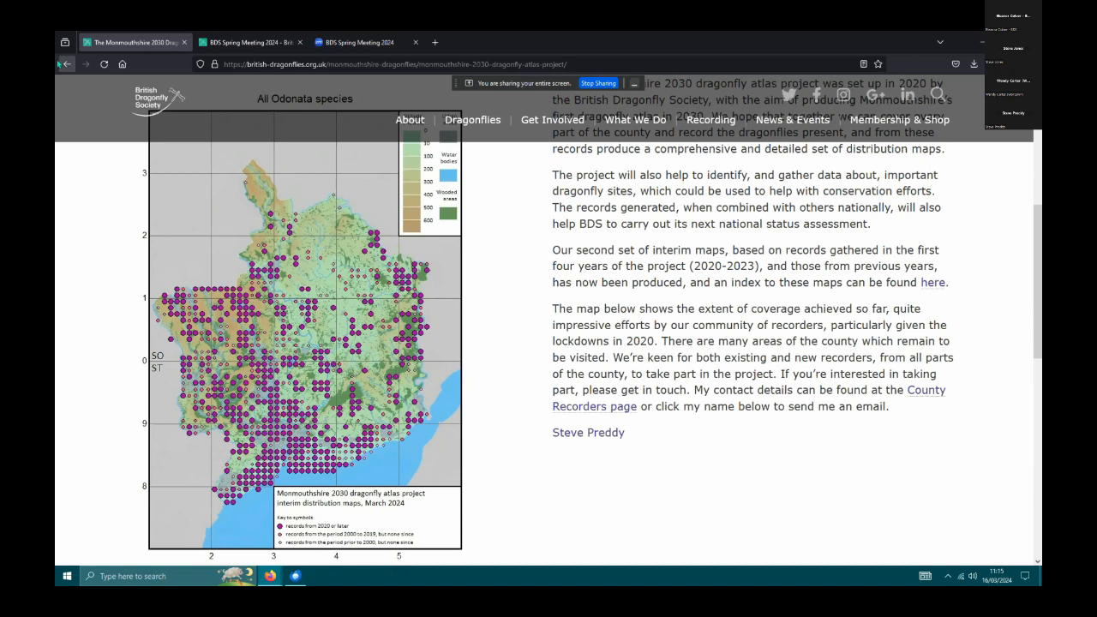
mouse_move(65, 65)
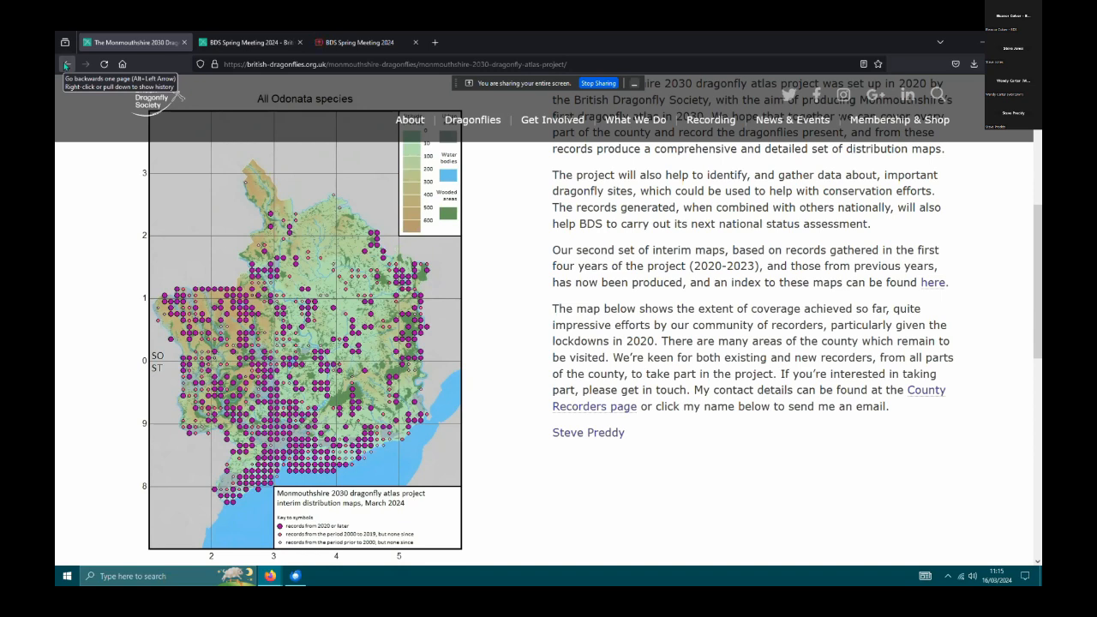
Go back and open 'Monmouthshire dragonfly species', scrolled to the scientific-name list.
click(66, 64)
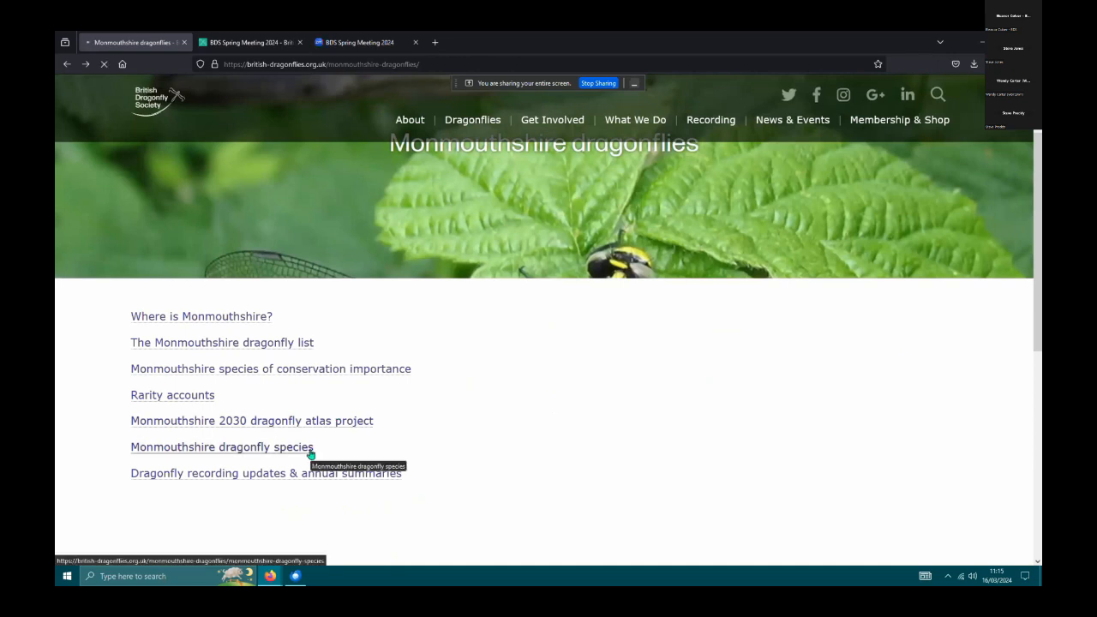
click(222, 446)
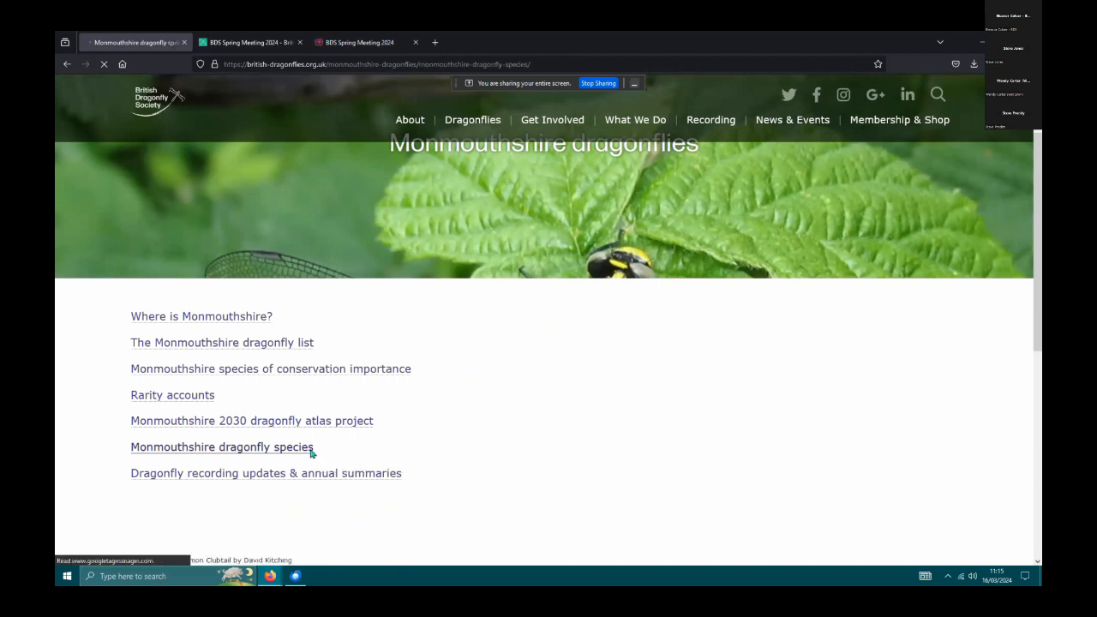
click(222, 446)
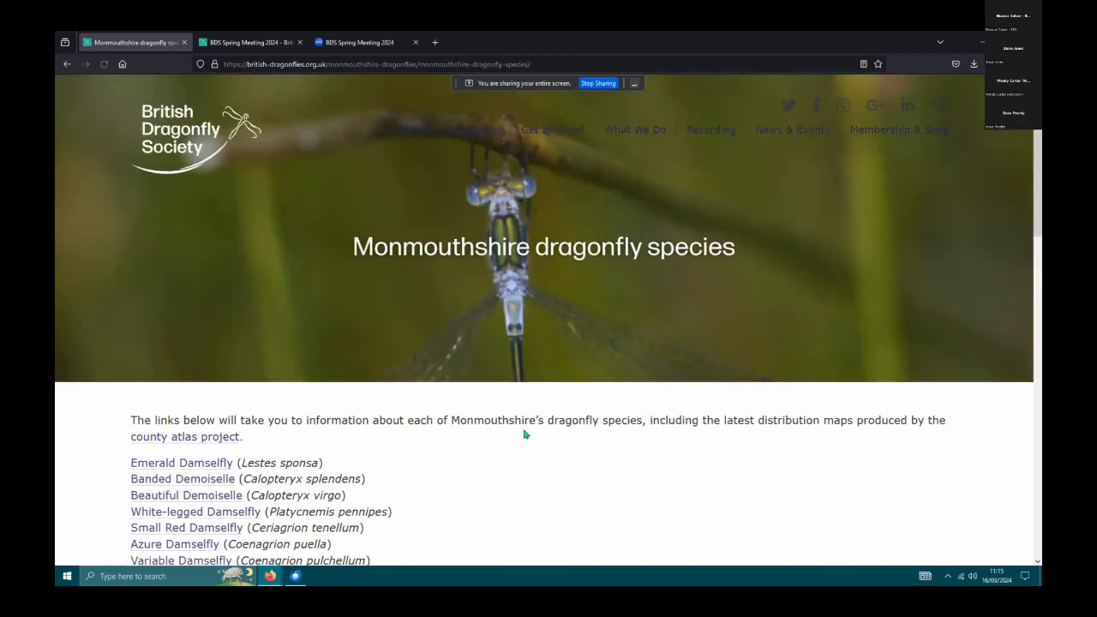
scroll(down, 3)
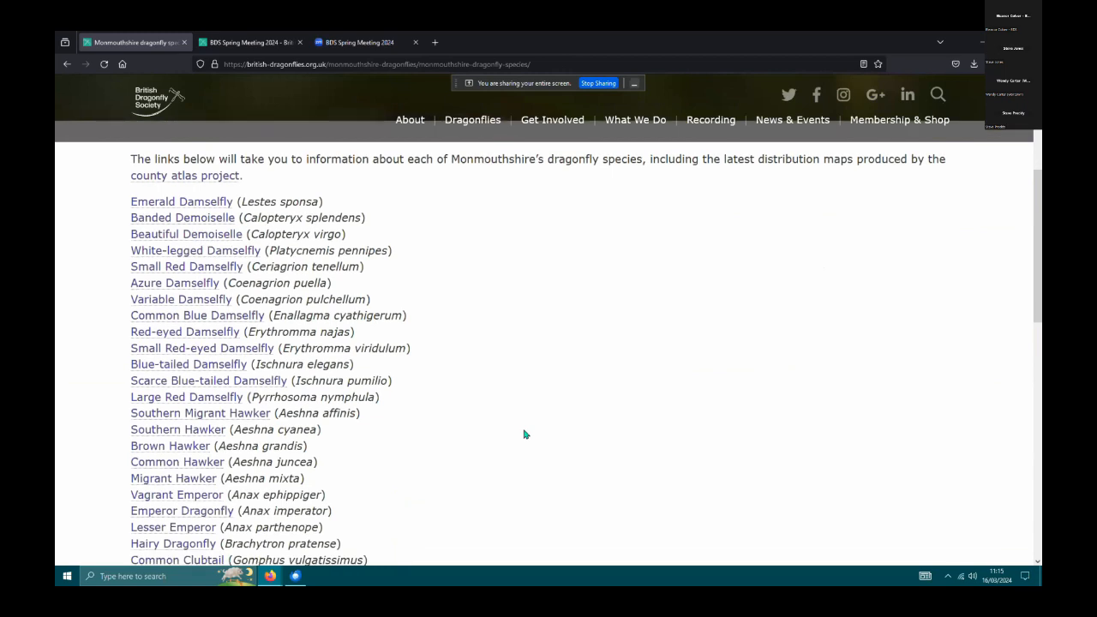
scroll(down, 3)
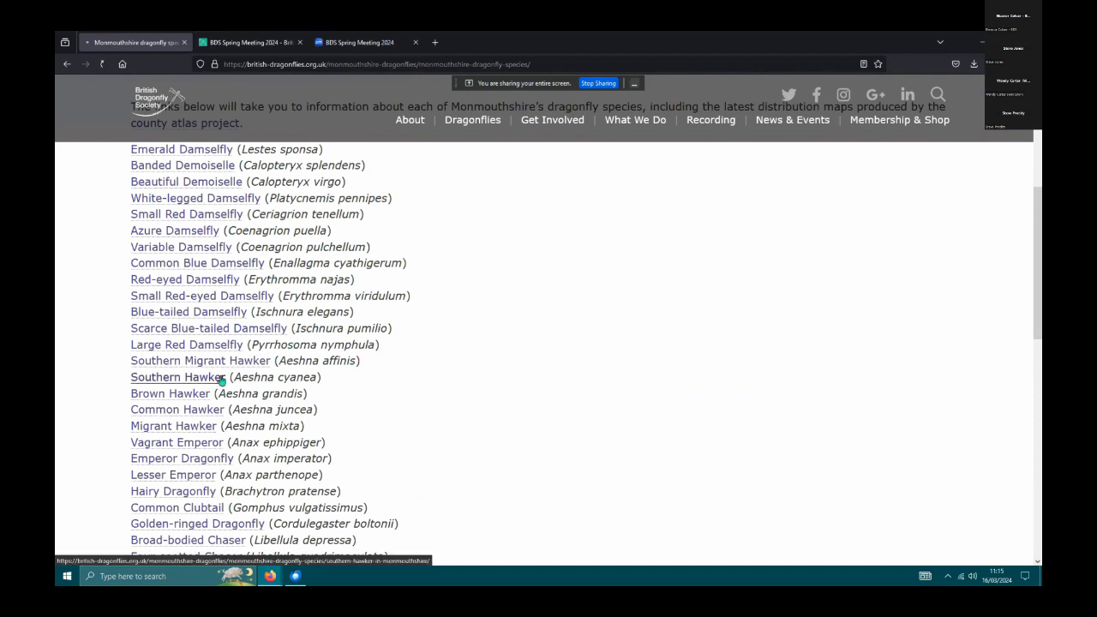
Open the Southern Hawker page and scroll to its distribution map.
click(177, 378)
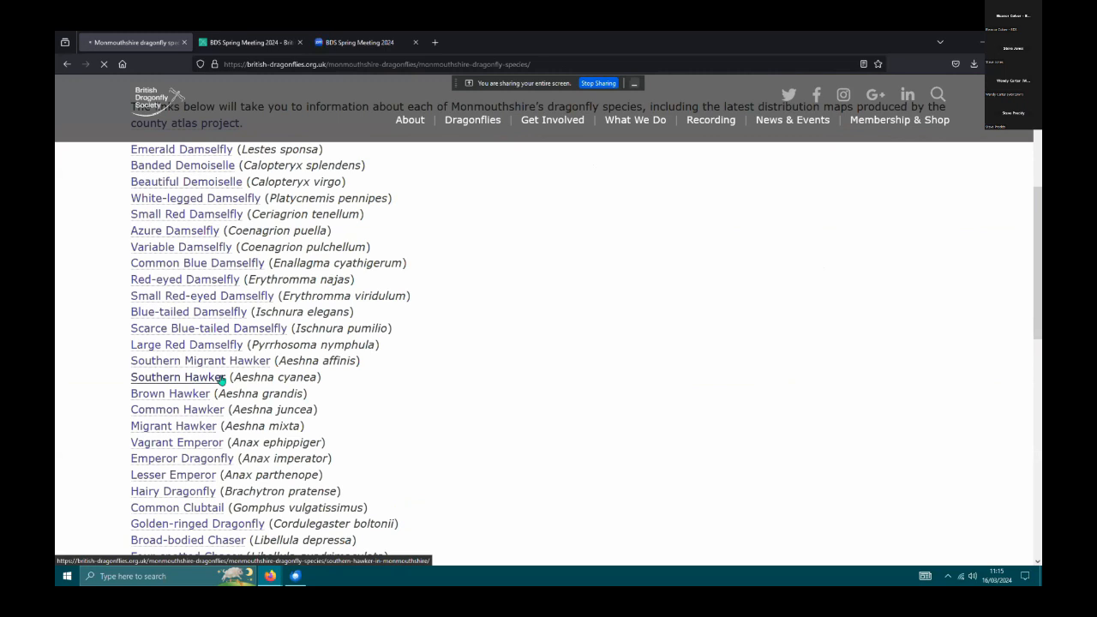
click(177, 377)
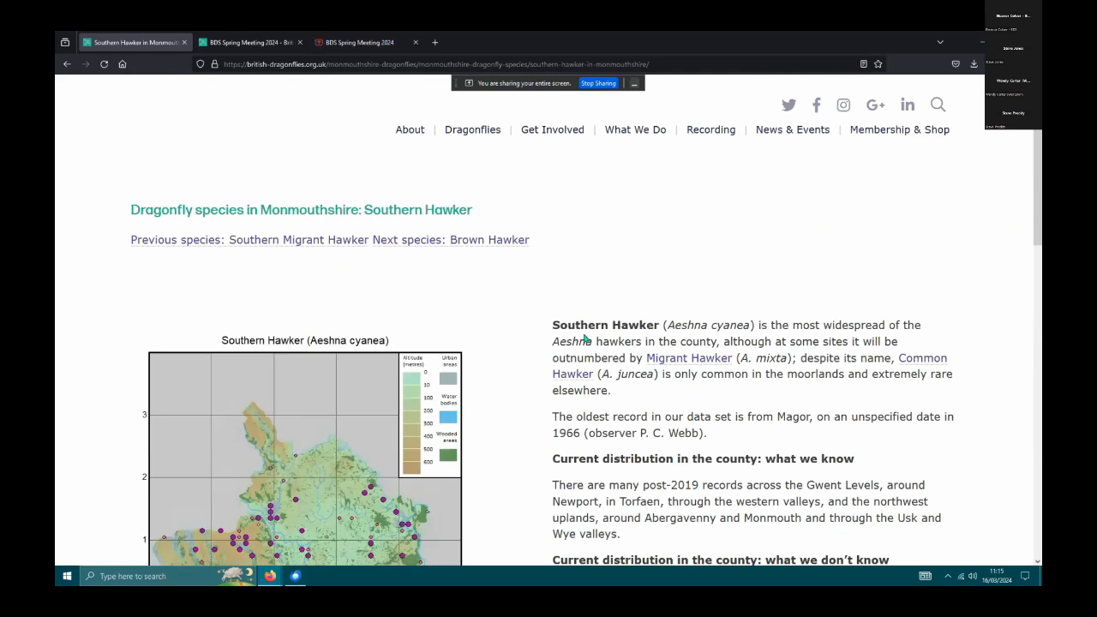
scroll(down, 3)
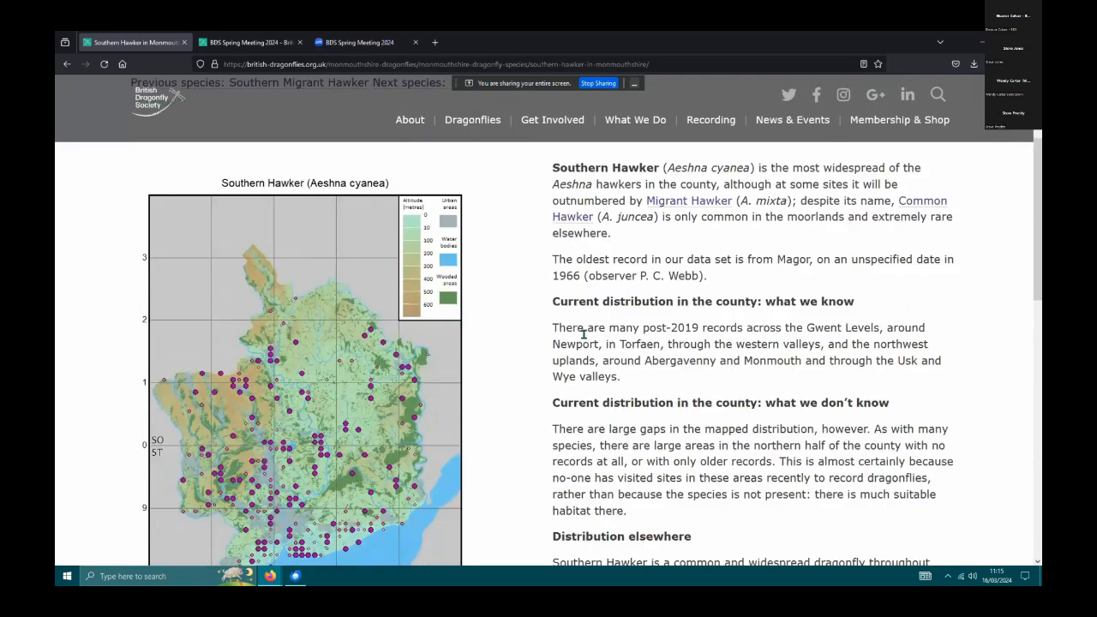
scroll(down, 3)
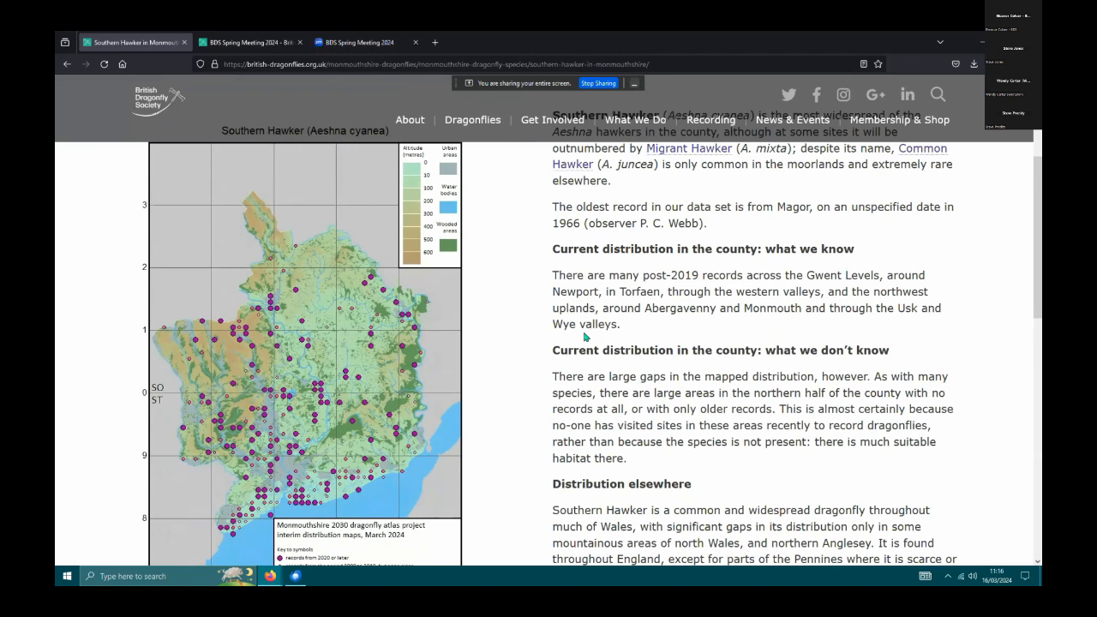
mouse_move(592, 330)
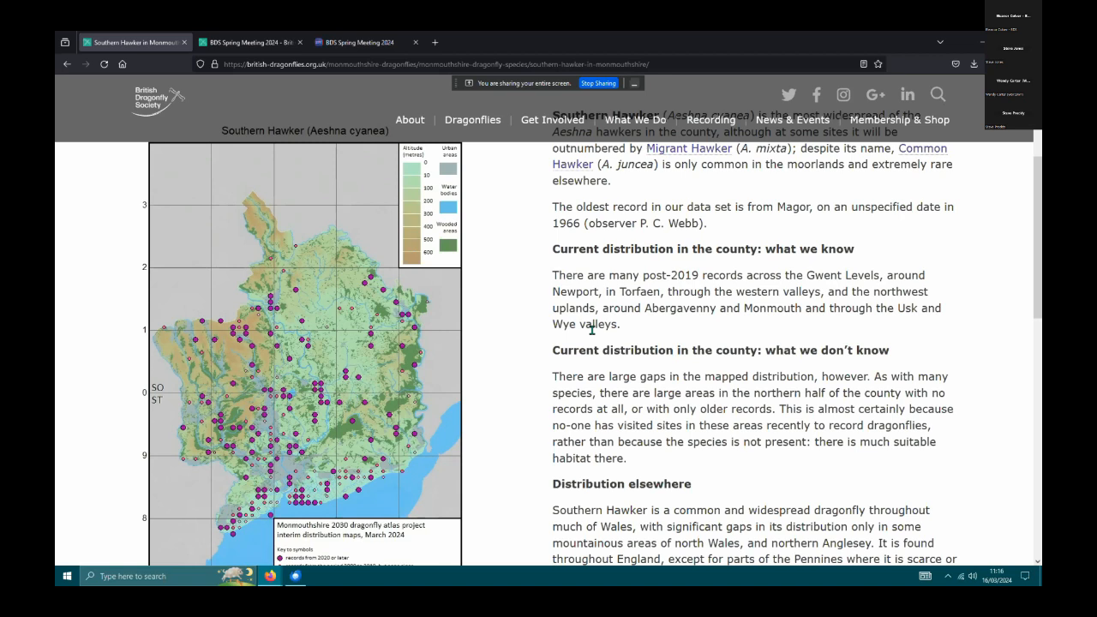
mouse_move(510, 407)
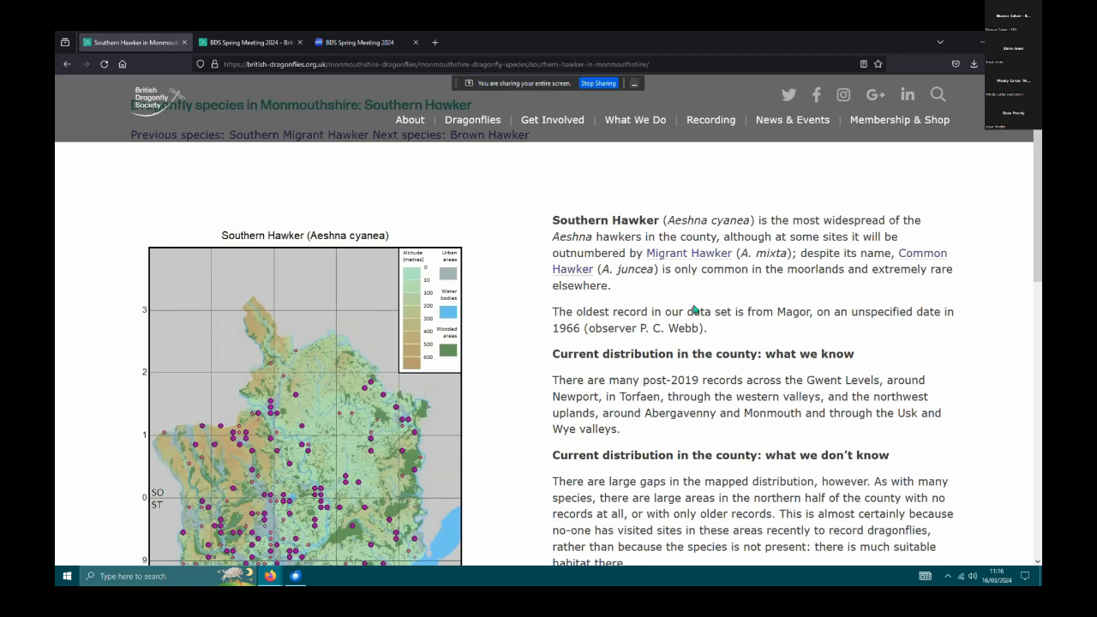
scroll(down, 3)
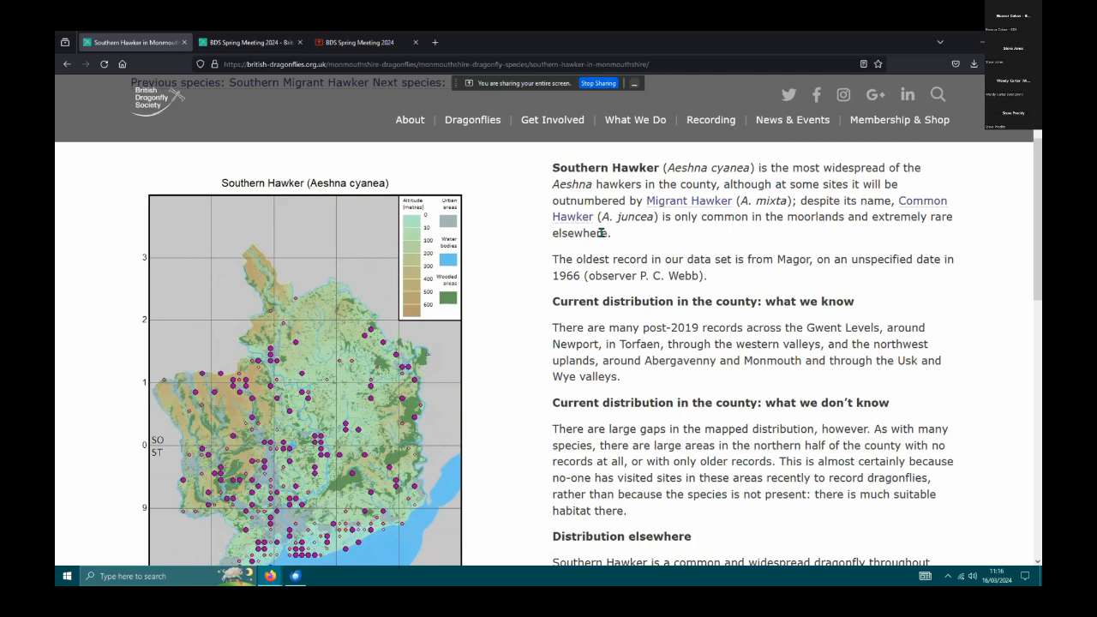
scroll(down, 3)
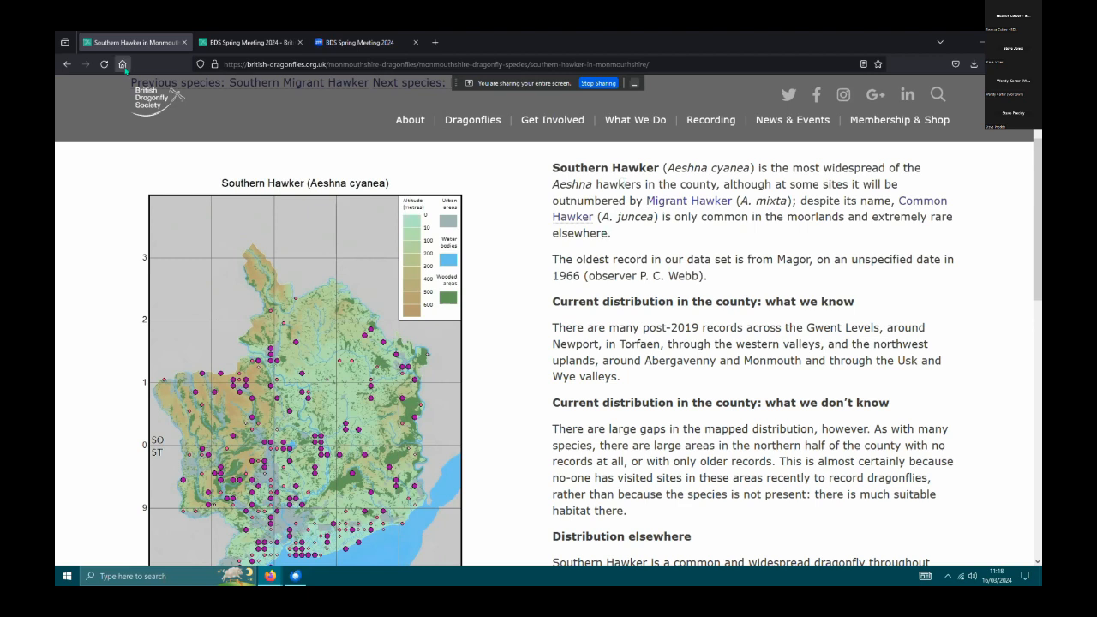
mouse_move(67, 63)
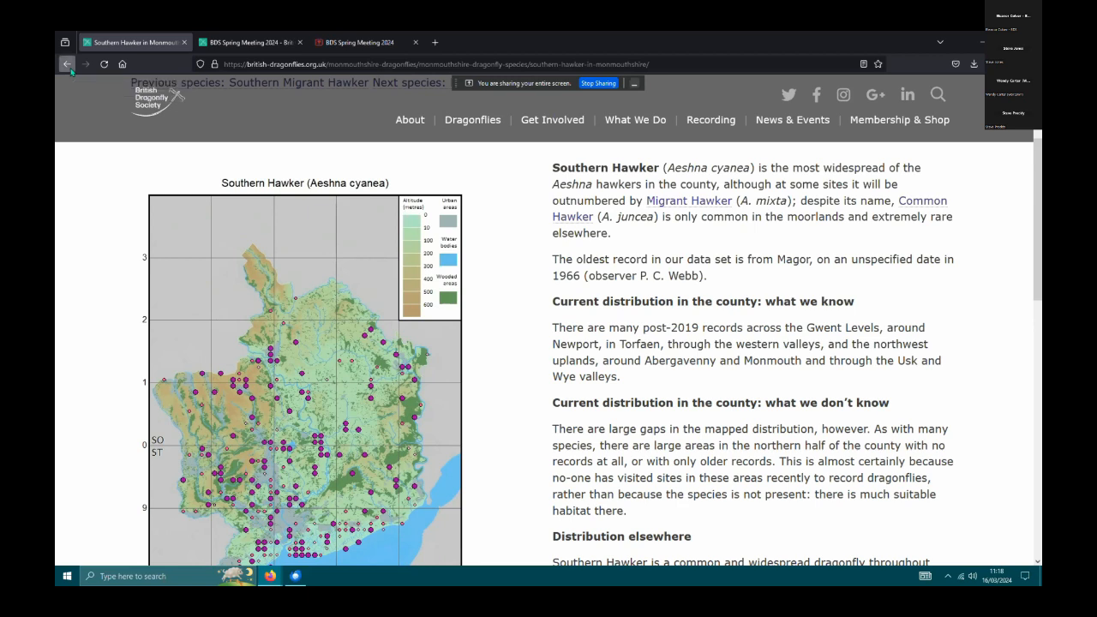
click(67, 63)
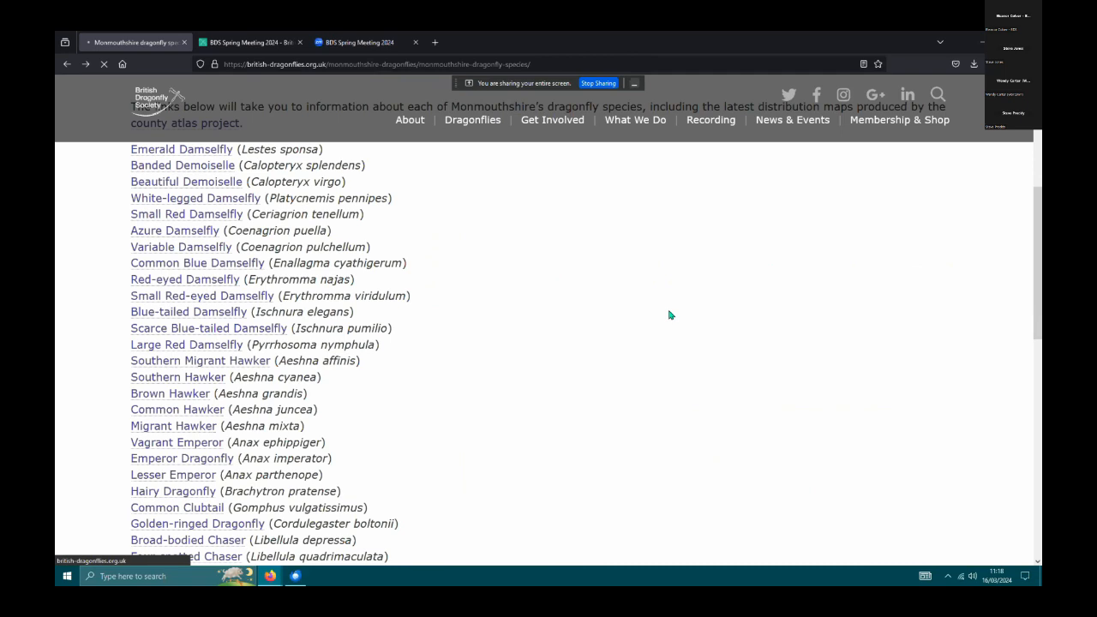
click(188, 311)
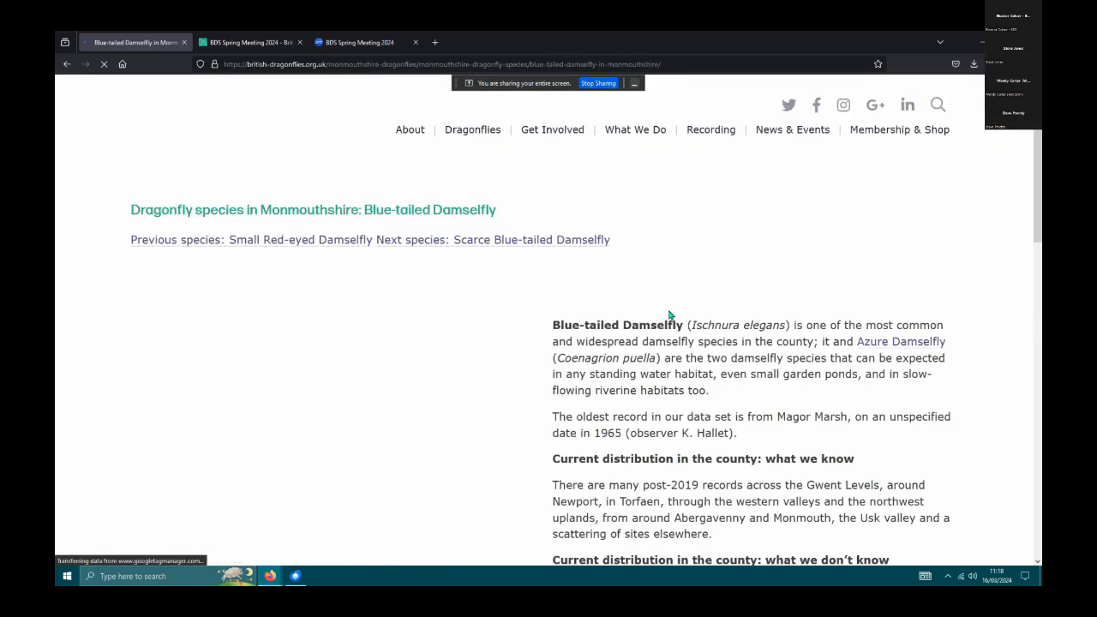
scroll(down, 3)
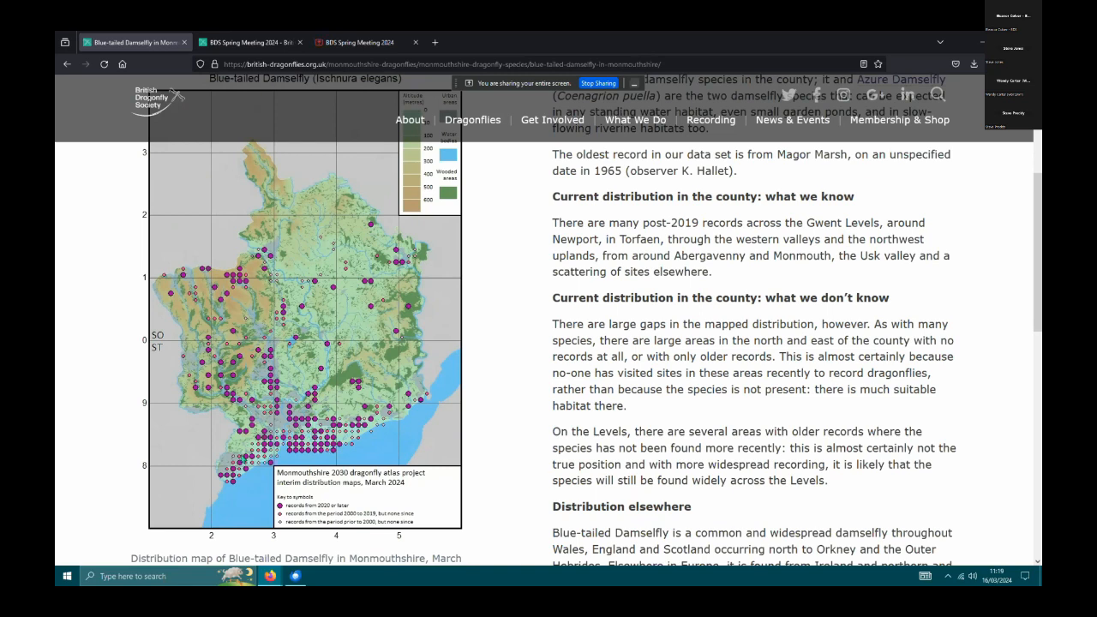
mouse_move(267, 472)
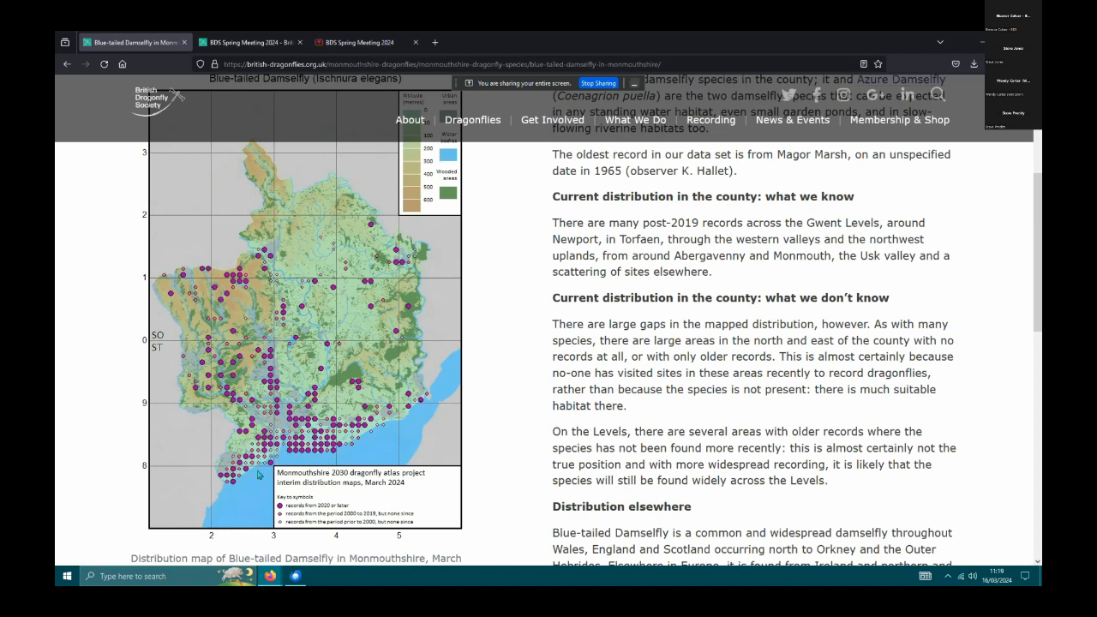
mouse_move(231, 501)
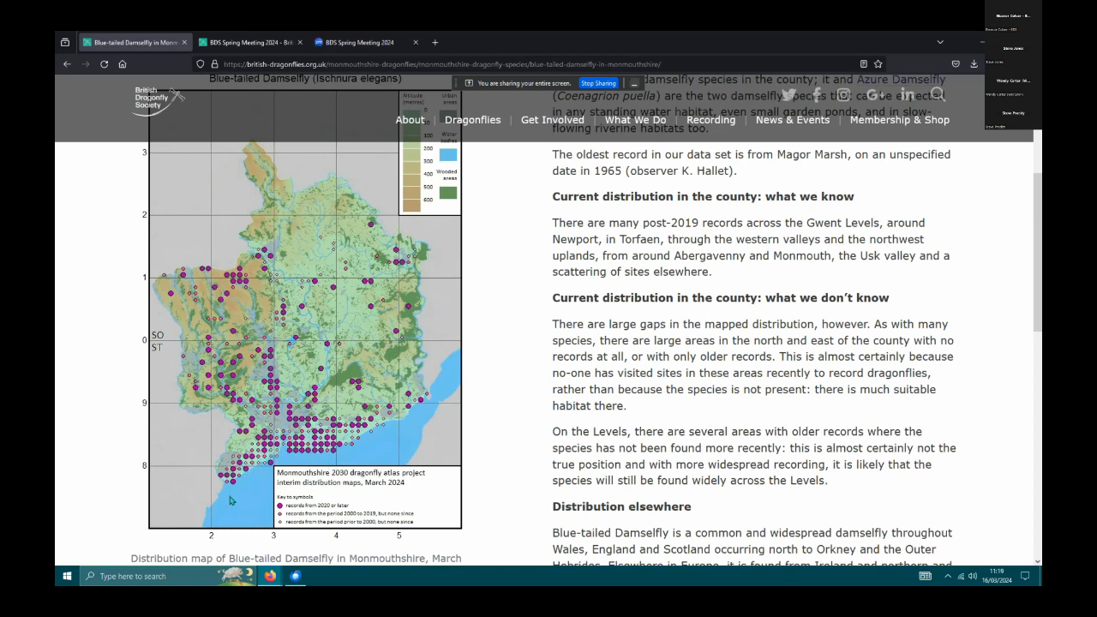
mouse_move(306, 467)
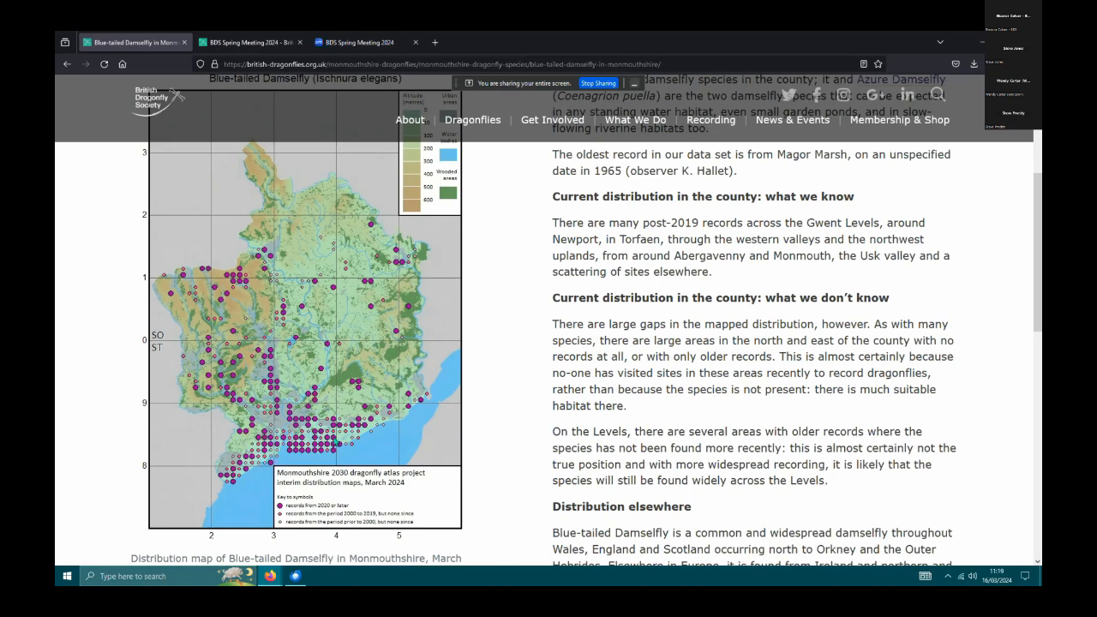
mouse_move(350, 432)
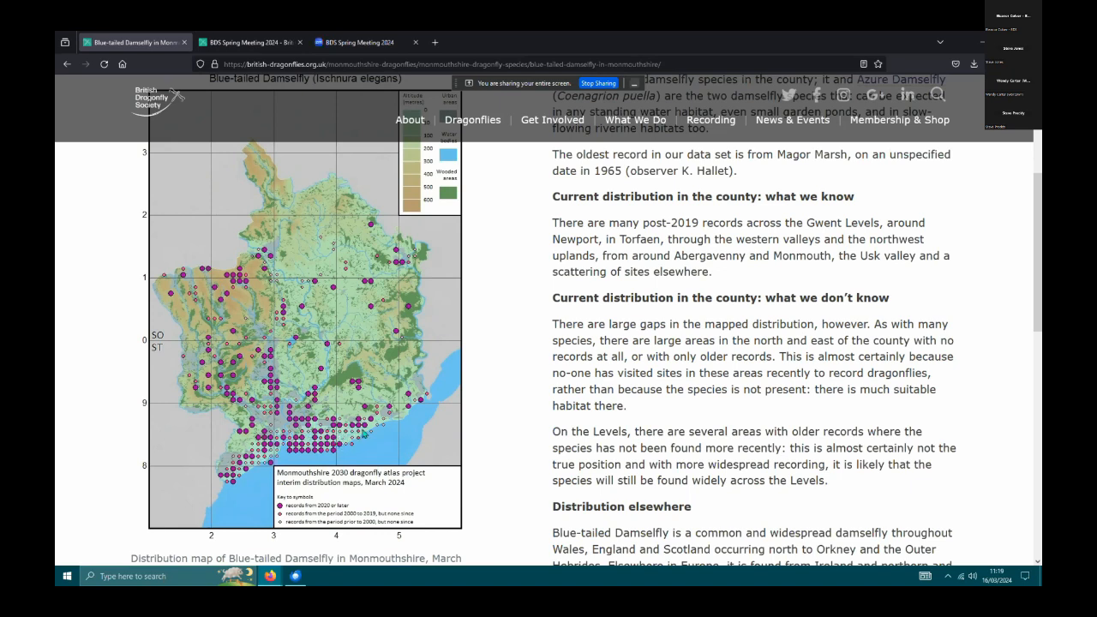
mouse_move(363, 435)
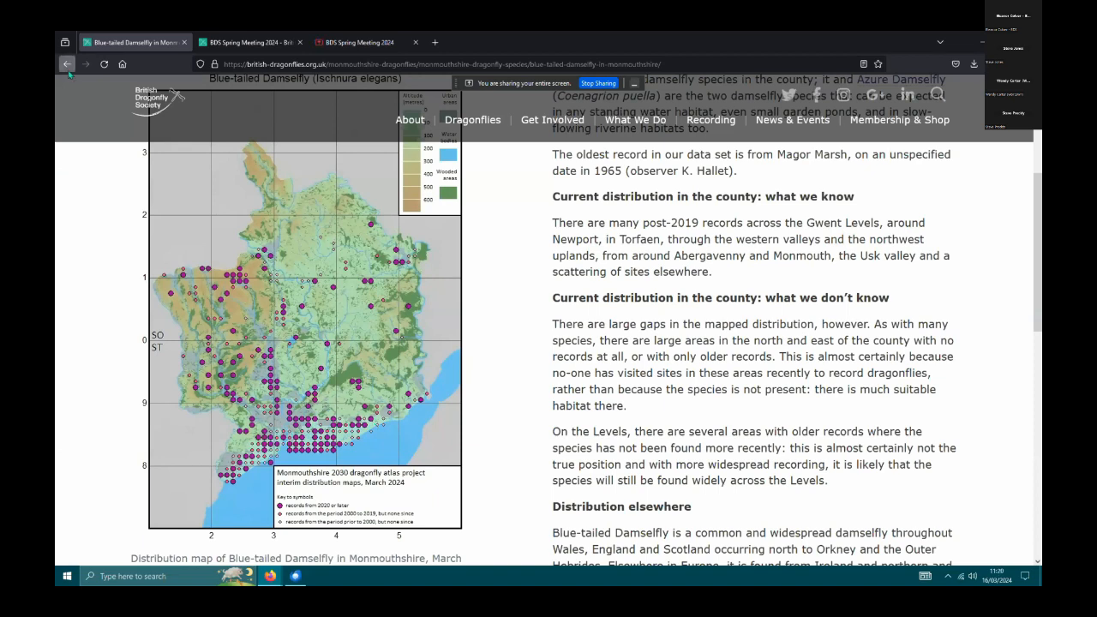
Go back to the species list and open the Common Clubtail page.
click(66, 63)
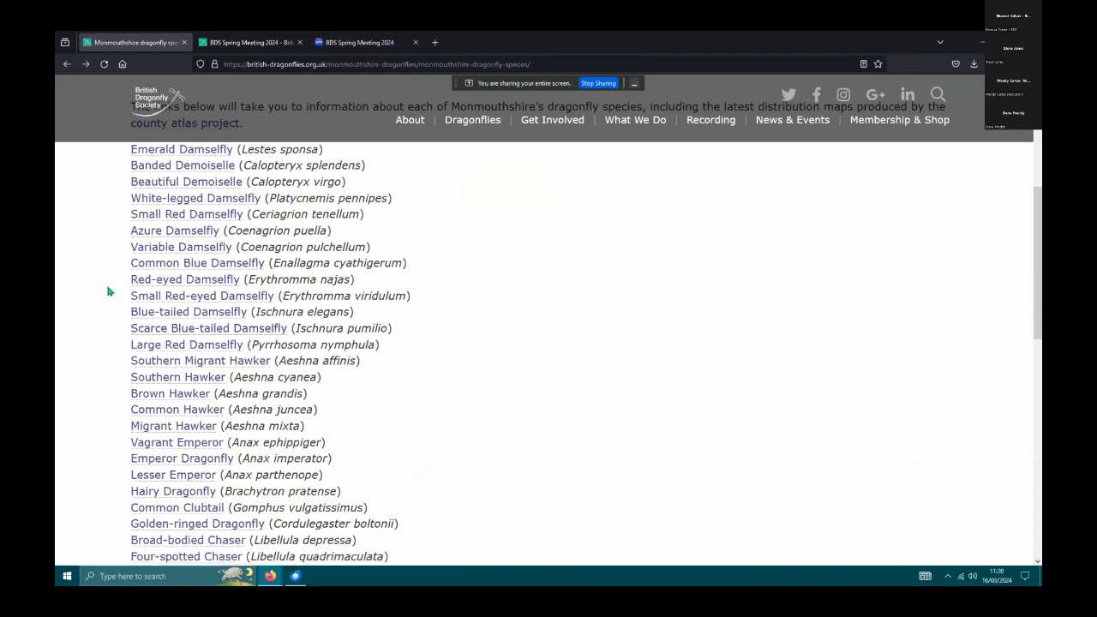
scroll(down, 3)
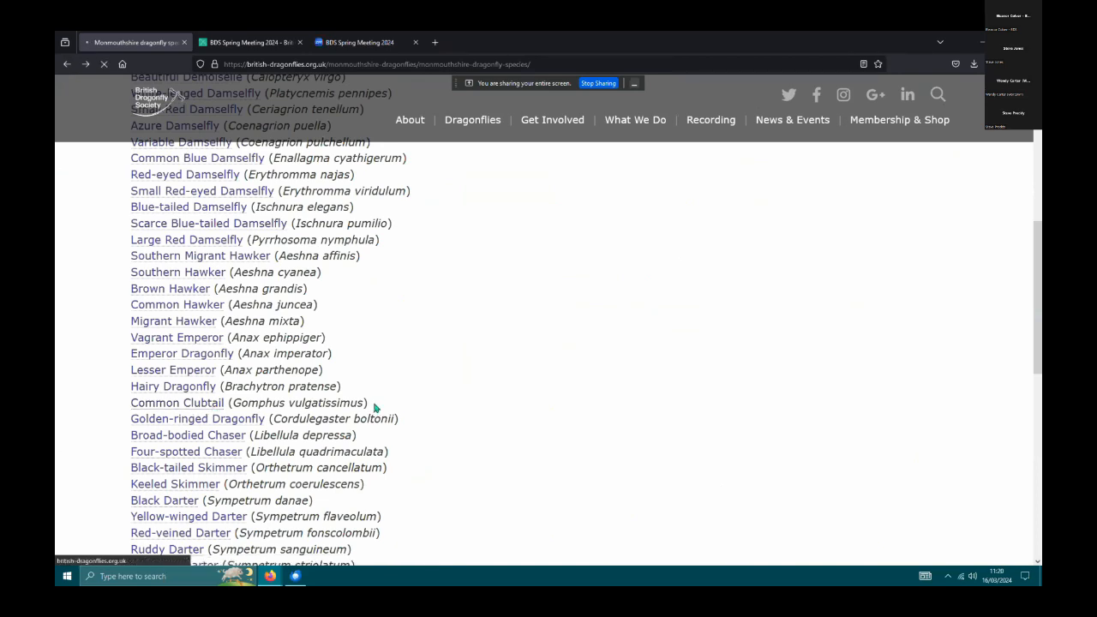
click(177, 403)
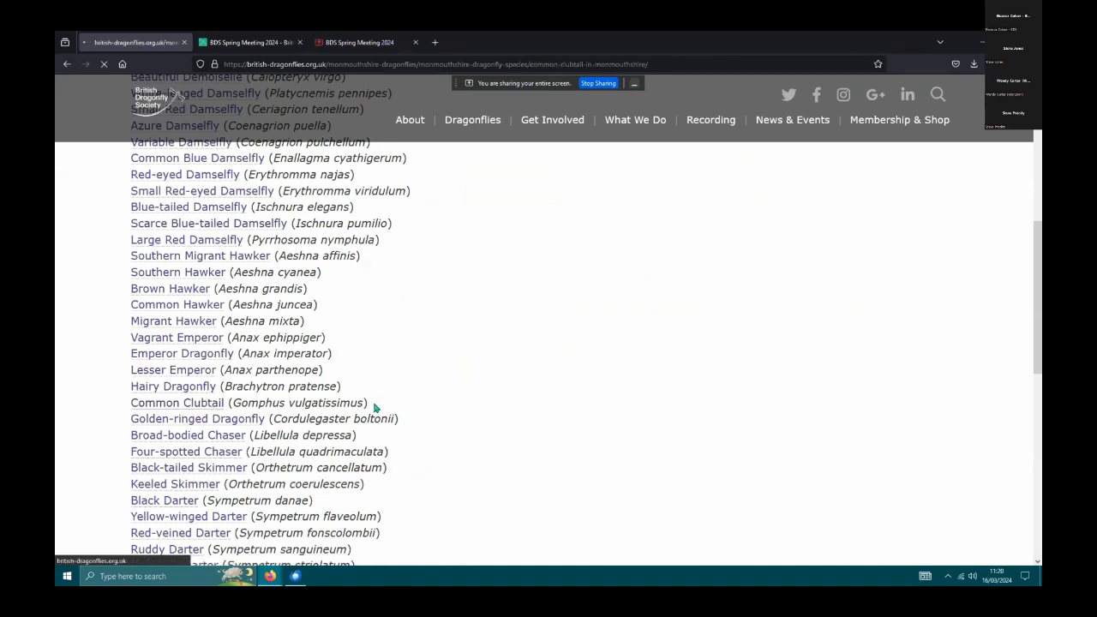
click(176, 403)
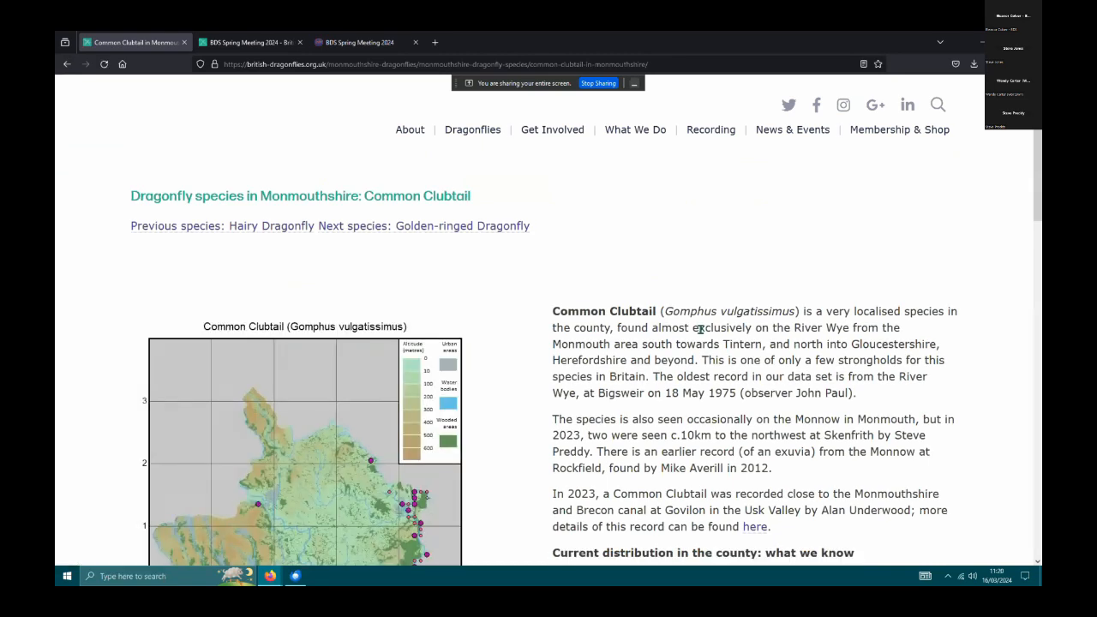
scroll(down, 3)
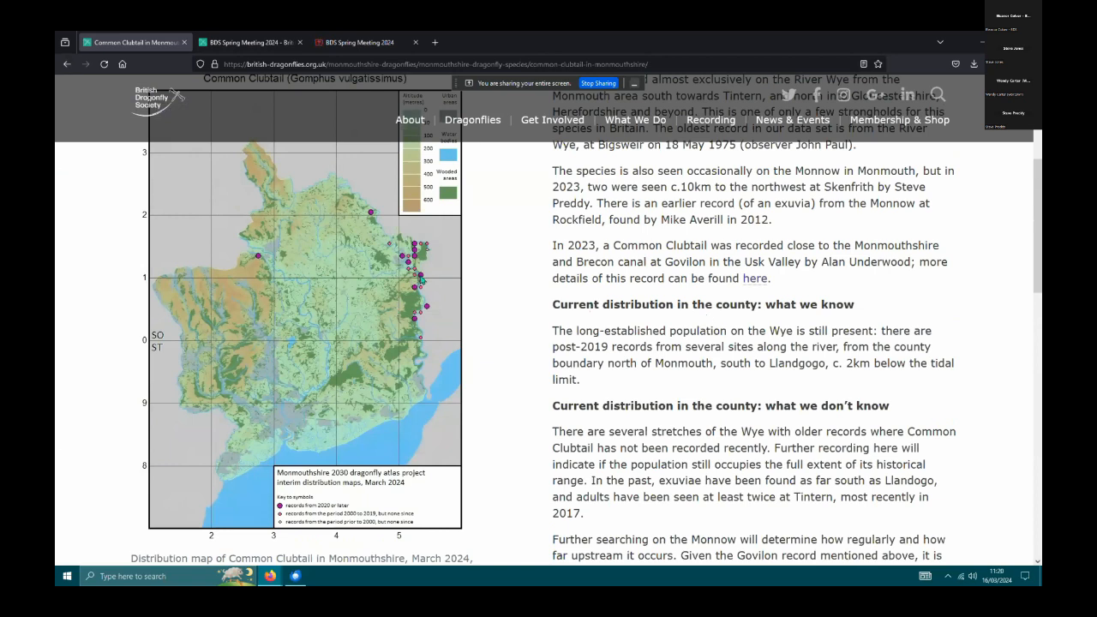
mouse_move(426, 326)
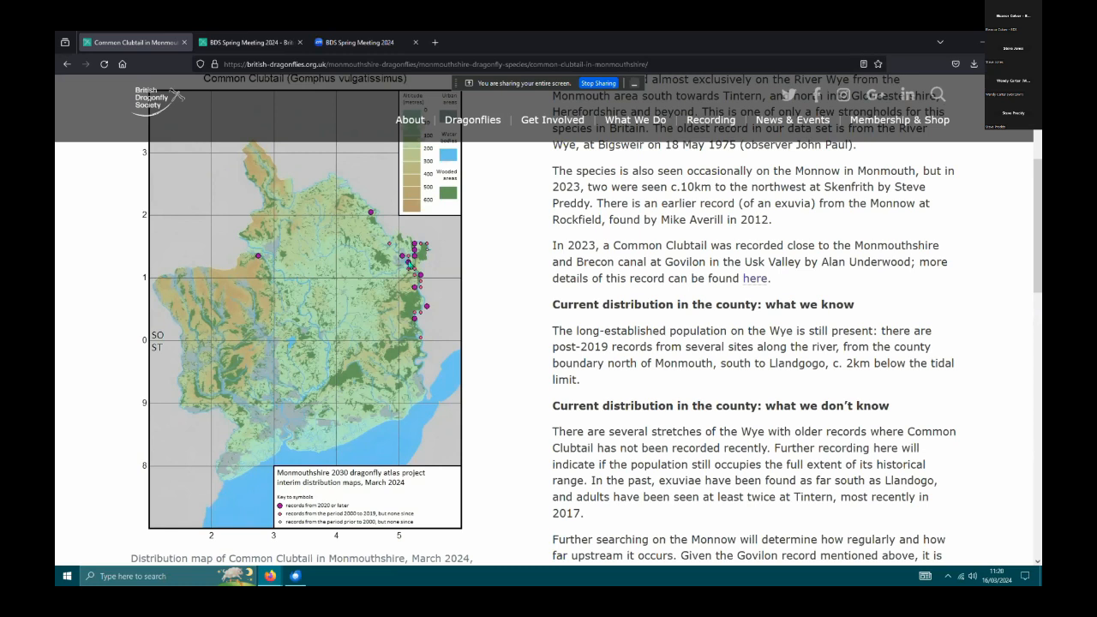
mouse_move(418, 233)
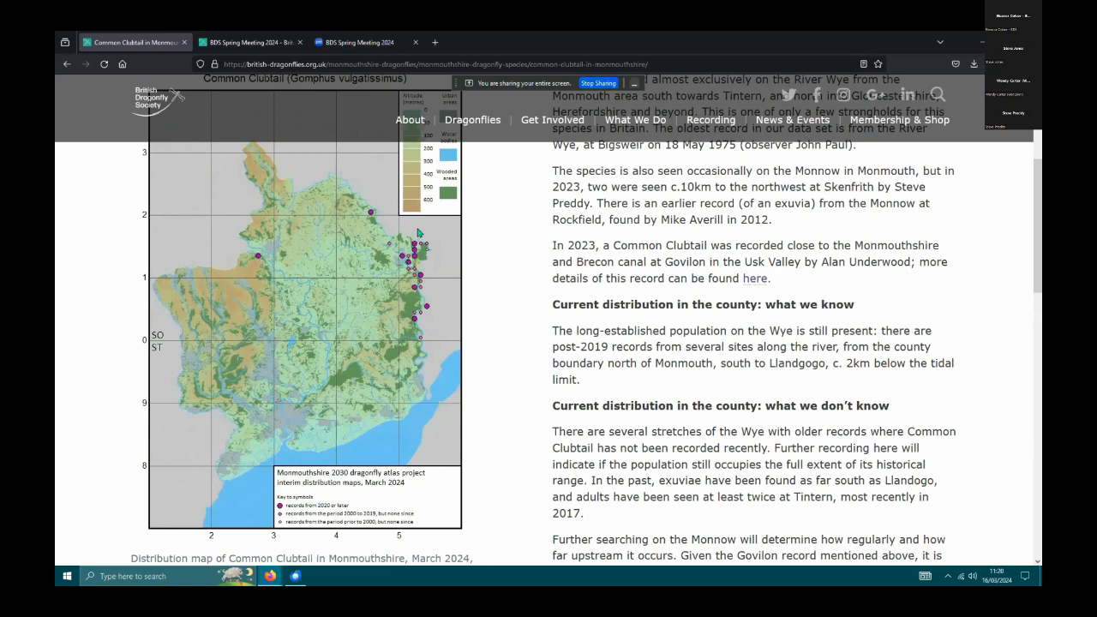
mouse_move(329, 150)
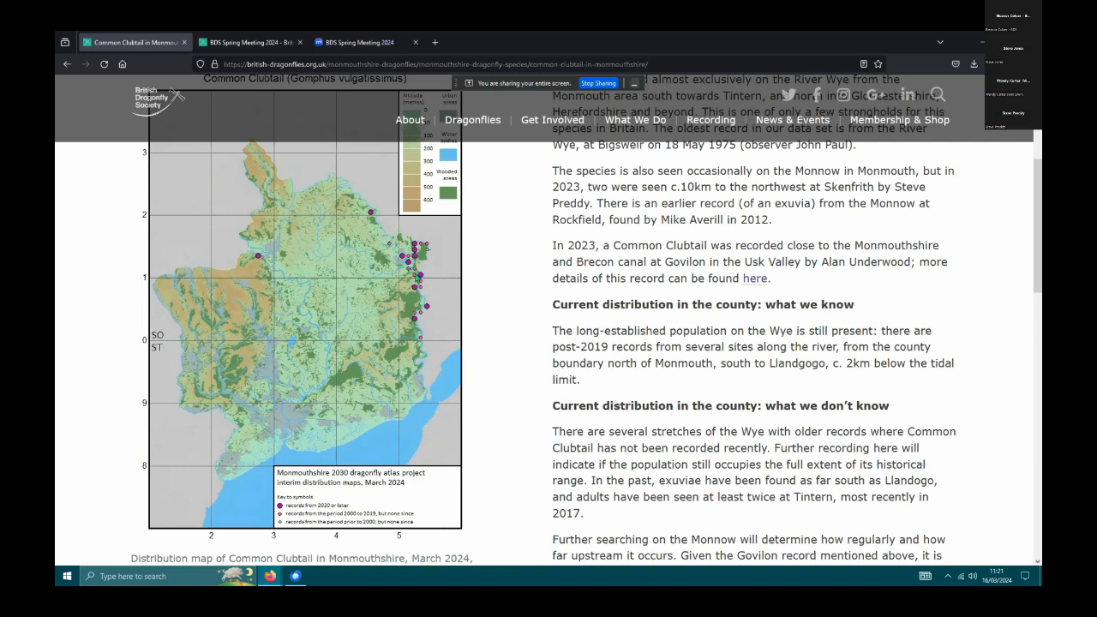
mouse_move(426, 306)
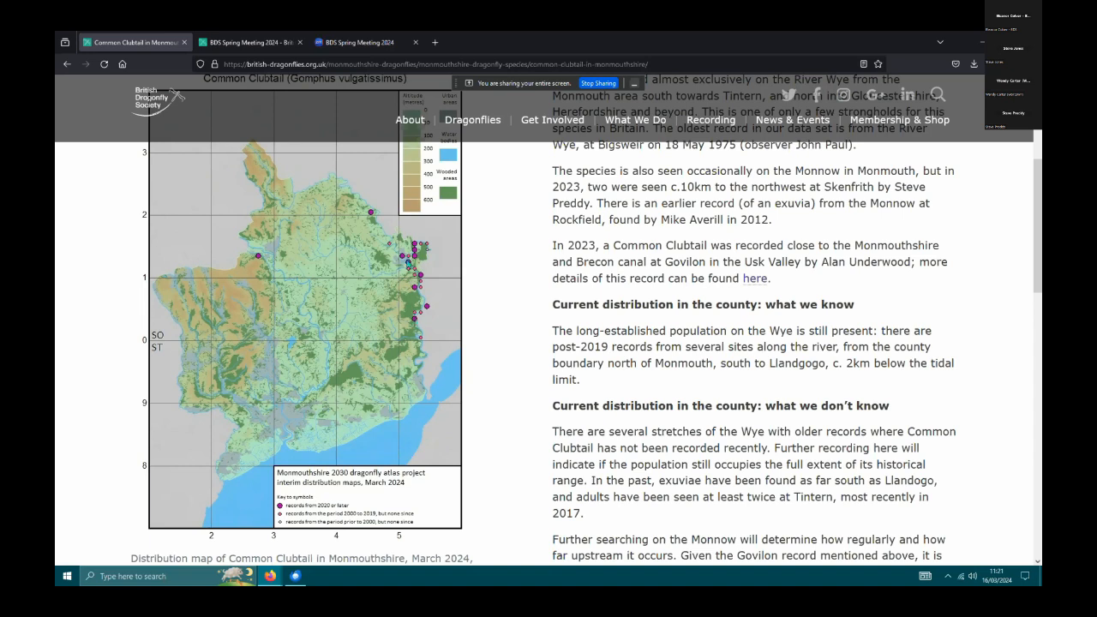
mouse_move(386, 243)
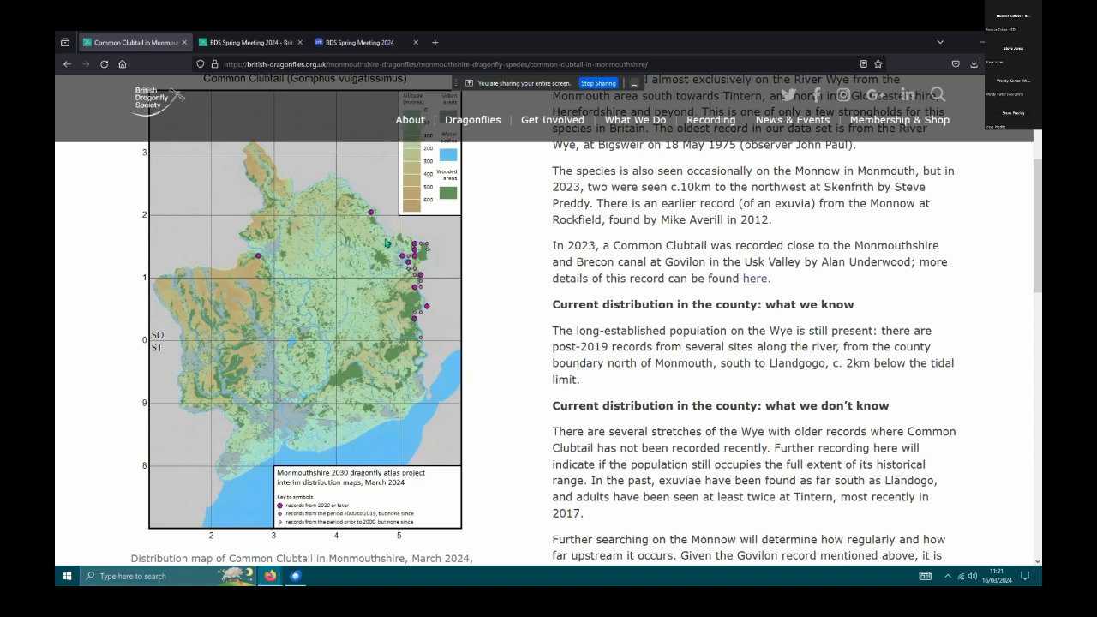
mouse_move(379, 220)
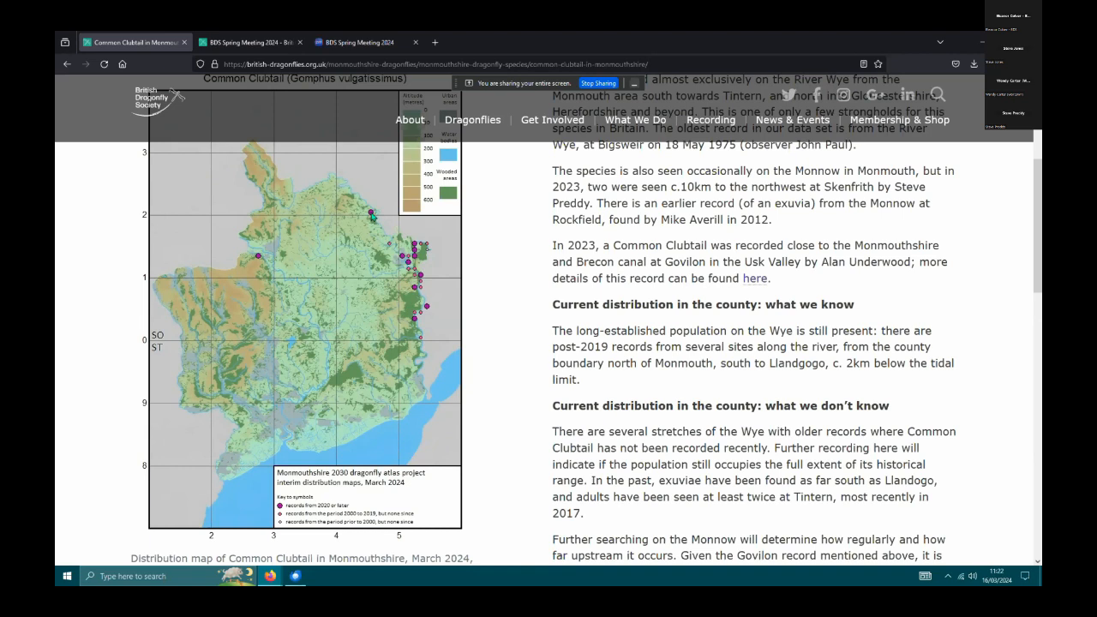
mouse_move(407, 261)
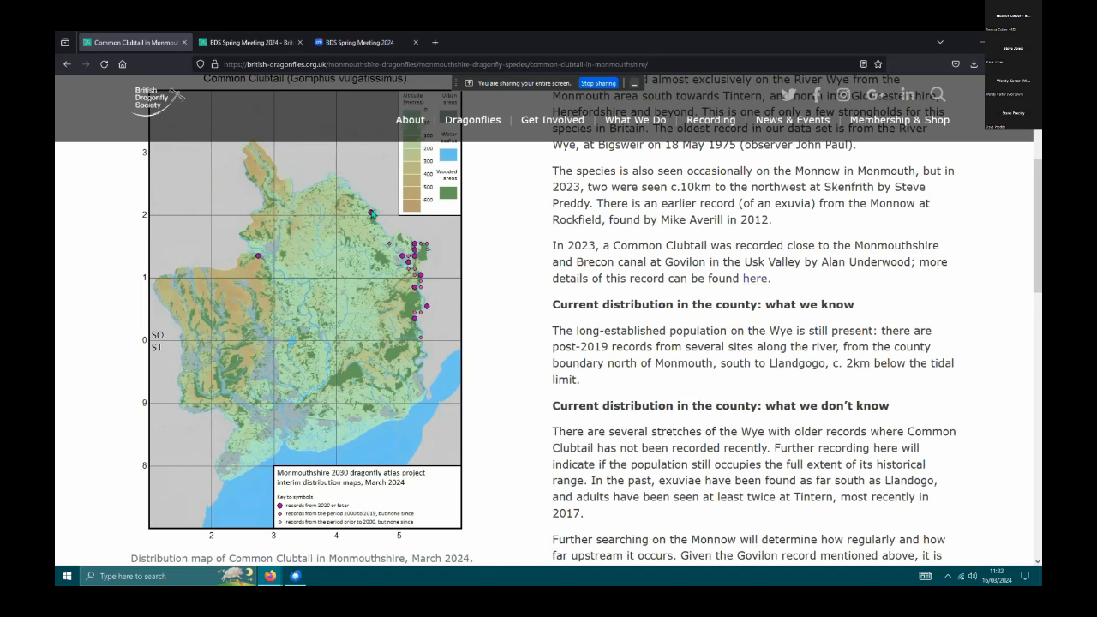
mouse_move(374, 216)
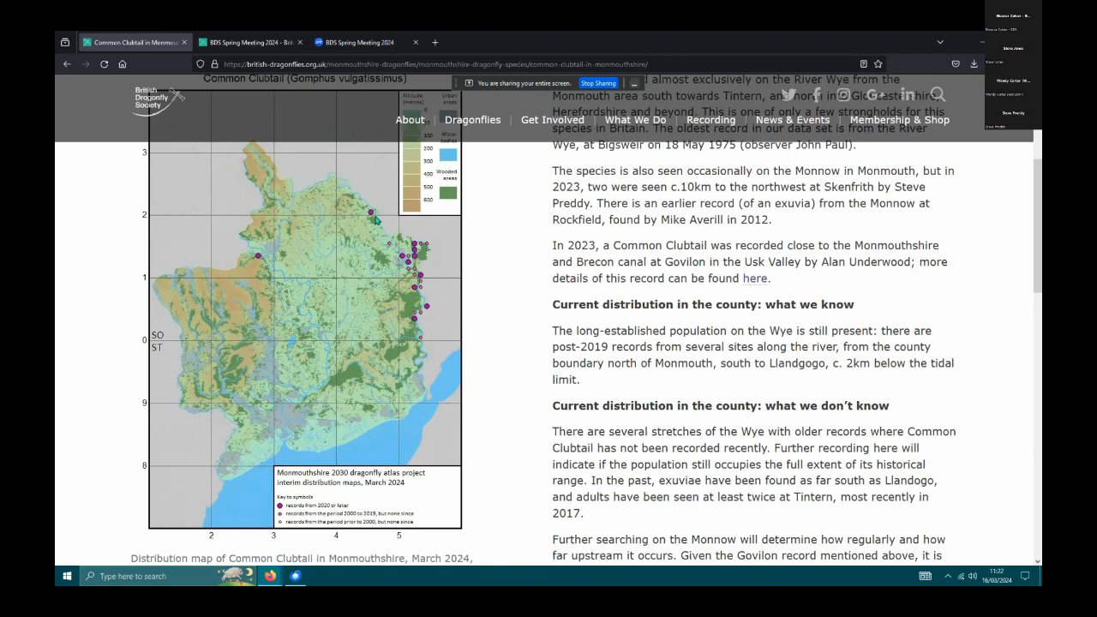
mouse_move(399, 250)
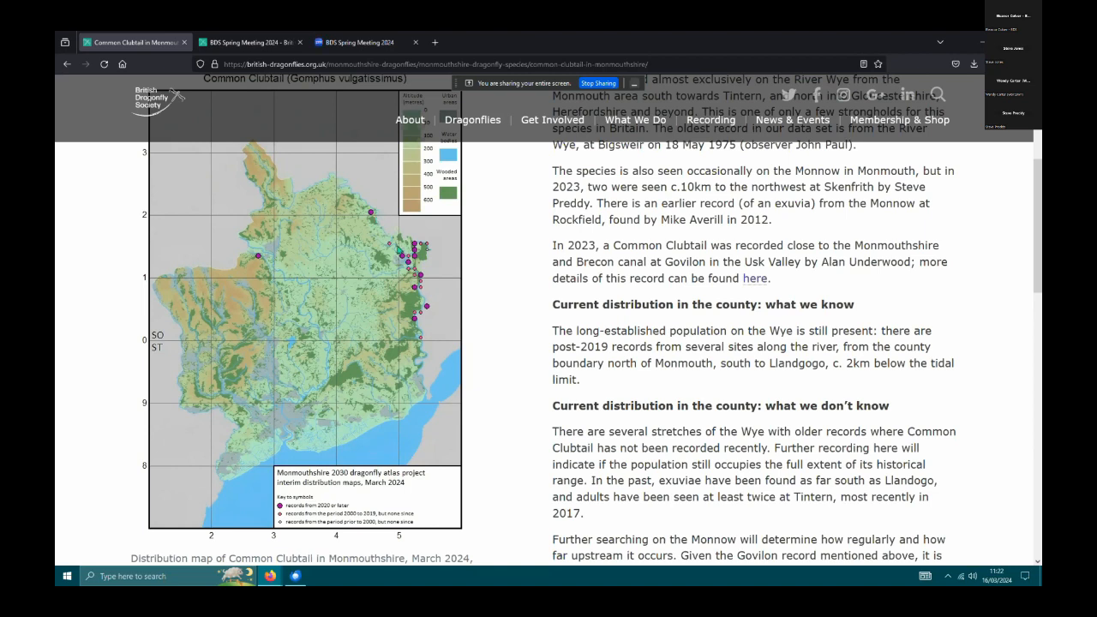
mouse_move(260, 263)
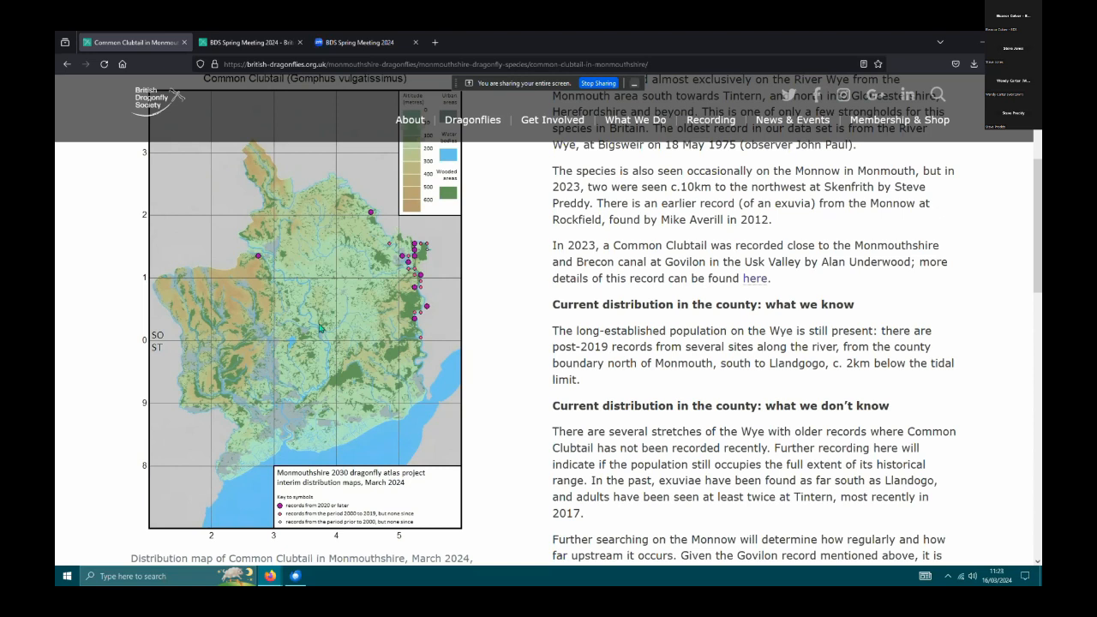
mouse_move(276, 263)
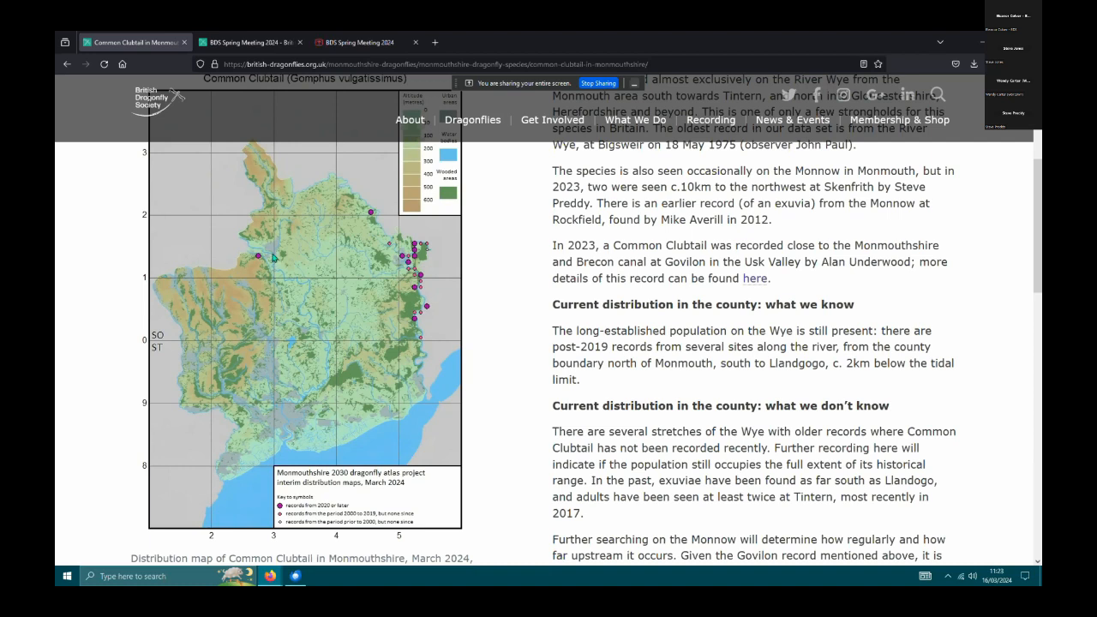
mouse_move(322, 382)
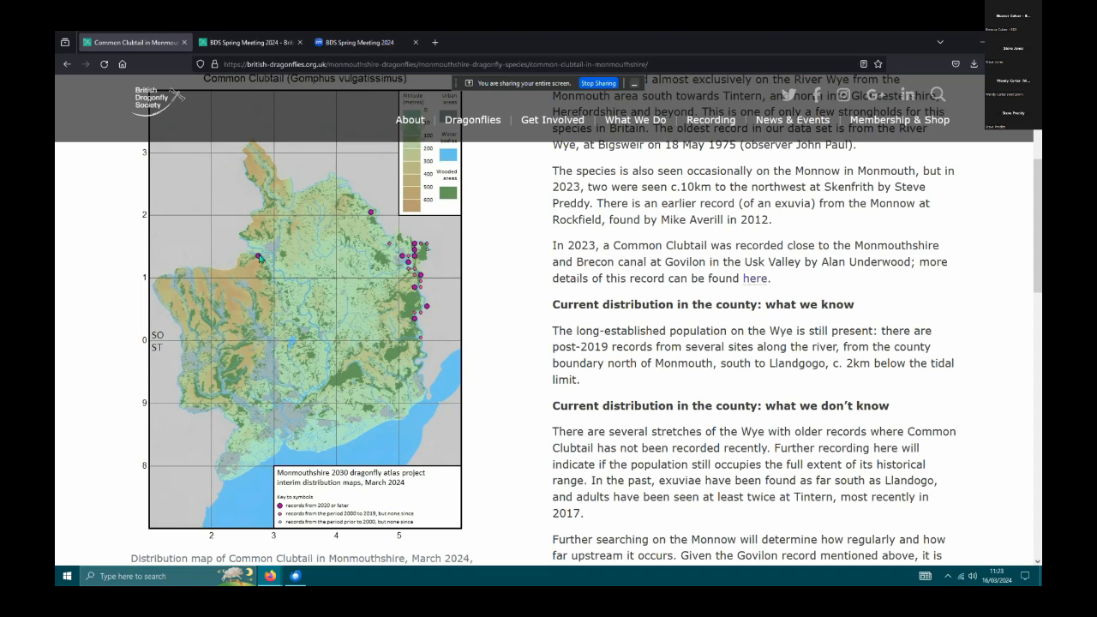
mouse_move(264, 257)
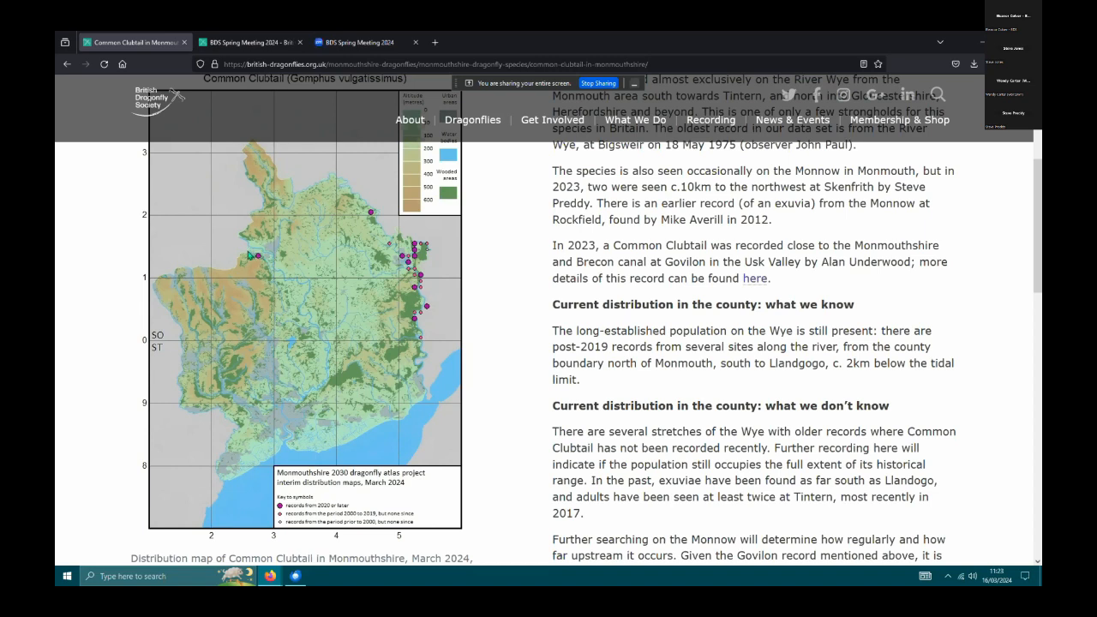
mouse_move(270, 270)
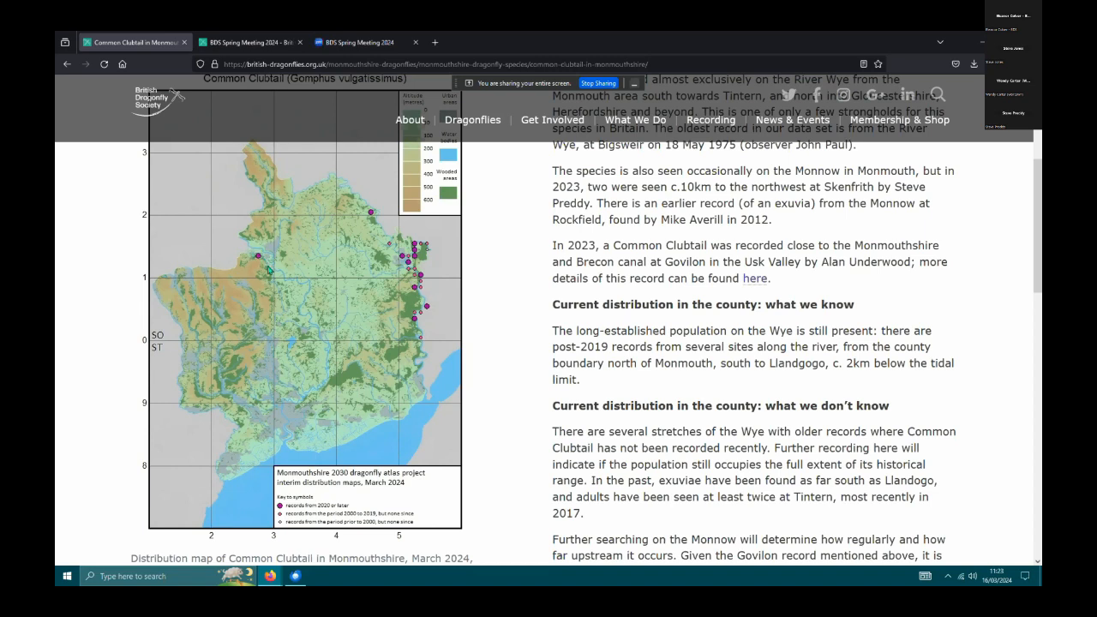
mouse_move(287, 299)
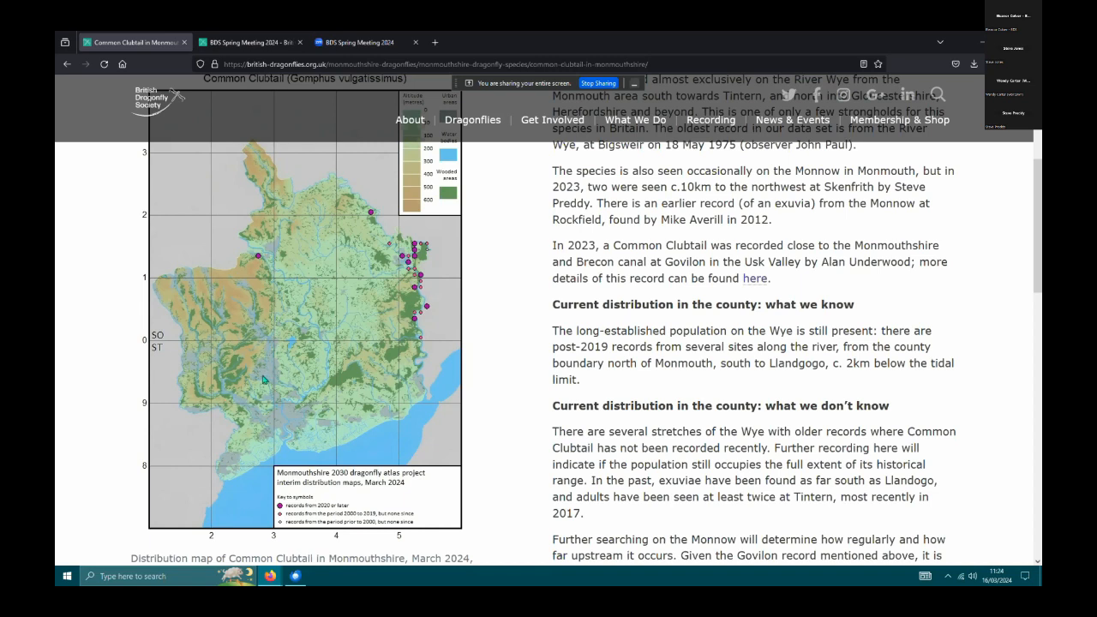
mouse_move(262, 381)
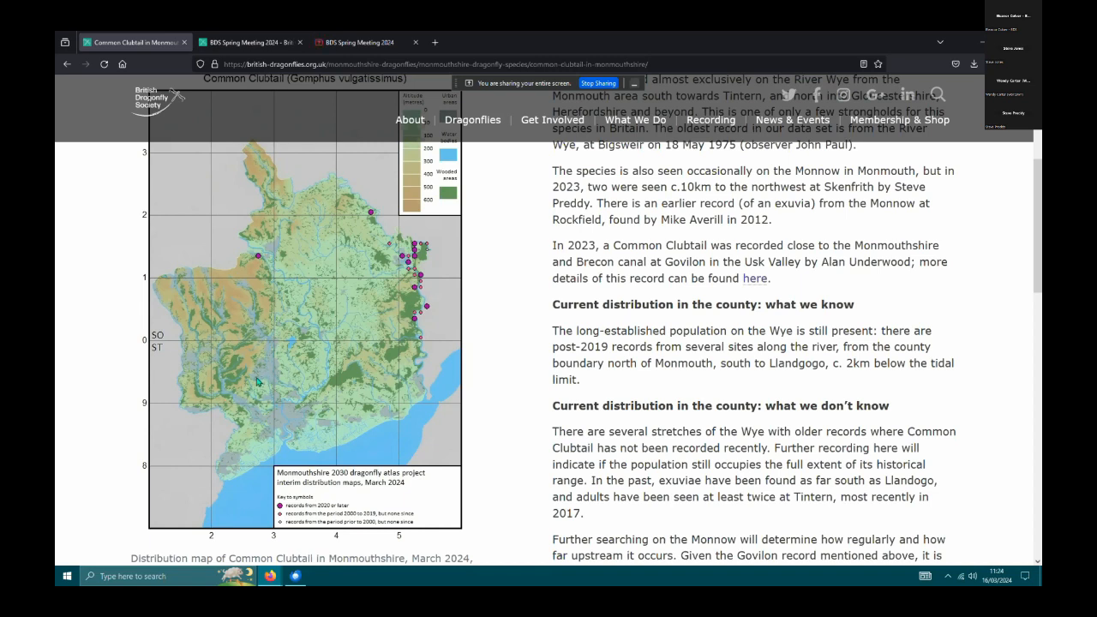
mouse_move(263, 249)
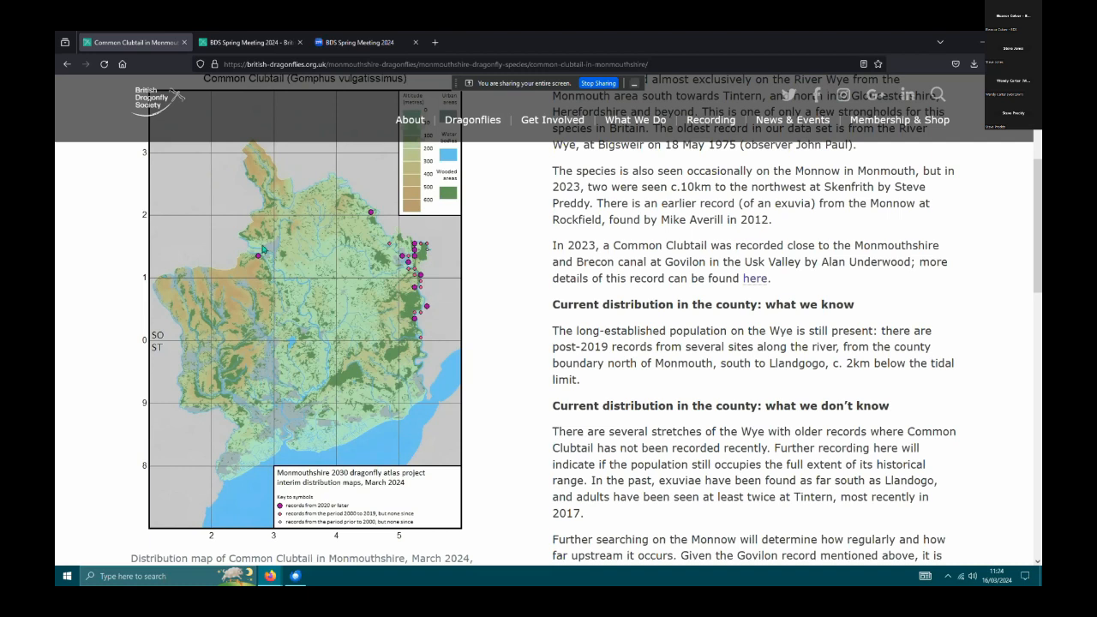
mouse_move(260, 264)
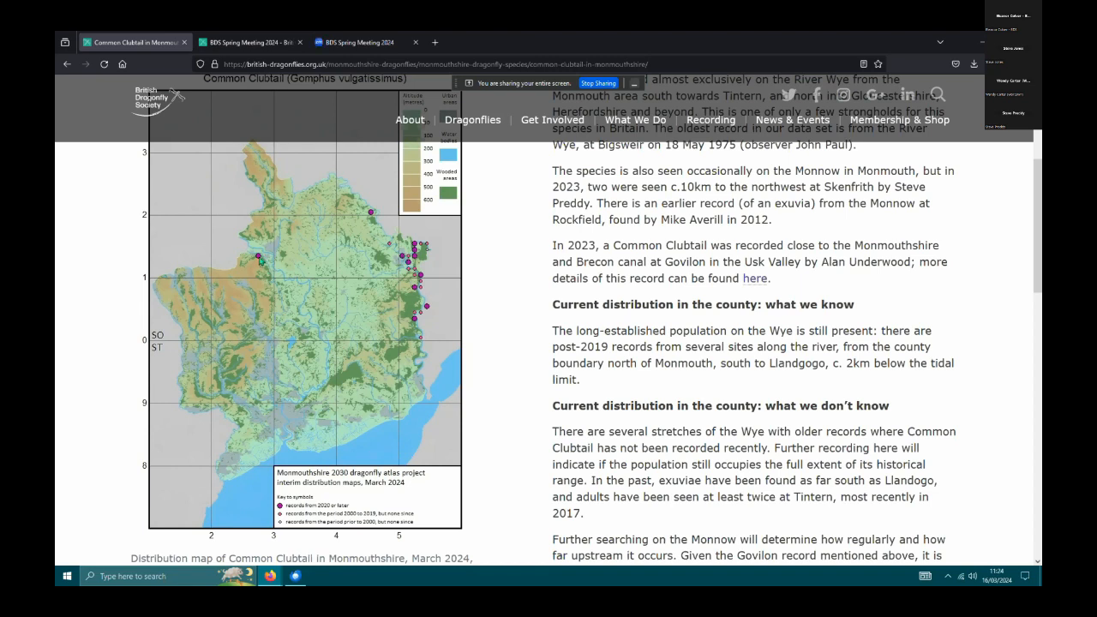
mouse_move(313, 285)
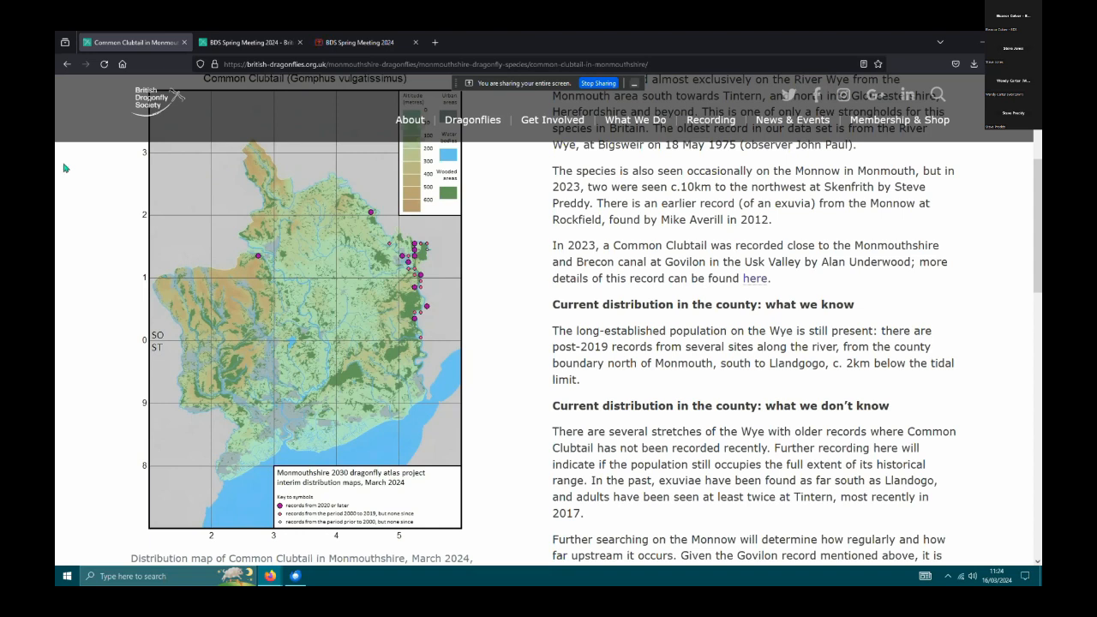
mouse_move(67, 64)
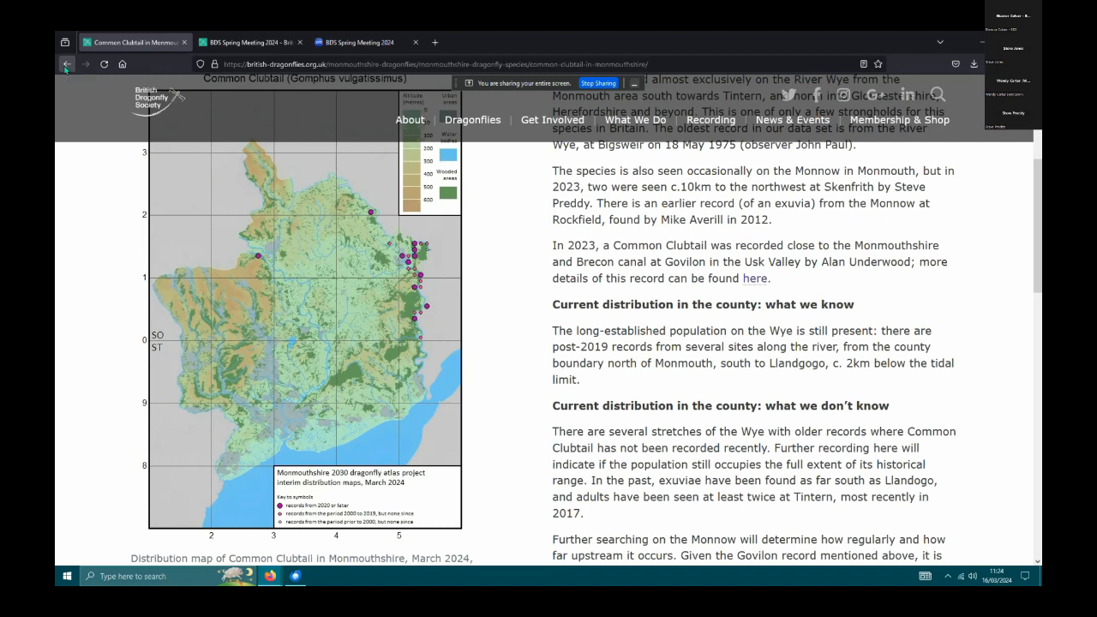
Go back and open Banded Demoiselle, scrolled to its Monmouthshire map.
click(66, 65)
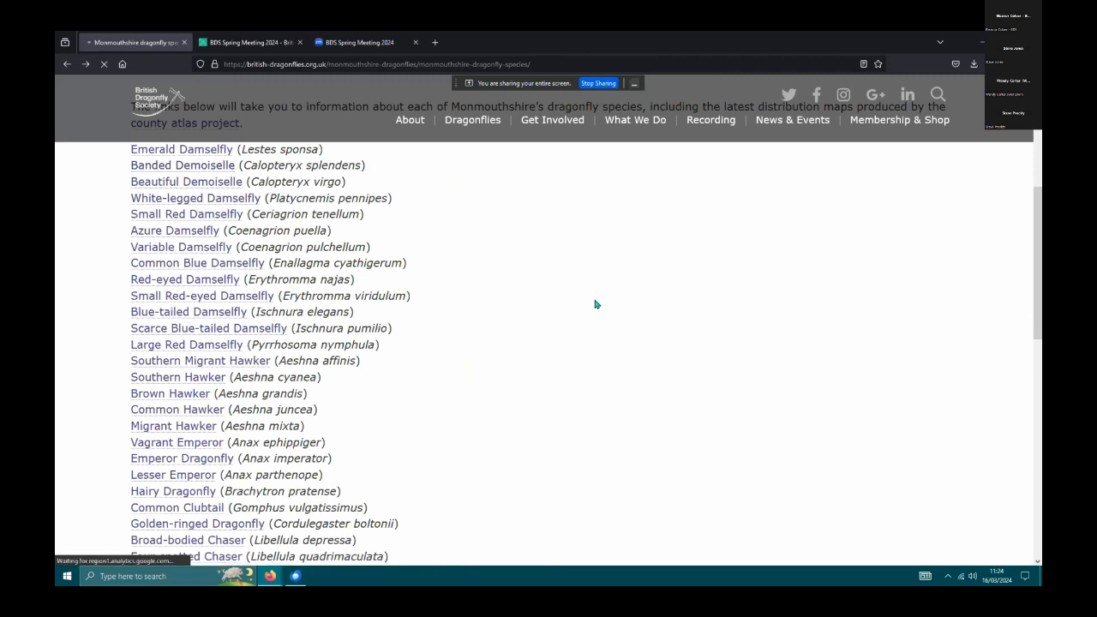
click(182, 165)
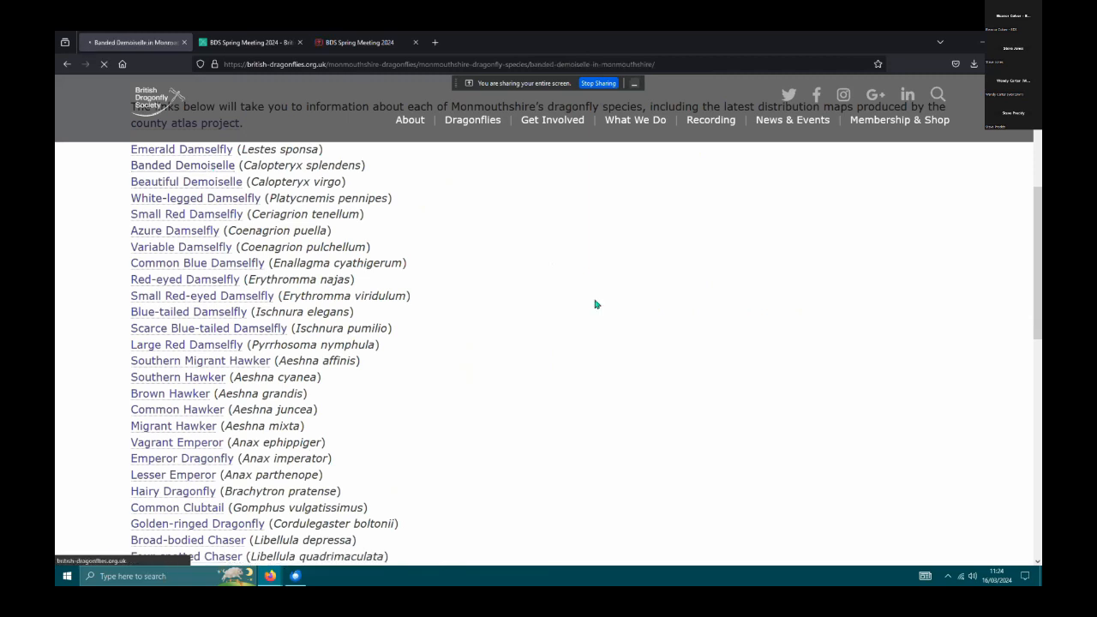
click(182, 165)
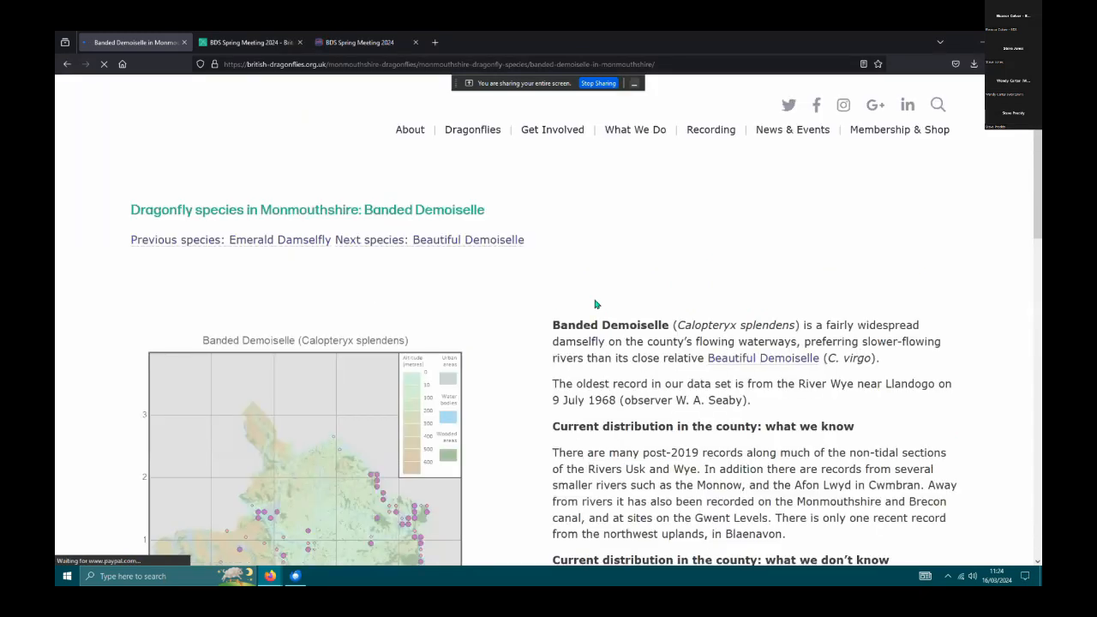
scroll(down, 3)
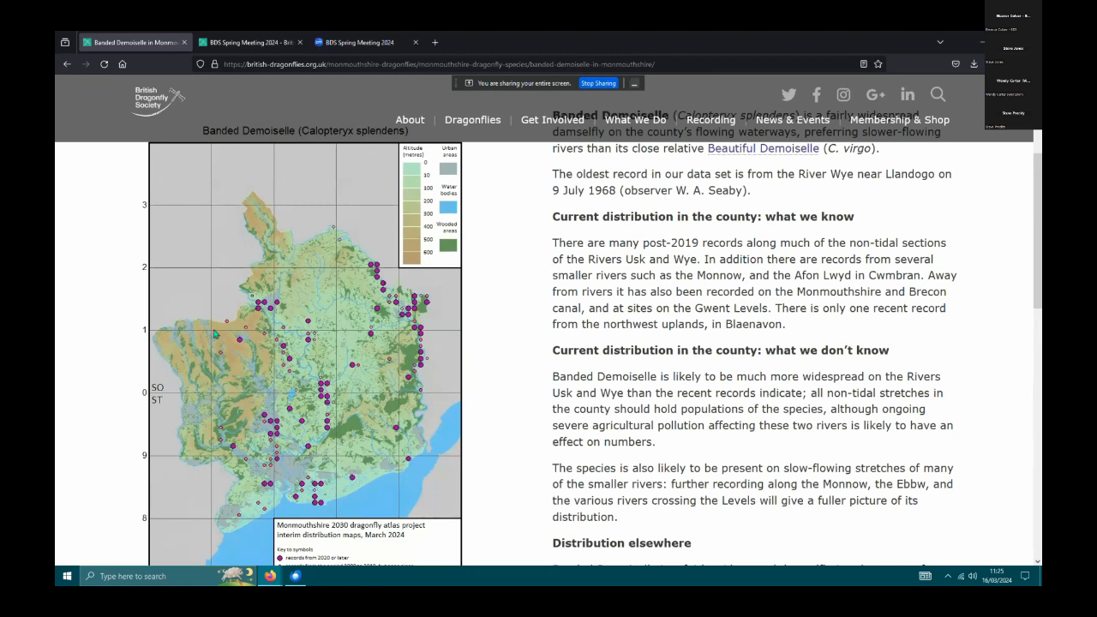
mouse_move(67, 64)
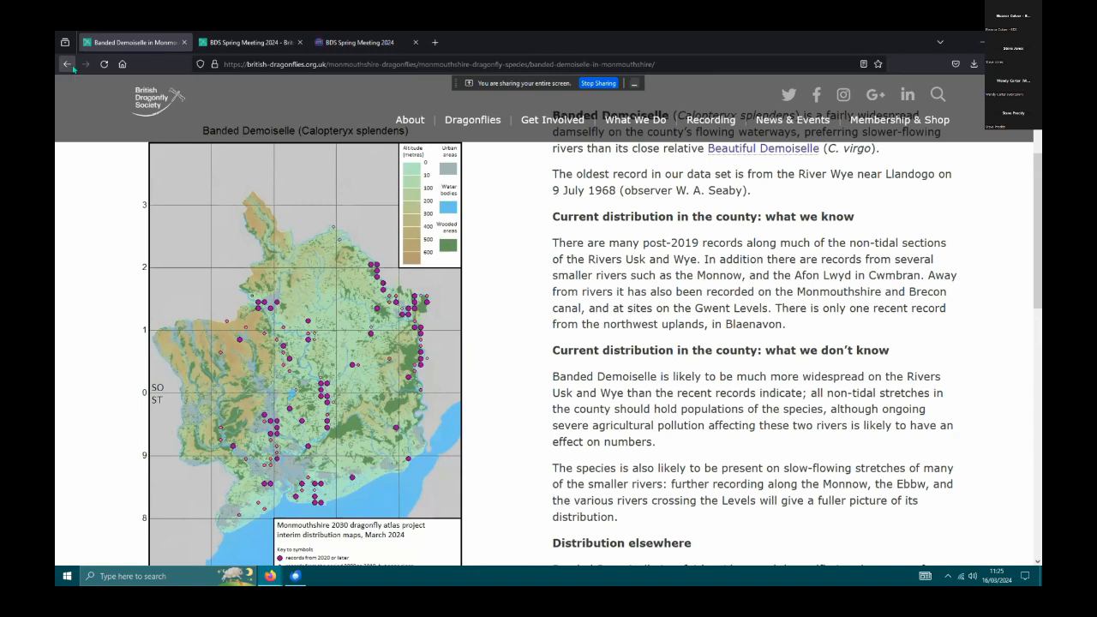
Go back to the species list and open the Golden-ringed Dragonfly map page.
click(66, 64)
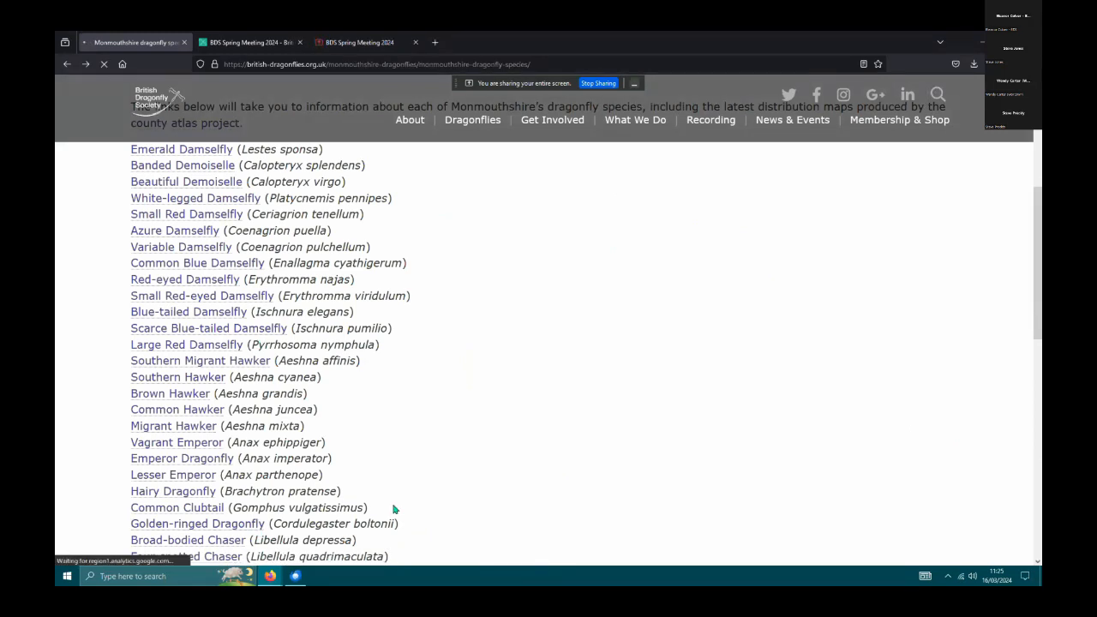
click(197, 523)
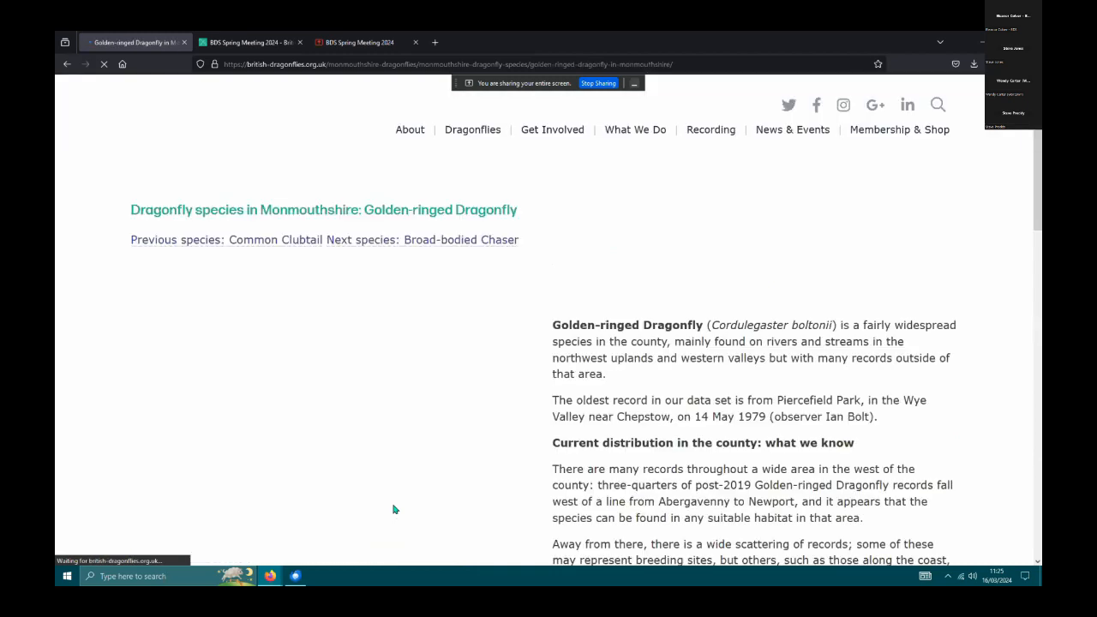
scroll(down, 3)
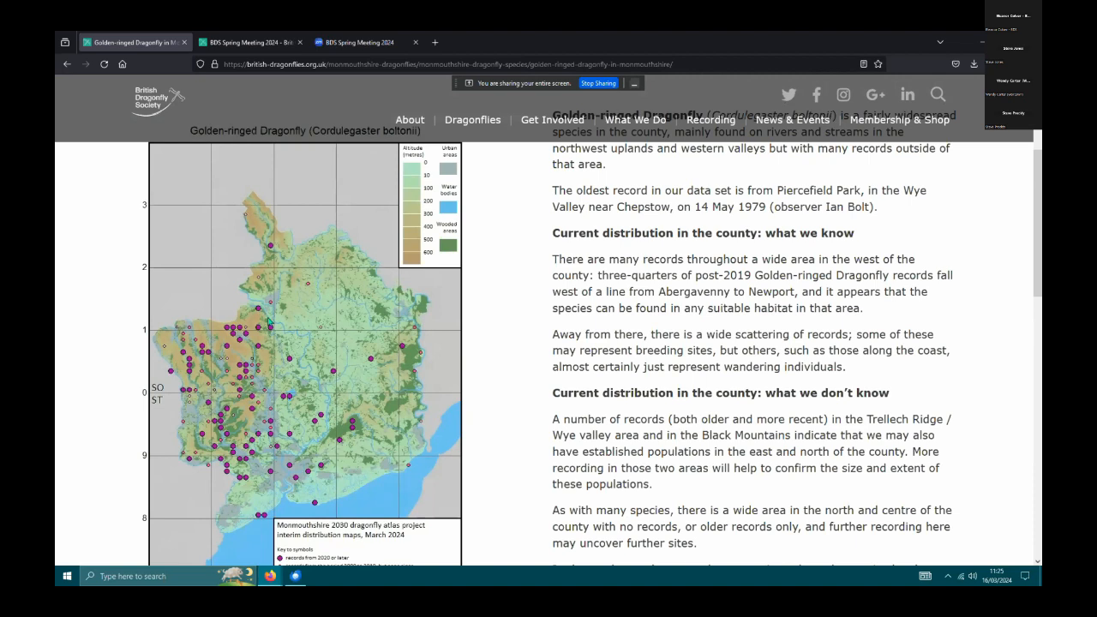
mouse_move(253, 349)
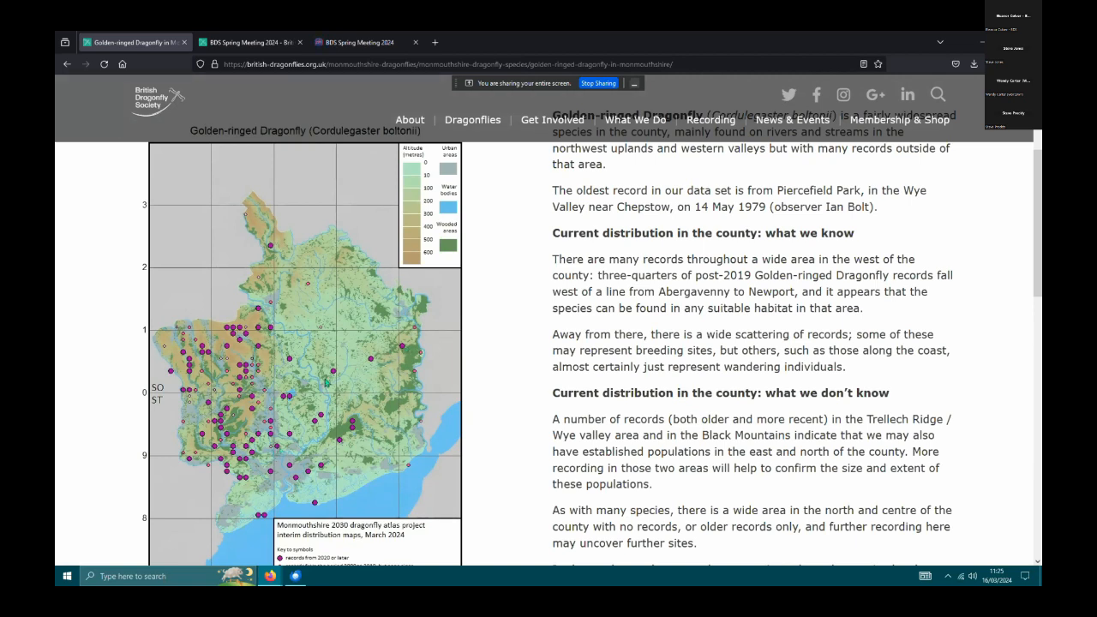
mouse_move(318, 509)
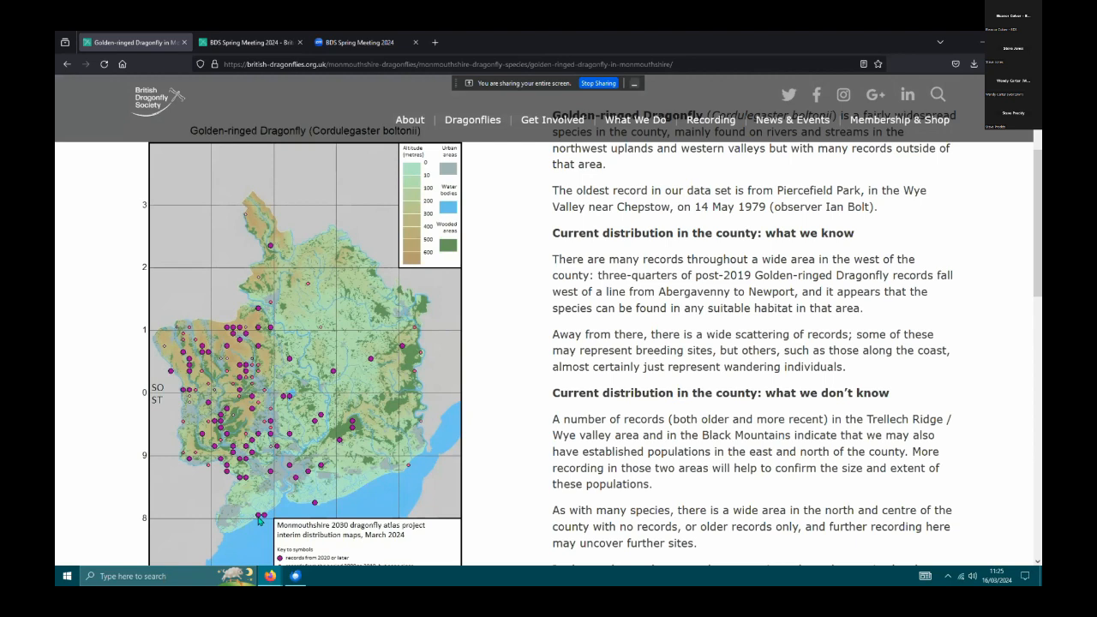
mouse_move(318, 507)
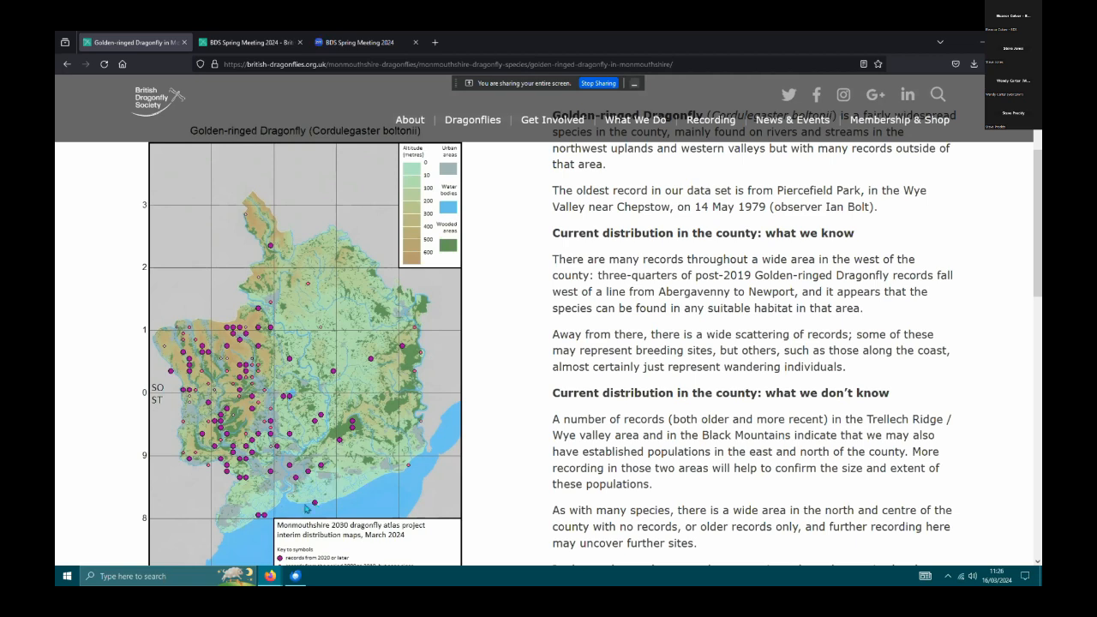
mouse_move(317, 506)
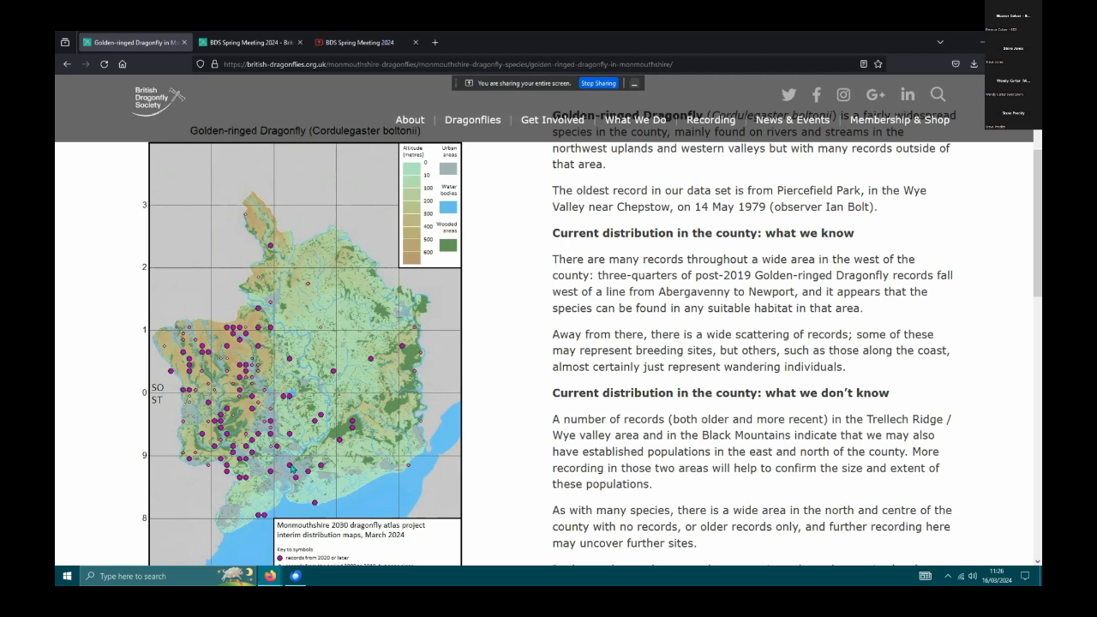
mouse_move(66, 151)
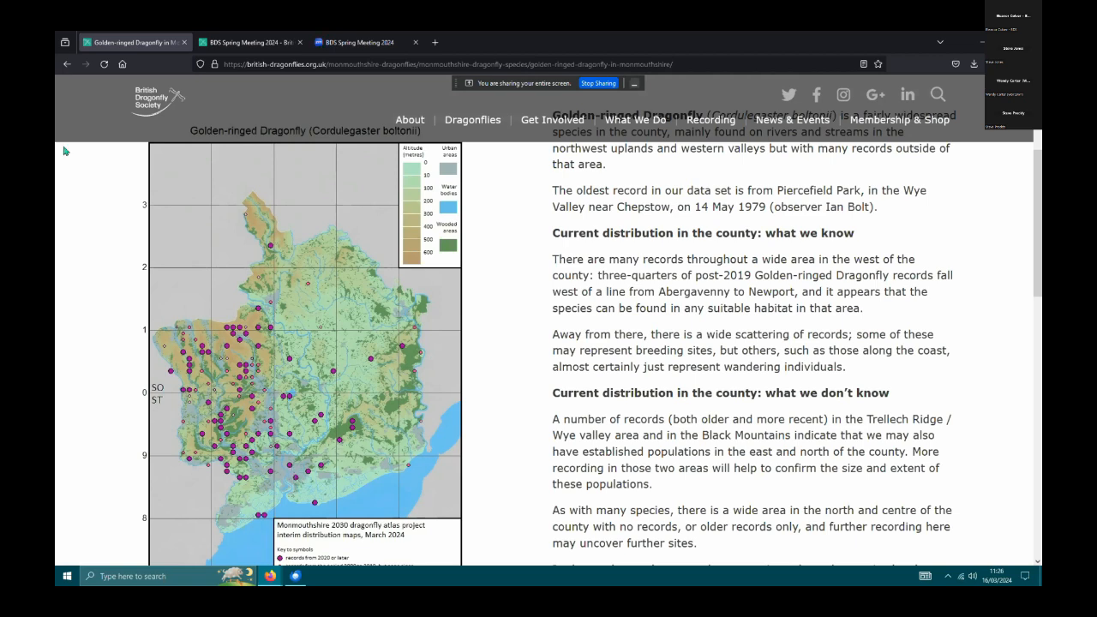
mouse_move(67, 64)
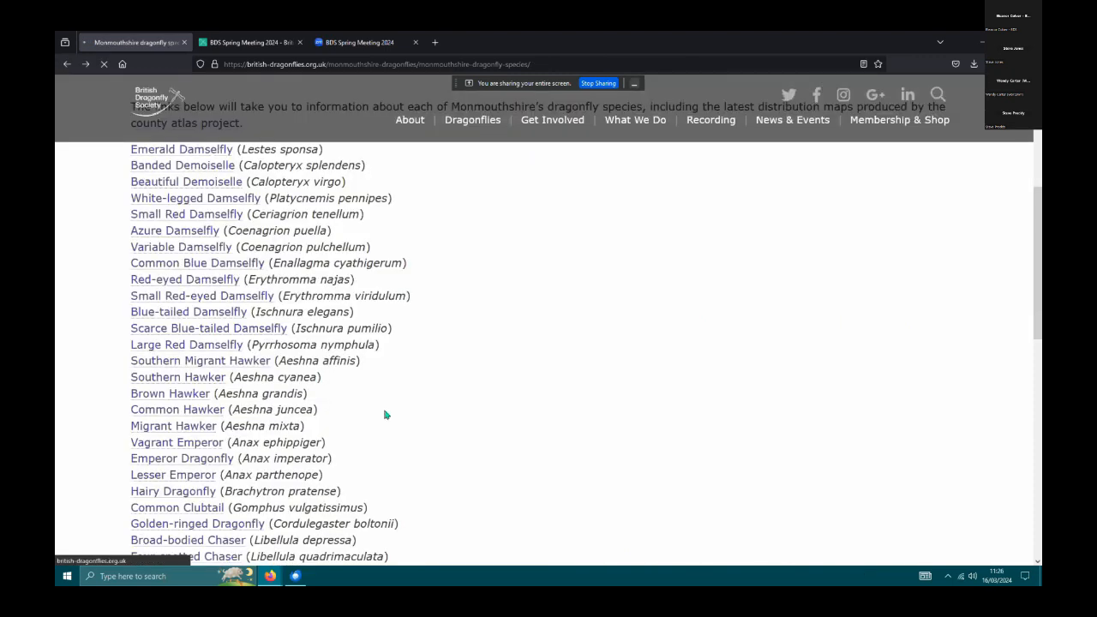
Open the Common Hawker species page and scroll down to its Monmouthshire distribution map.
click(177, 409)
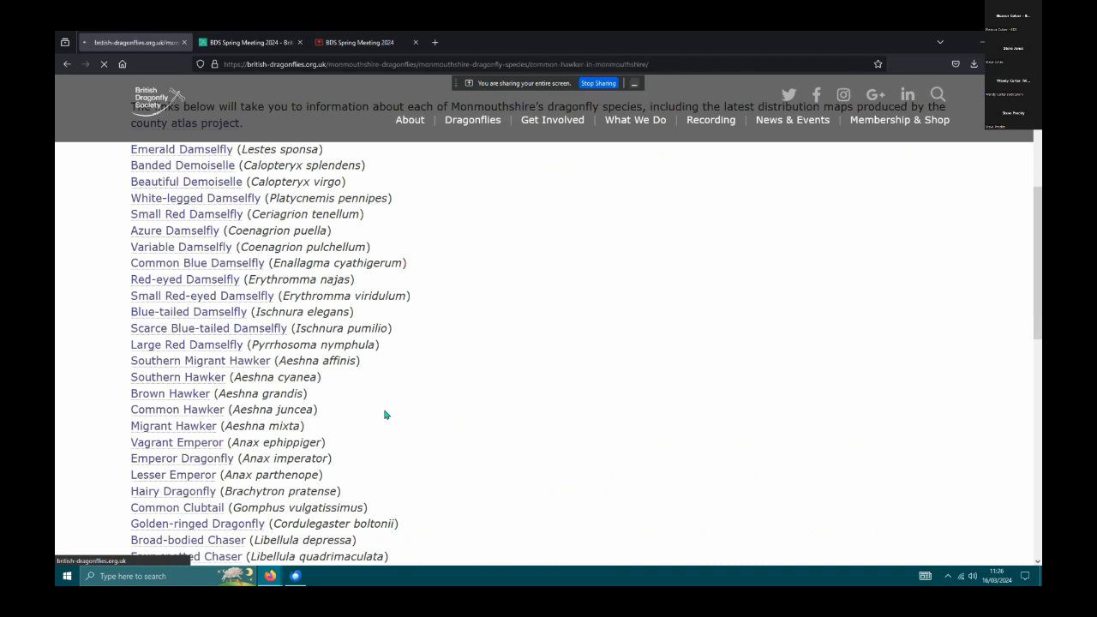
click(178, 408)
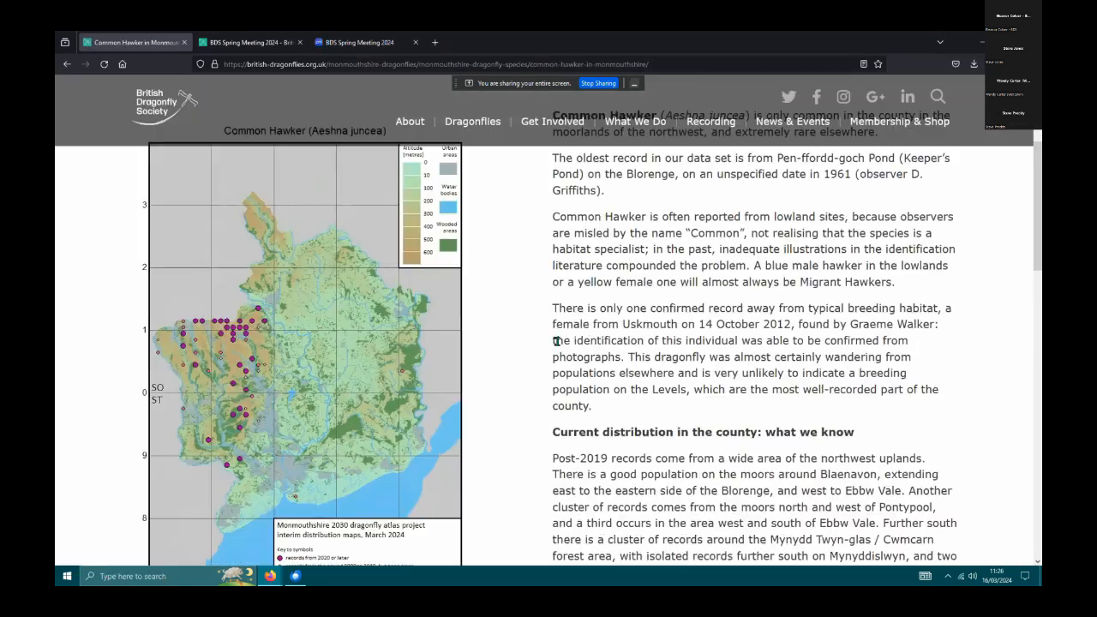
scroll(down, 3)
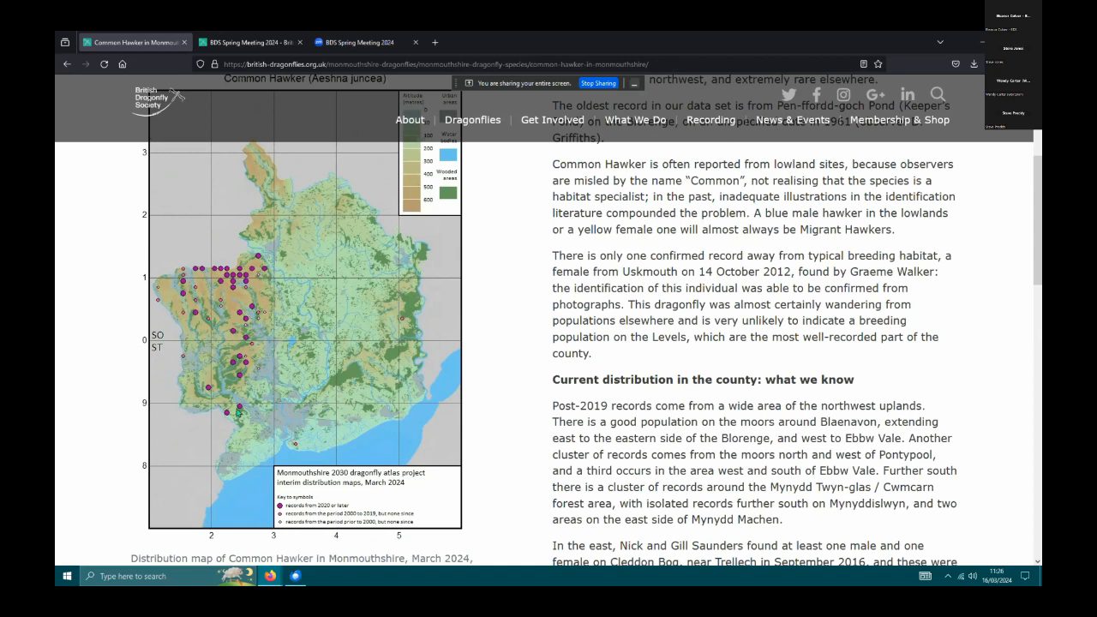
mouse_move(264, 257)
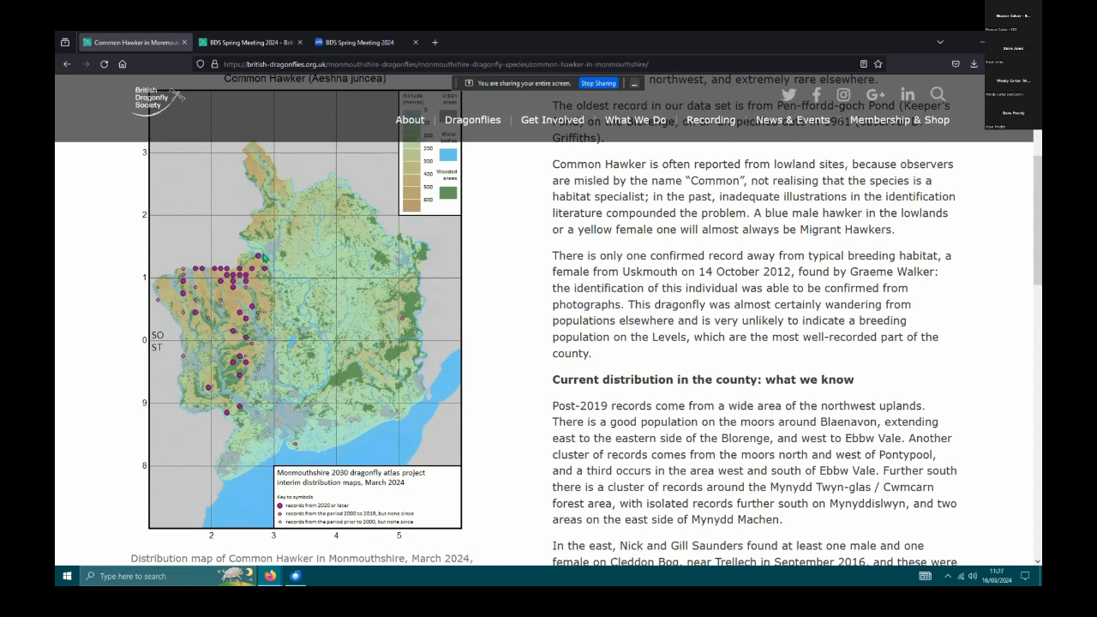
mouse_move(157, 294)
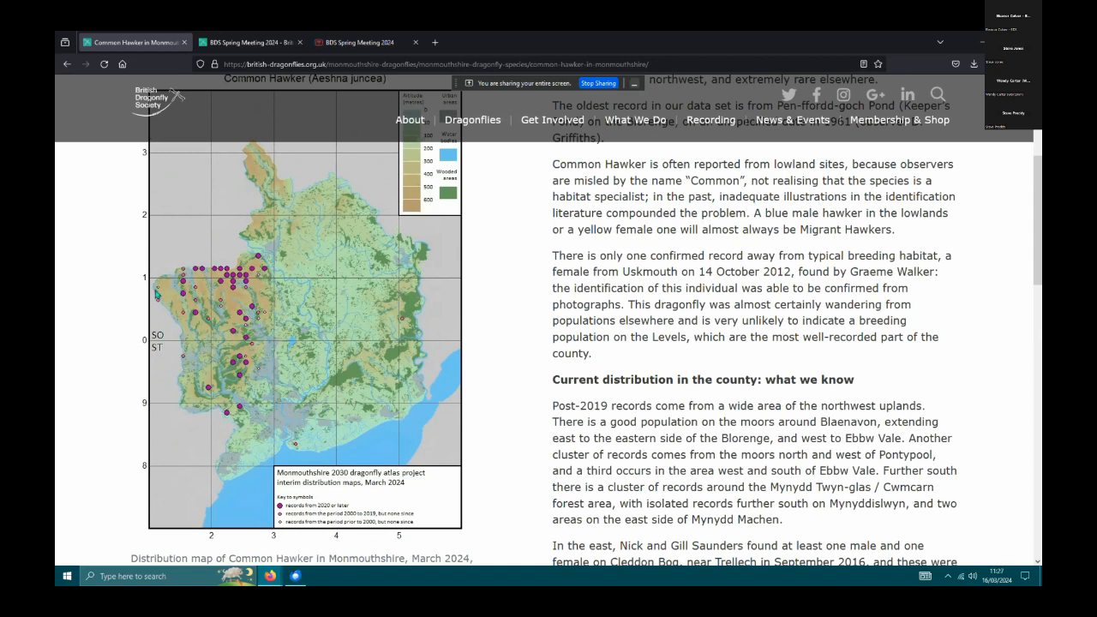
mouse_move(200, 417)
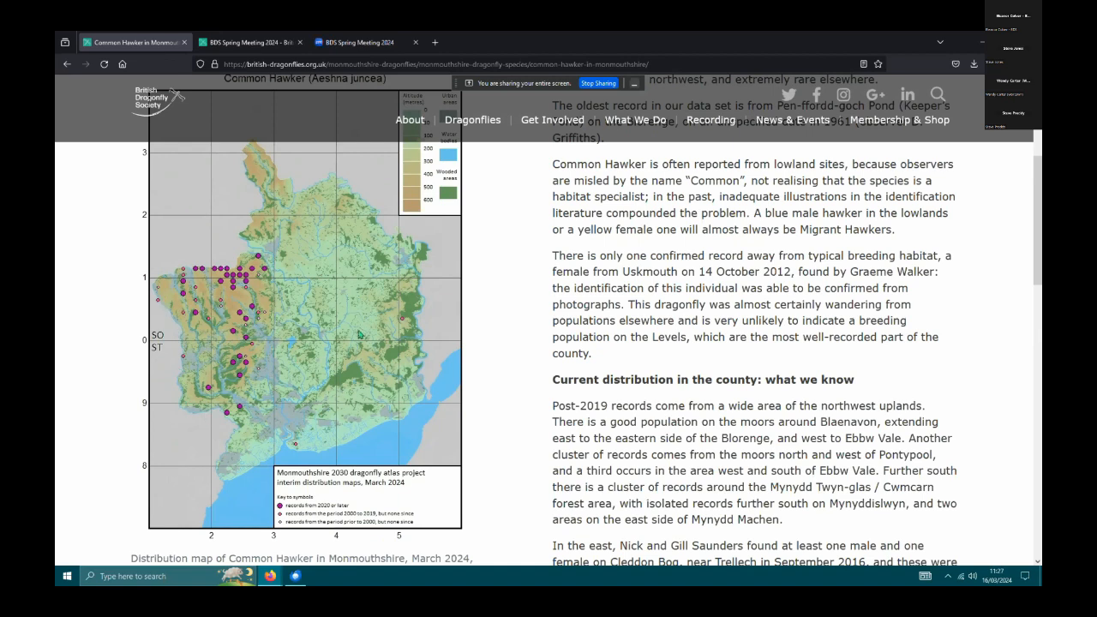
mouse_move(402, 324)
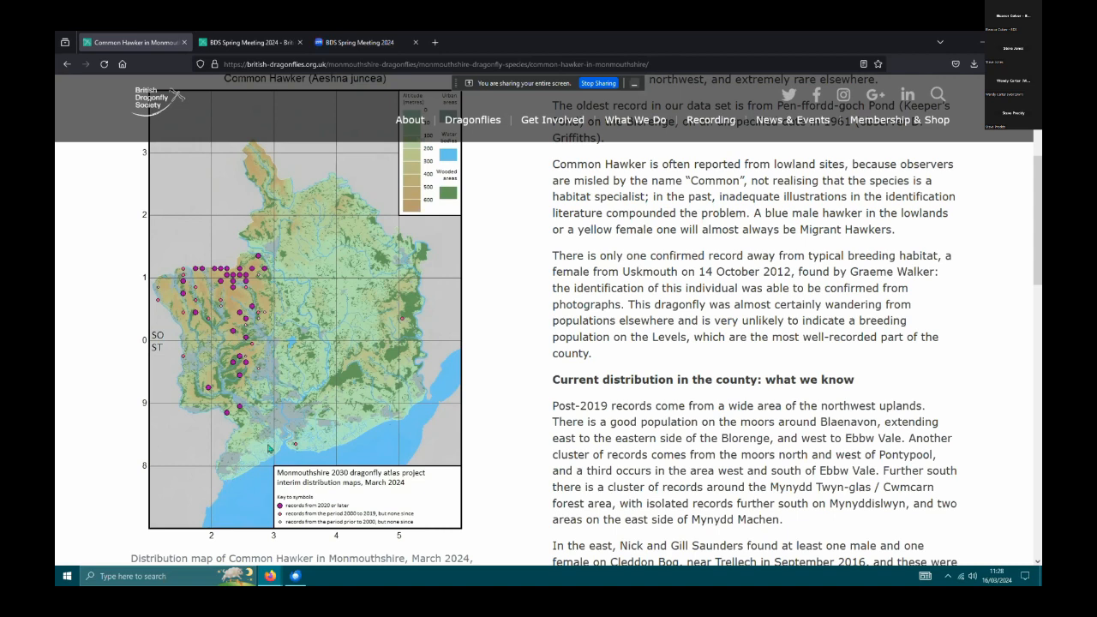
mouse_move(336, 453)
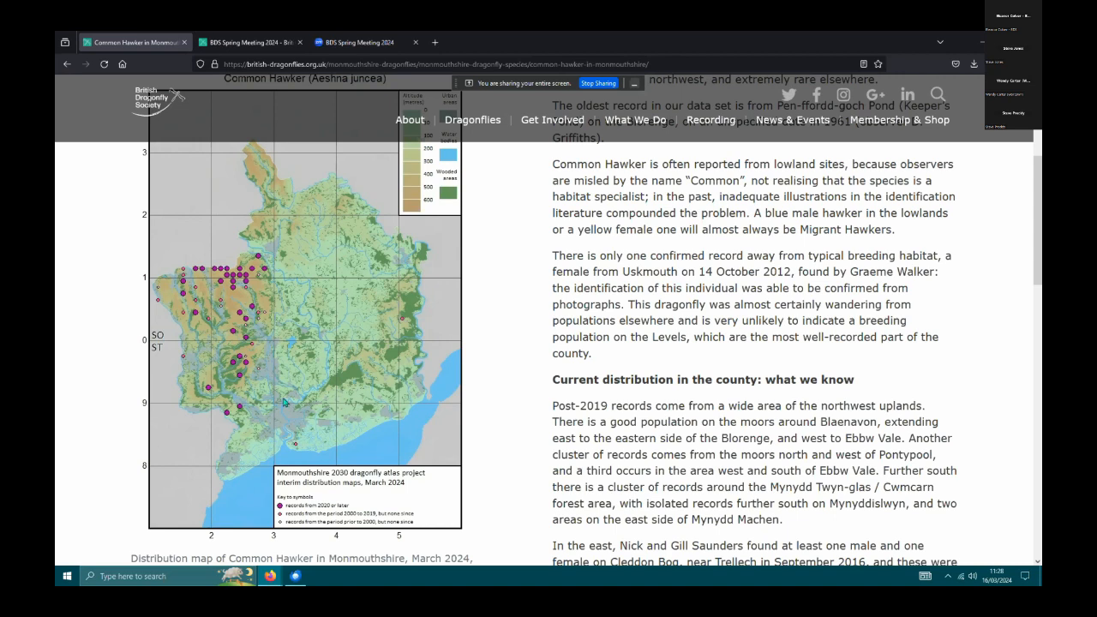
mouse_move(341, 401)
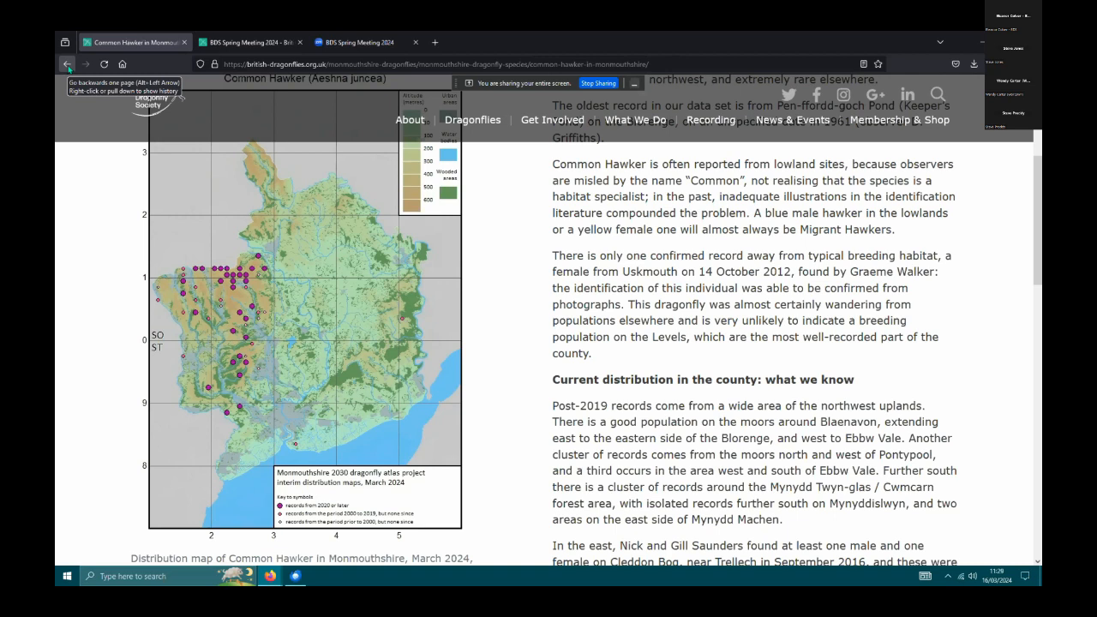
View the Brown Hawker page's distribution map and account, then return to the species list.
click(68, 63)
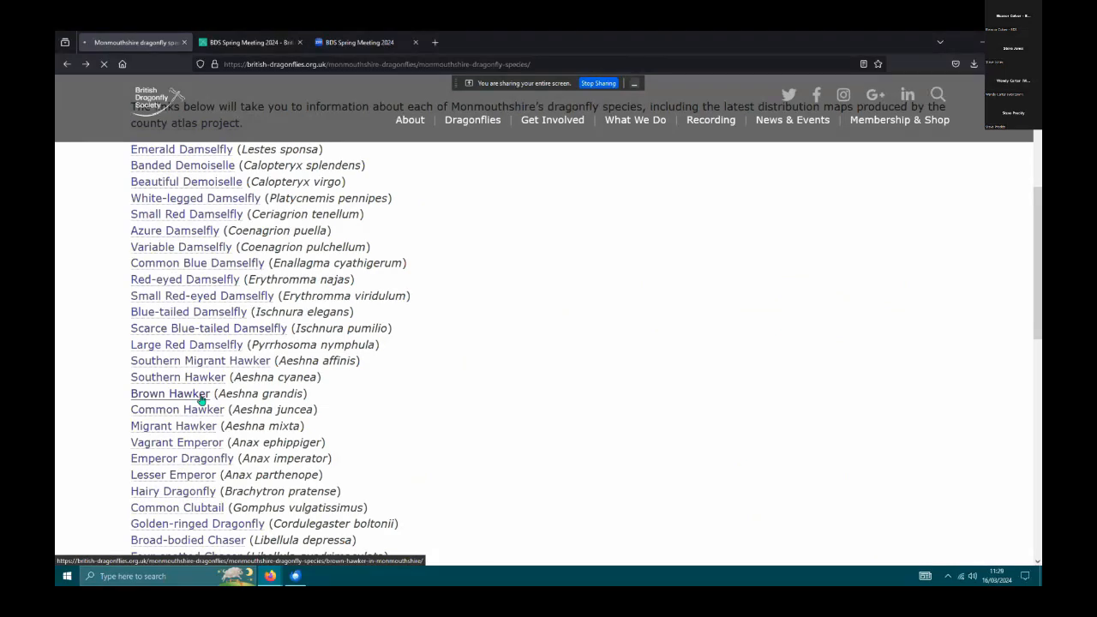
click(170, 393)
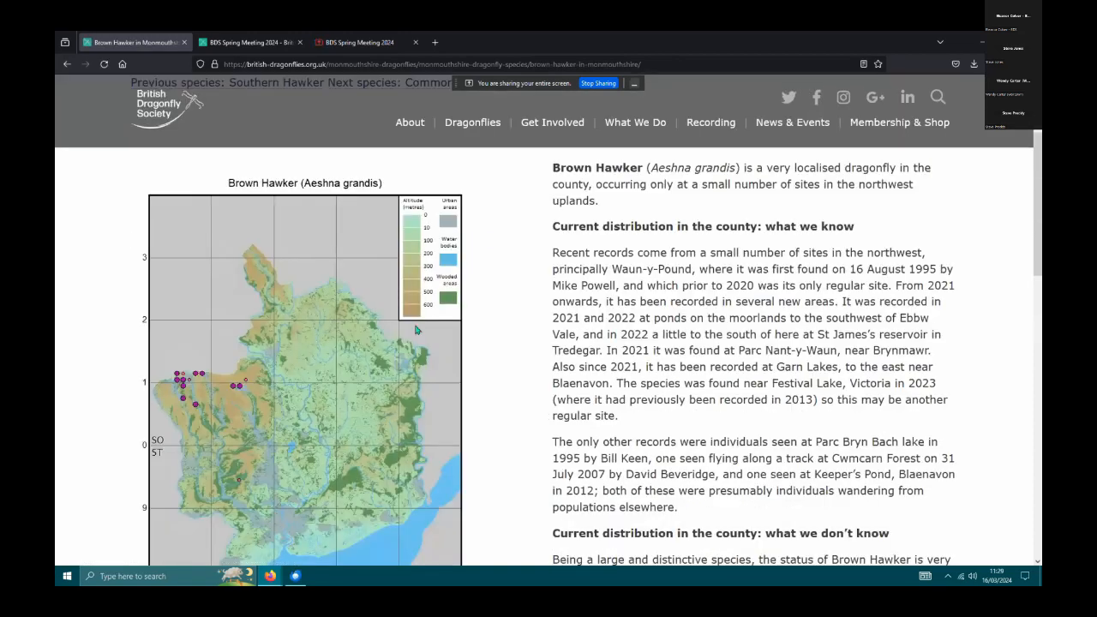
scroll(down, 3)
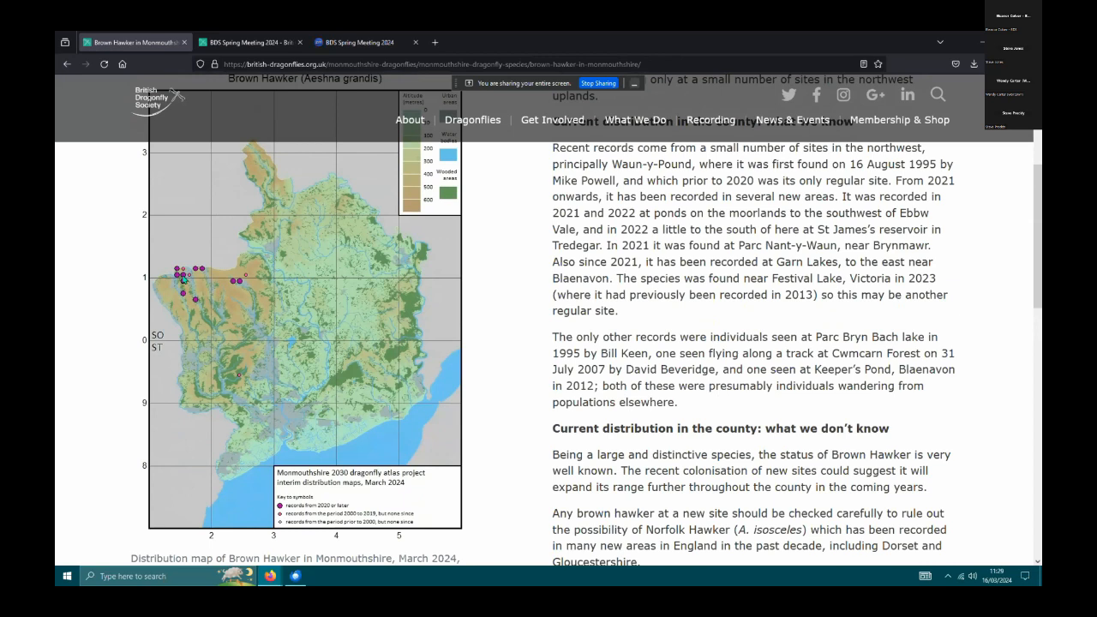
mouse_move(194, 238)
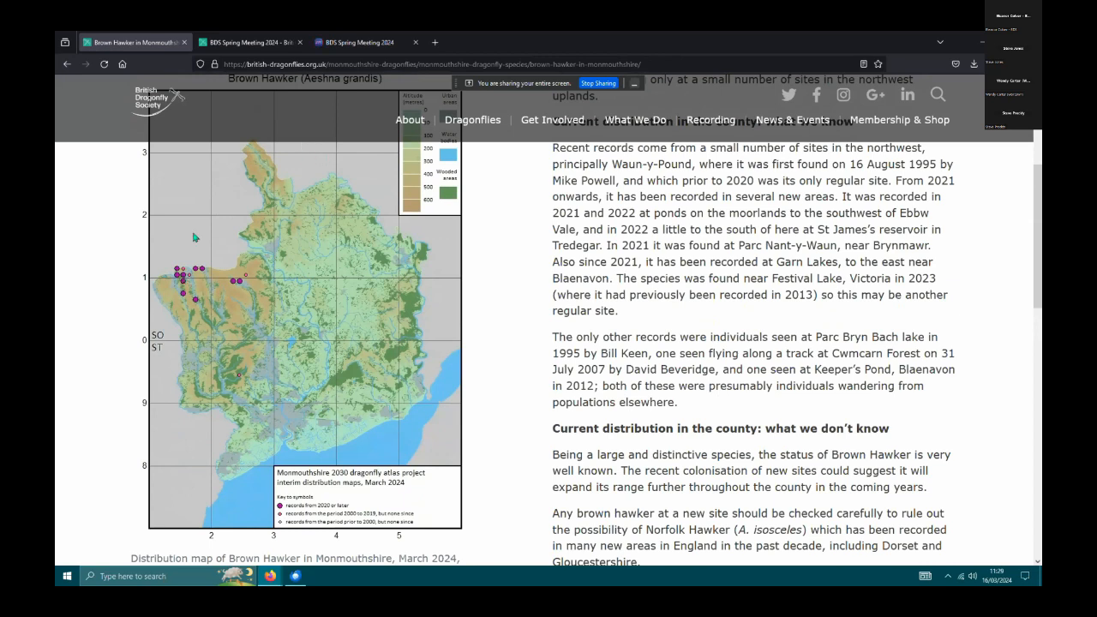
mouse_move(524, 411)
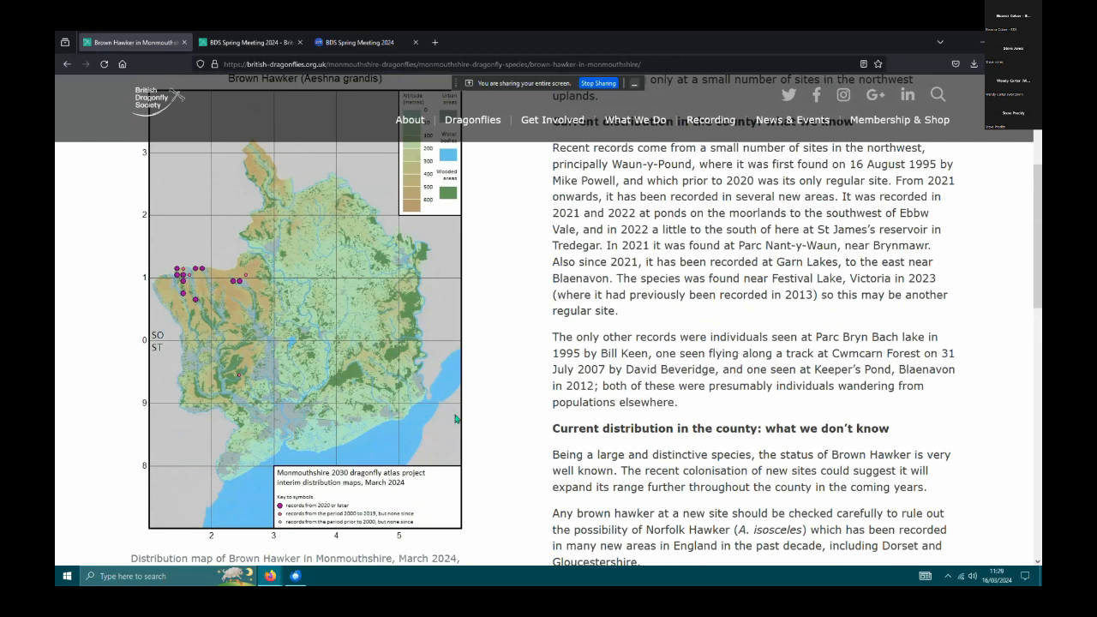
mouse_move(374, 397)
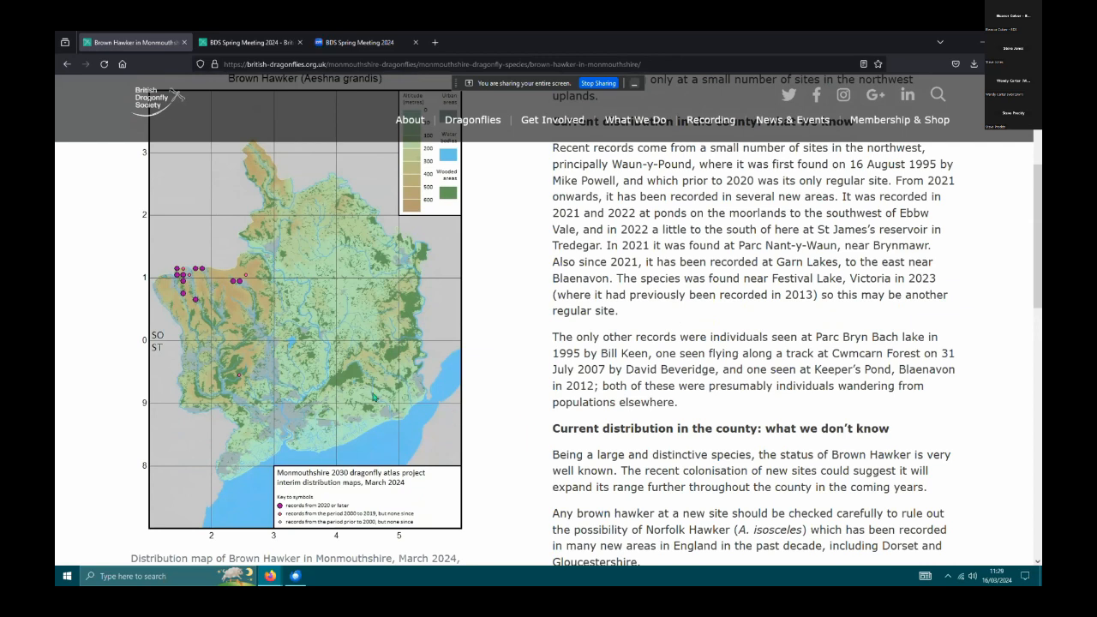
mouse_move(456, 231)
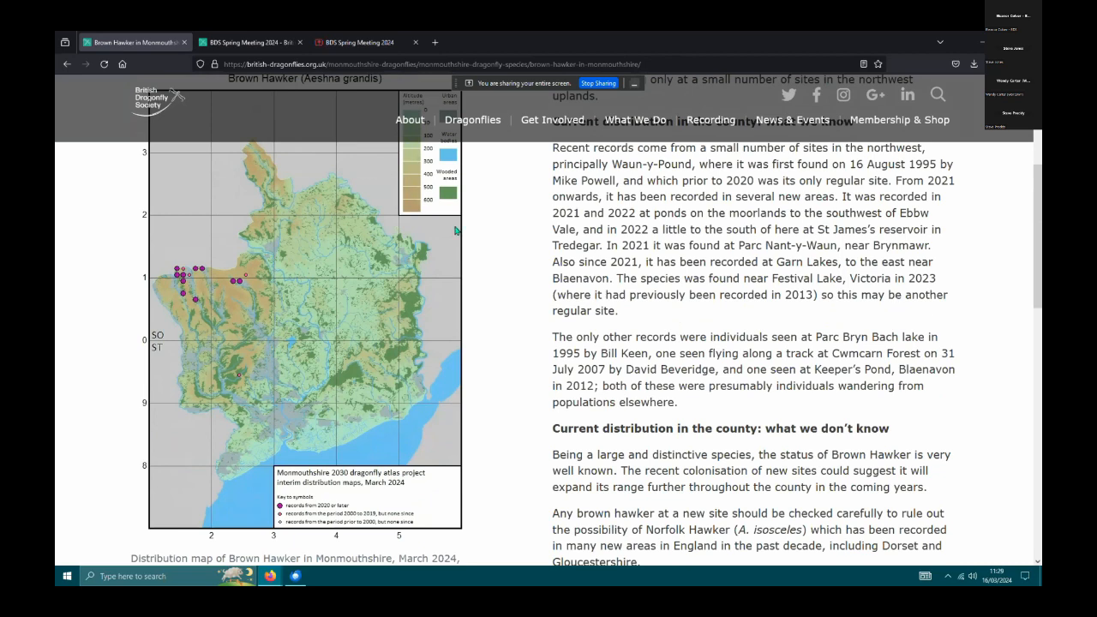
mouse_move(361, 274)
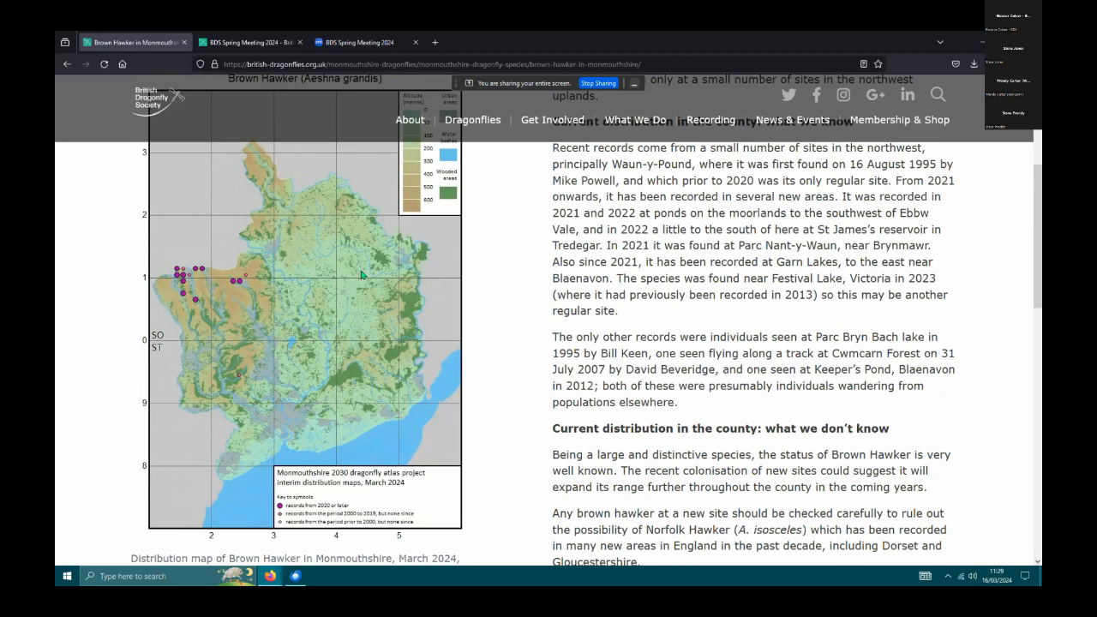
mouse_move(376, 243)
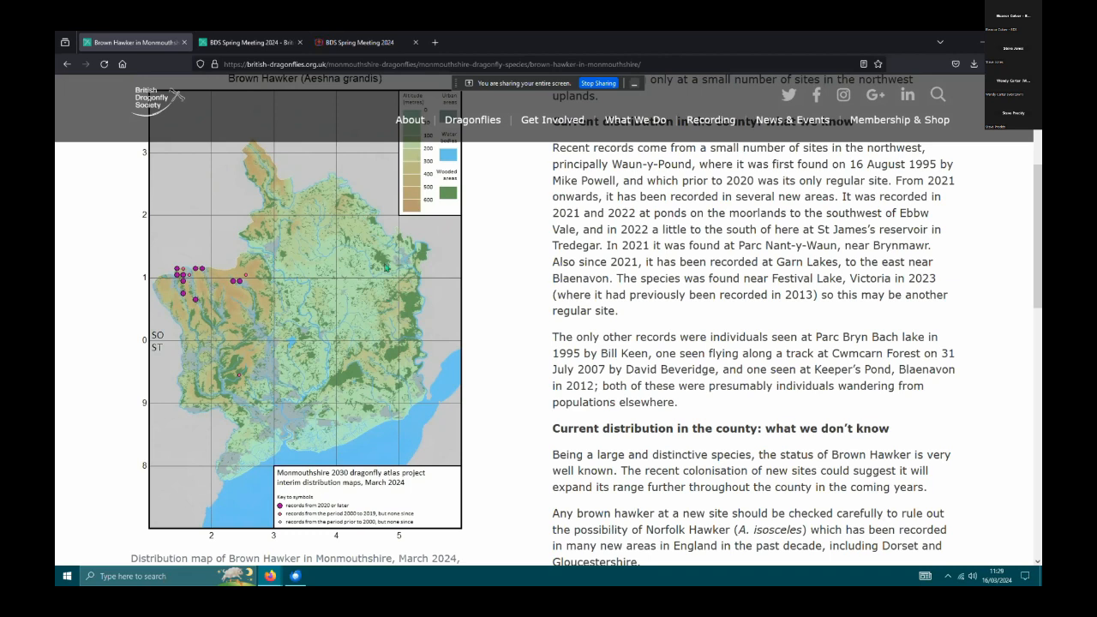
mouse_move(215, 276)
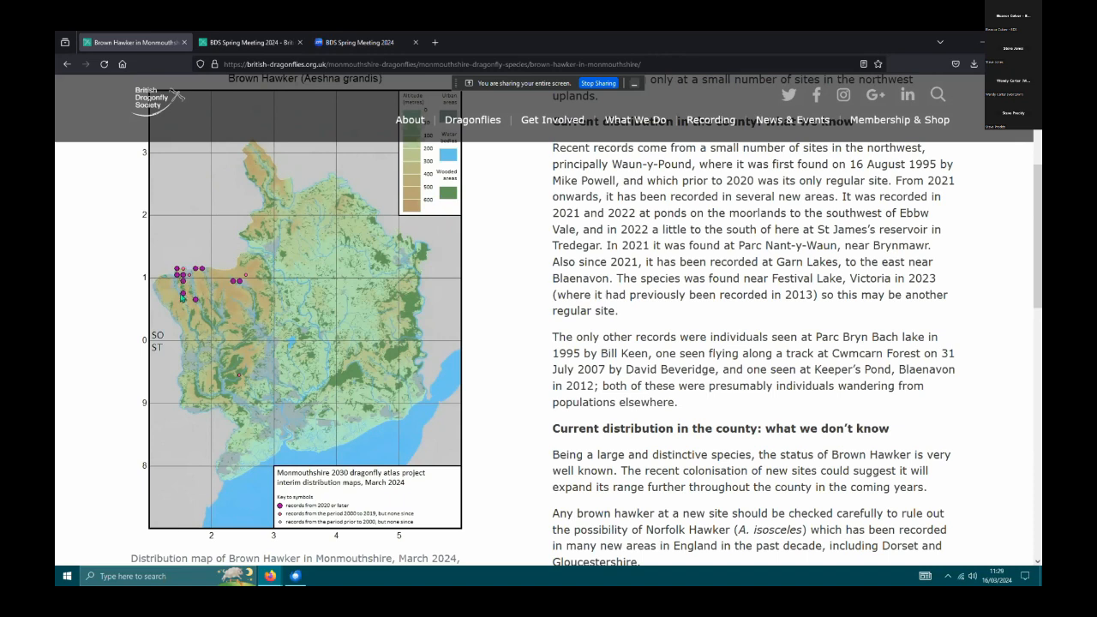
mouse_move(198, 306)
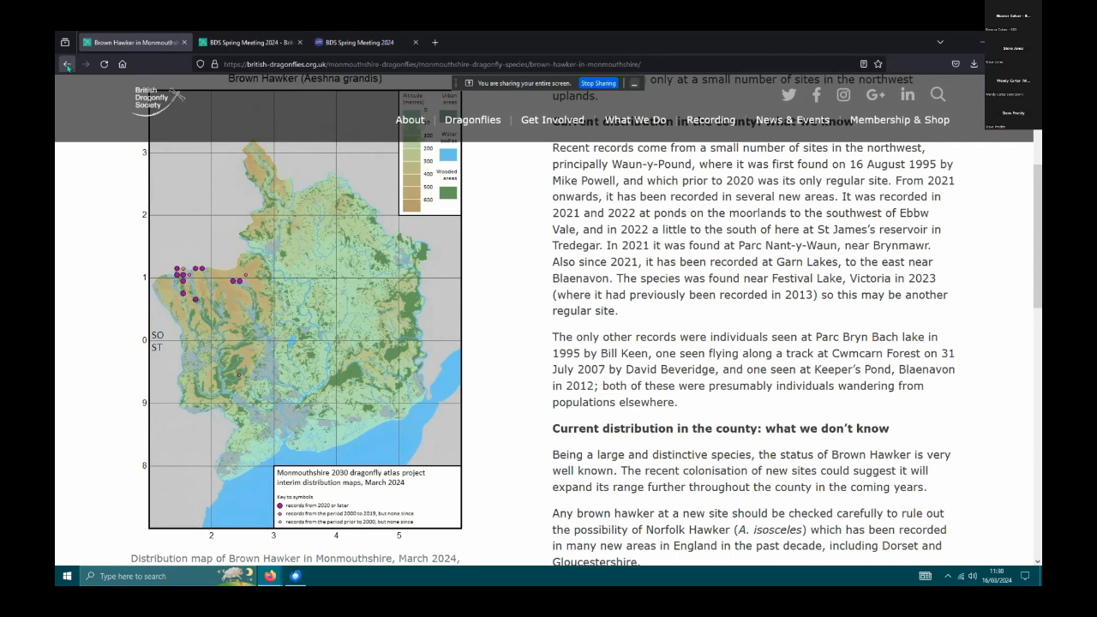
click(67, 63)
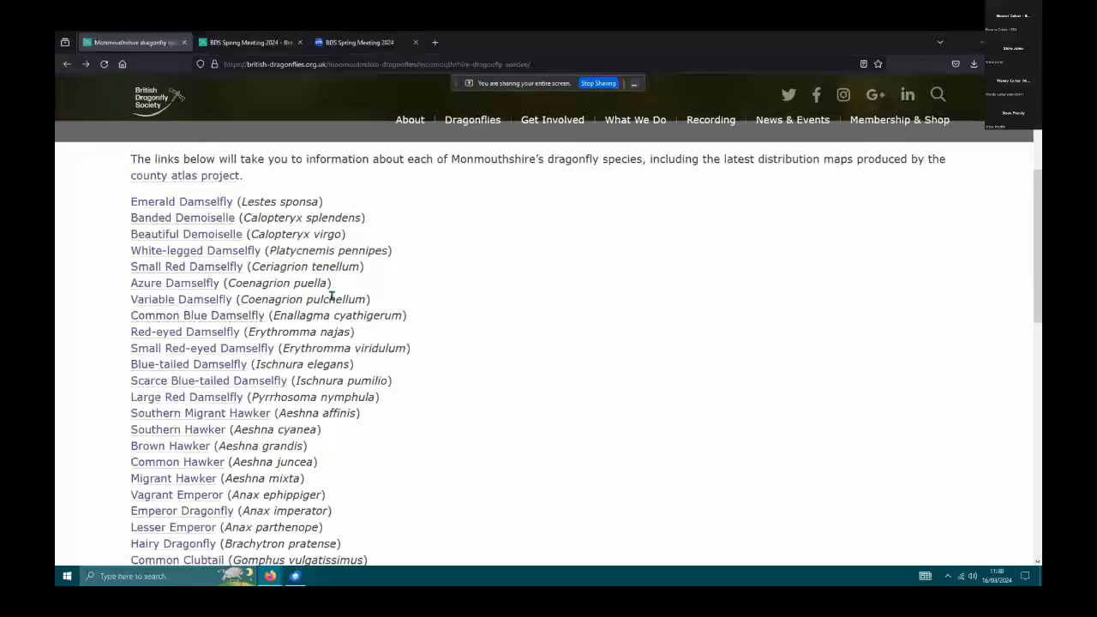
scroll(down, 3)
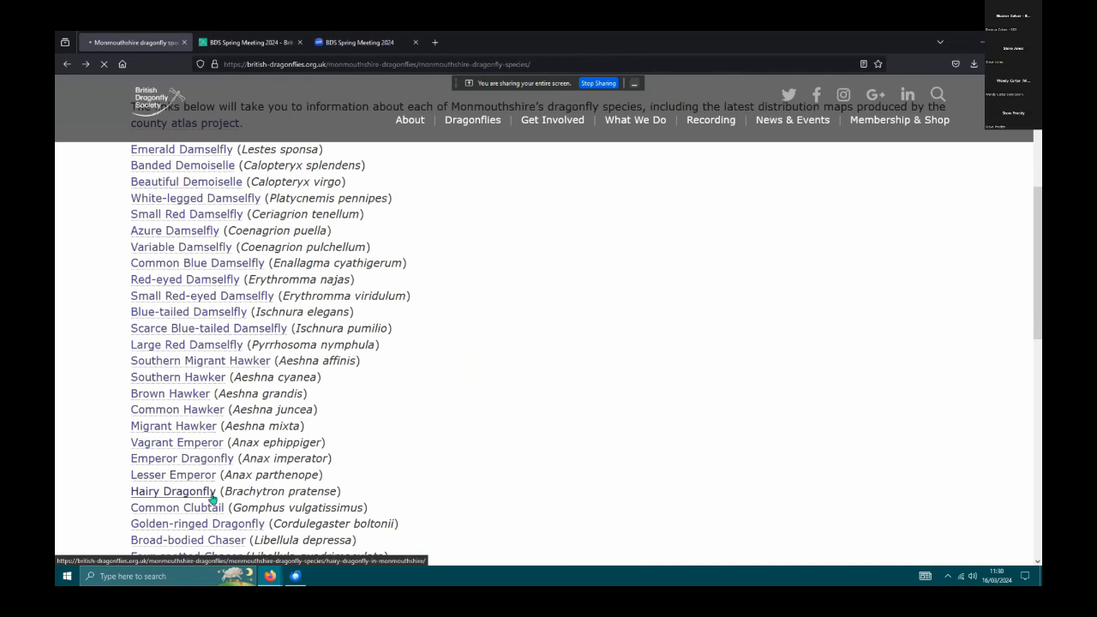
click(171, 491)
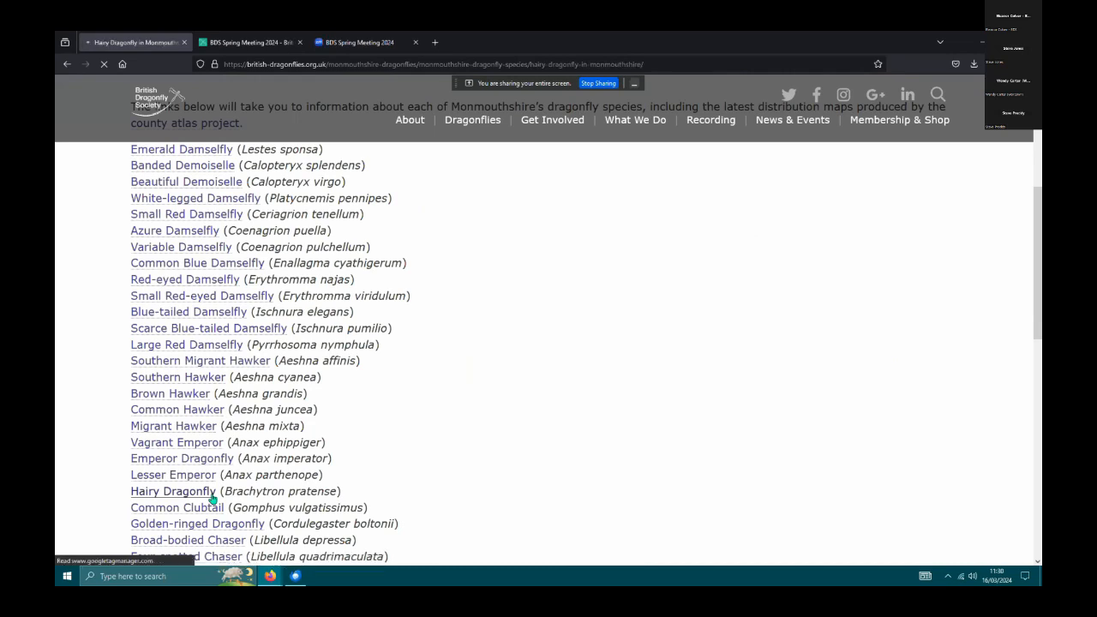
click(173, 491)
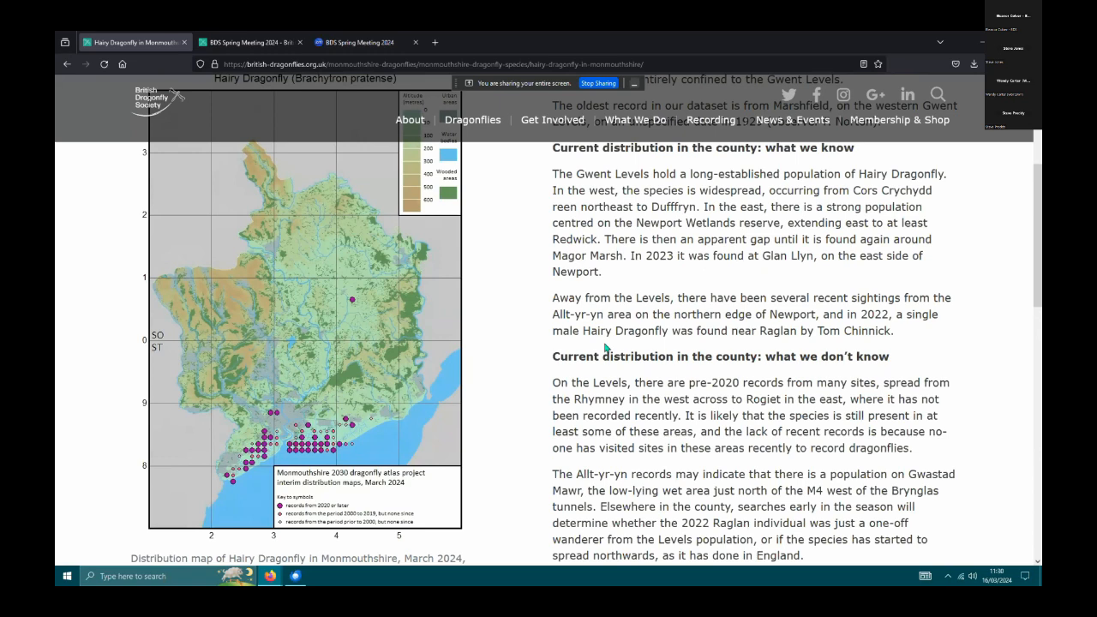
mouse_move(596, 334)
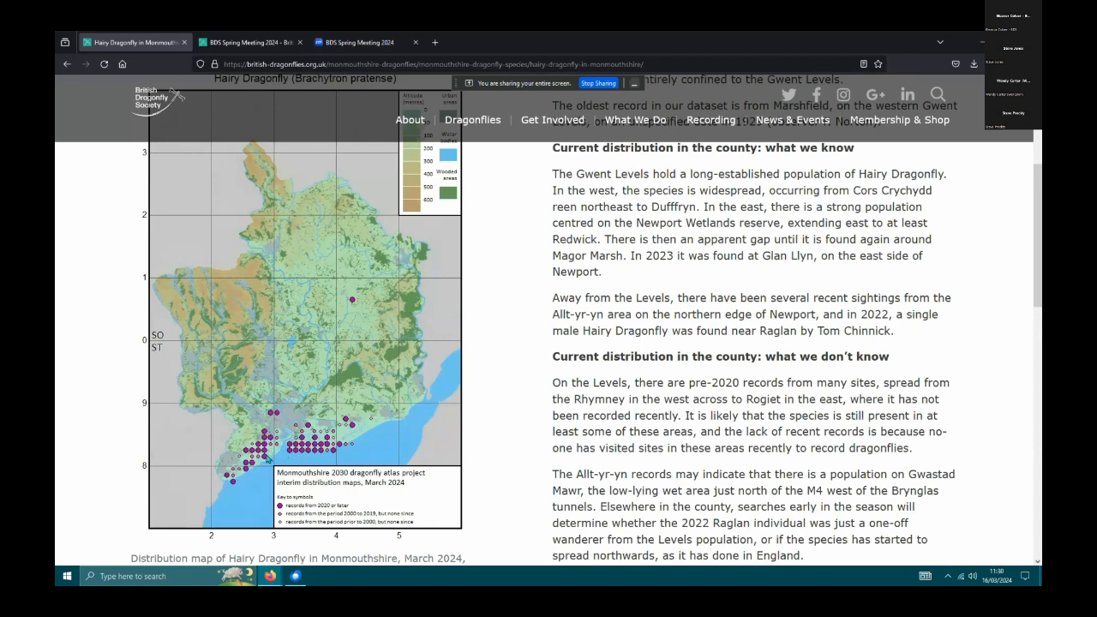
mouse_move(268, 457)
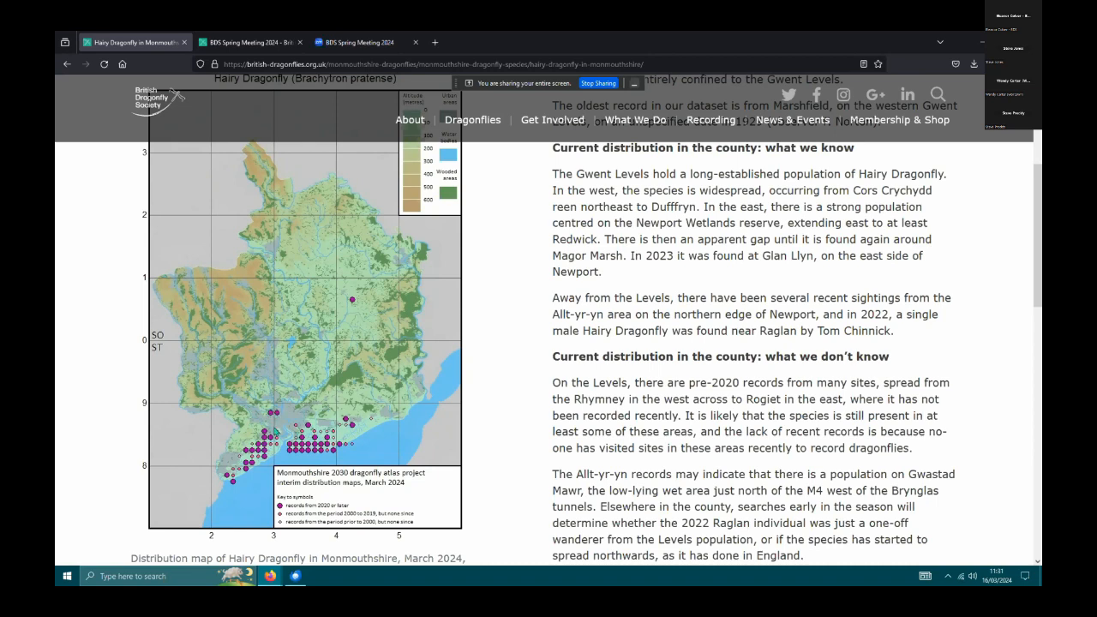
mouse_move(273, 420)
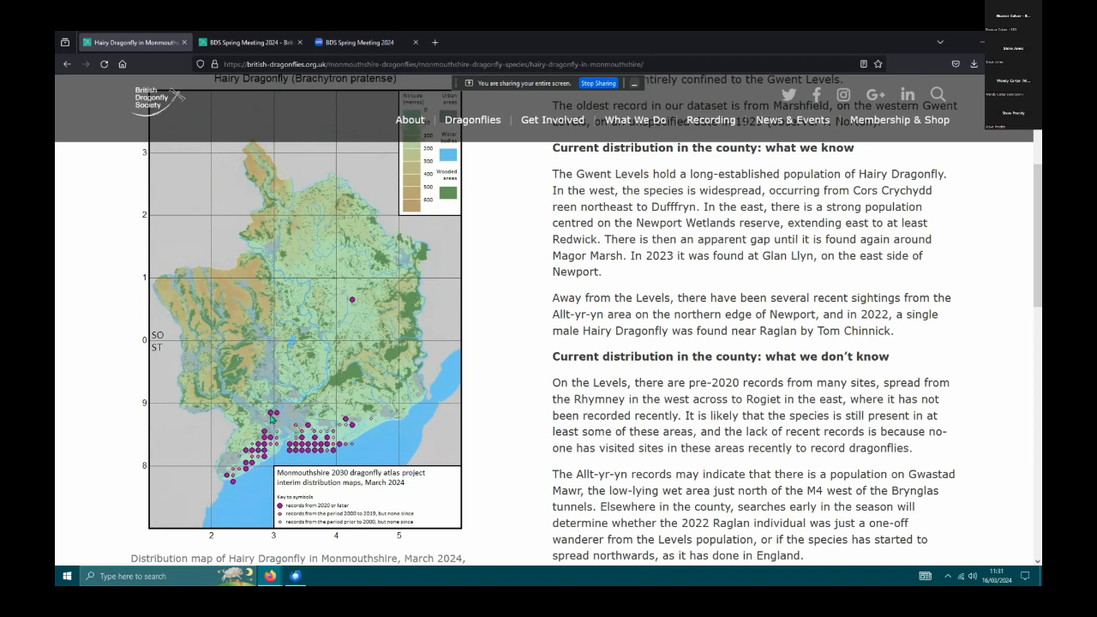
mouse_move(272, 419)
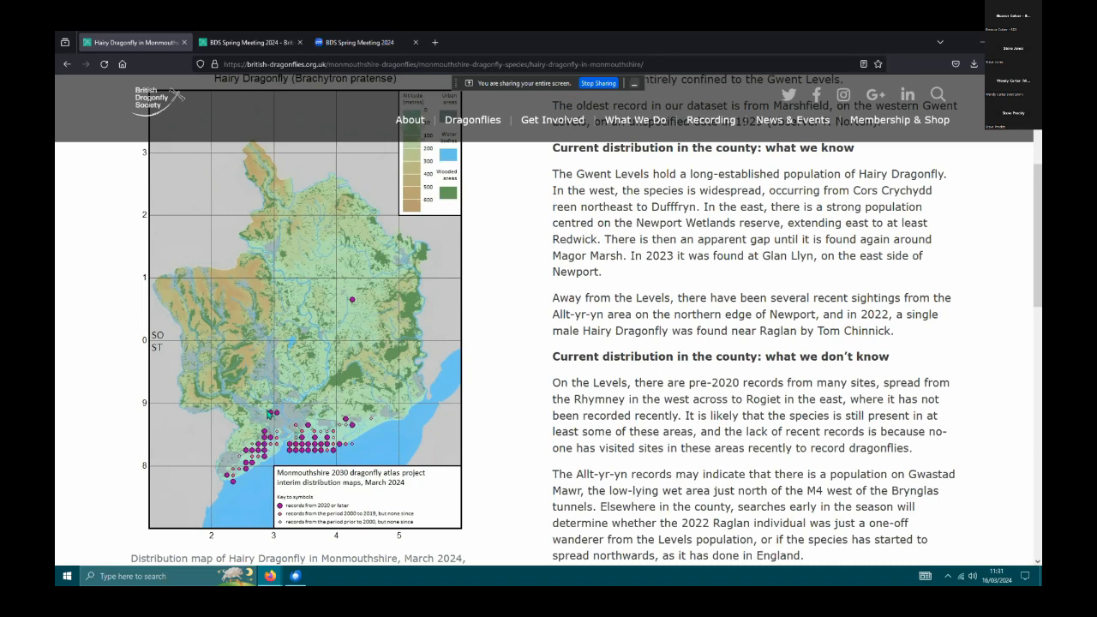
mouse_move(272, 414)
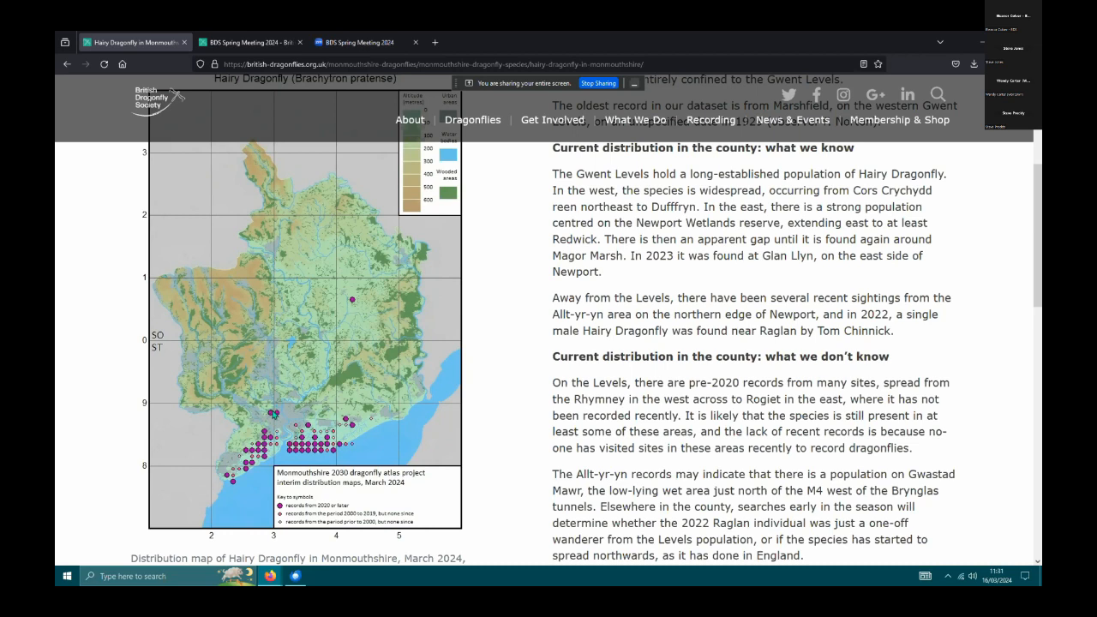
mouse_move(363, 299)
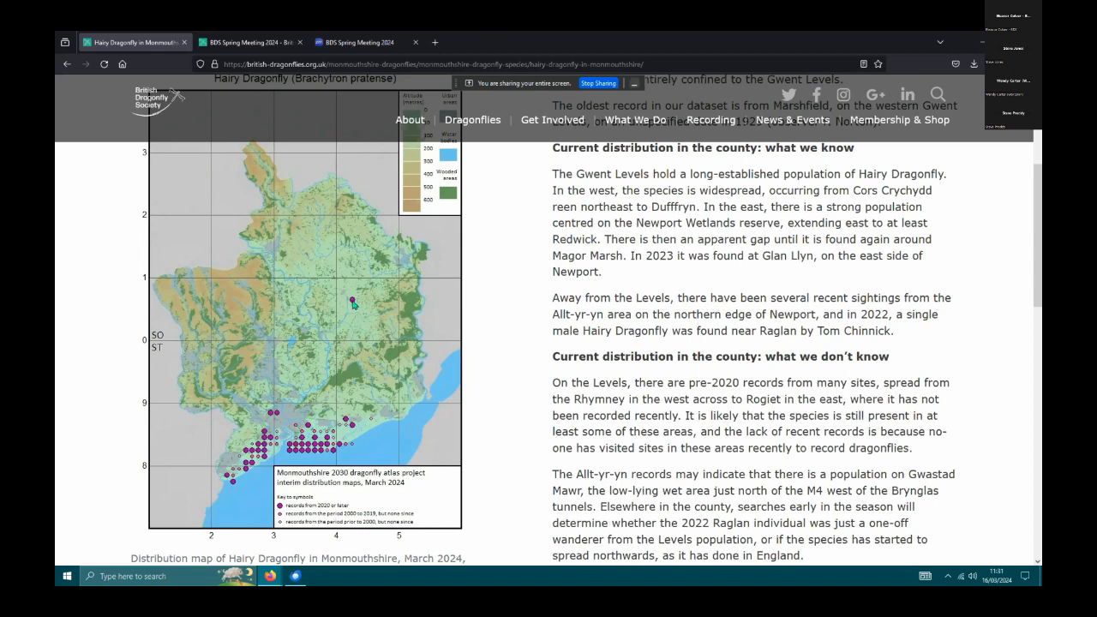
mouse_move(67, 65)
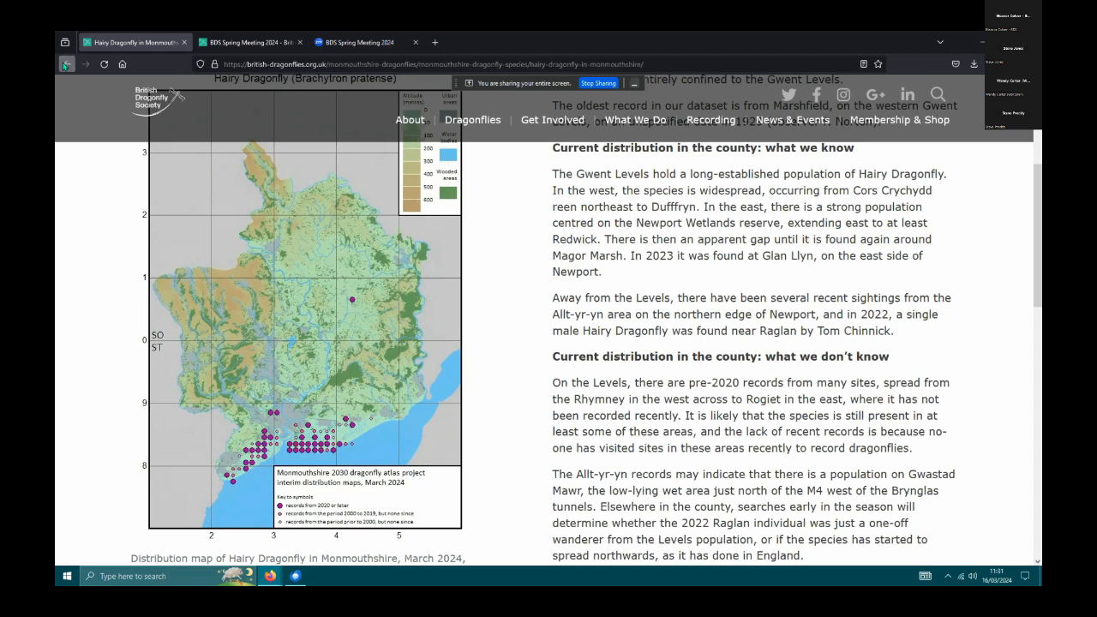
Go back from the Hairy Dragonfly page and scroll the Monmouthshire species list.
click(65, 64)
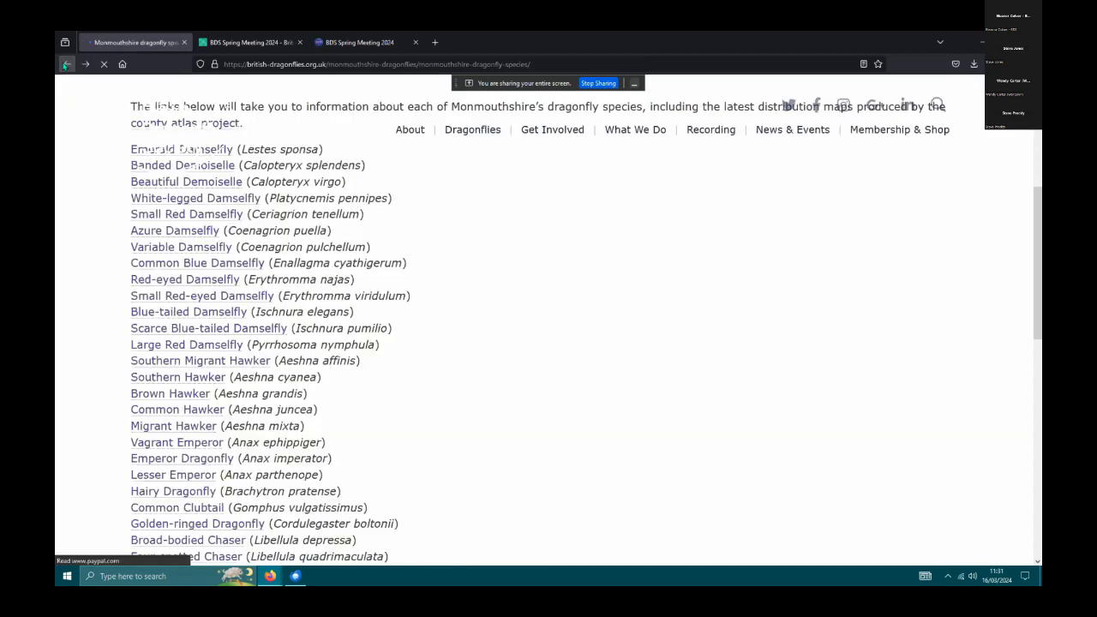
scroll(down, 3)
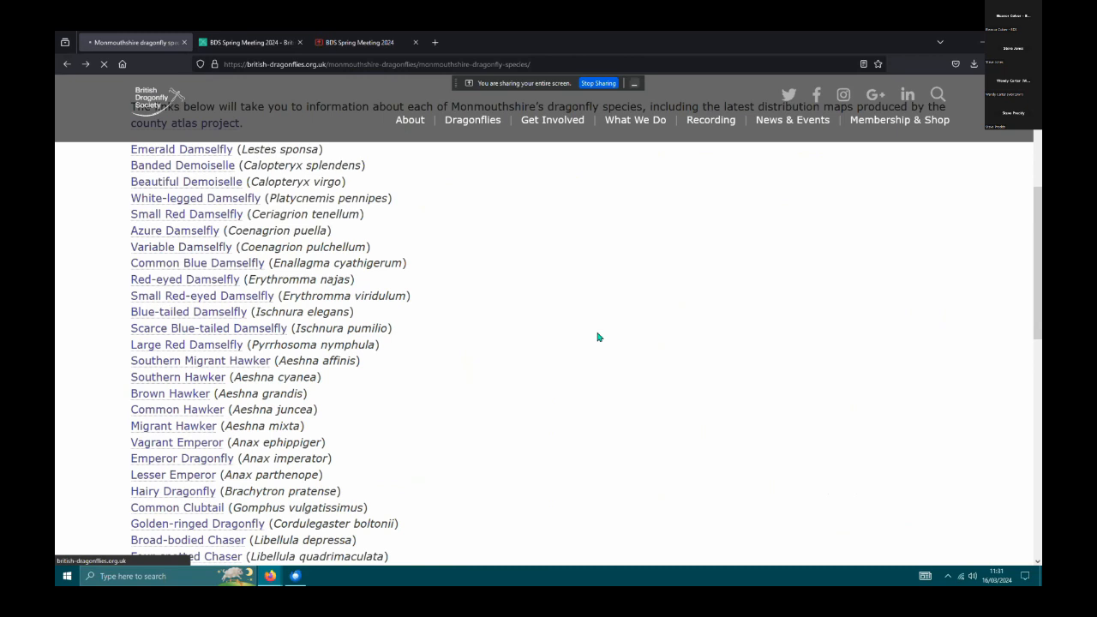
click(181, 247)
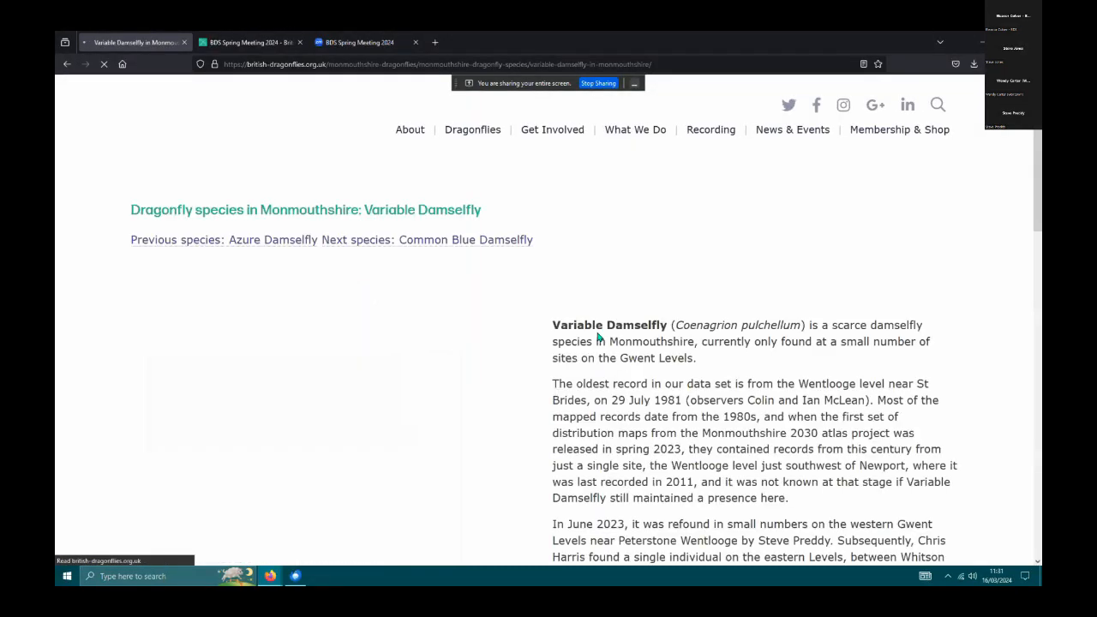
scroll(down, 3)
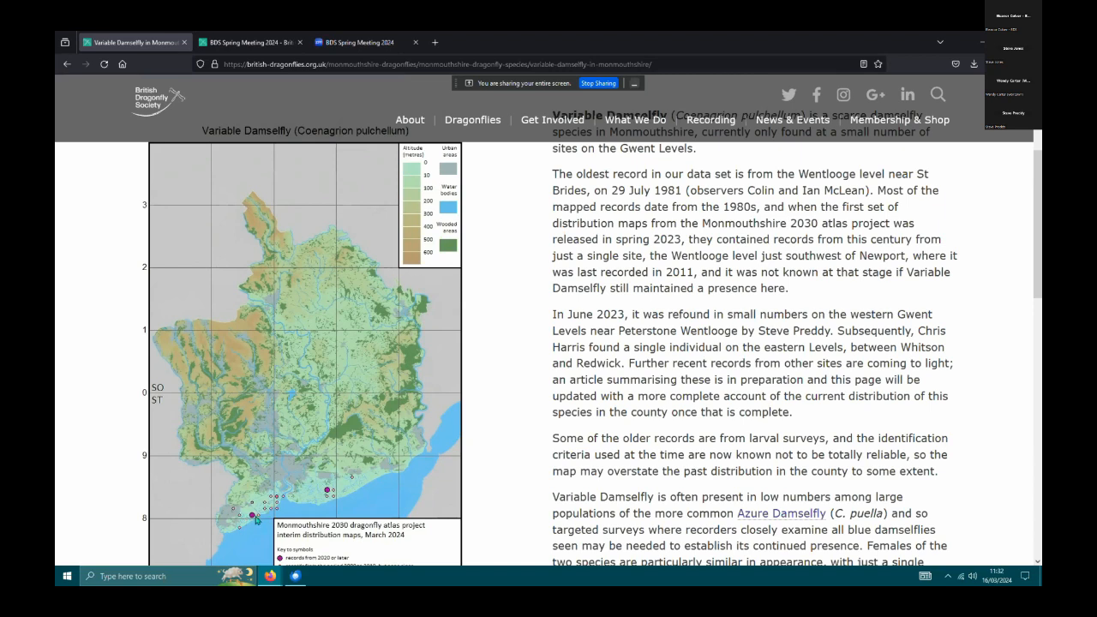
mouse_move(319, 481)
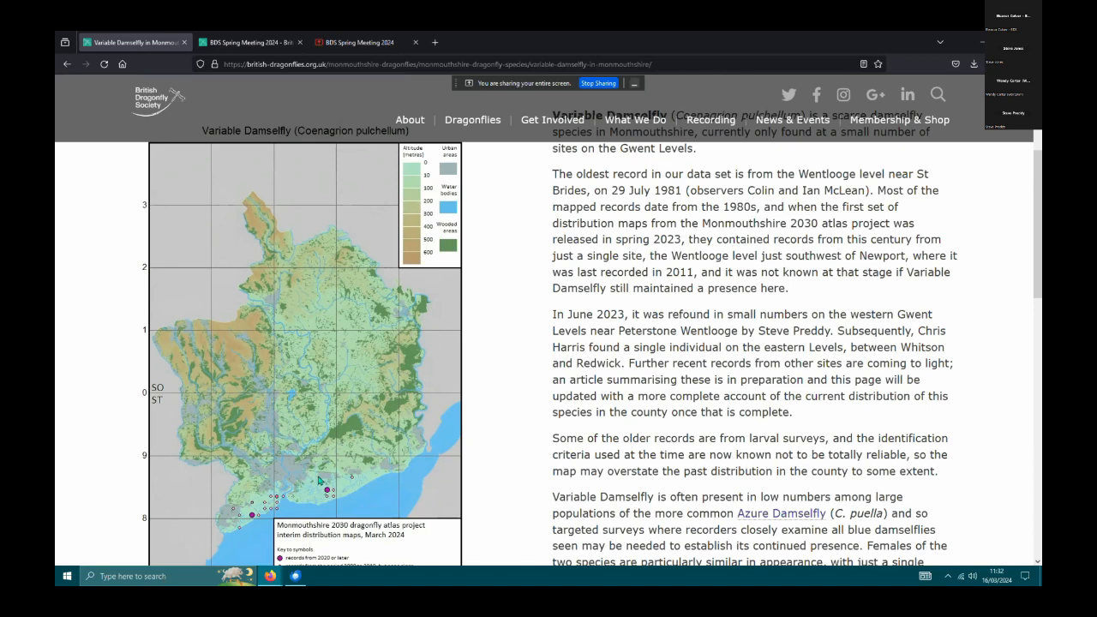
mouse_move(330, 494)
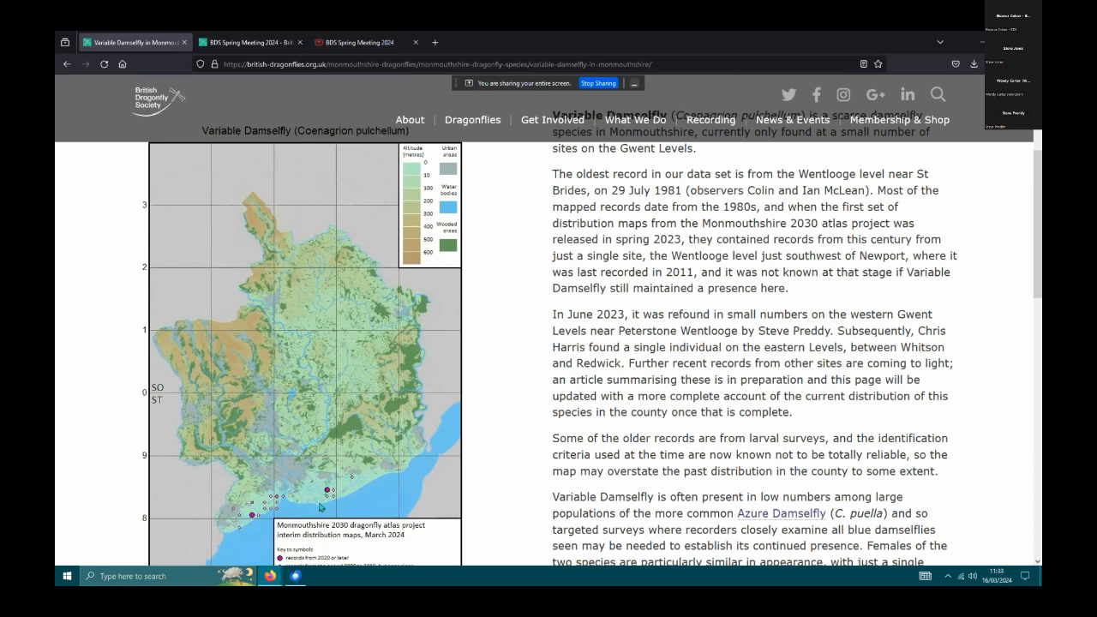
mouse_move(306, 500)
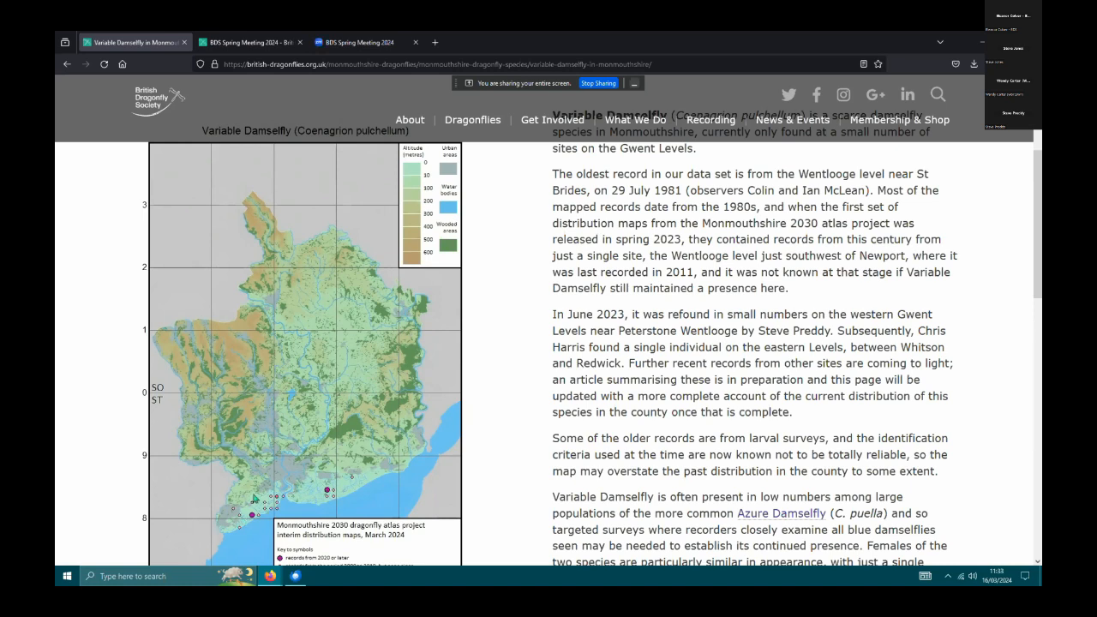
mouse_move(358, 486)
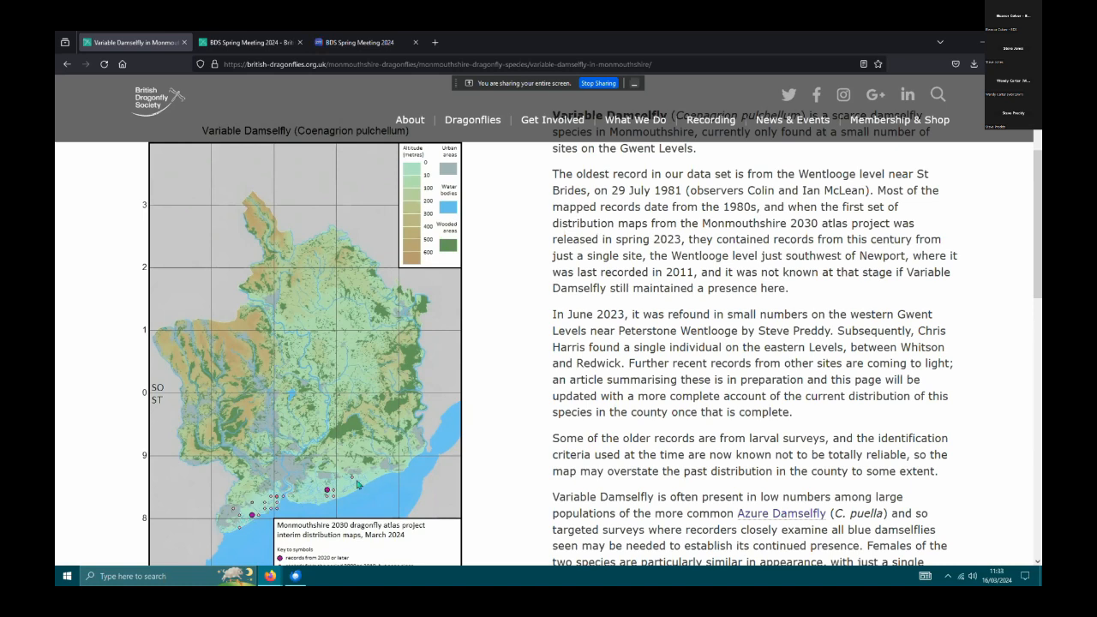
mouse_move(397, 489)
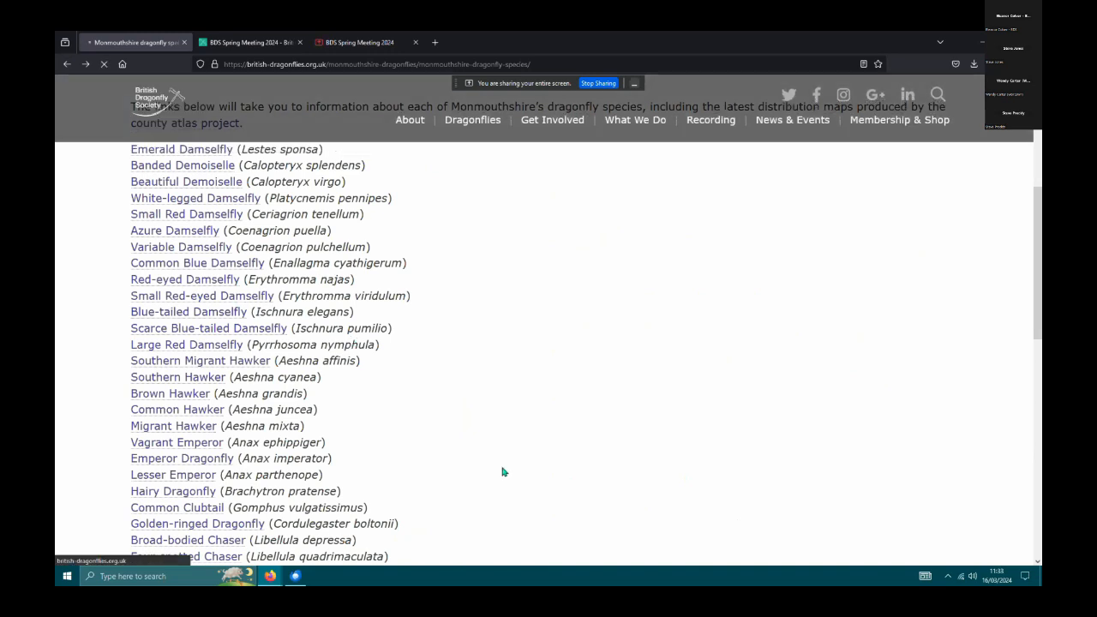
Open the Small Red-eyed Damselfly page and scroll to its distribution map and colonisation account.
click(201, 295)
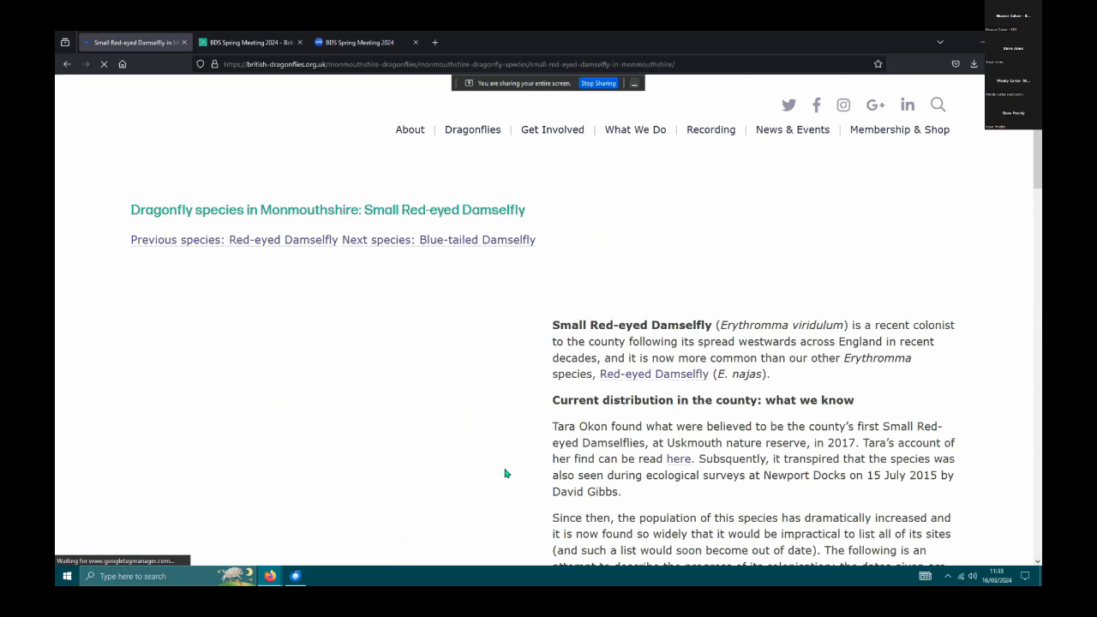
scroll(down, 3)
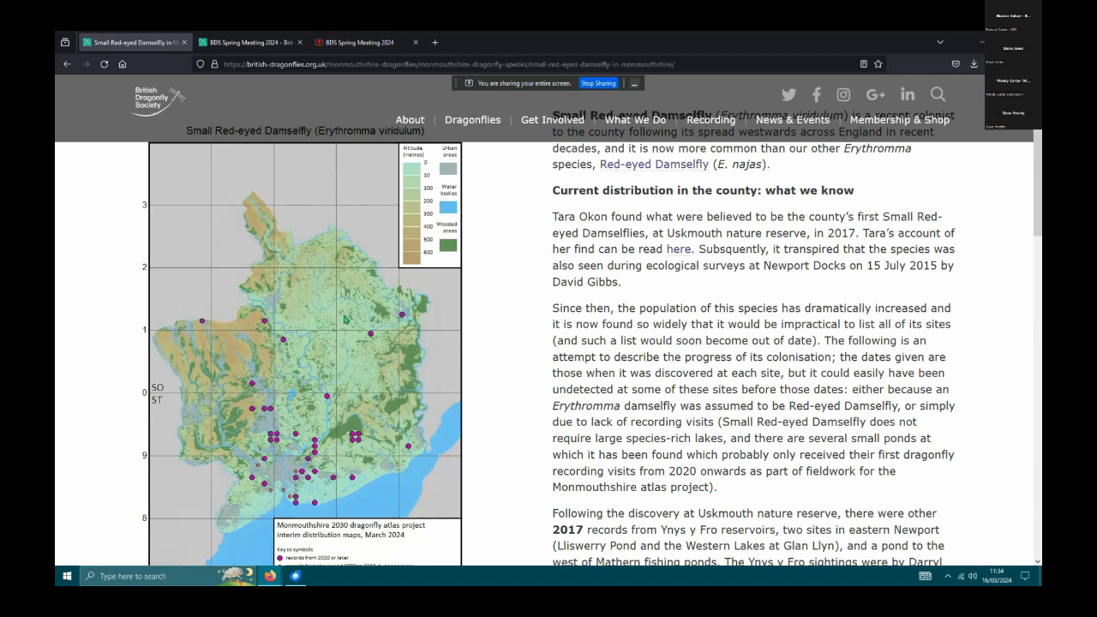
mouse_move(483, 369)
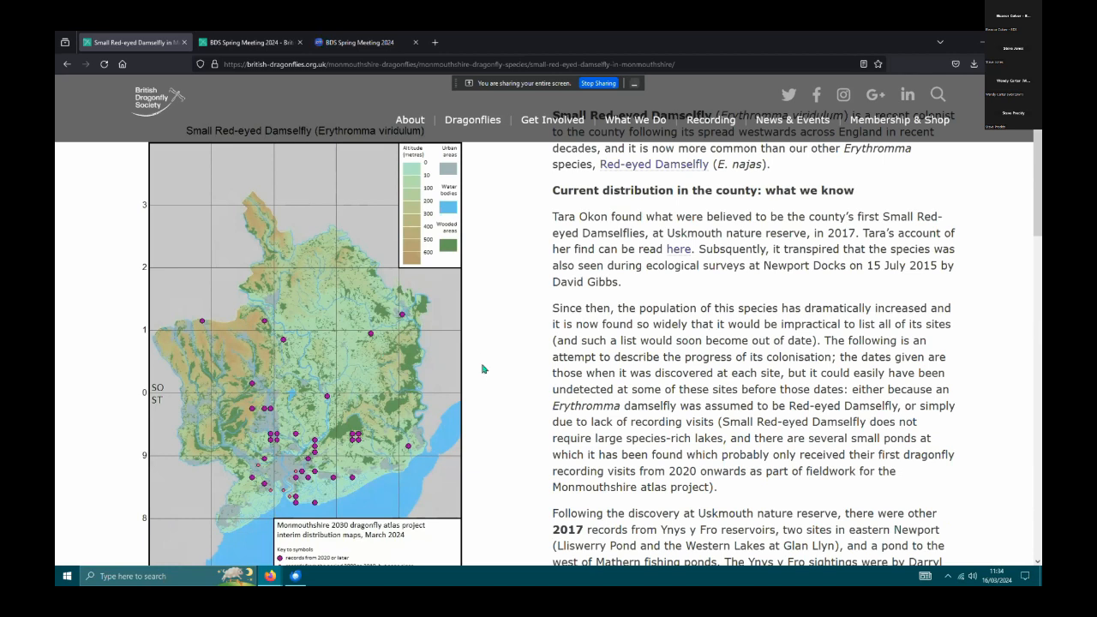
mouse_move(426, 383)
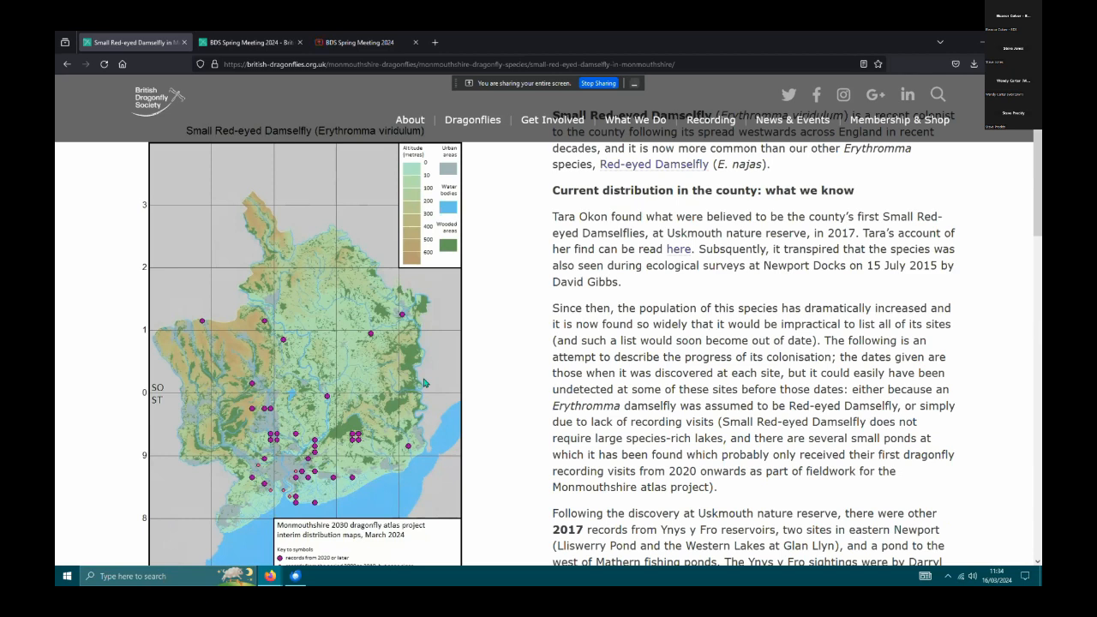
scroll(down, 3)
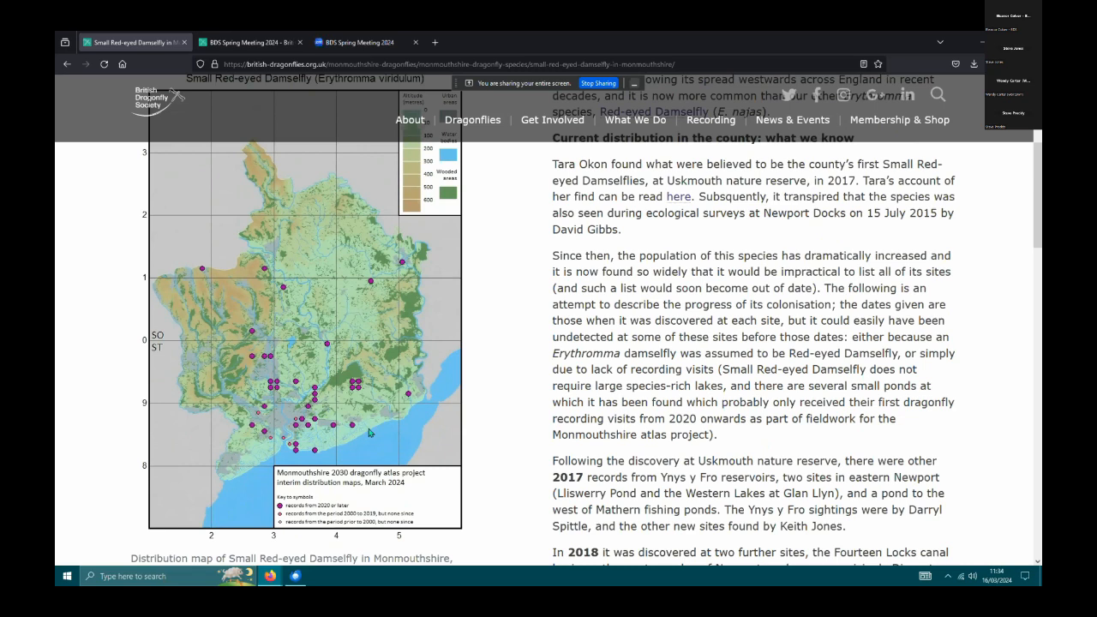
mouse_move(403, 432)
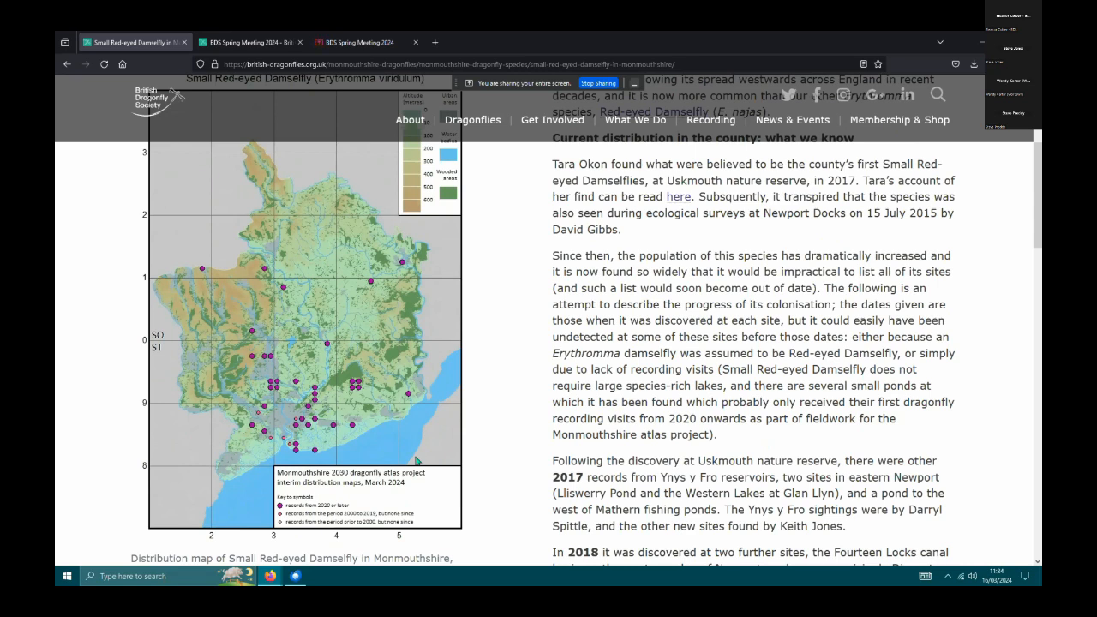
mouse_move(398, 424)
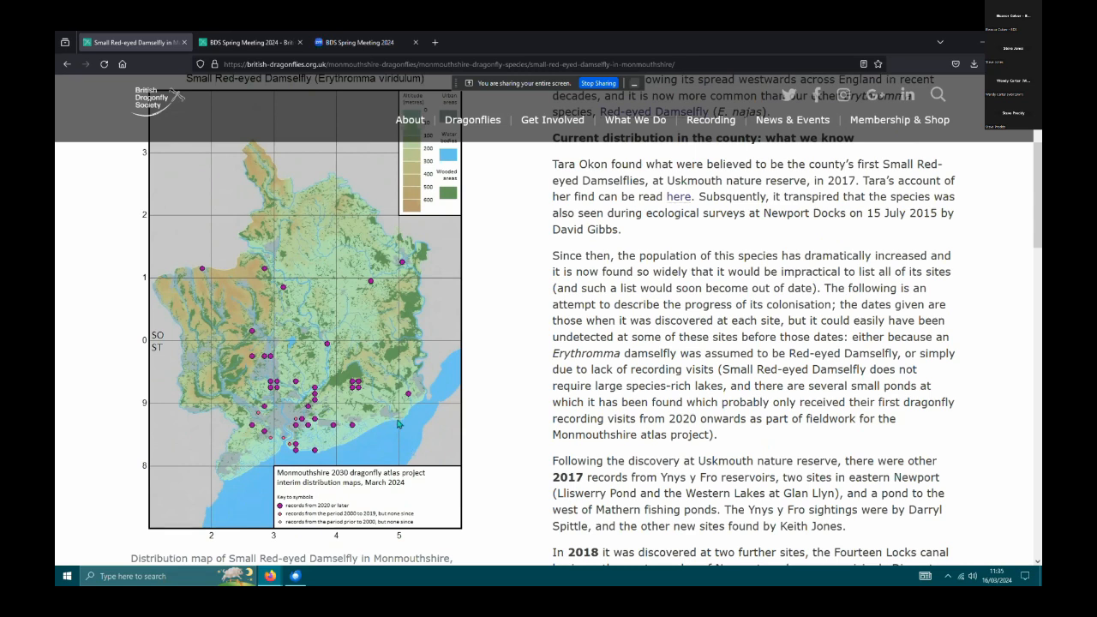
mouse_move(432, 436)
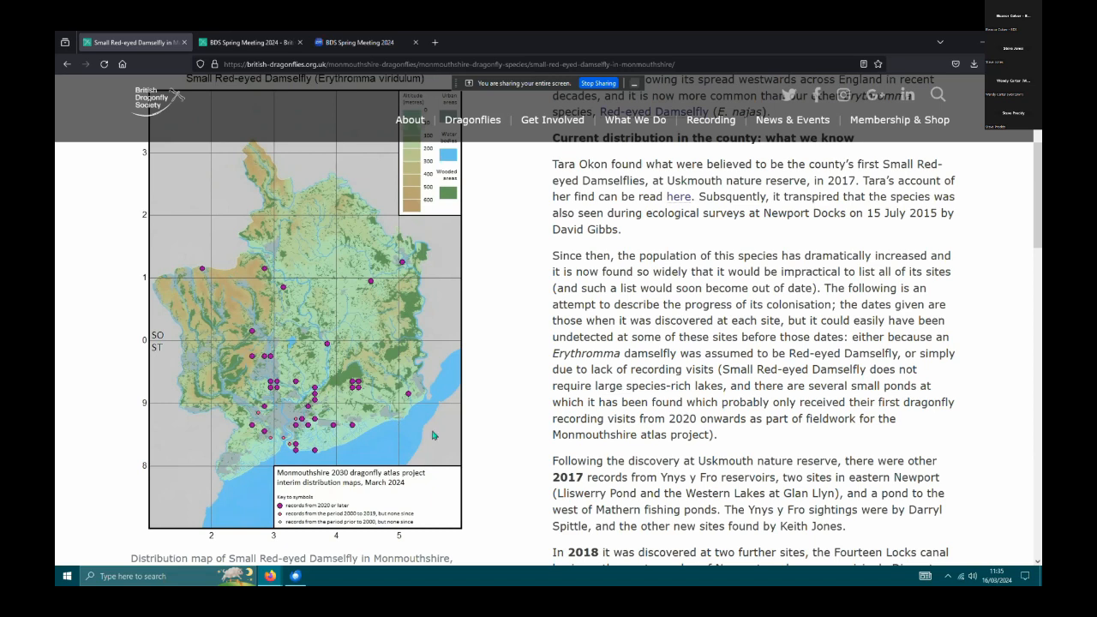
mouse_move(430, 434)
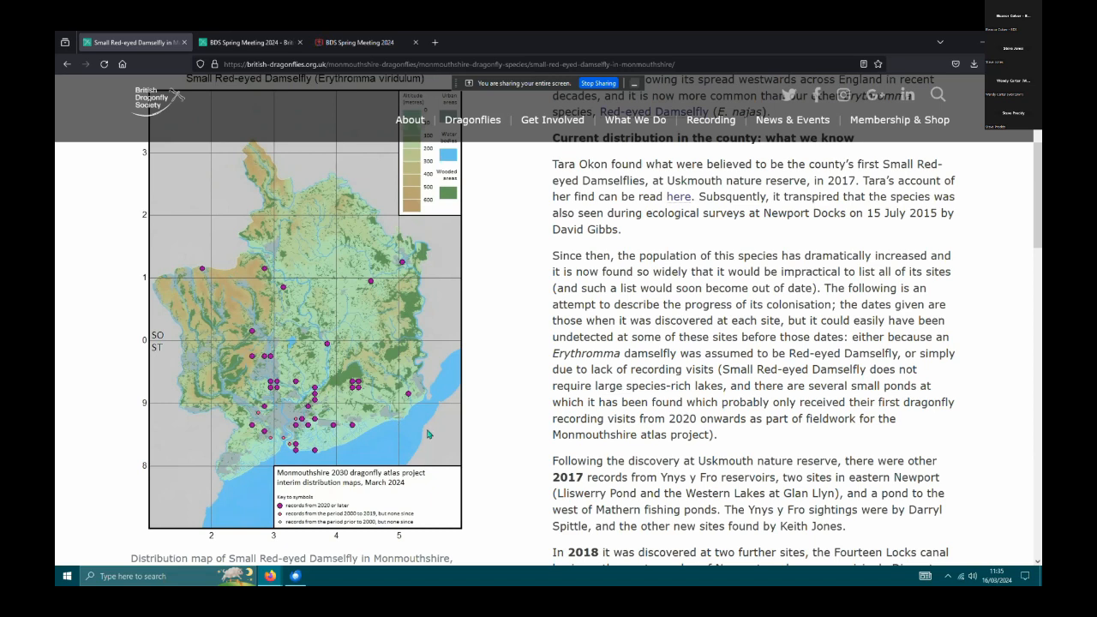
mouse_move(402, 420)
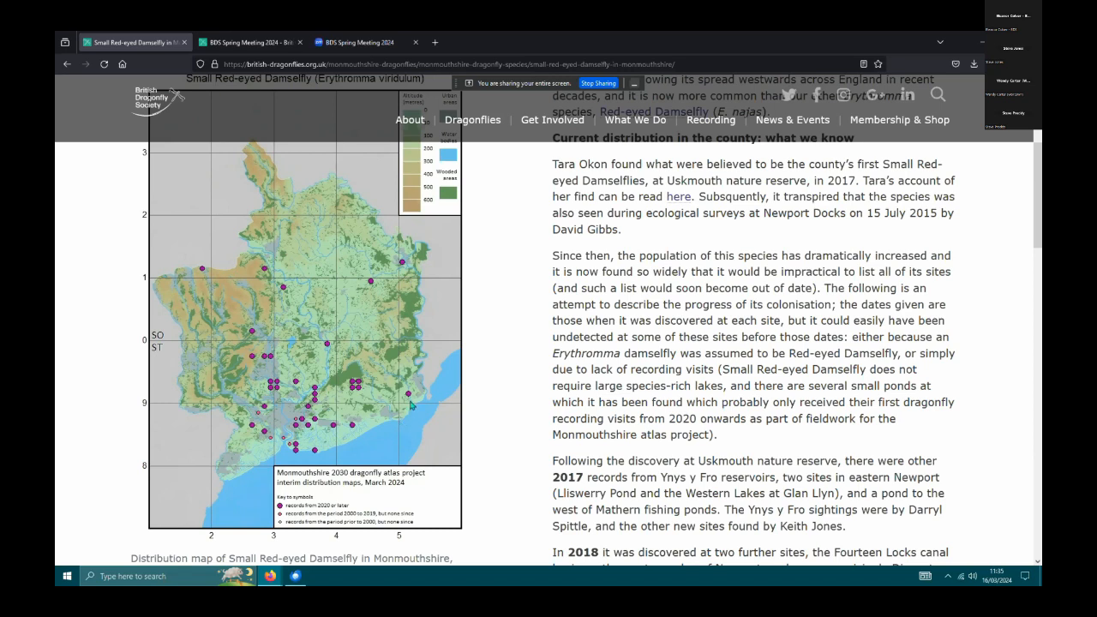
mouse_move(455, 424)
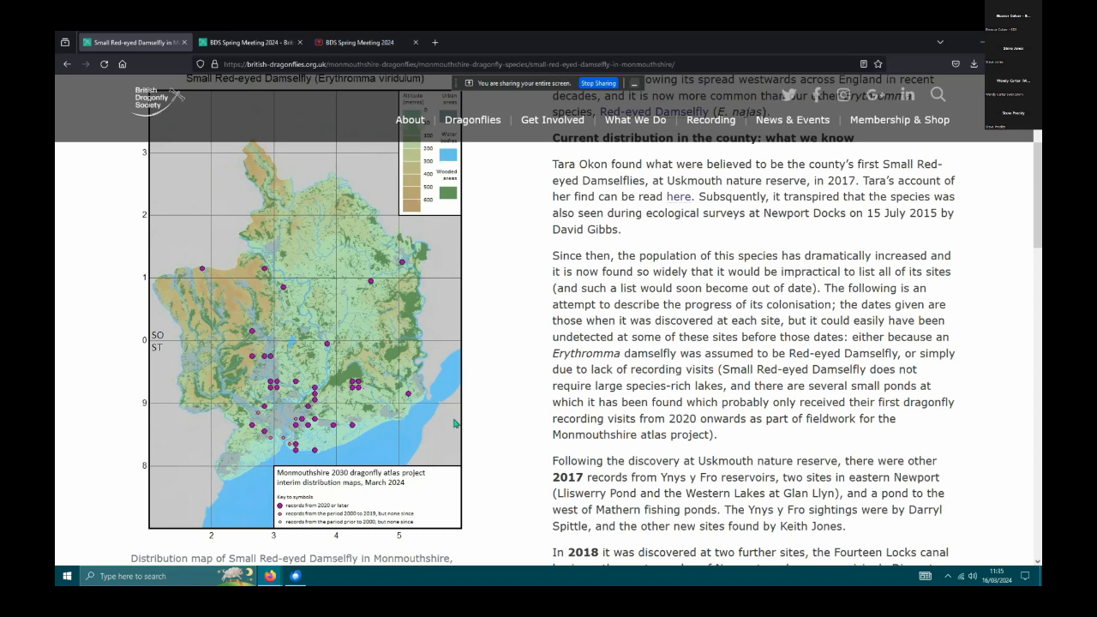